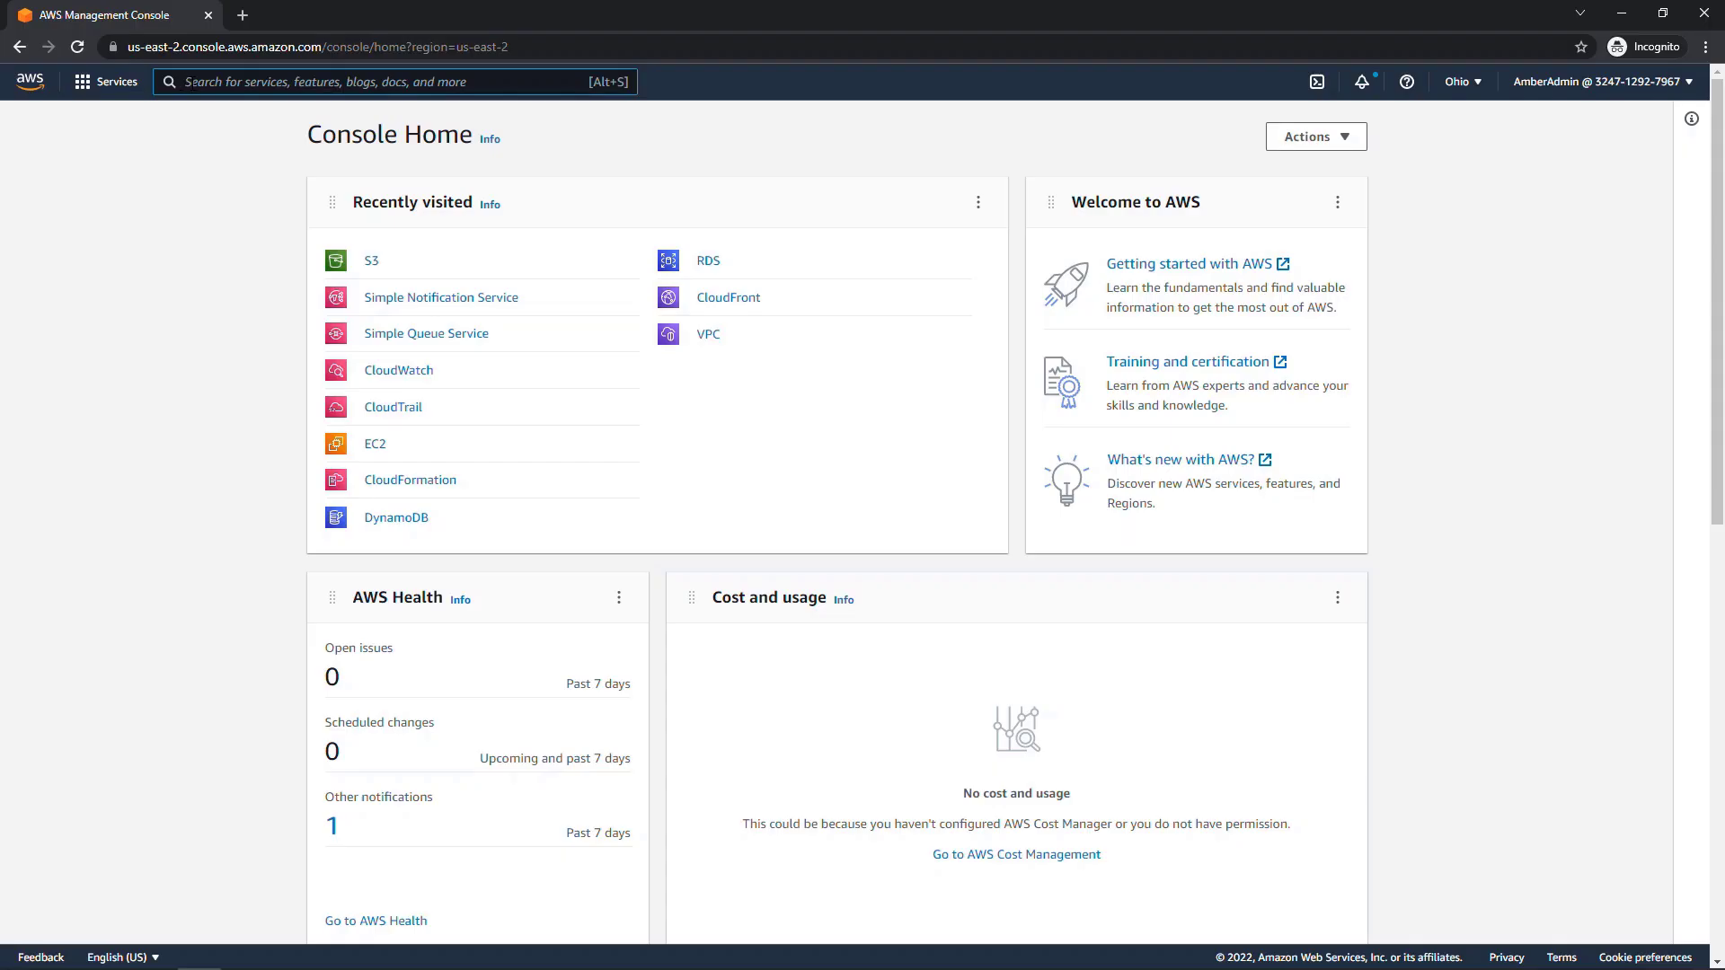
Step: Find 'developer tools' in console search and go into CodeCommit
text(developer tools)
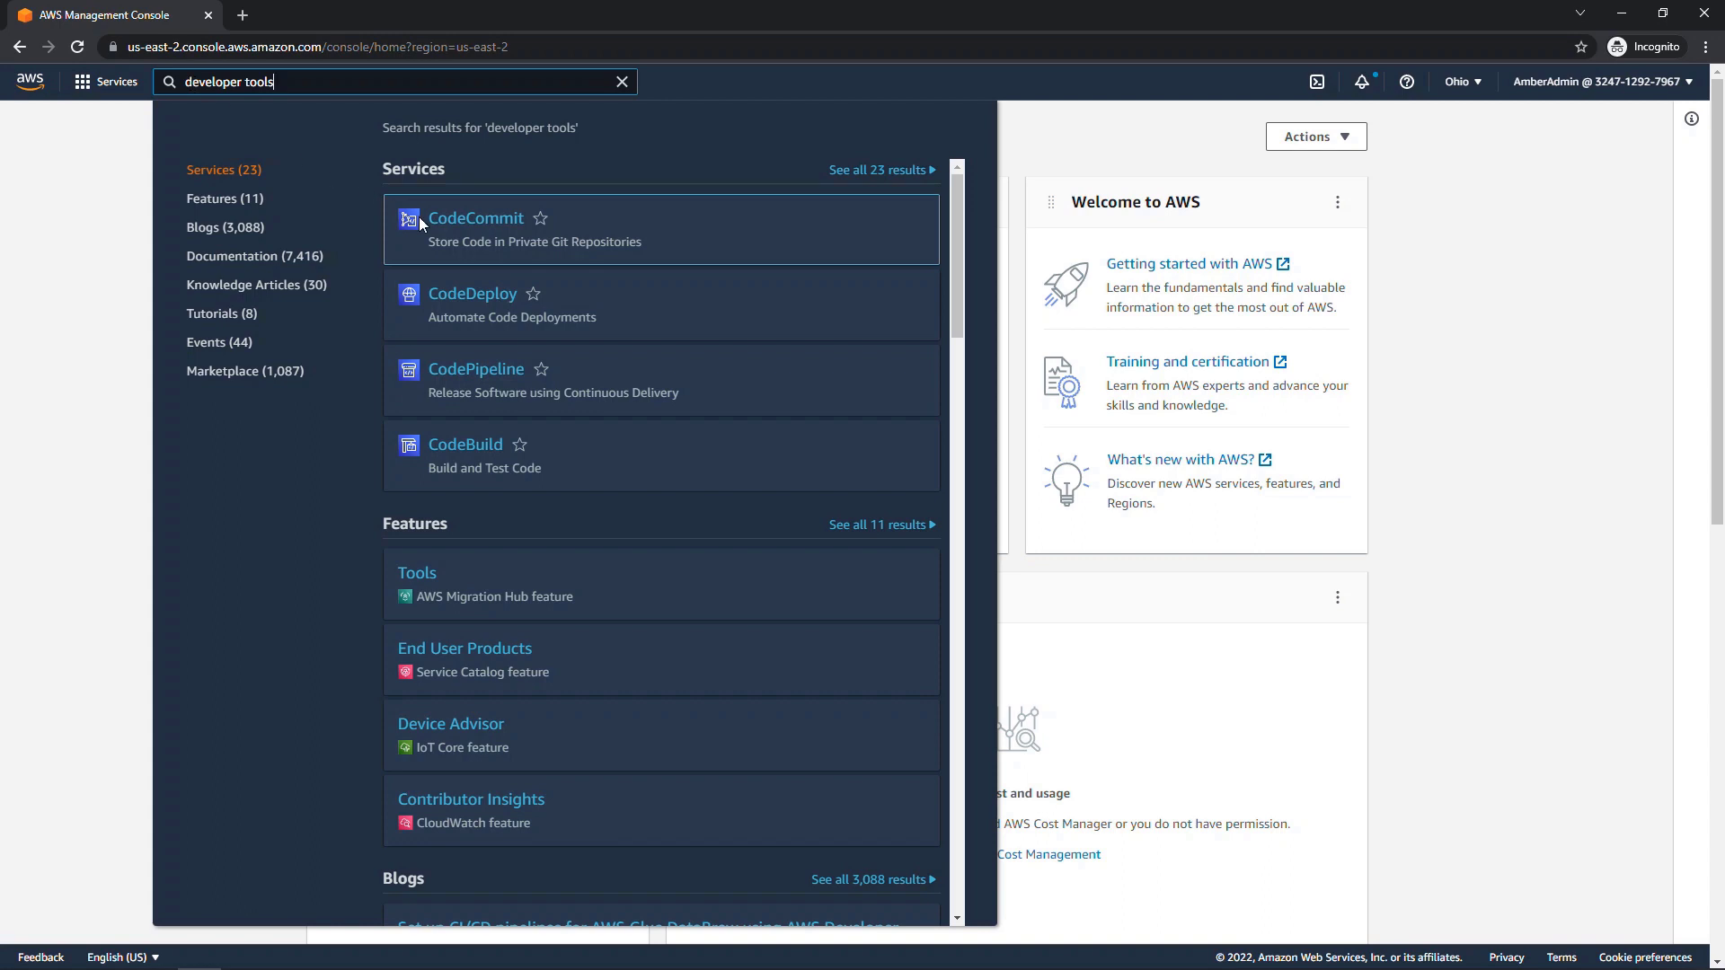
click(474, 217)
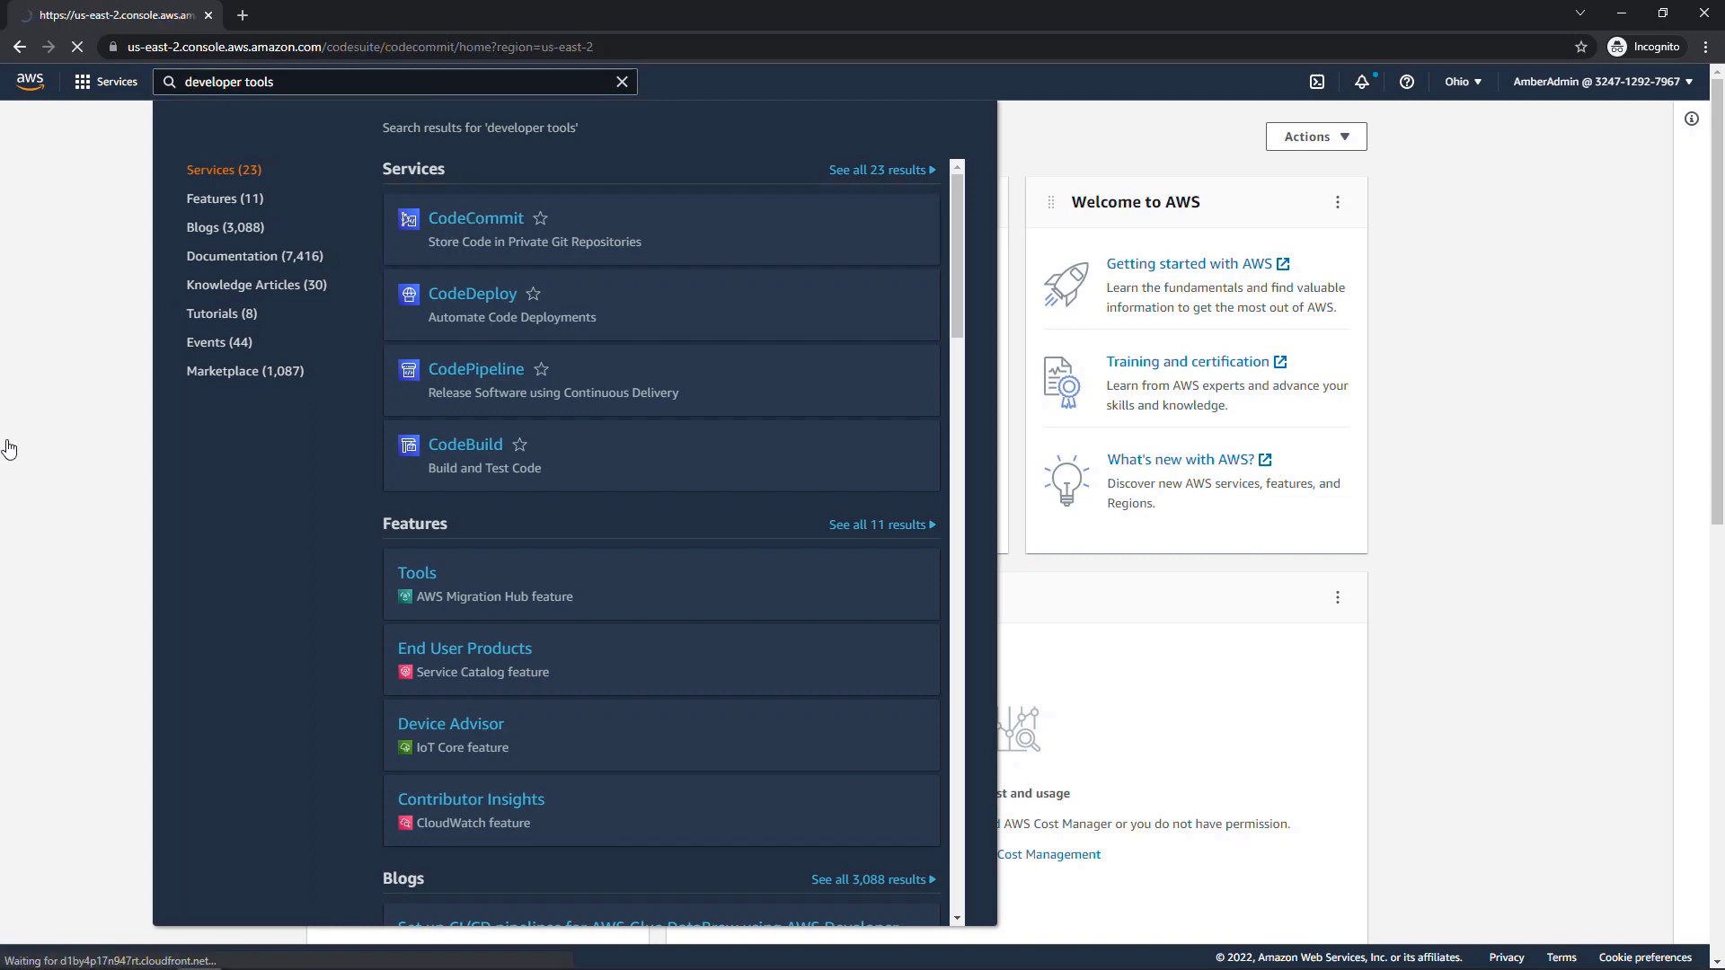
click(474, 217)
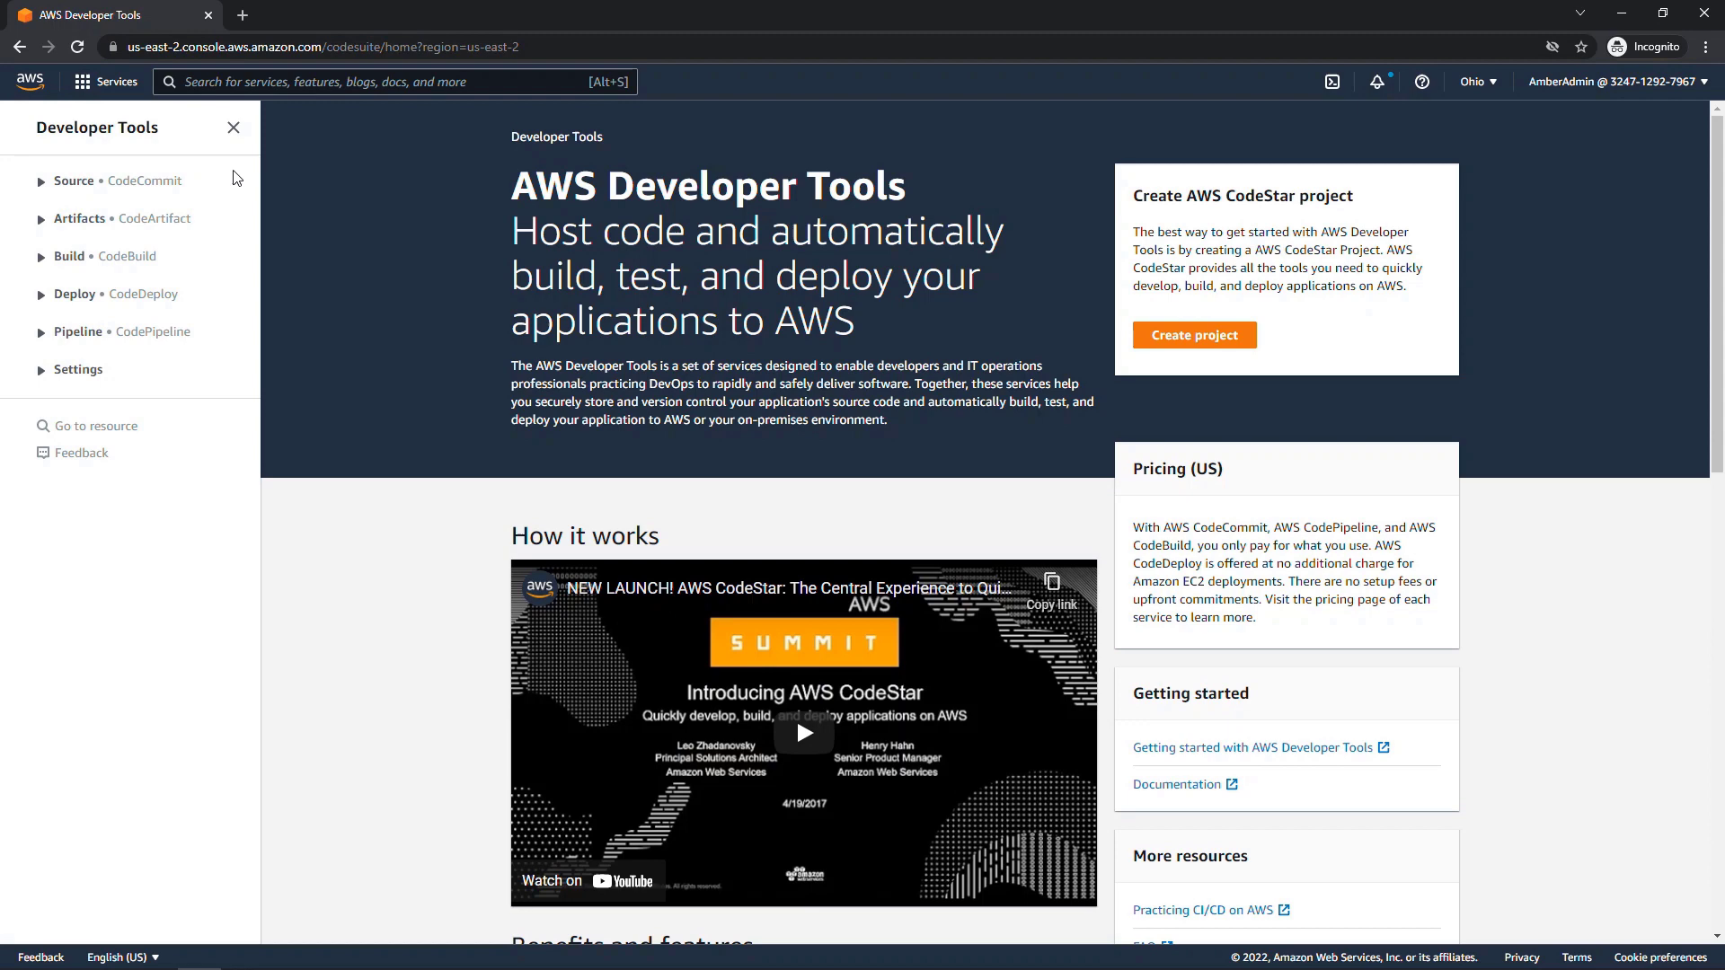
Step: Check the Build getting-started page, then return to the Developer Tools home
click(70, 256)
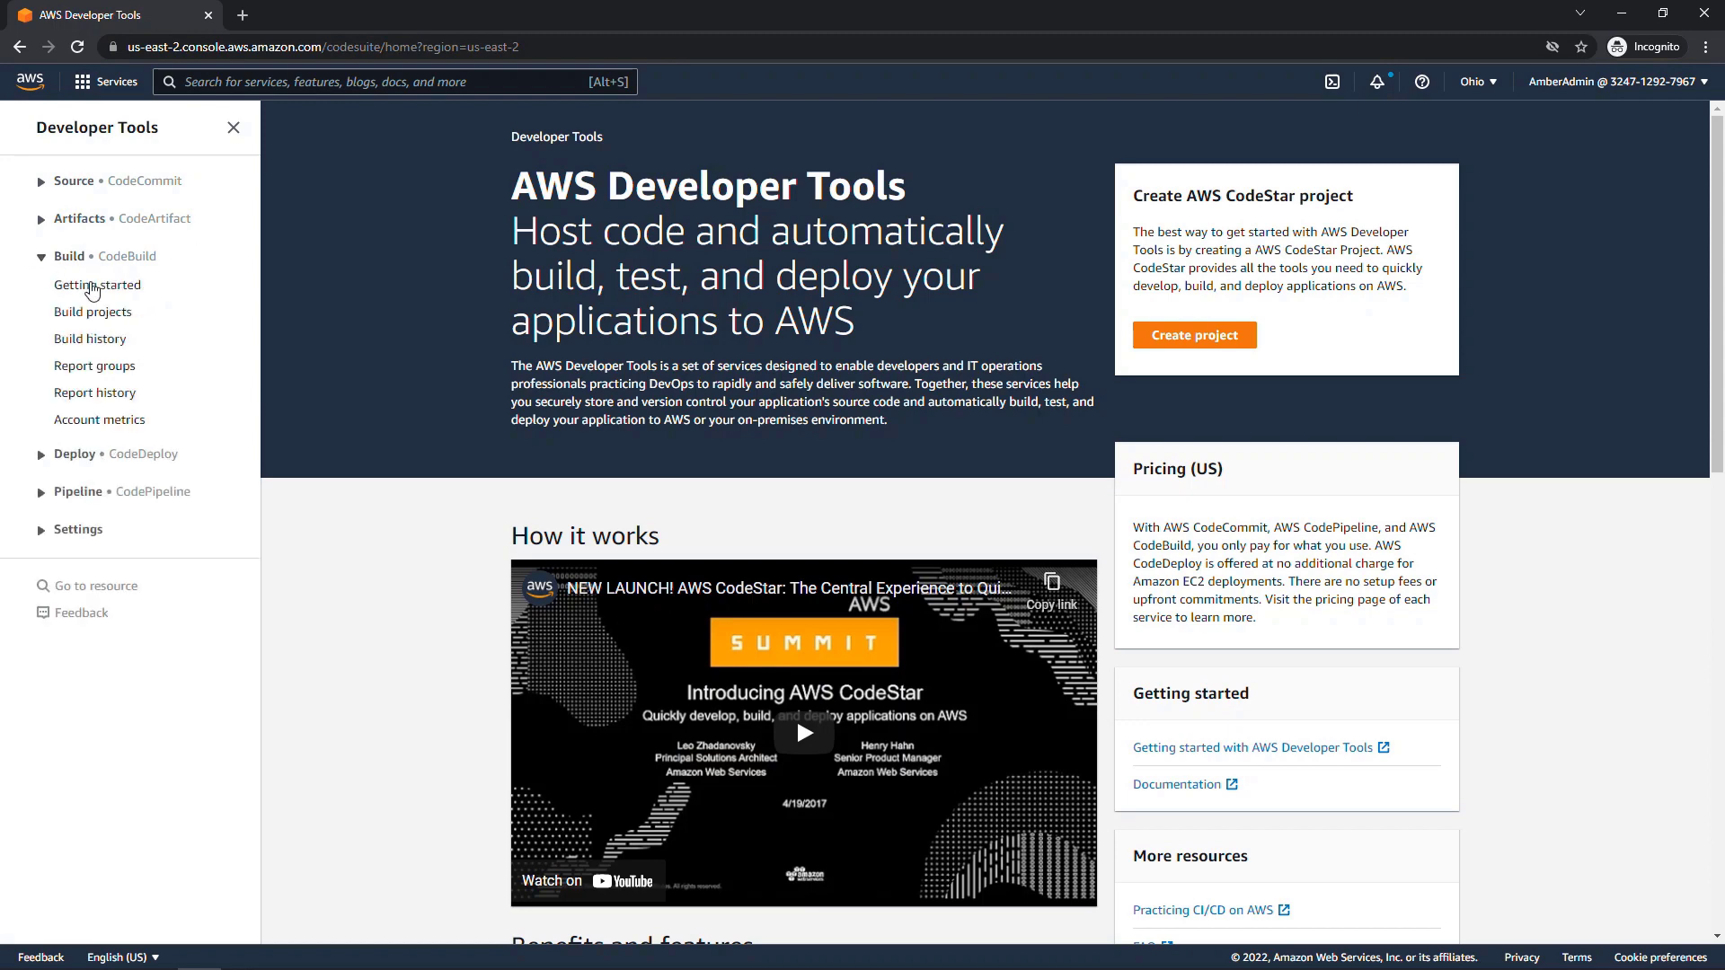
click(97, 286)
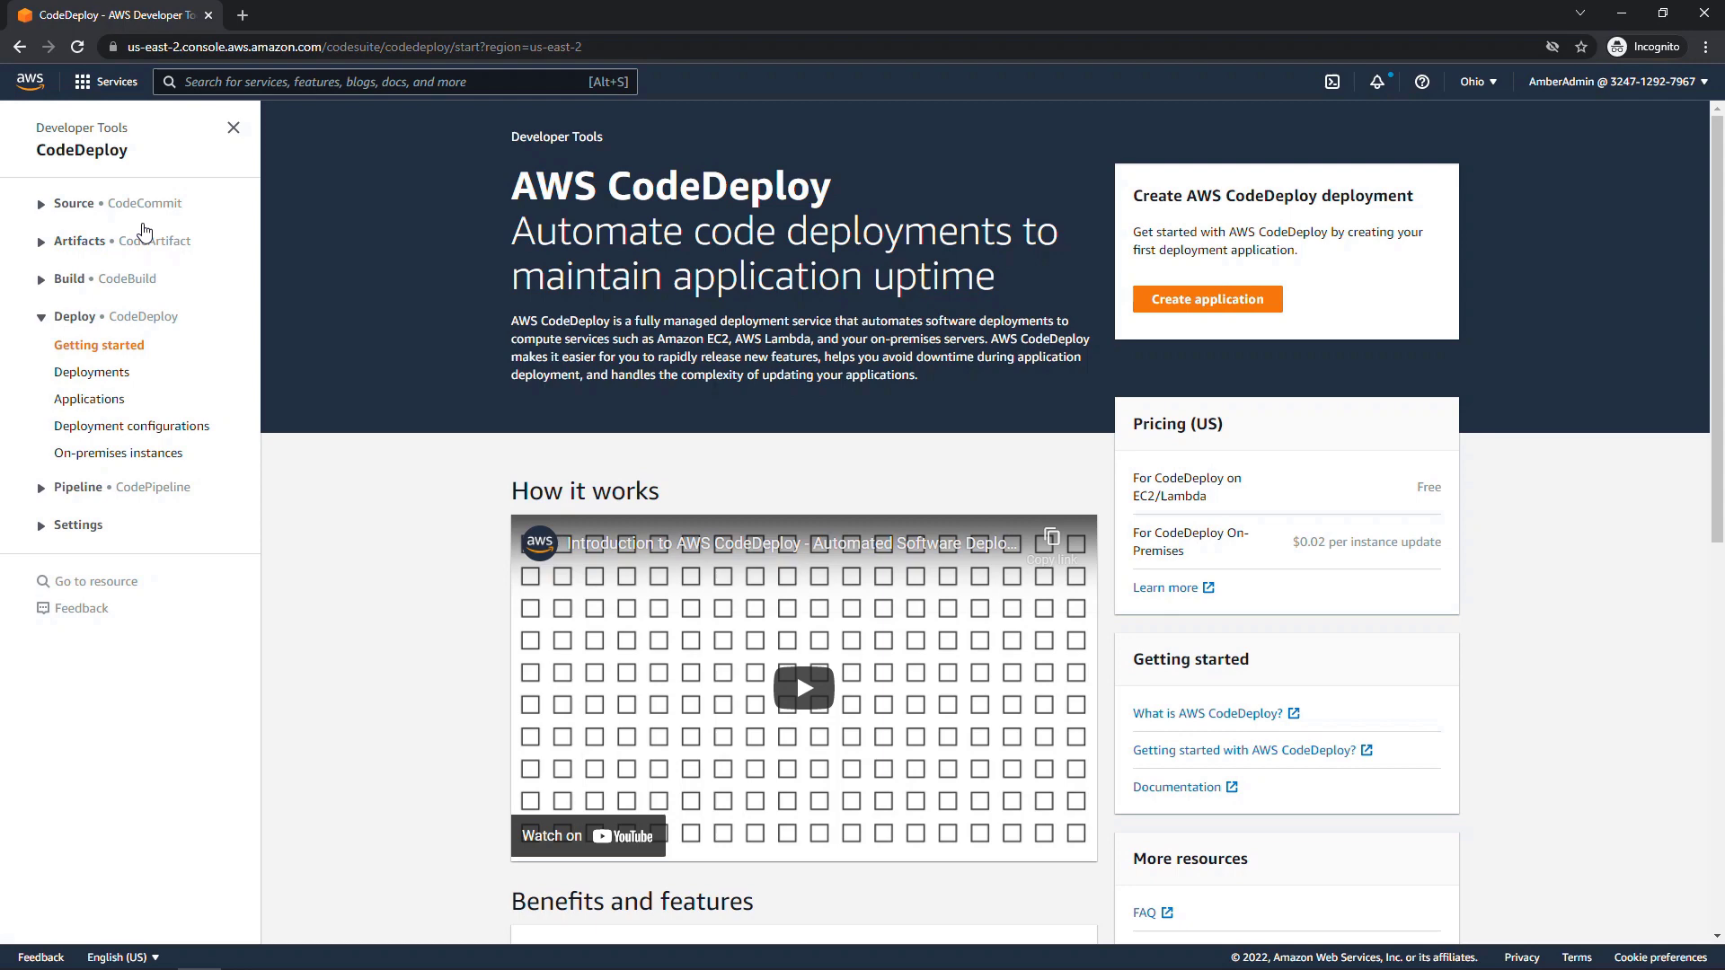
click(20, 47)
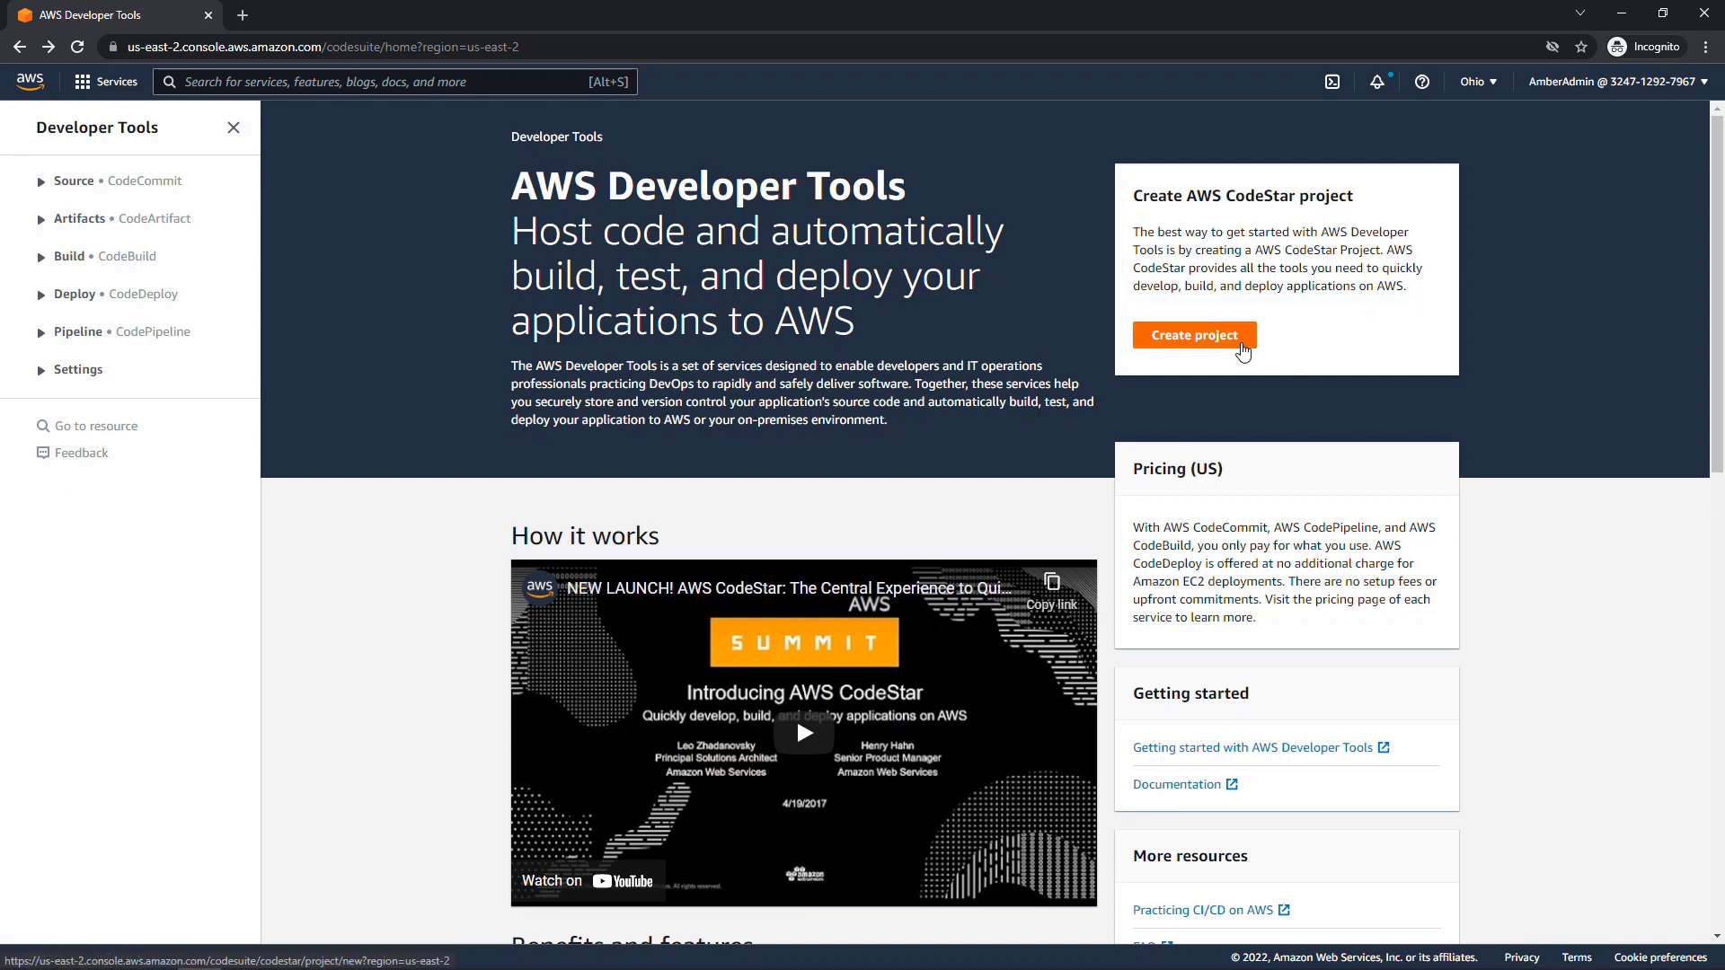
Step: Start a new CodeStar project using the Python web service (Lambda) template
click(1194, 336)
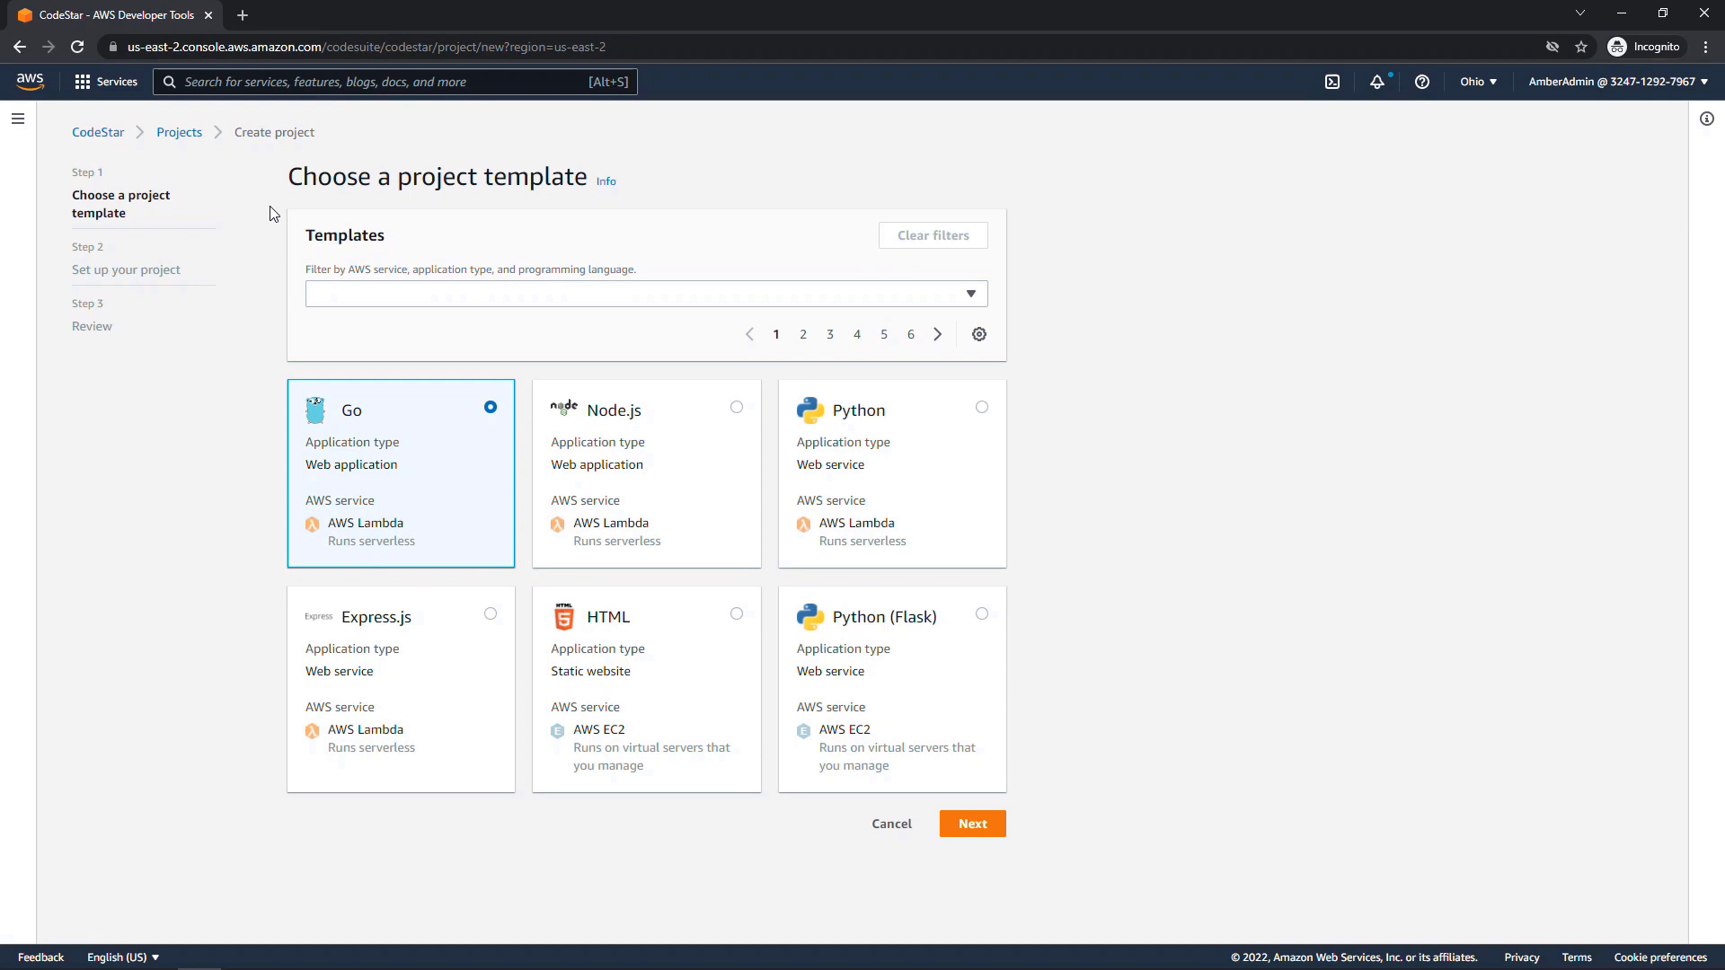
mouse_move(502, 281)
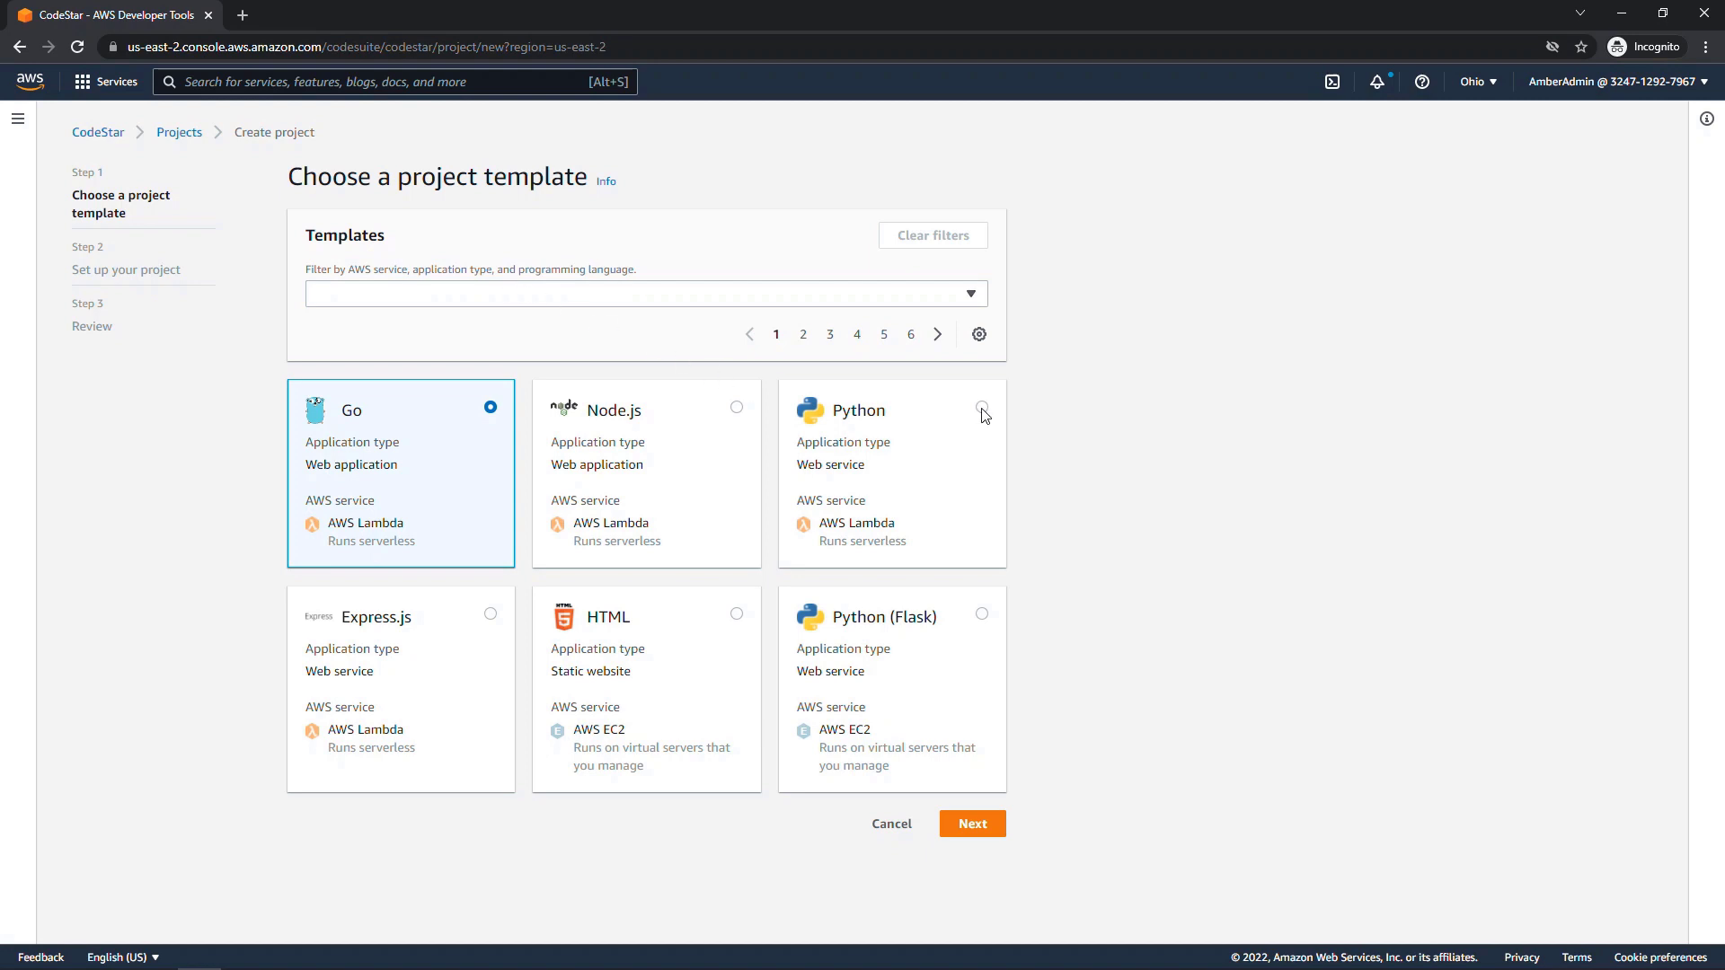
click(982, 408)
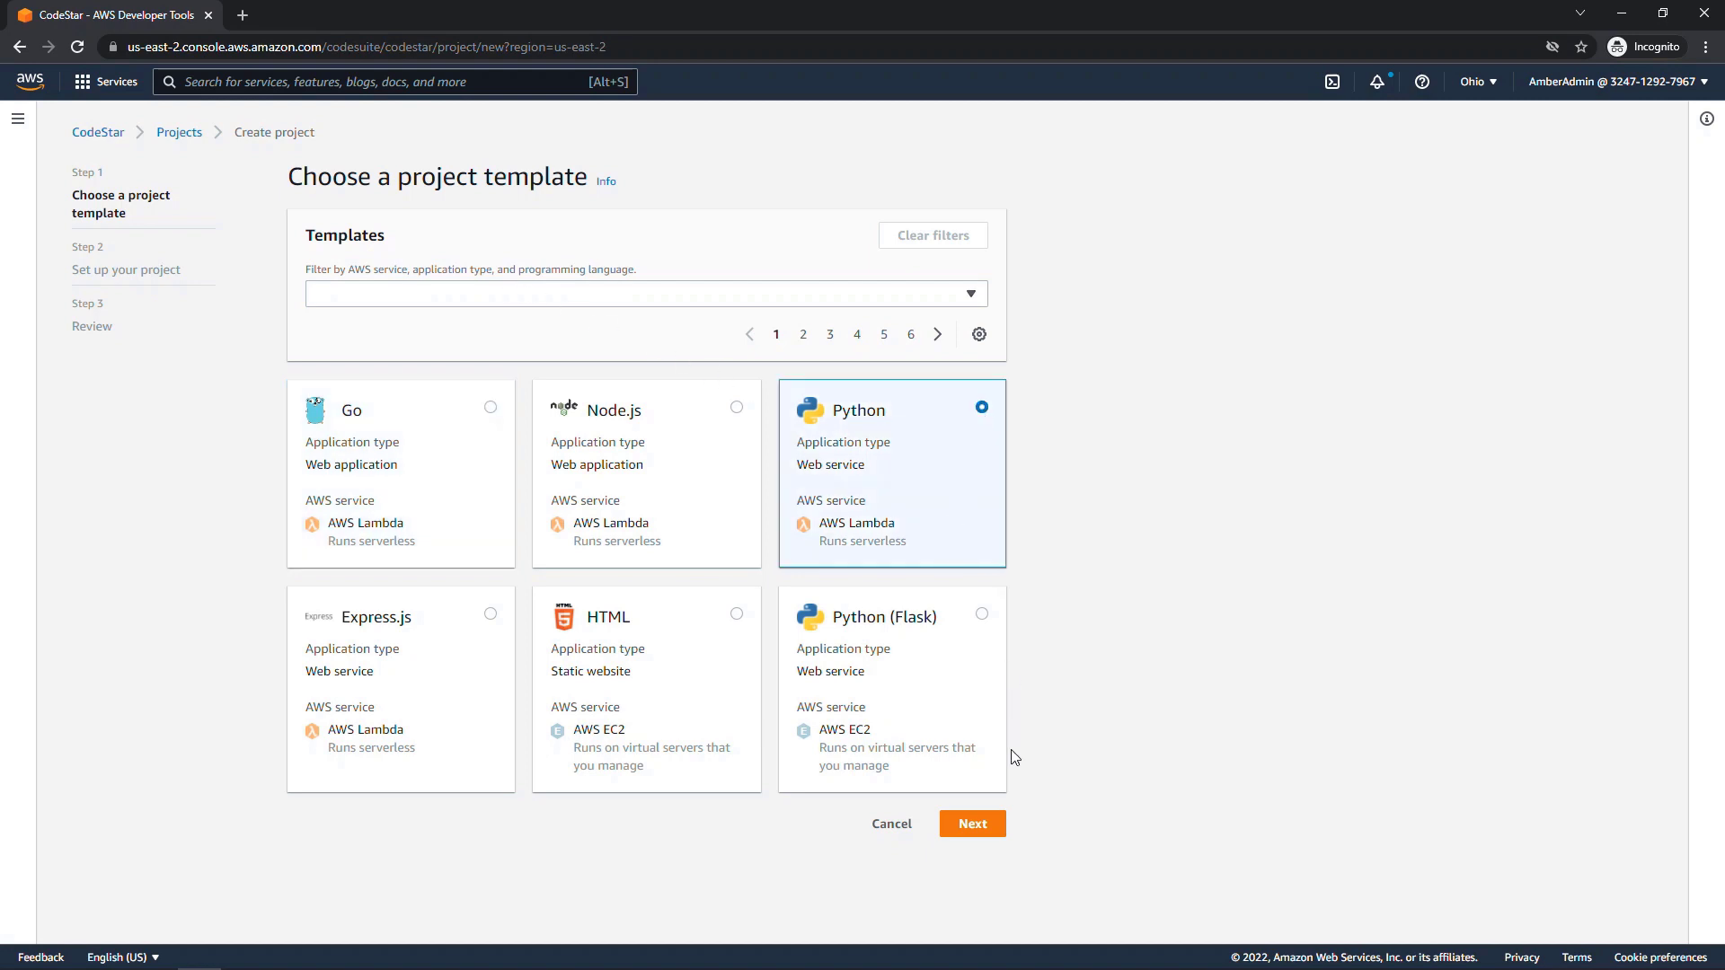
click(971, 823)
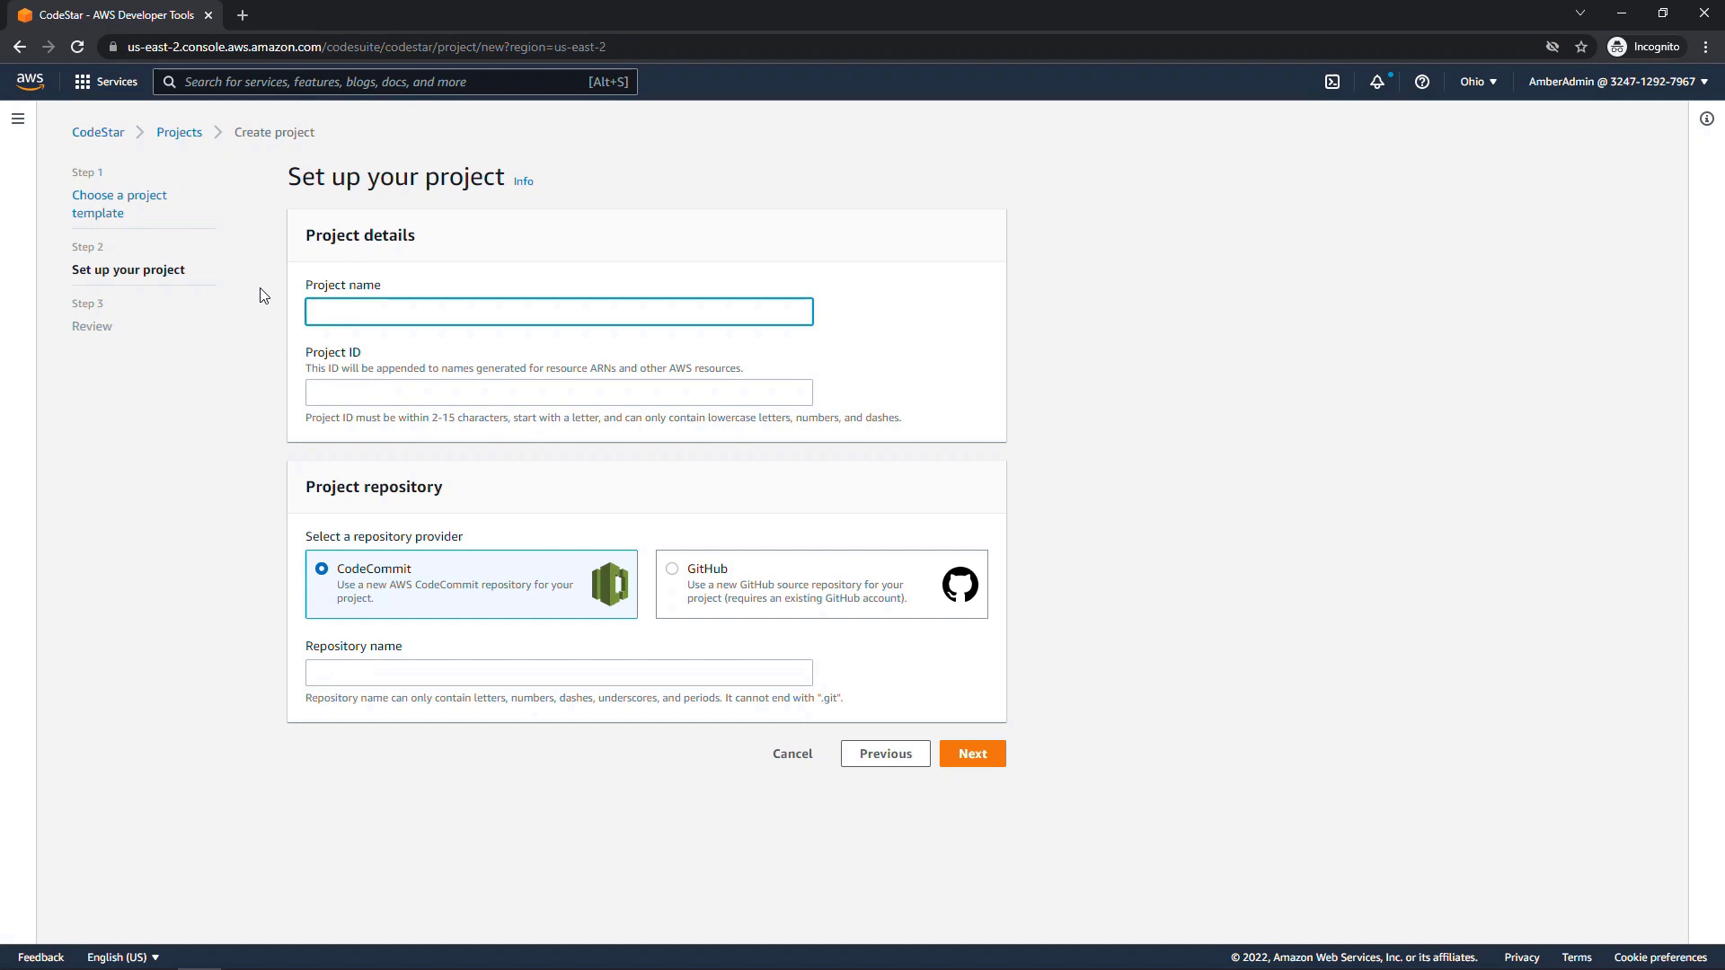
Step: Name the project 'My First Project' with ID myfirst-project and continue to review
text(My First Project)
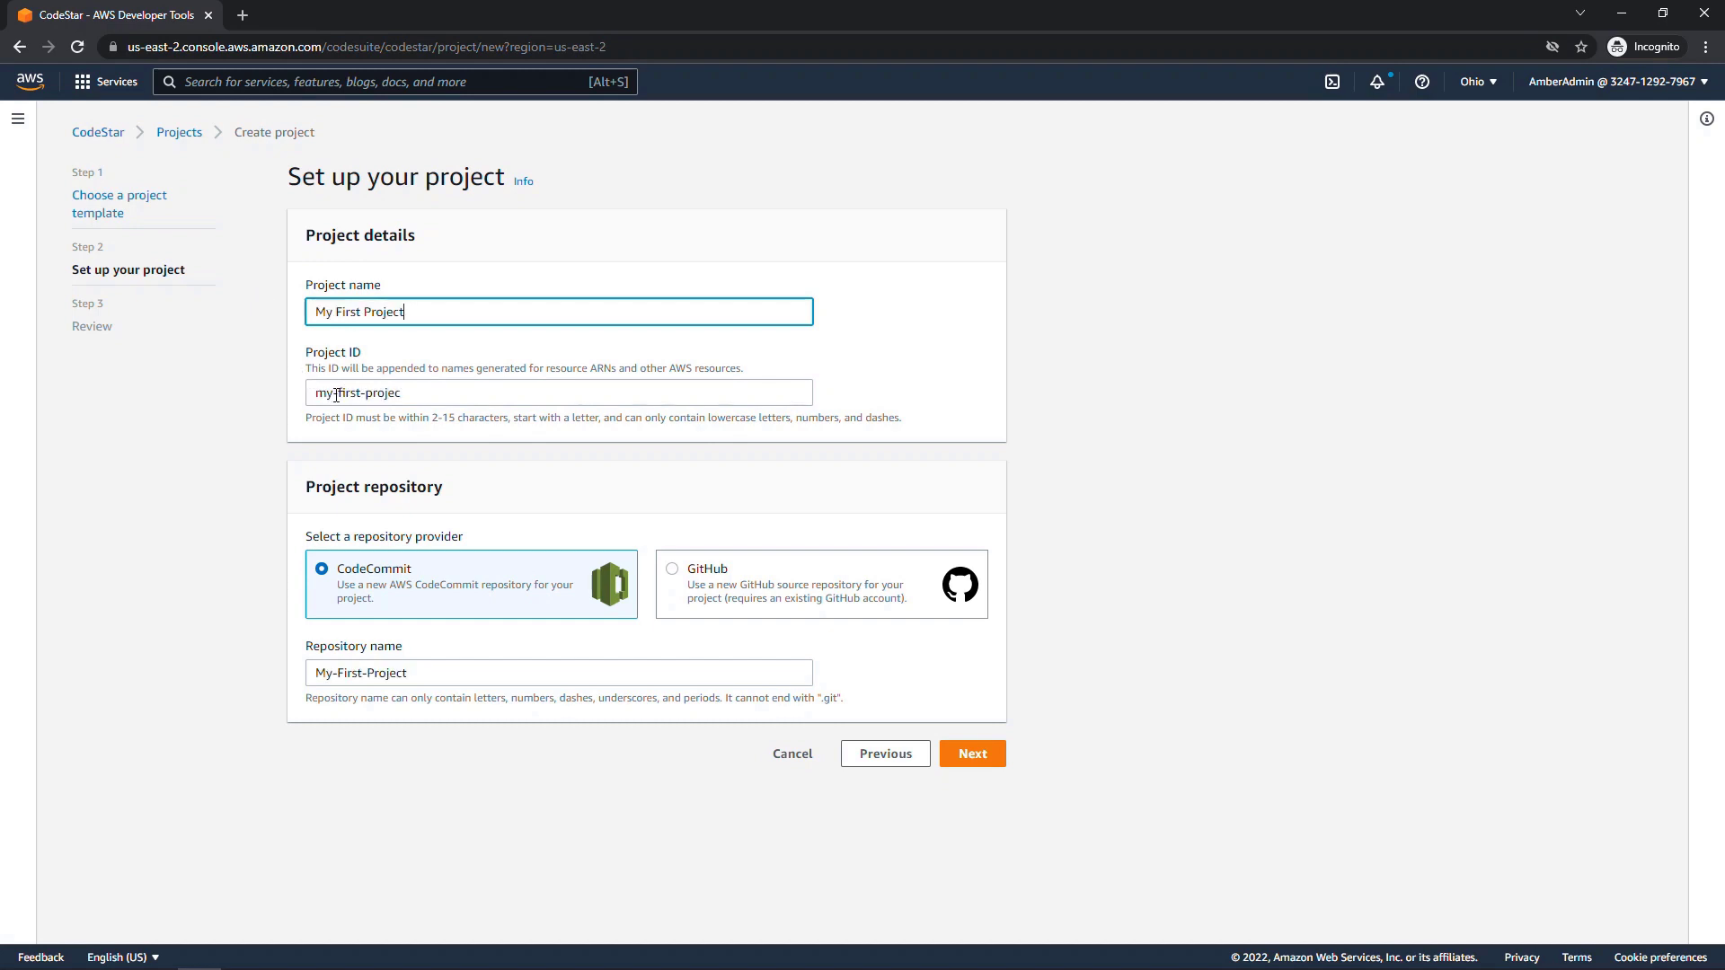
click(557, 394)
text(t)
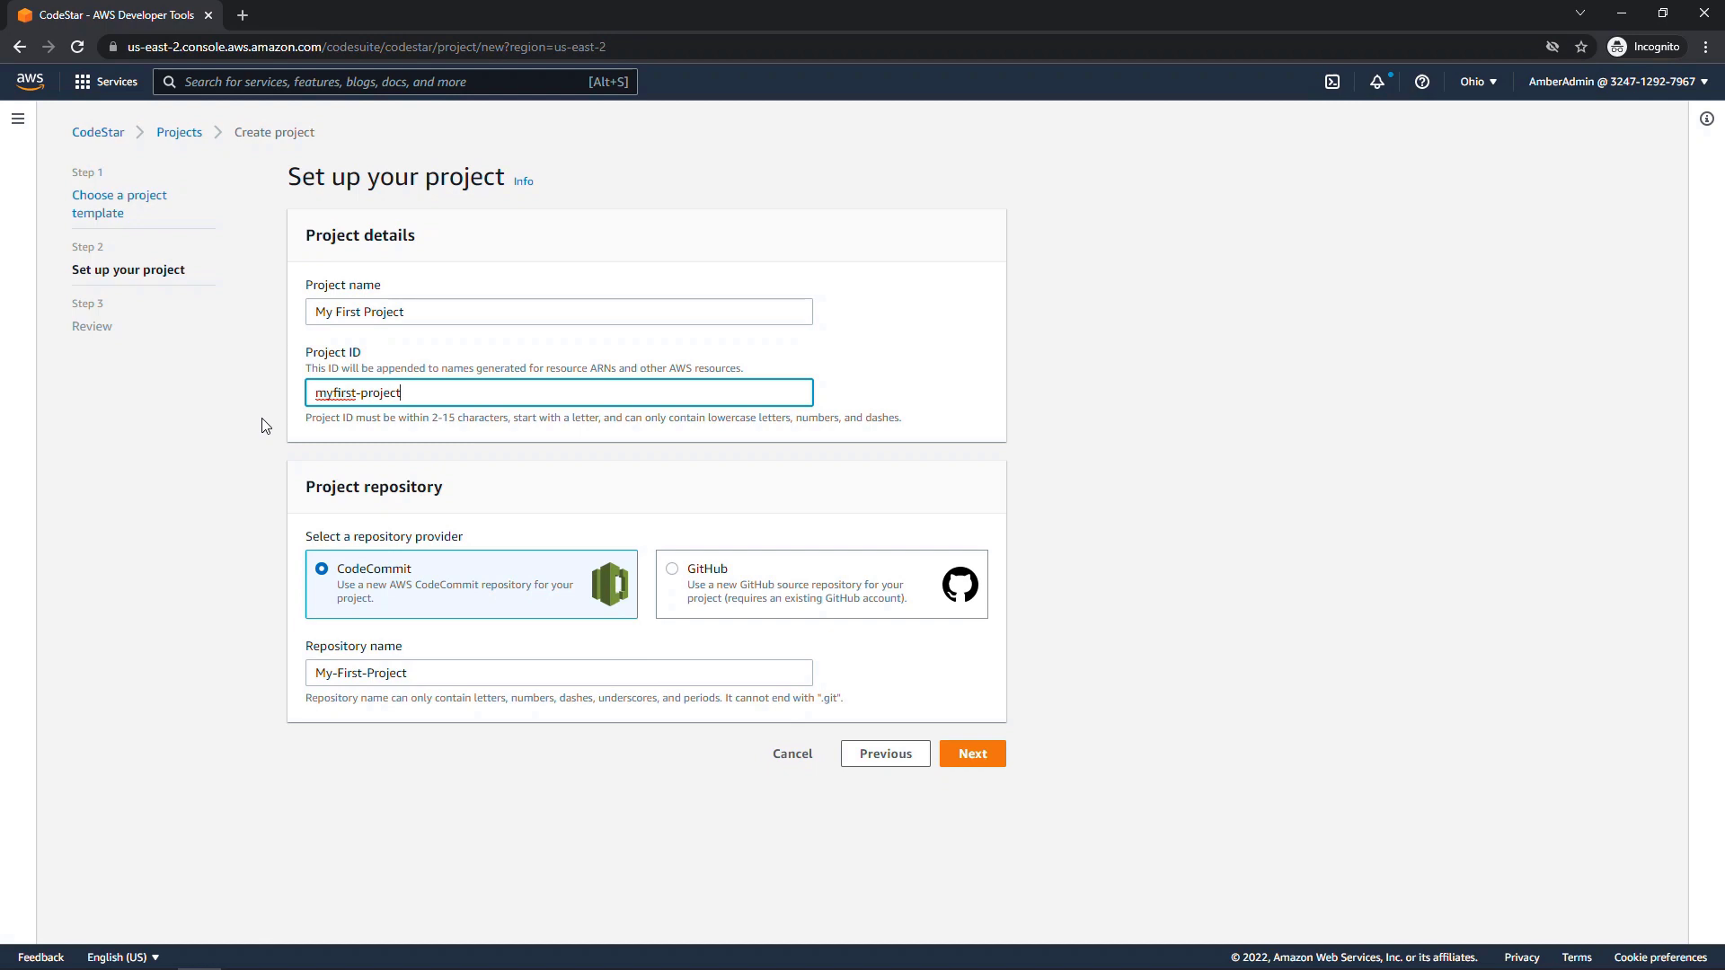
mouse_move(274, 568)
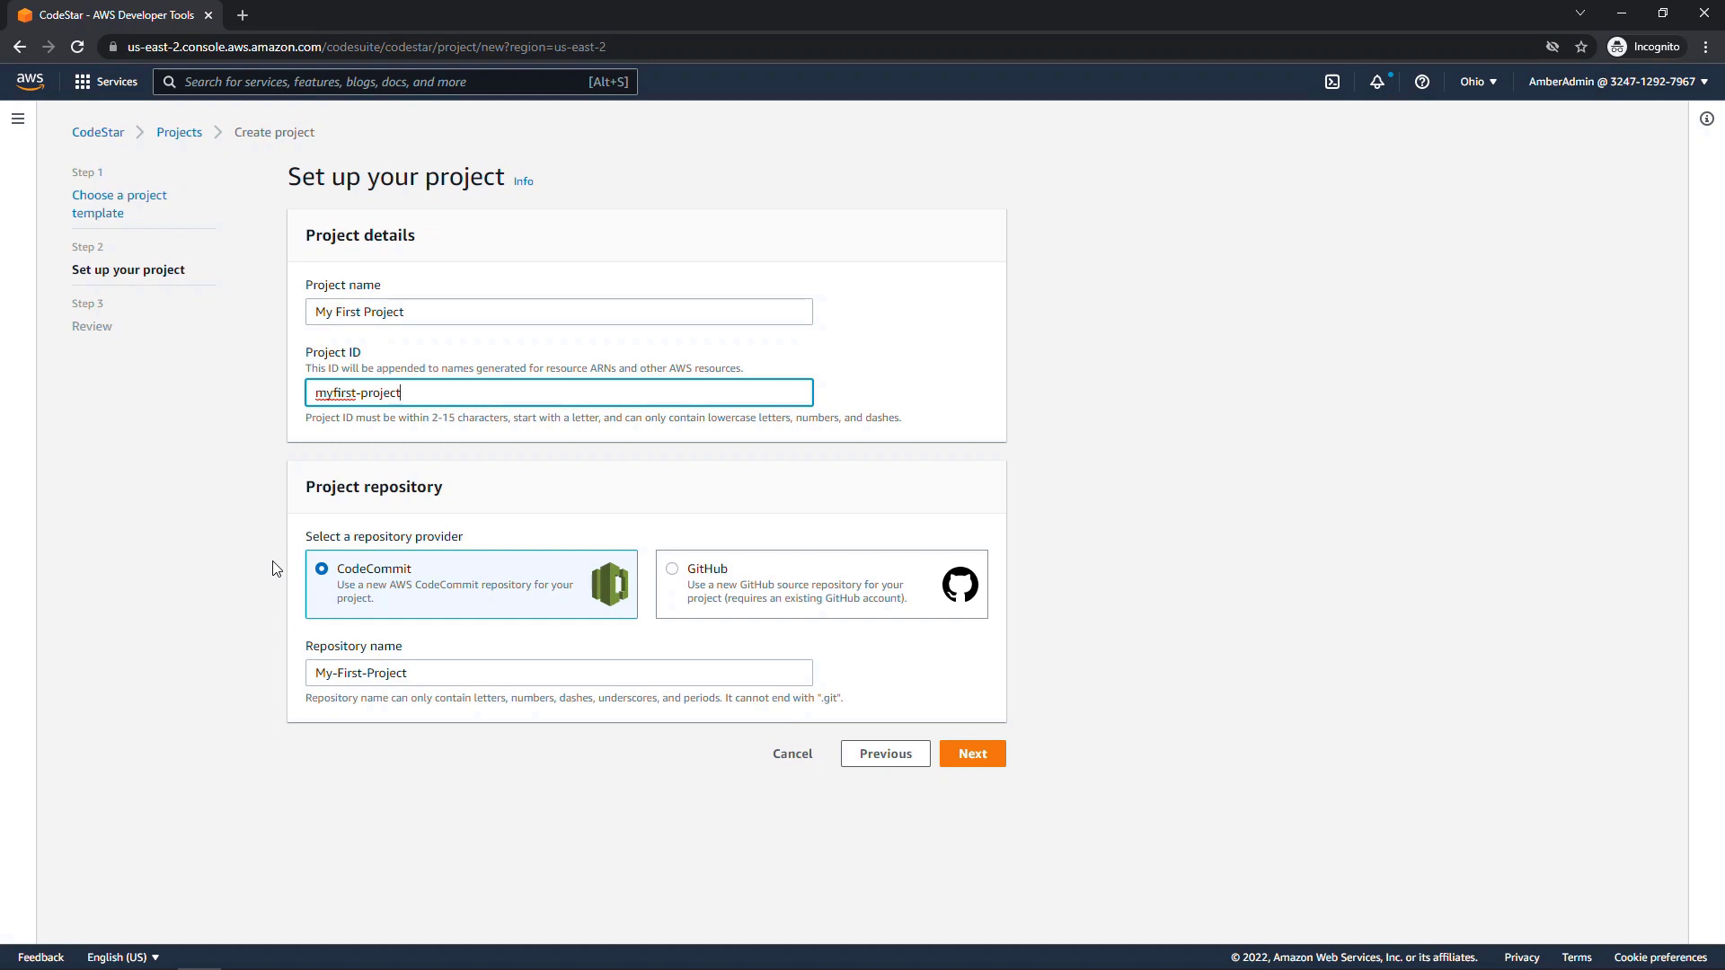
click(972, 753)
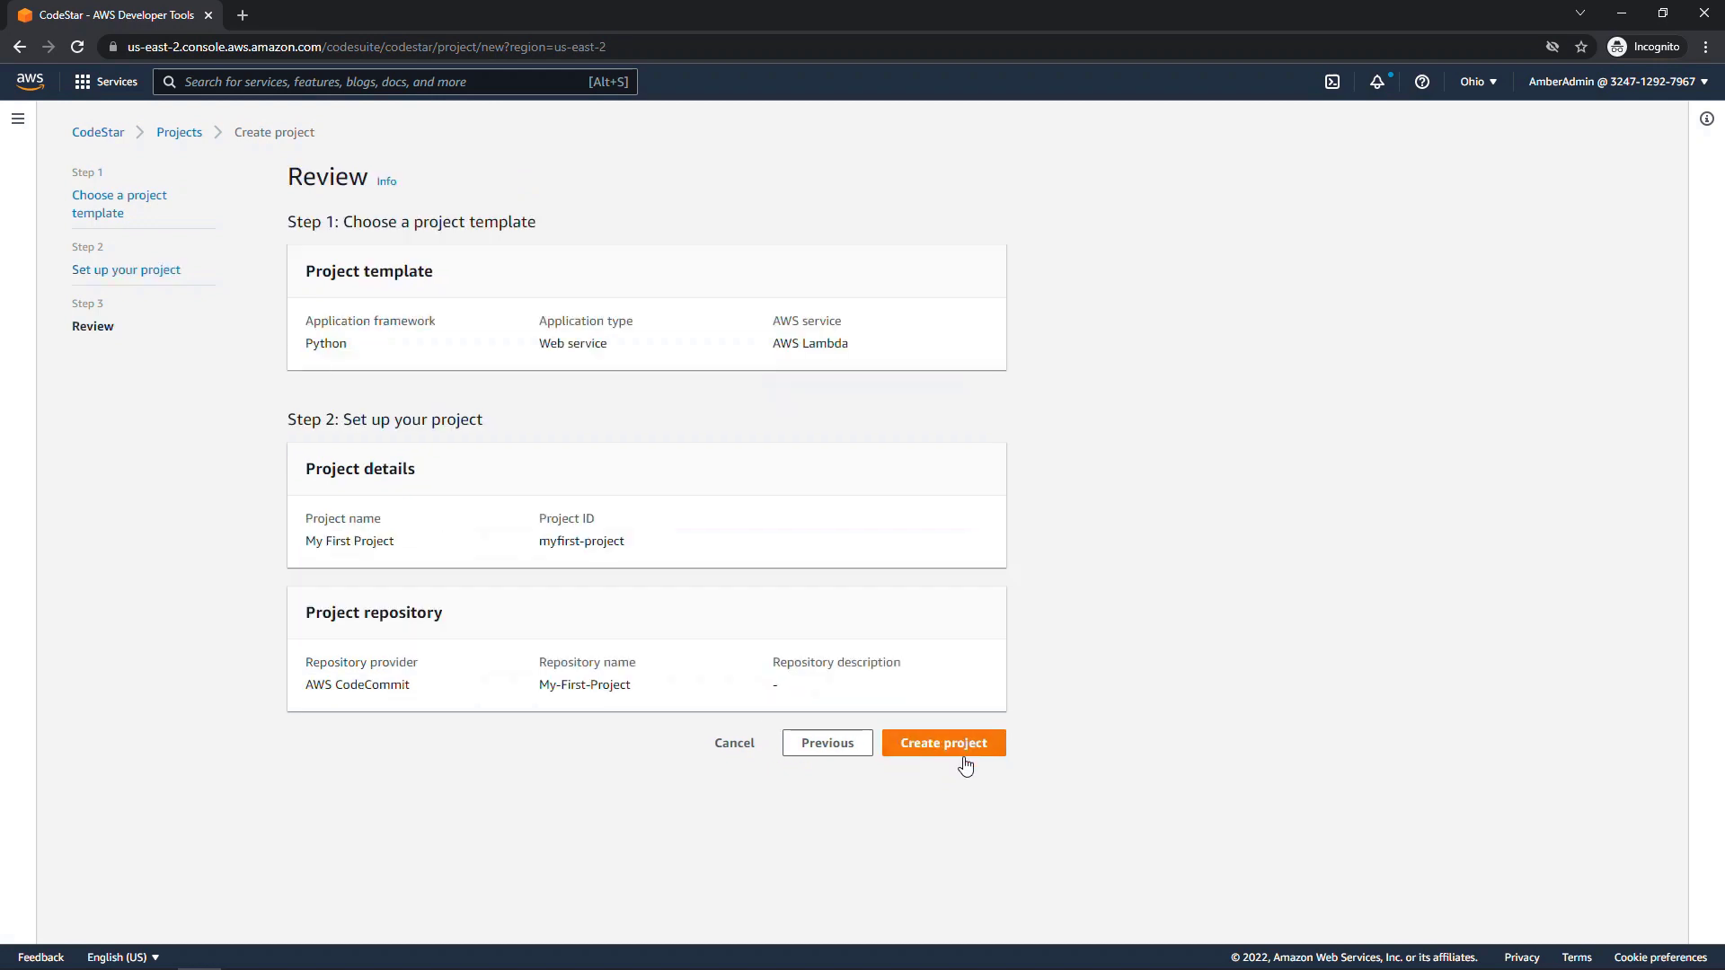
Step: Create the project and view the awscodestar-myfirst-project stack's creation events
click(943, 742)
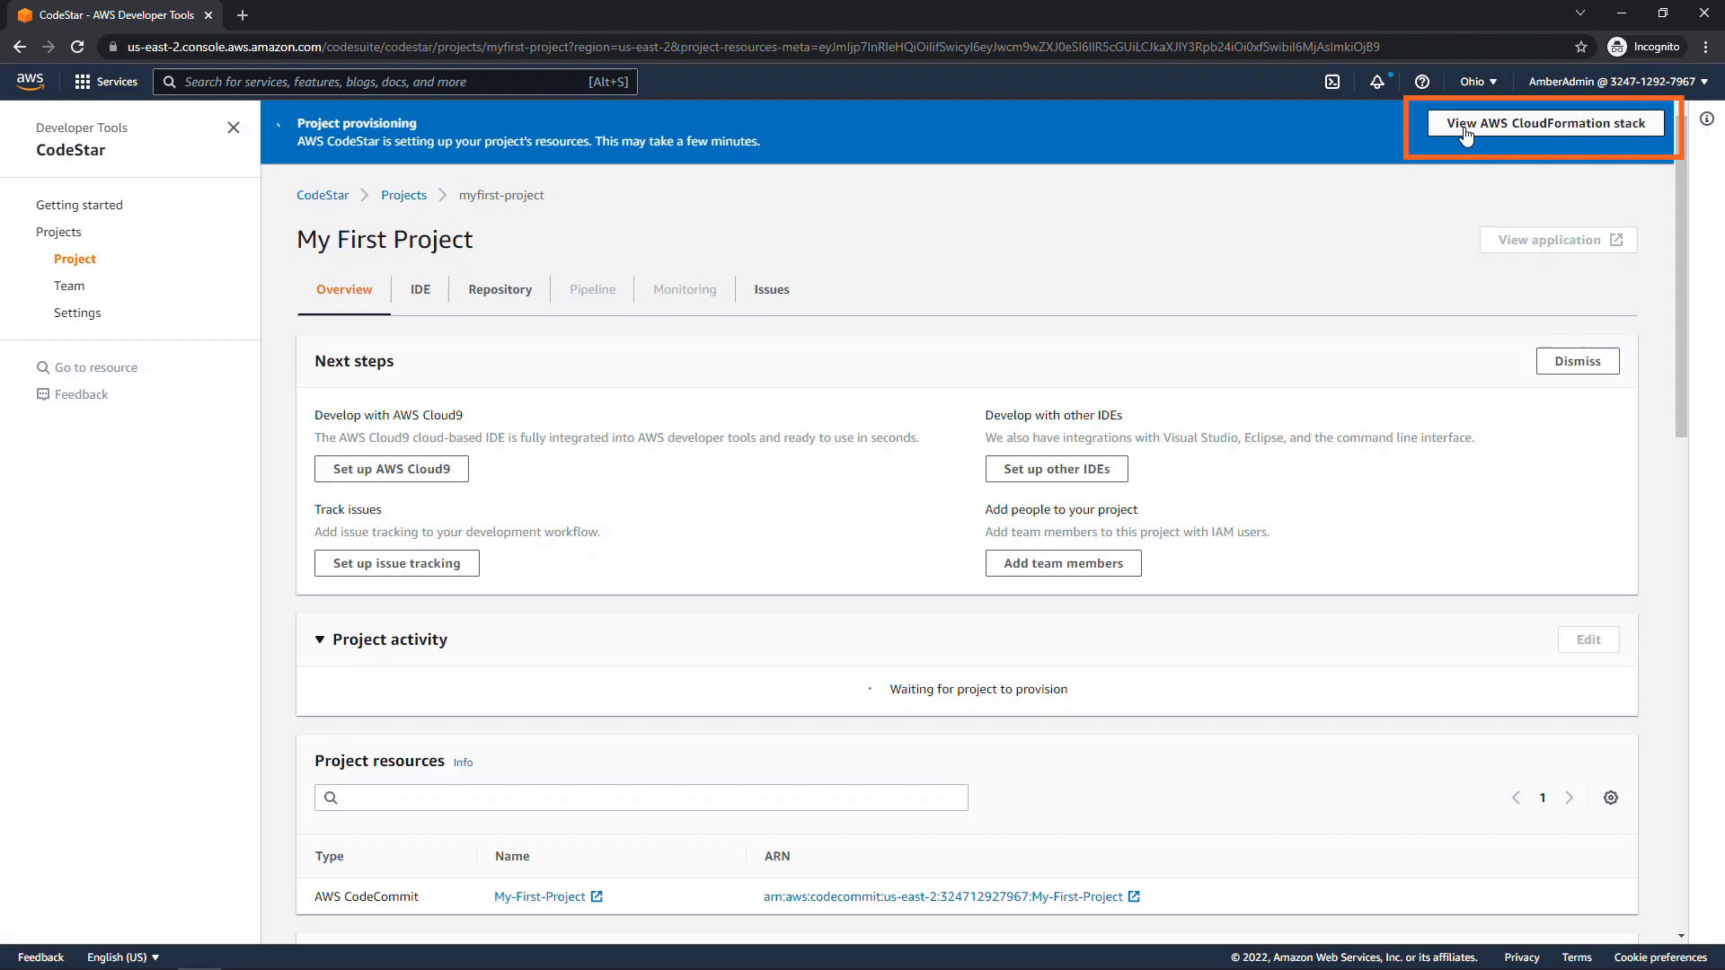
click(1542, 122)
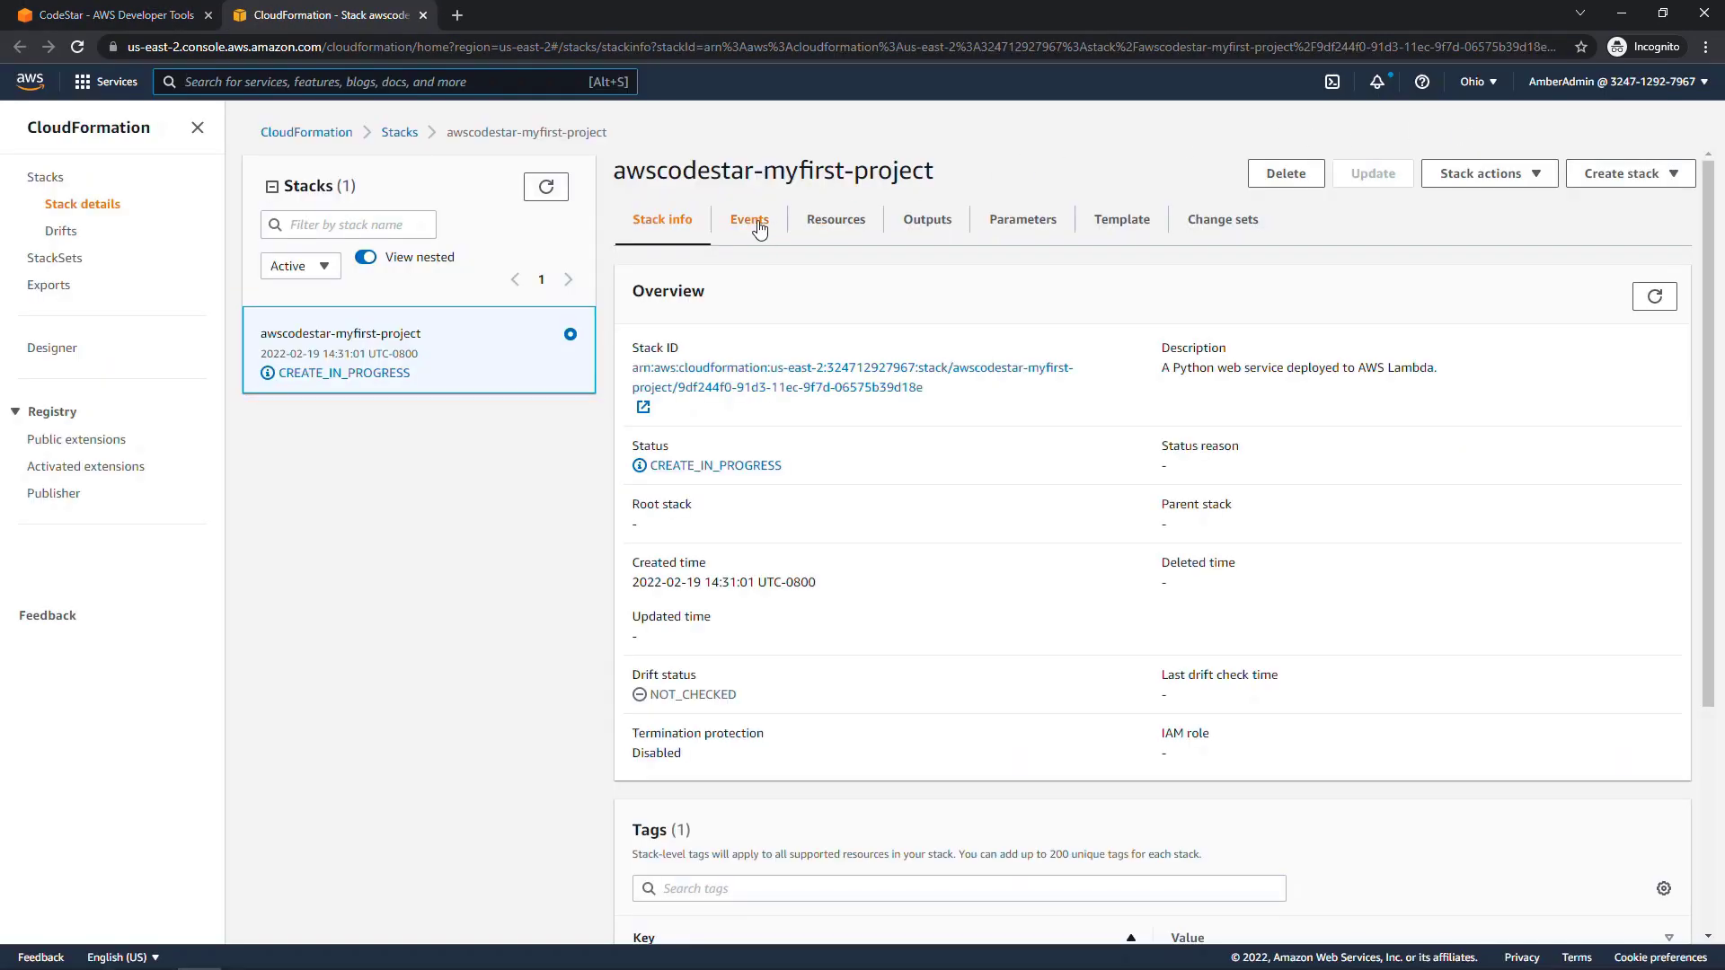
click(749, 219)
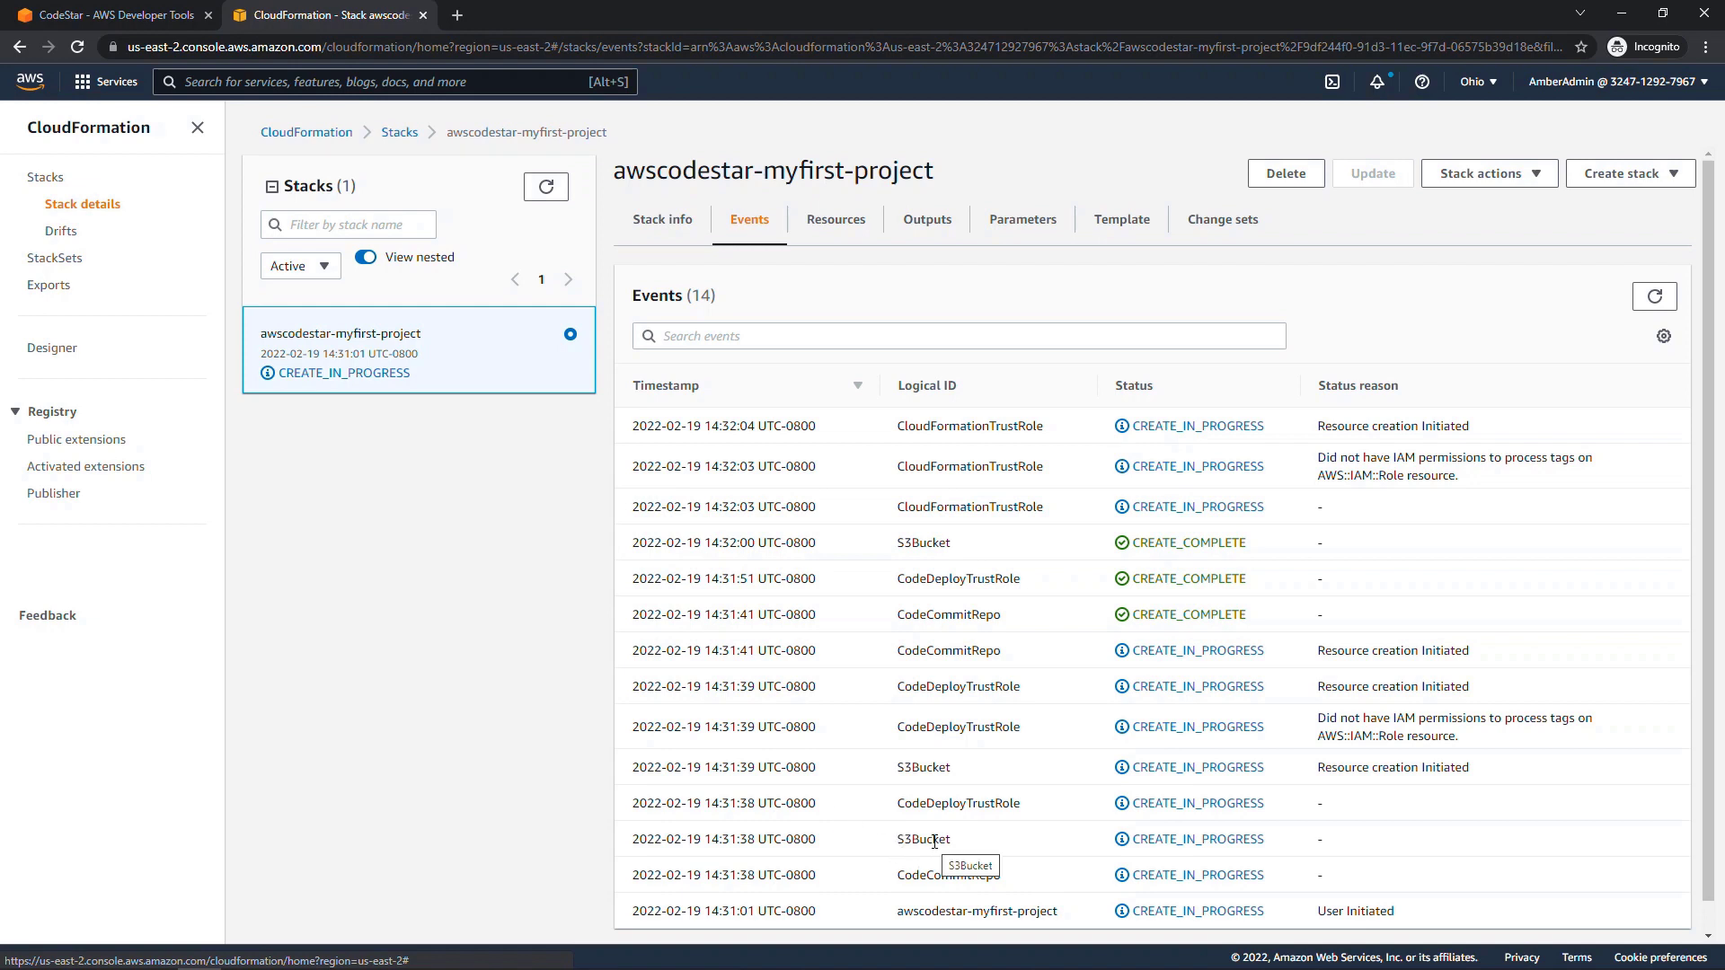
mouse_move(961, 690)
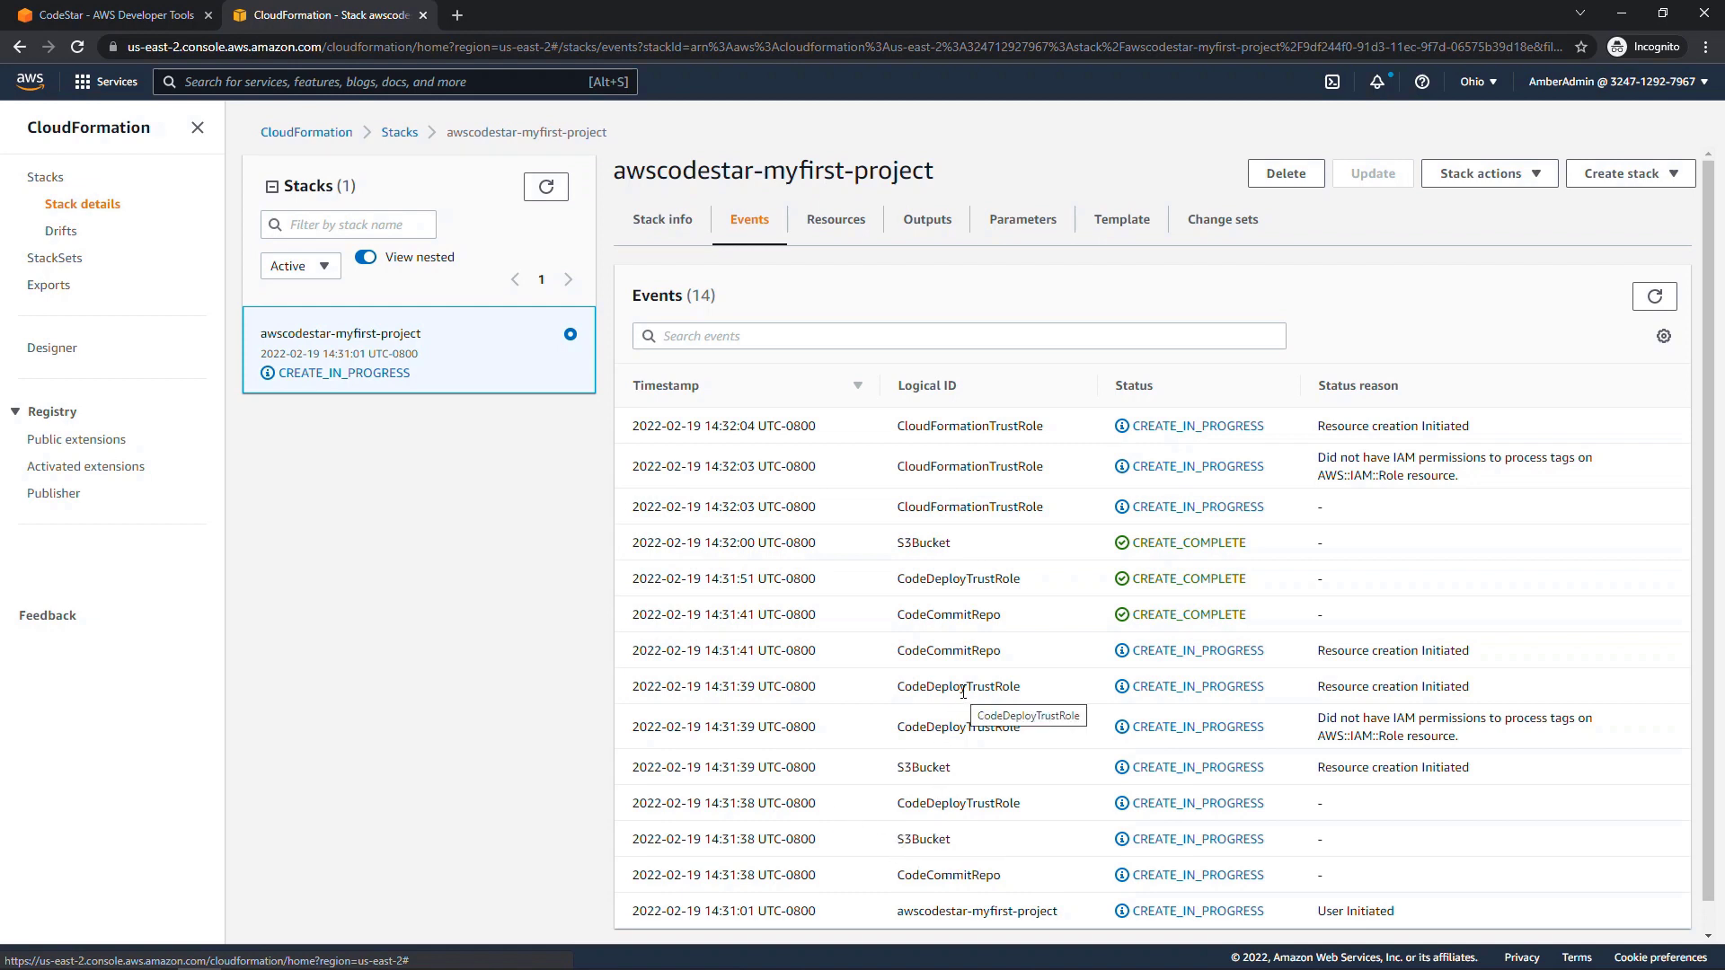
mouse_move(897, 451)
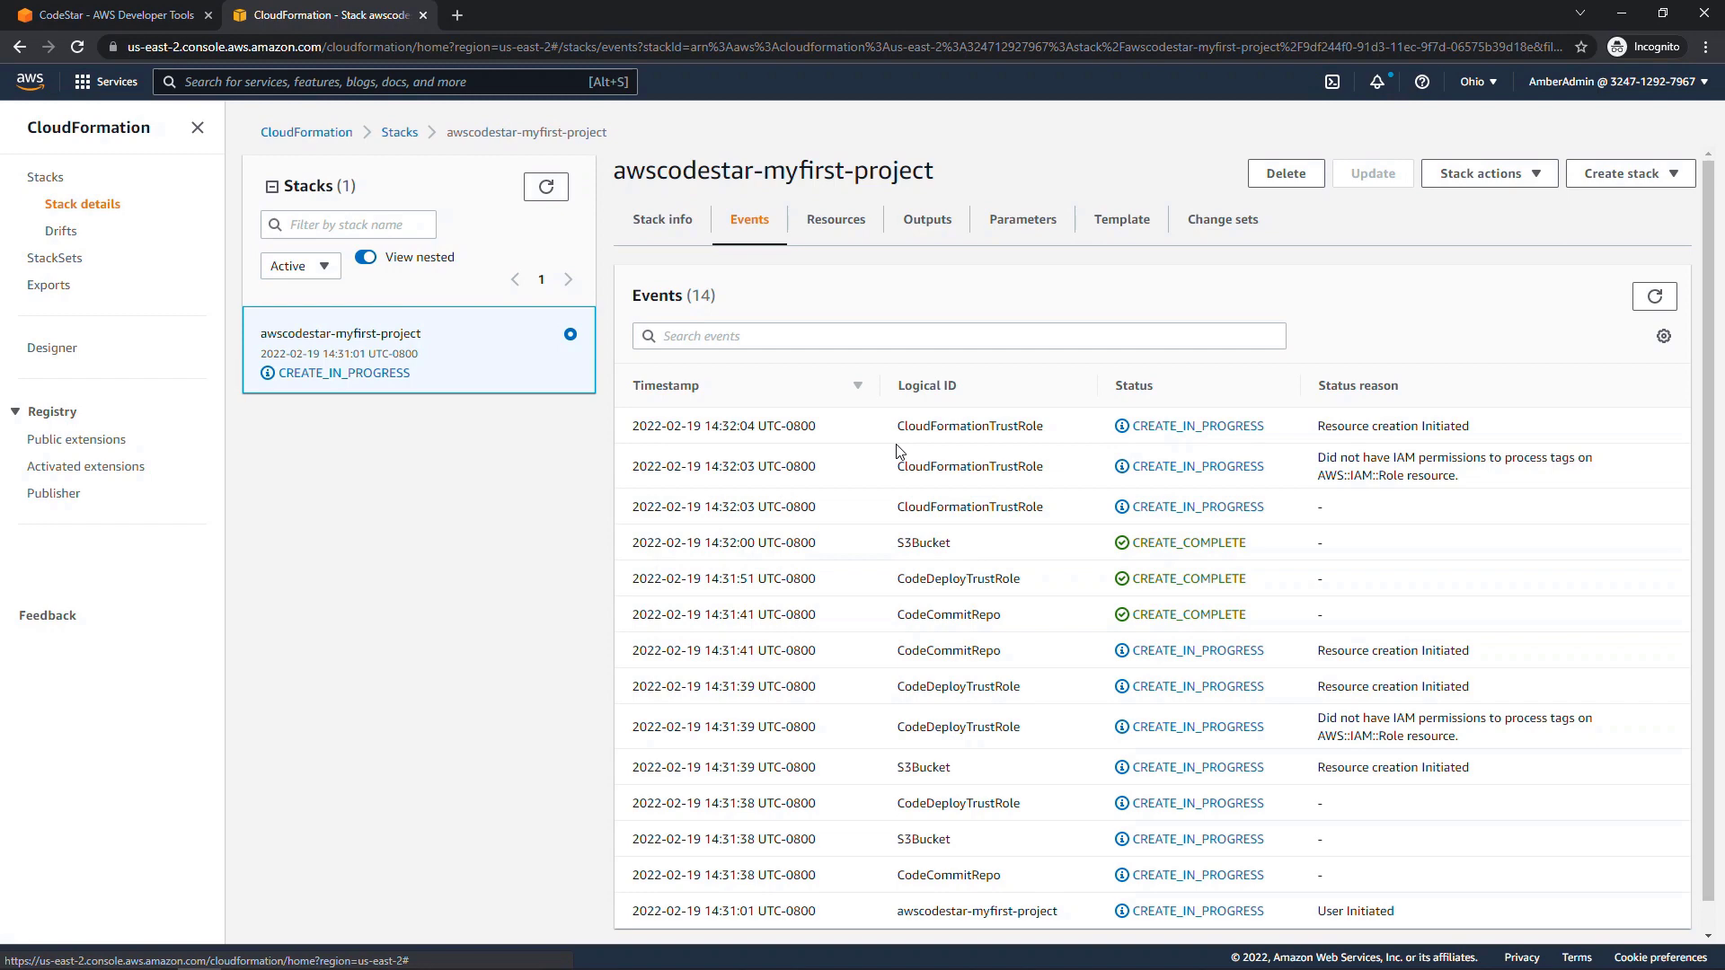
Step: Create a Cloud9 environment named my-first-environment for the CodeStar project
click(109, 14)
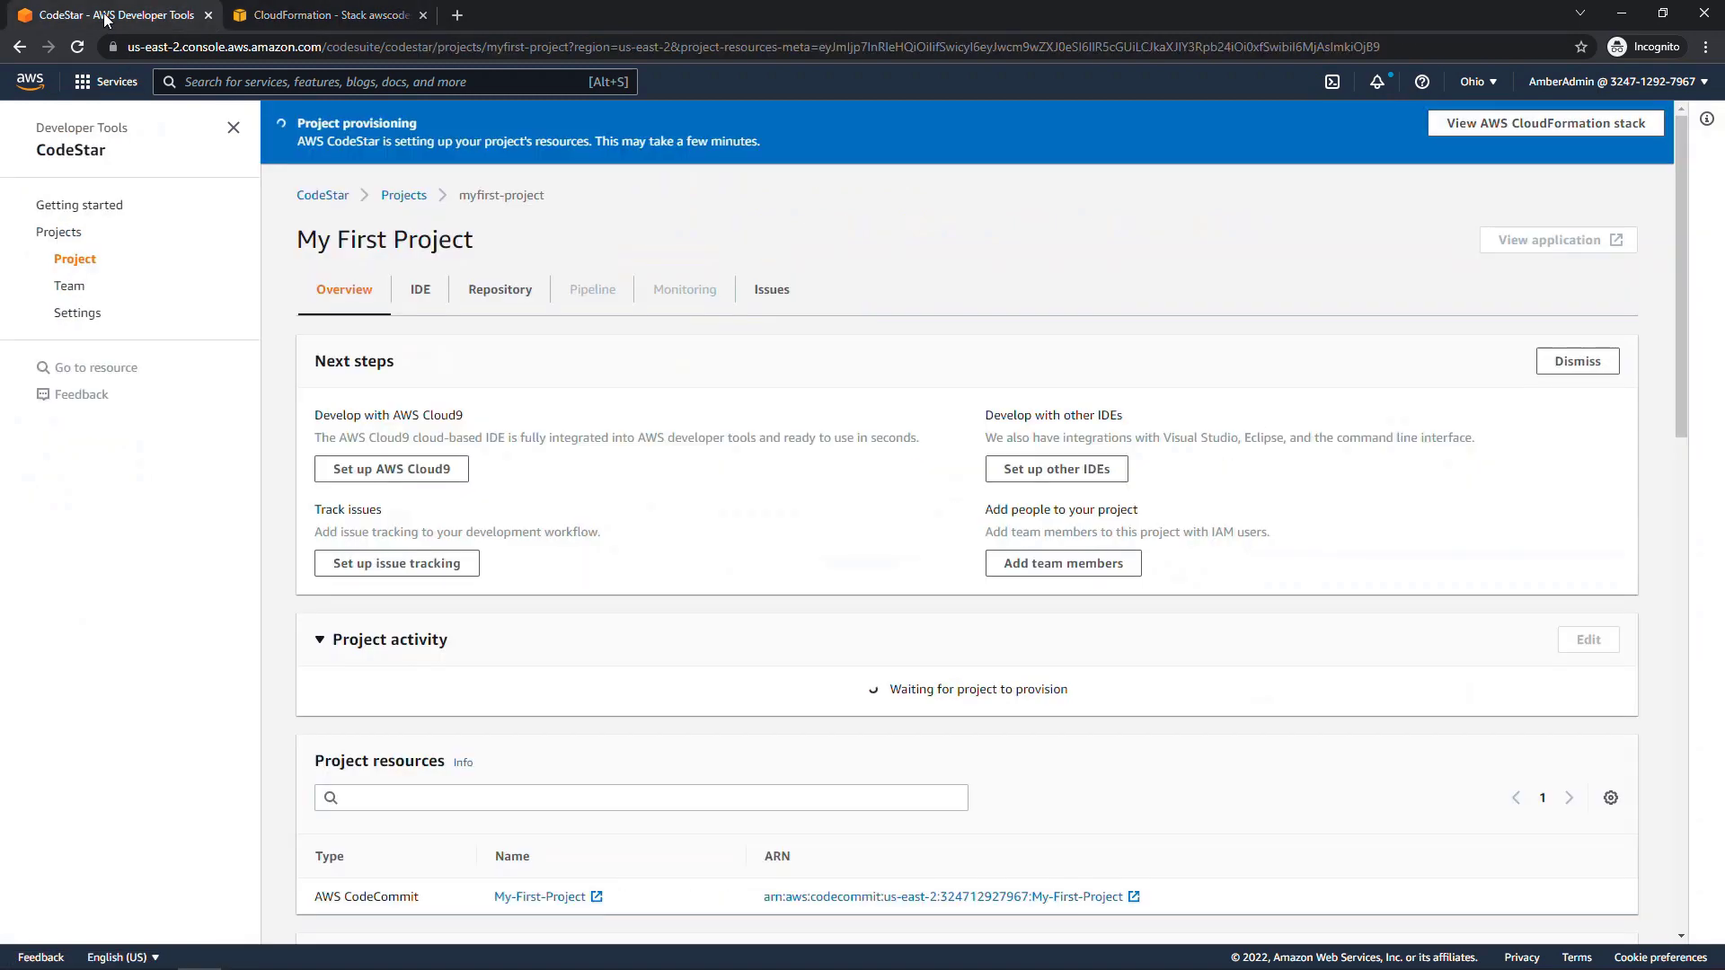
mouse_move(319, 482)
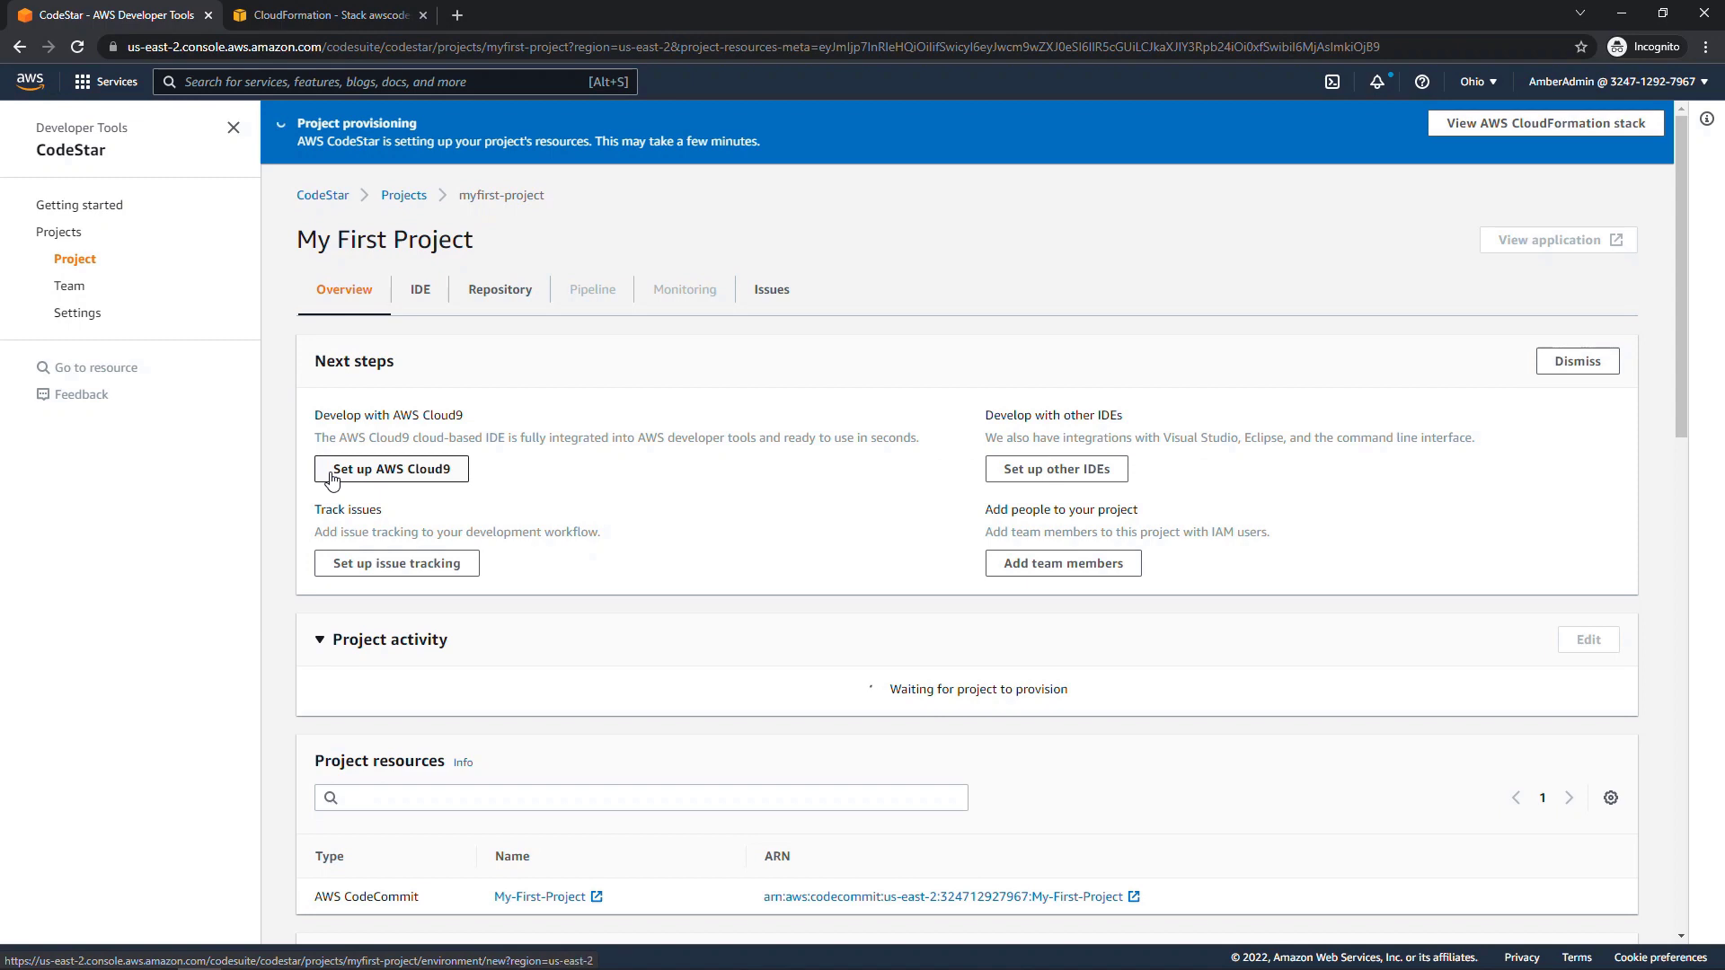
click(390, 469)
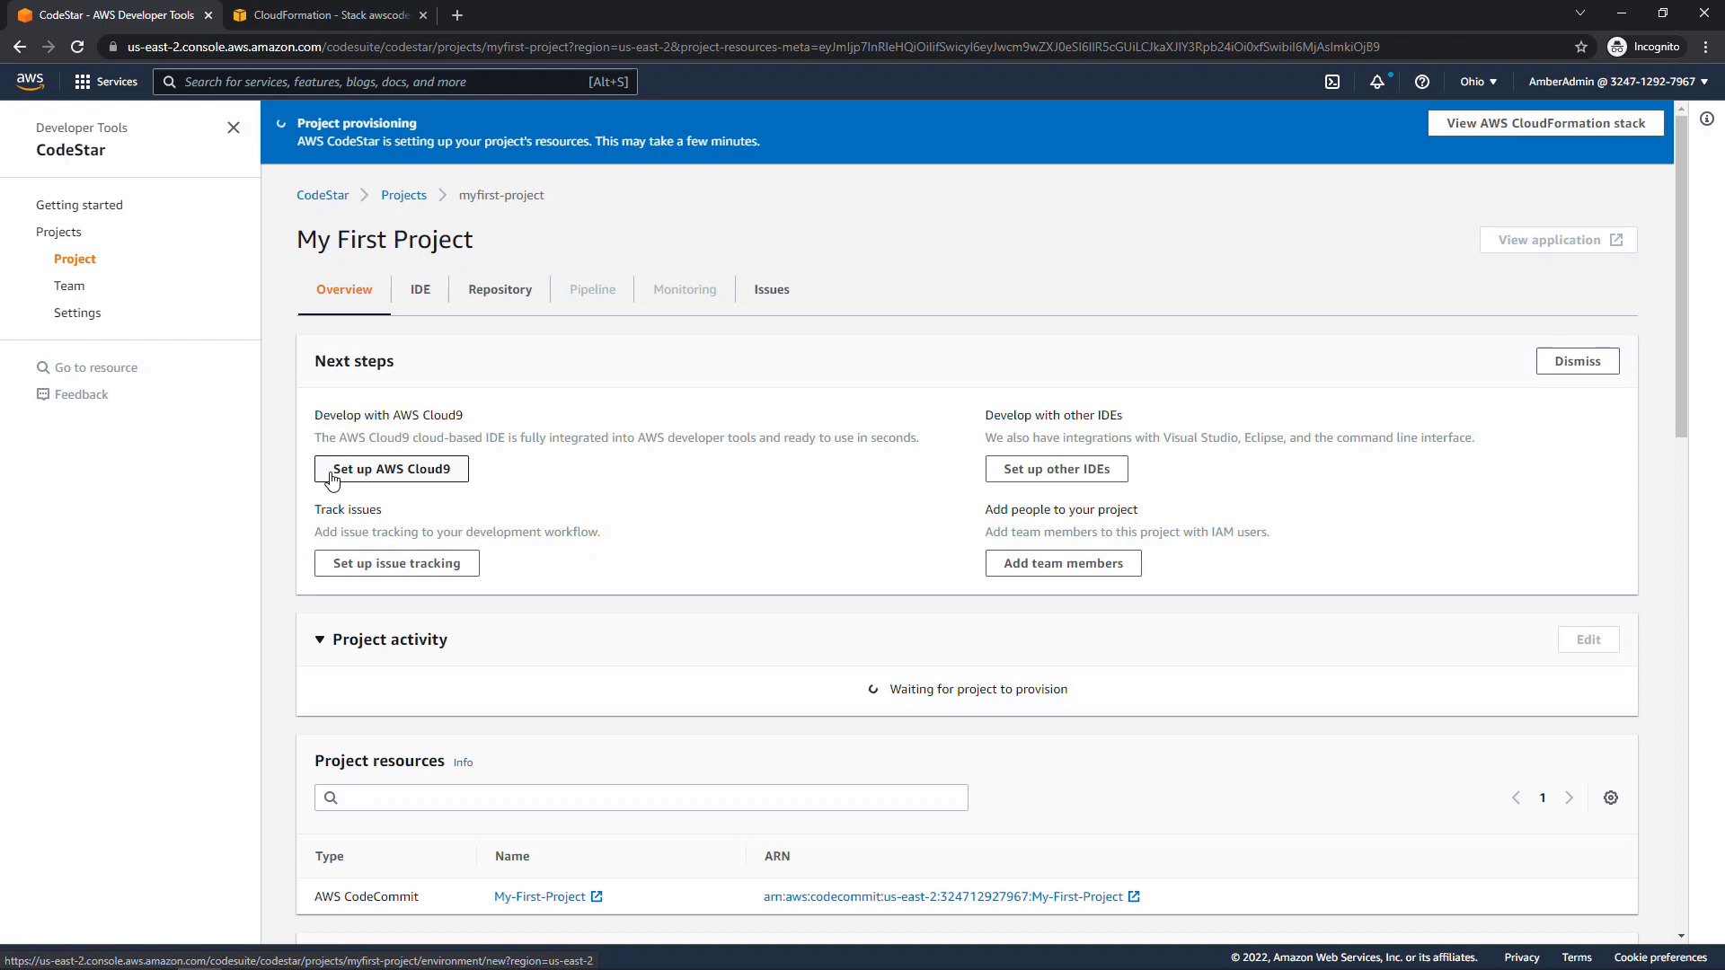
click(390, 469)
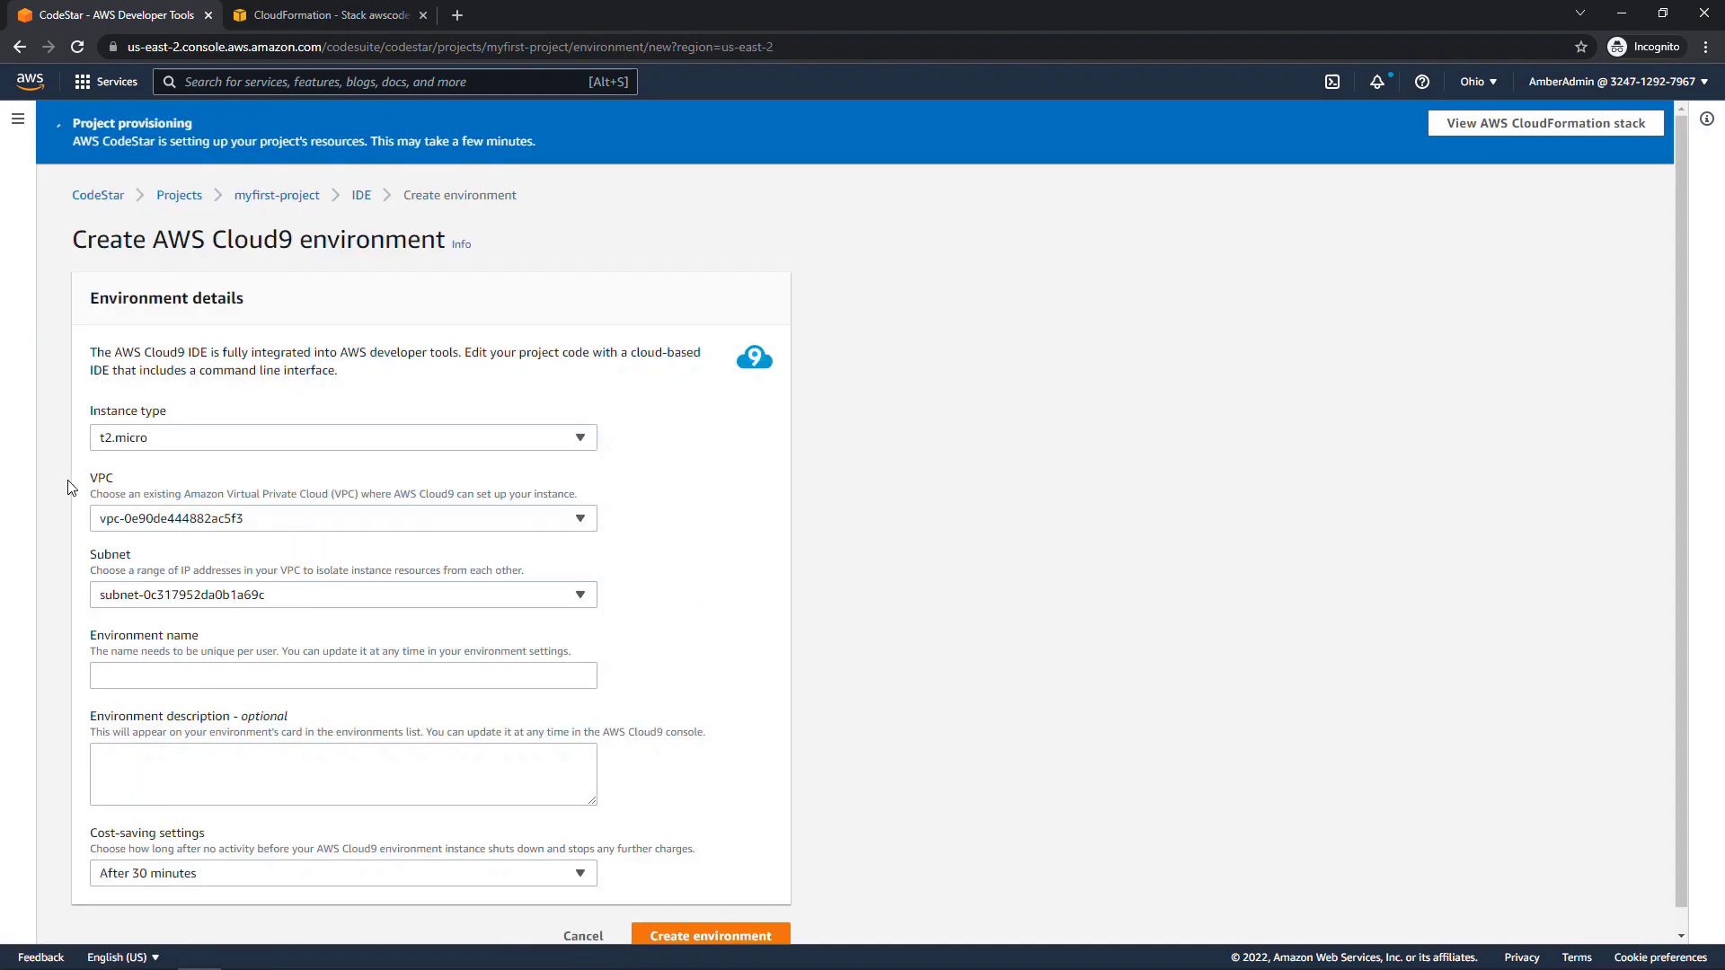
click(341, 674)
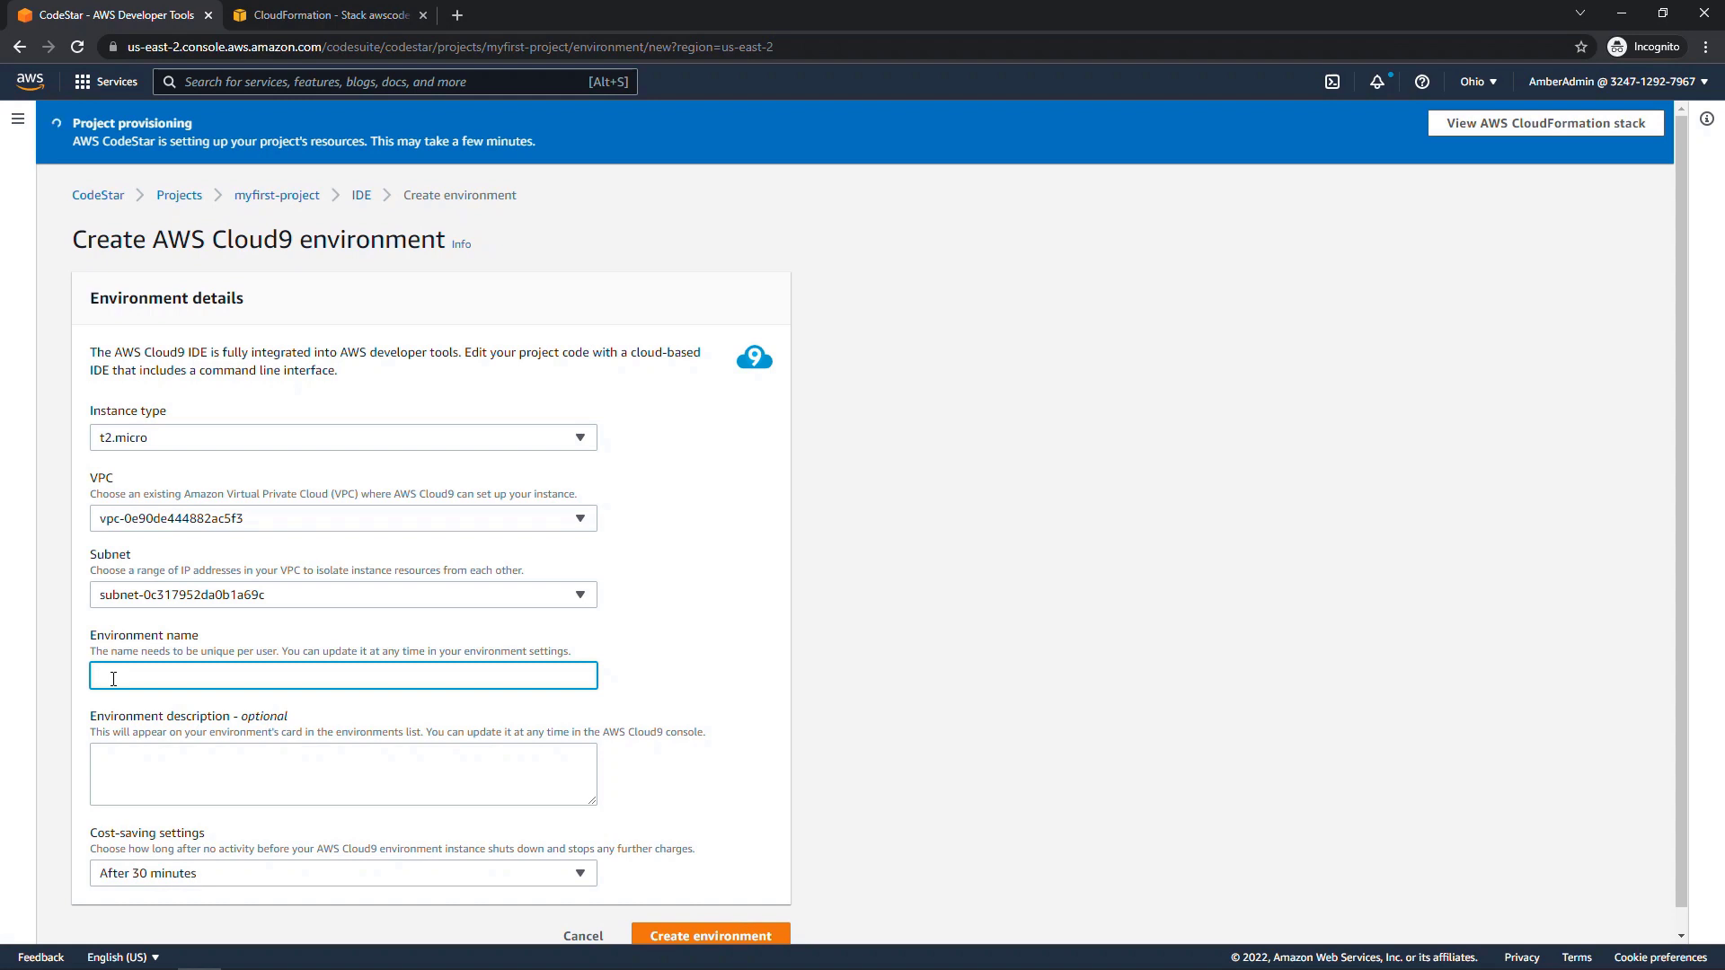
text(my-first-environment)
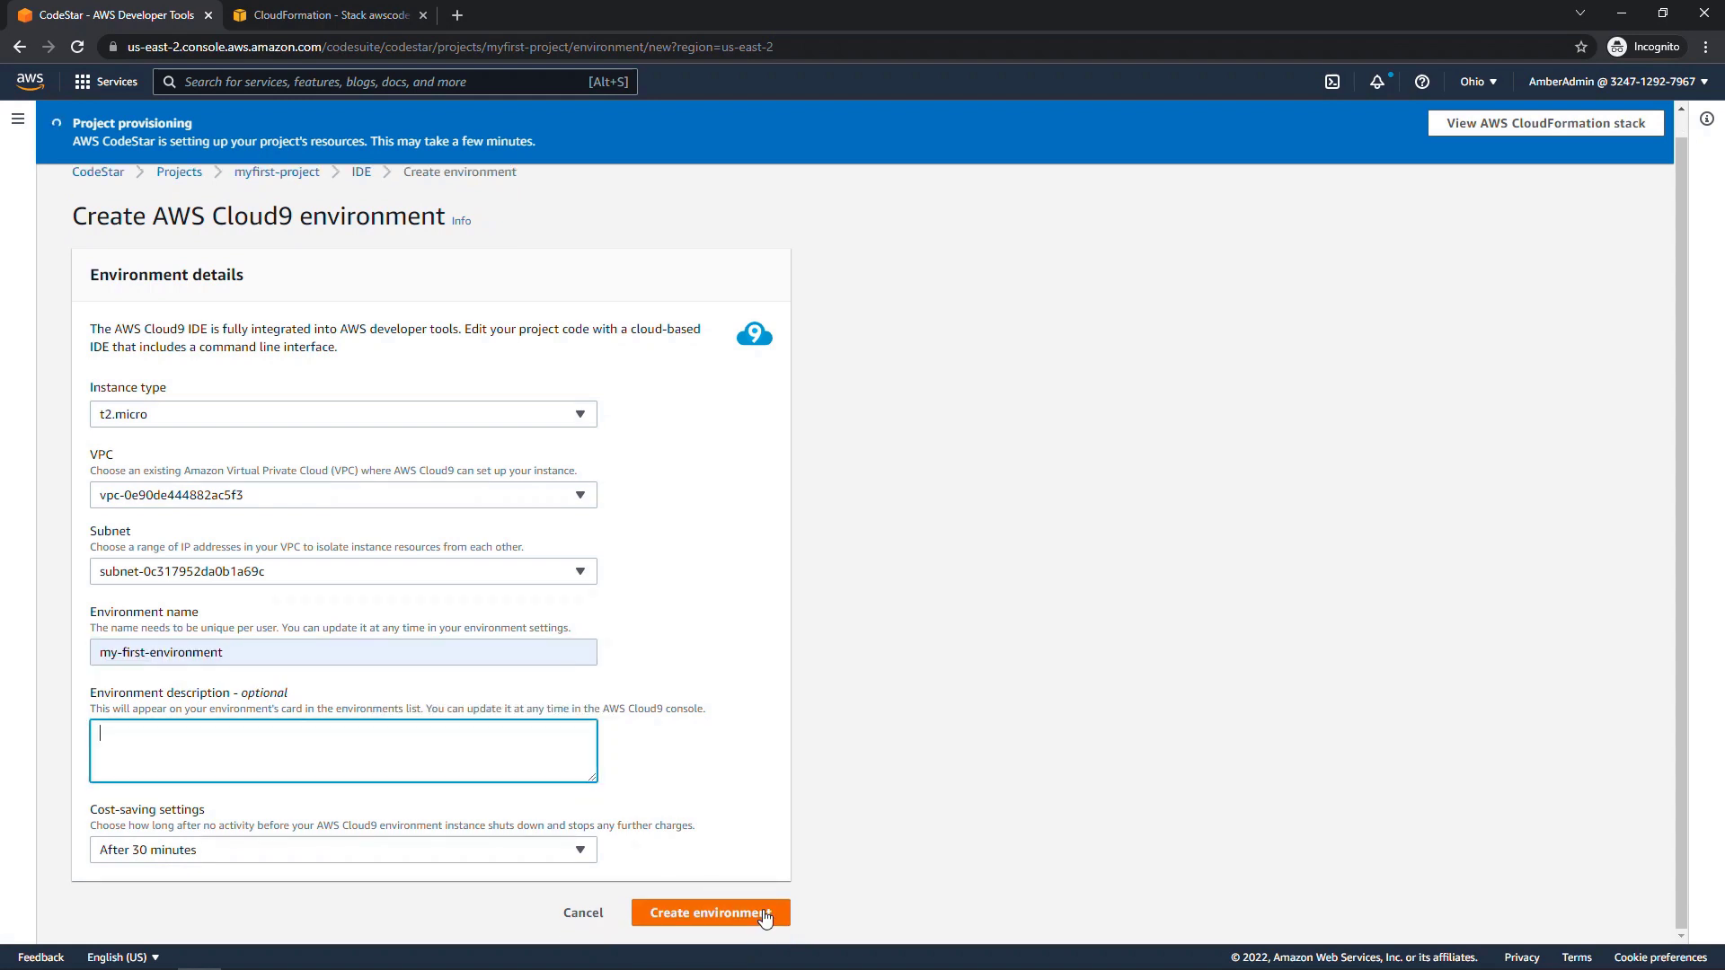
click(709, 913)
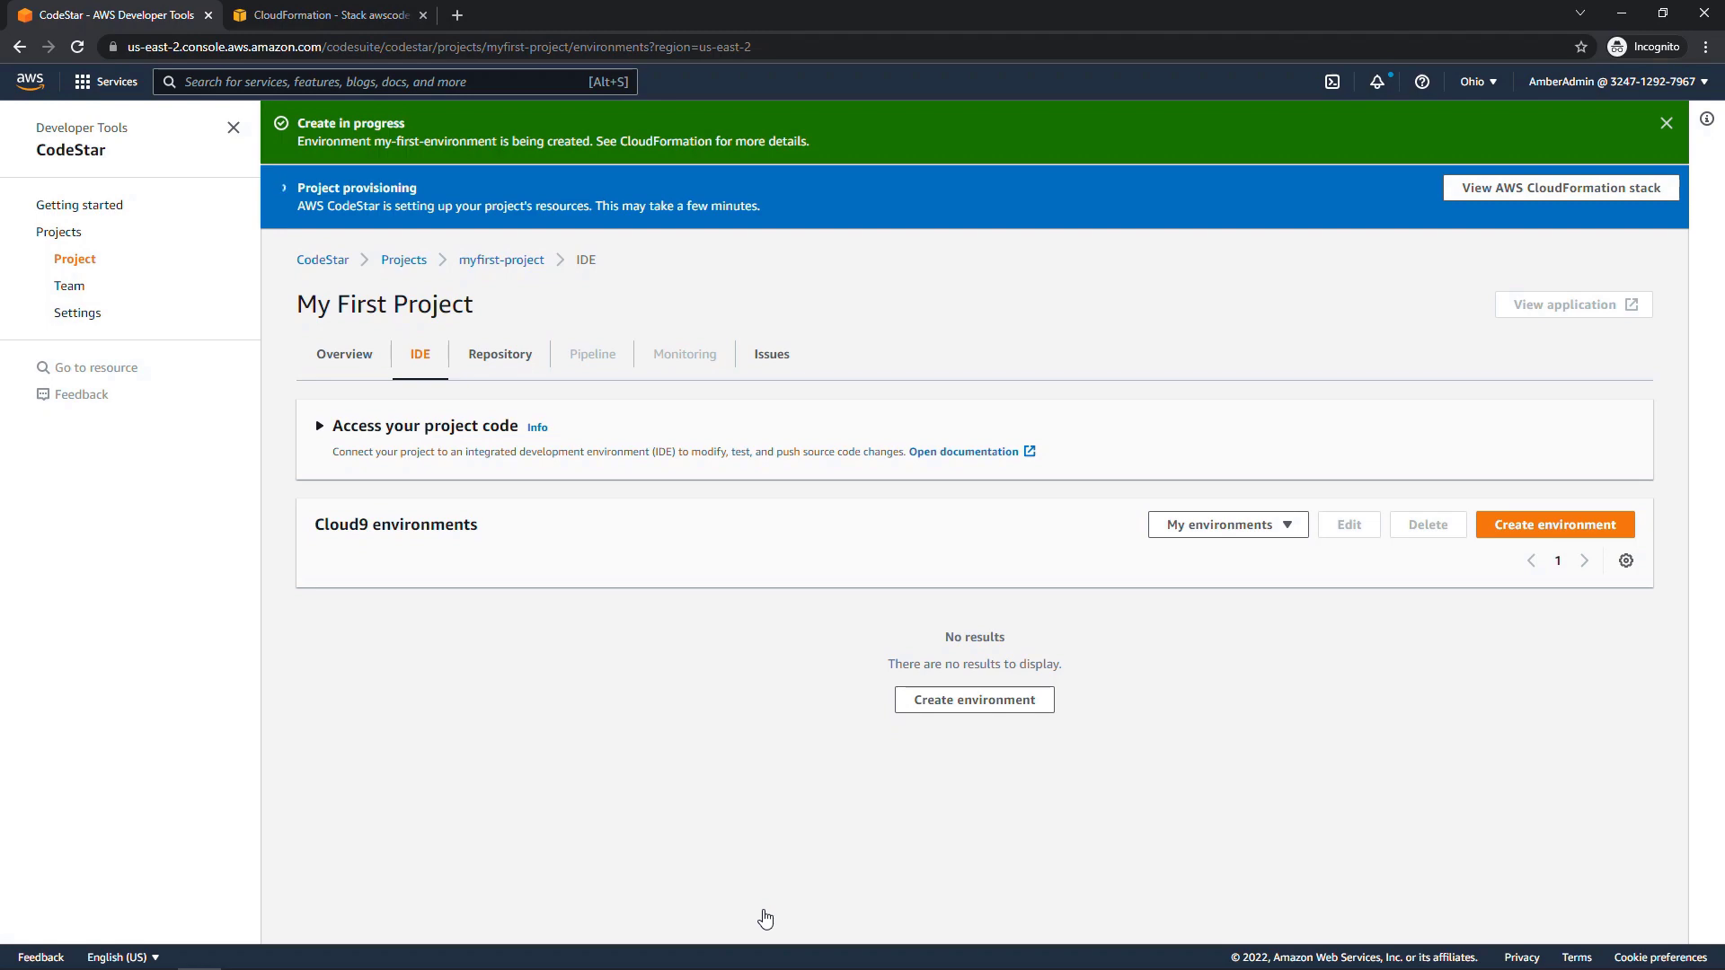
Step: Check the project stack and infrastructure stack statuses, then return to CodeStar
click(326, 16)
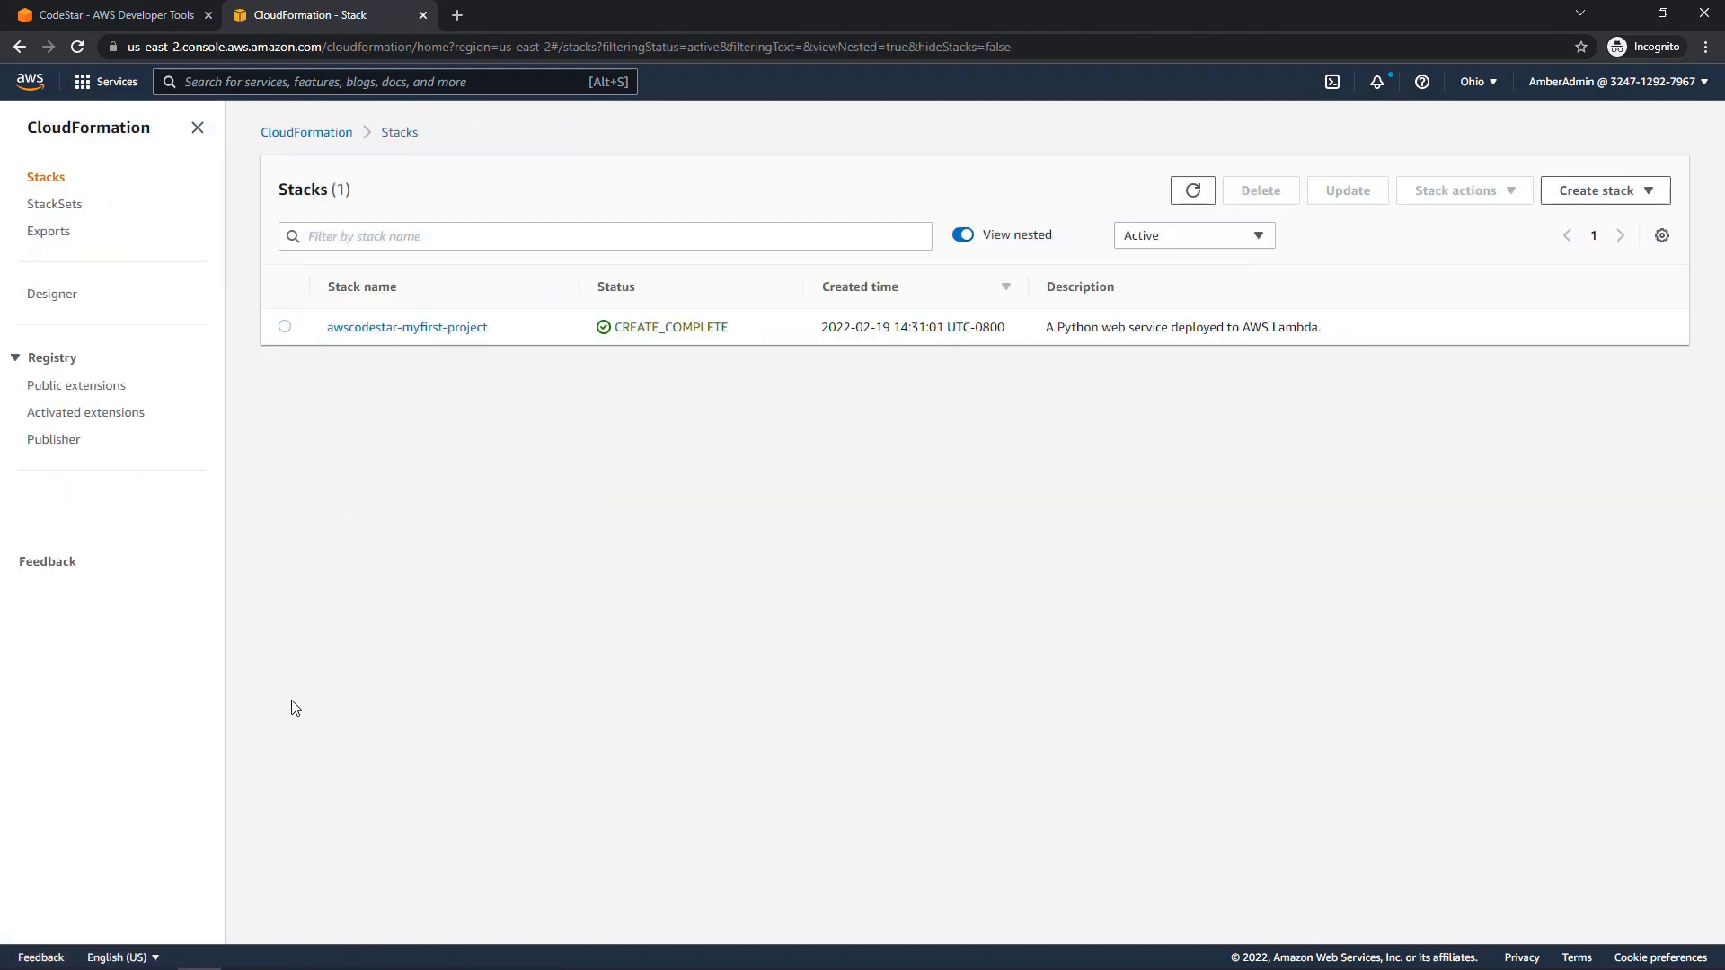
click(406, 327)
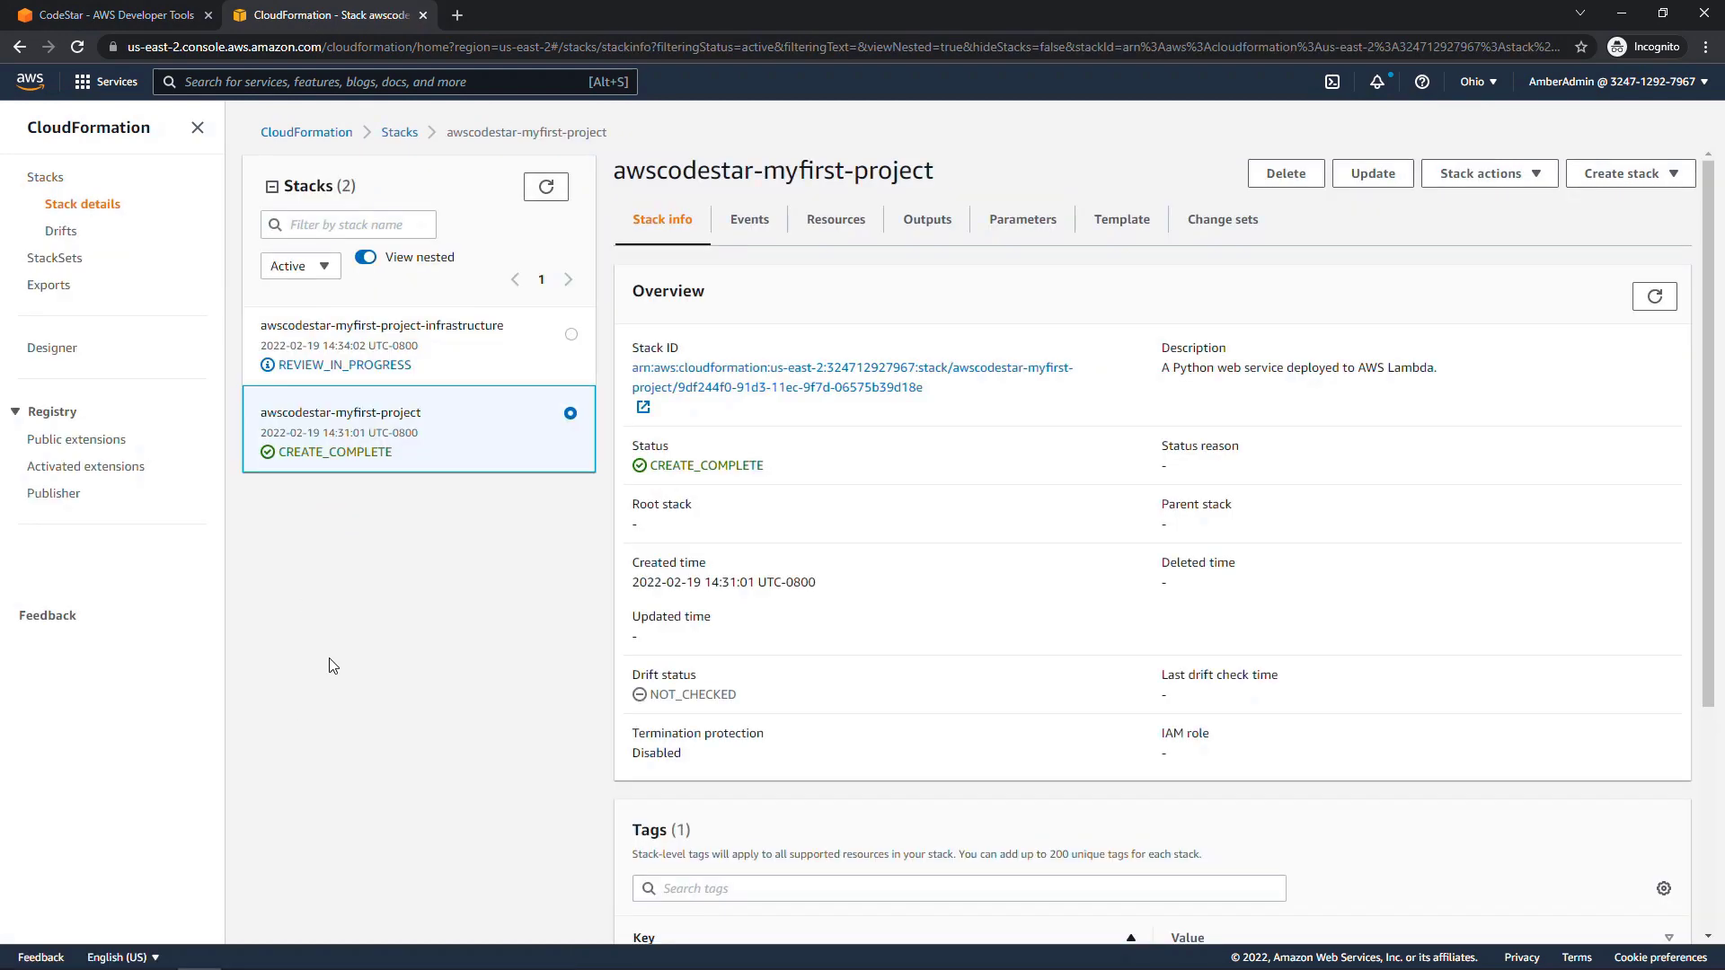
mouse_move(388, 609)
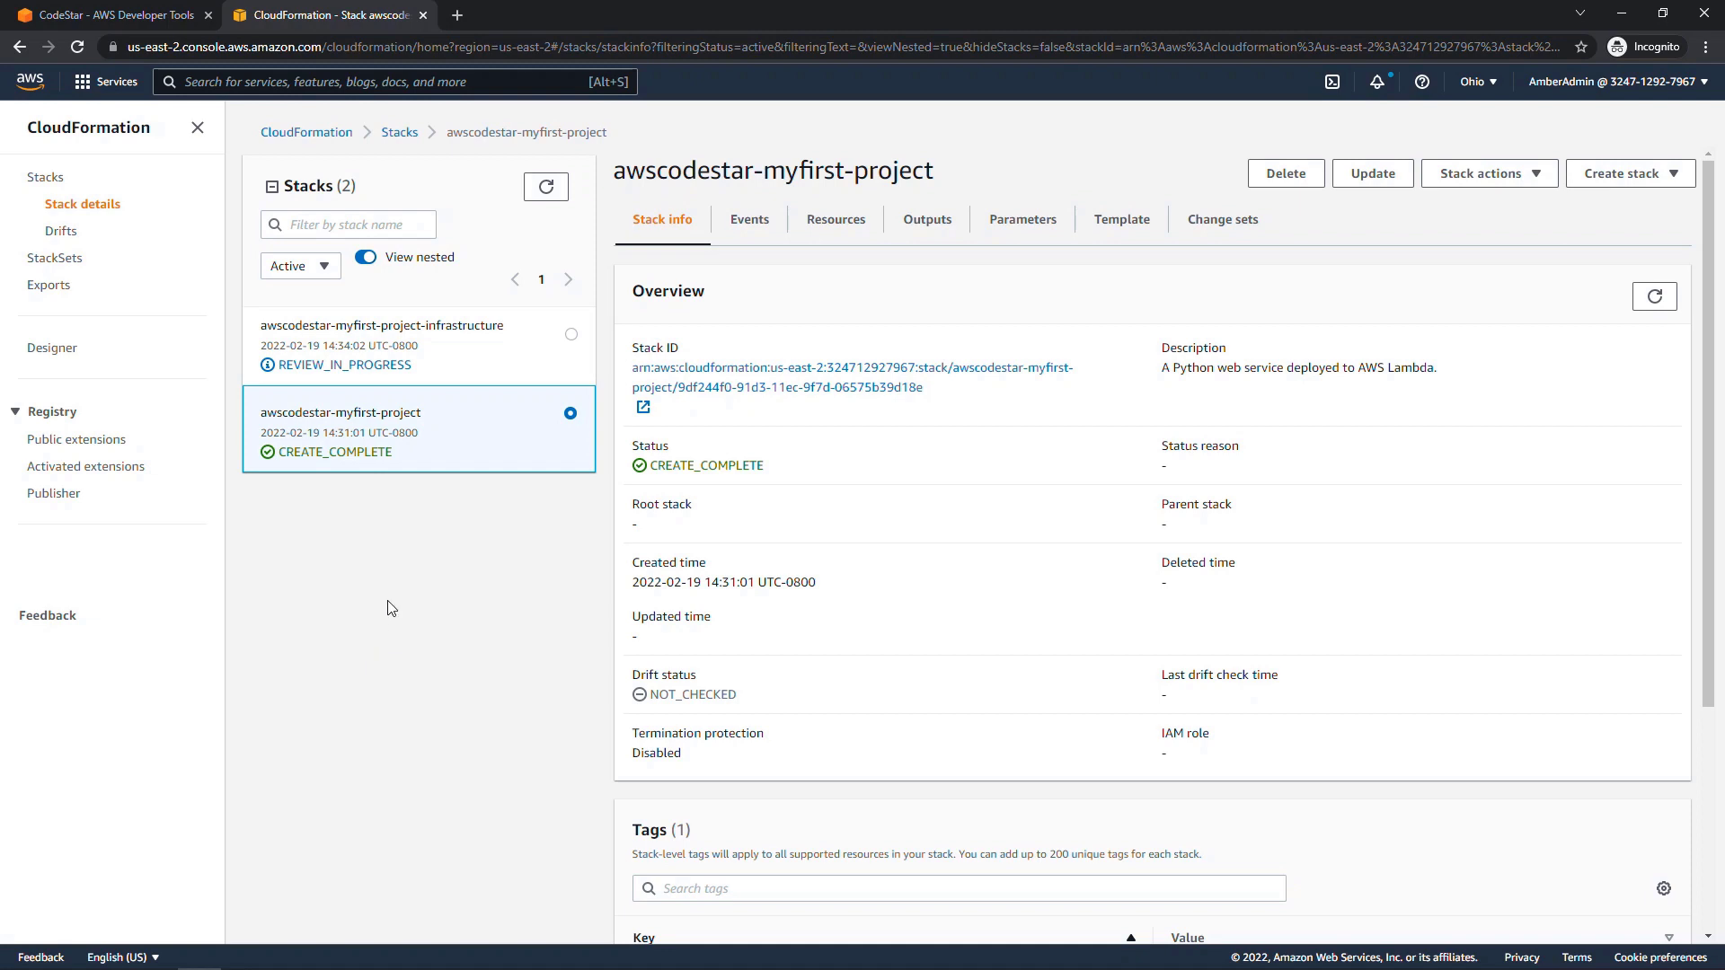
mouse_move(451, 462)
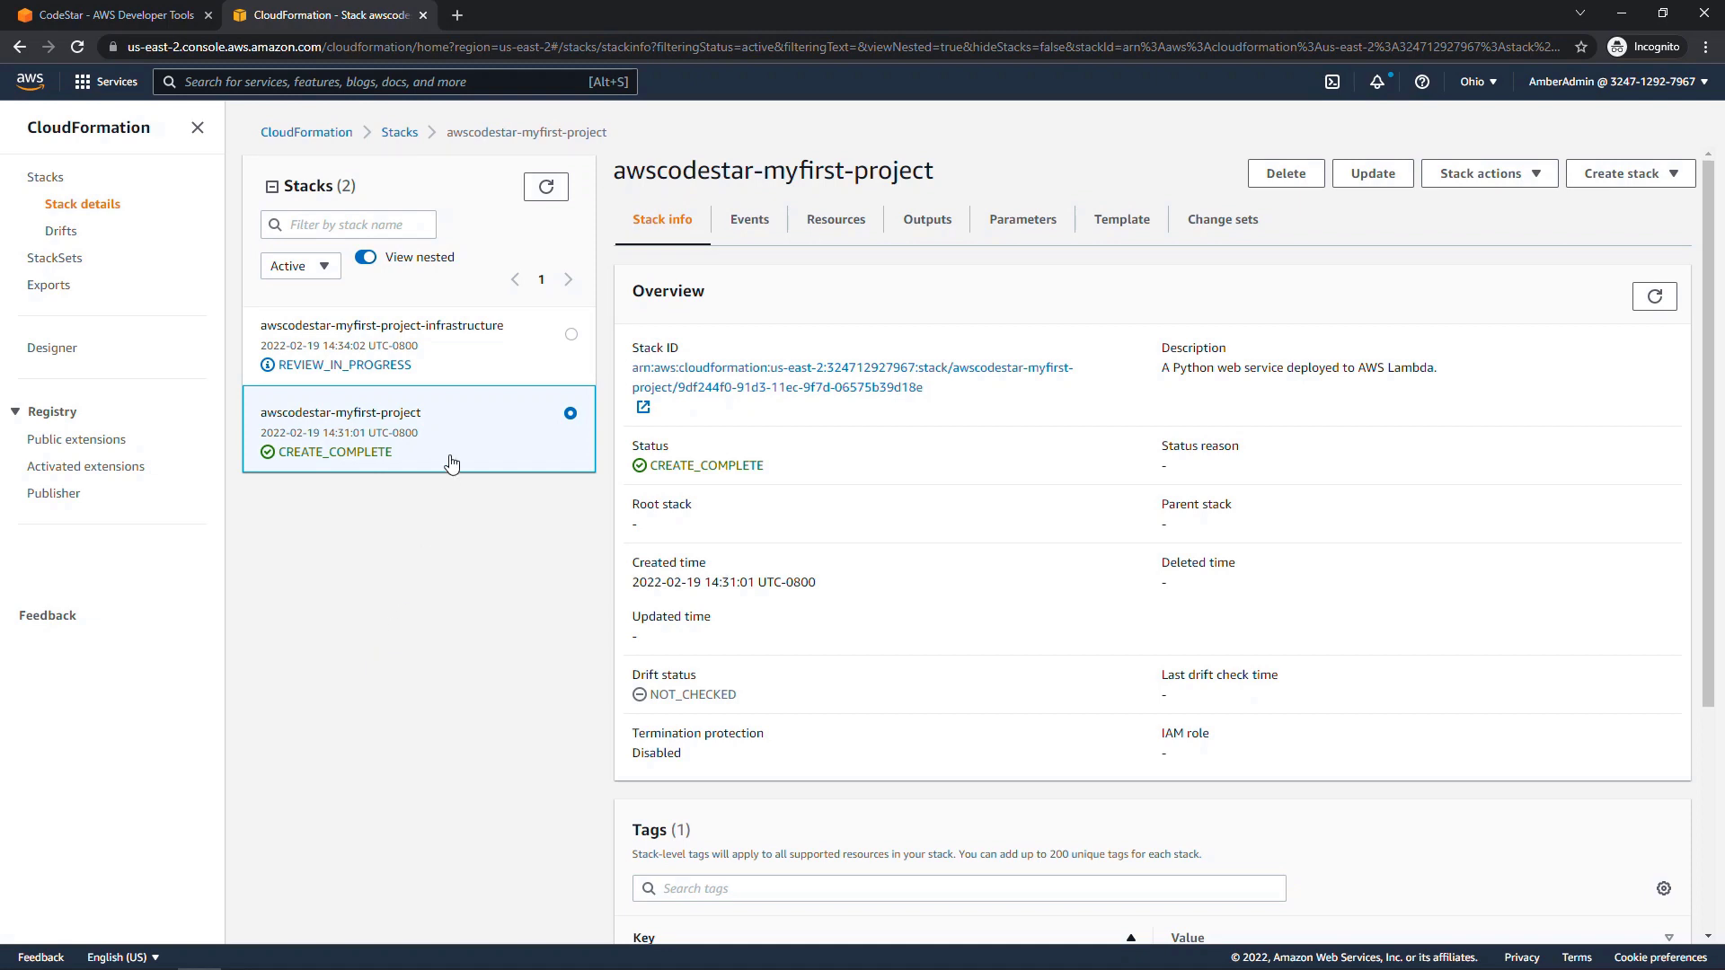
click(418, 346)
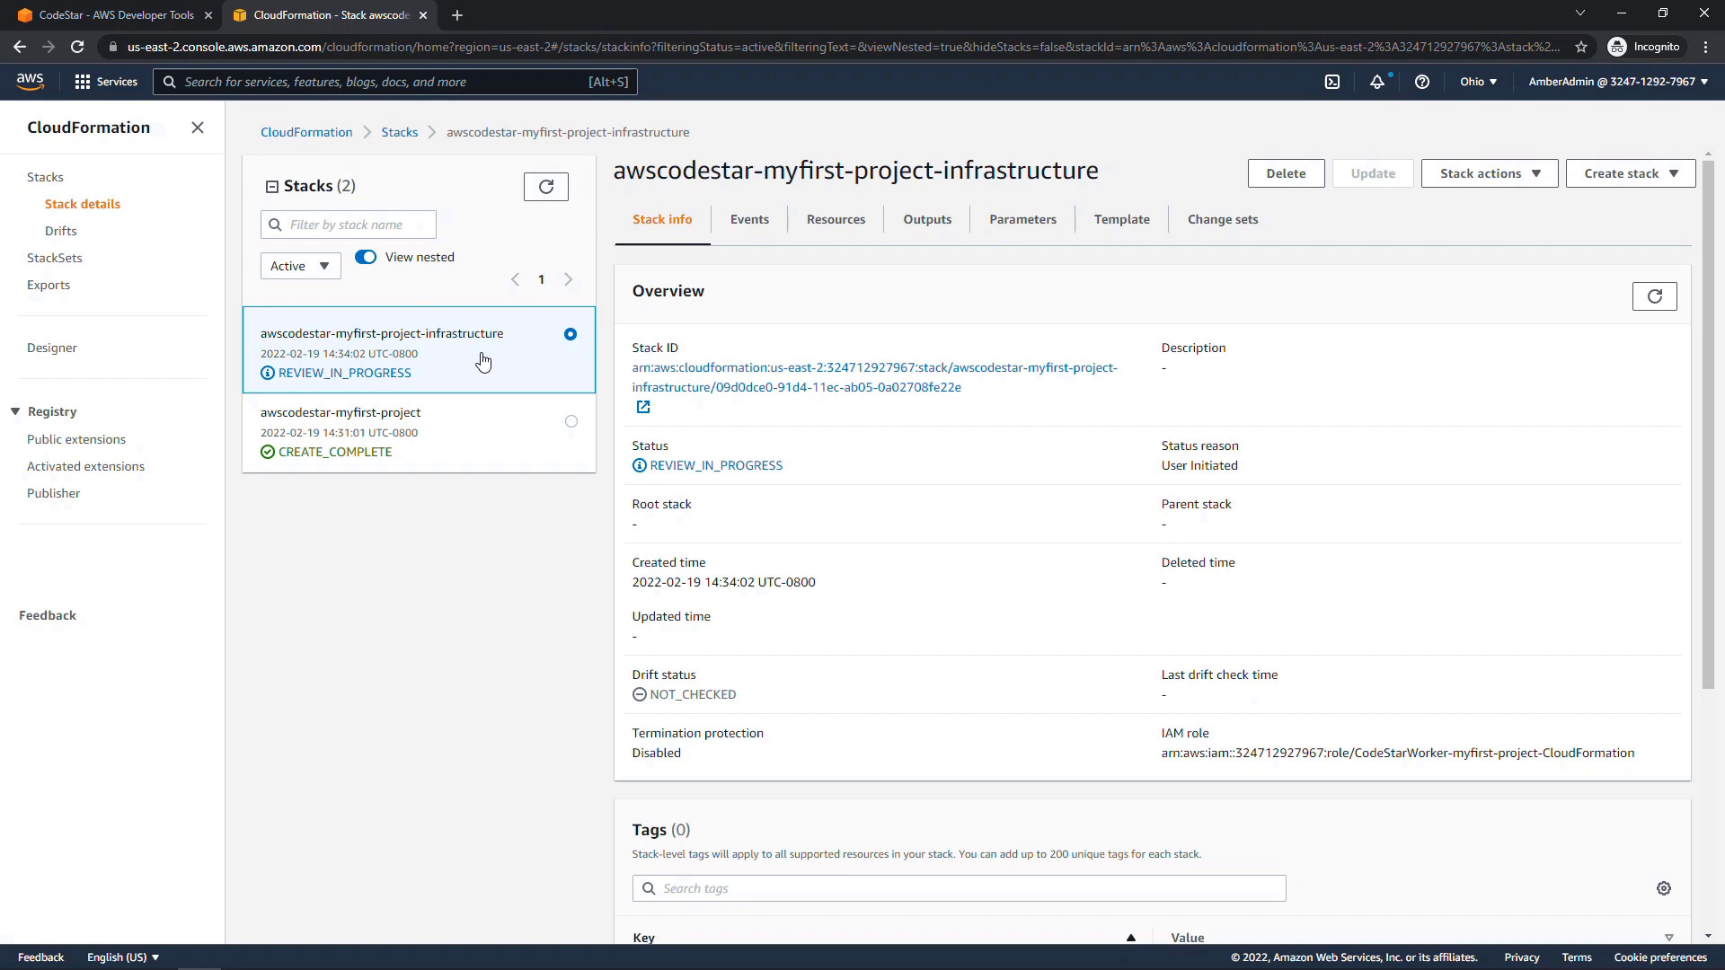
click(109, 15)
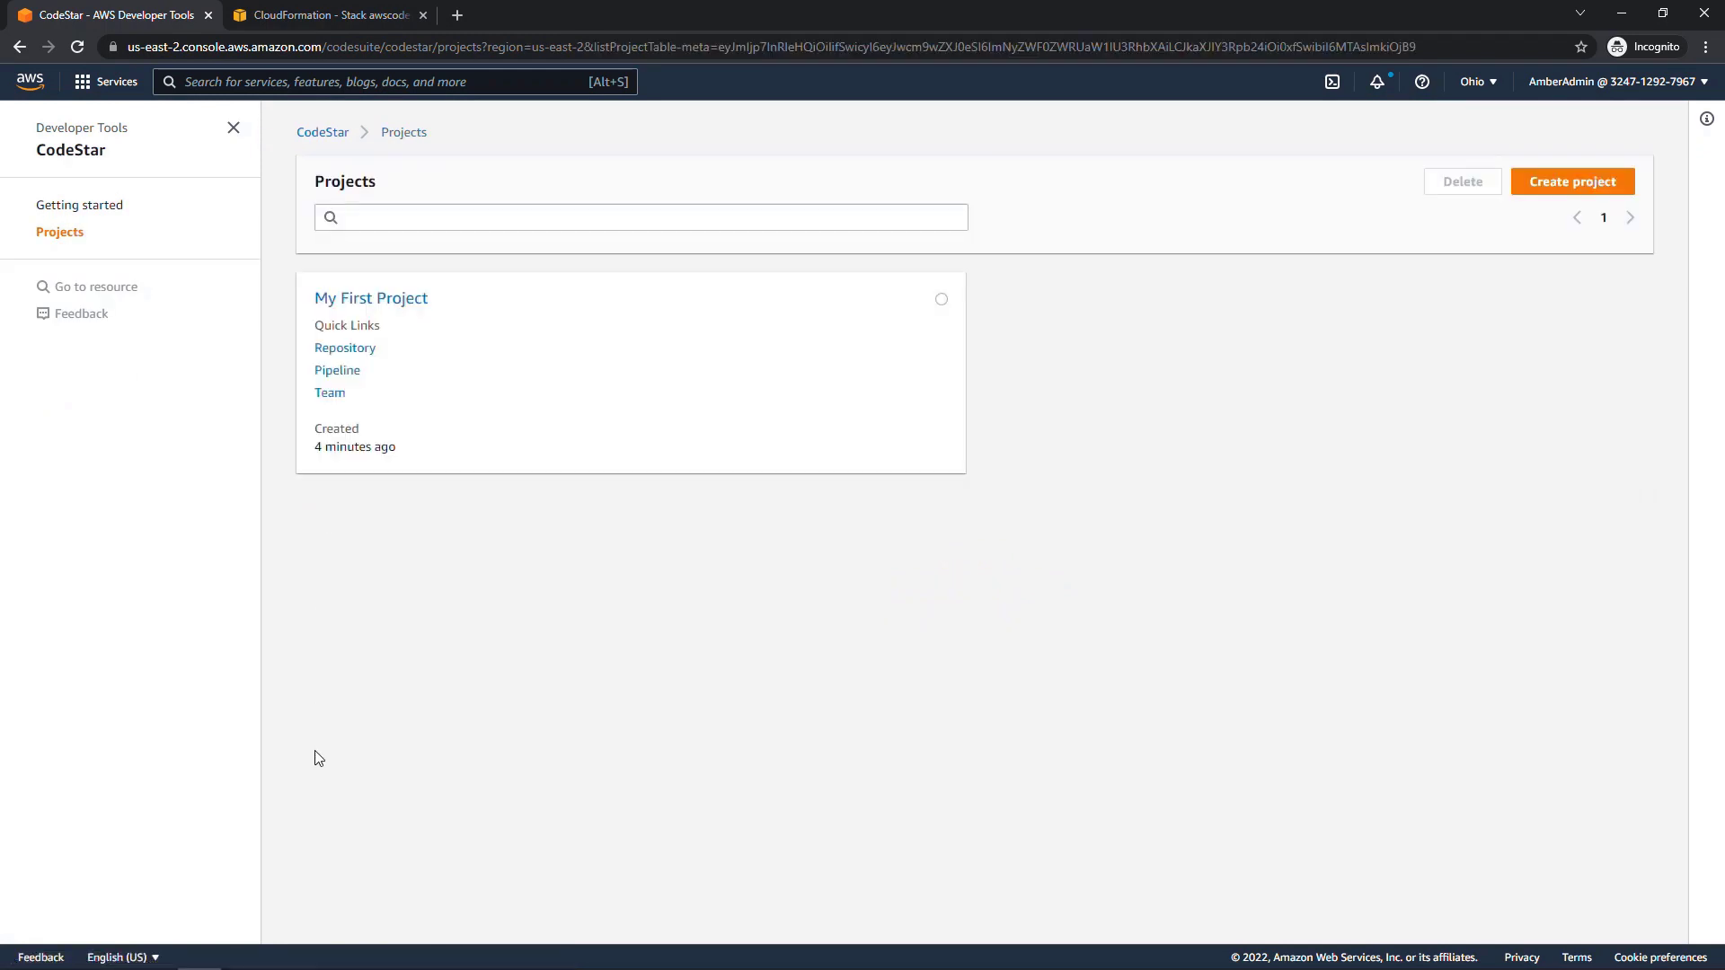
Step: Open My First Project and confirm the deployed application returns Hello World
click(371, 297)
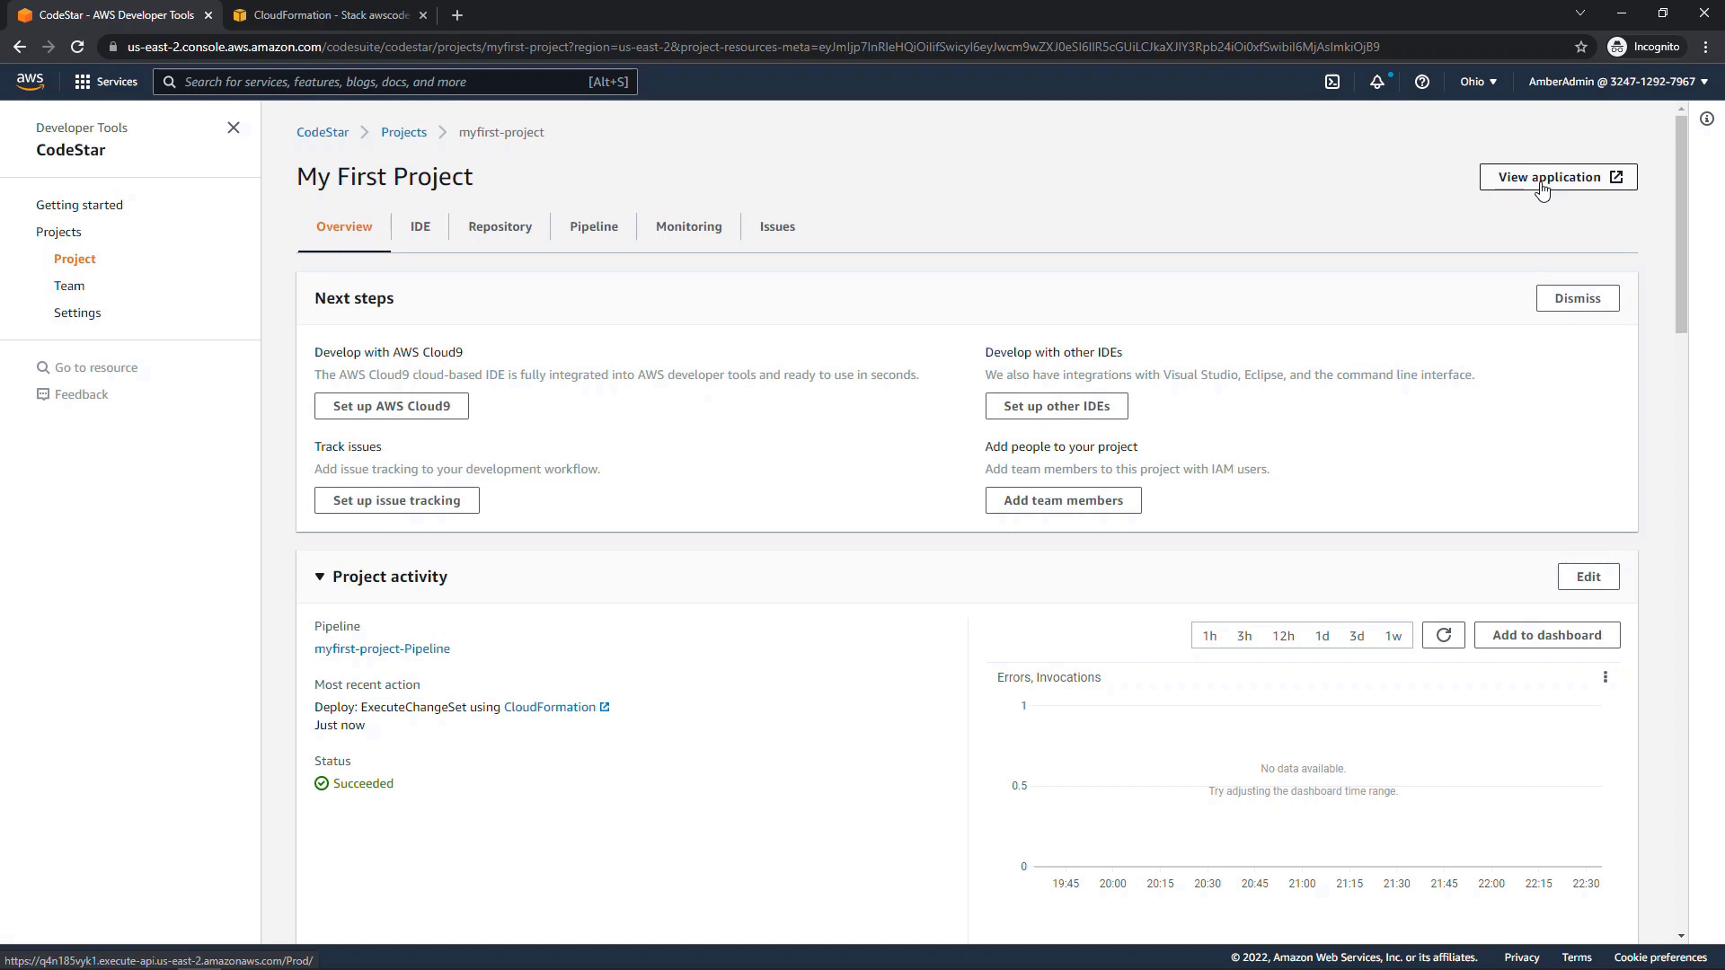
click(1553, 178)
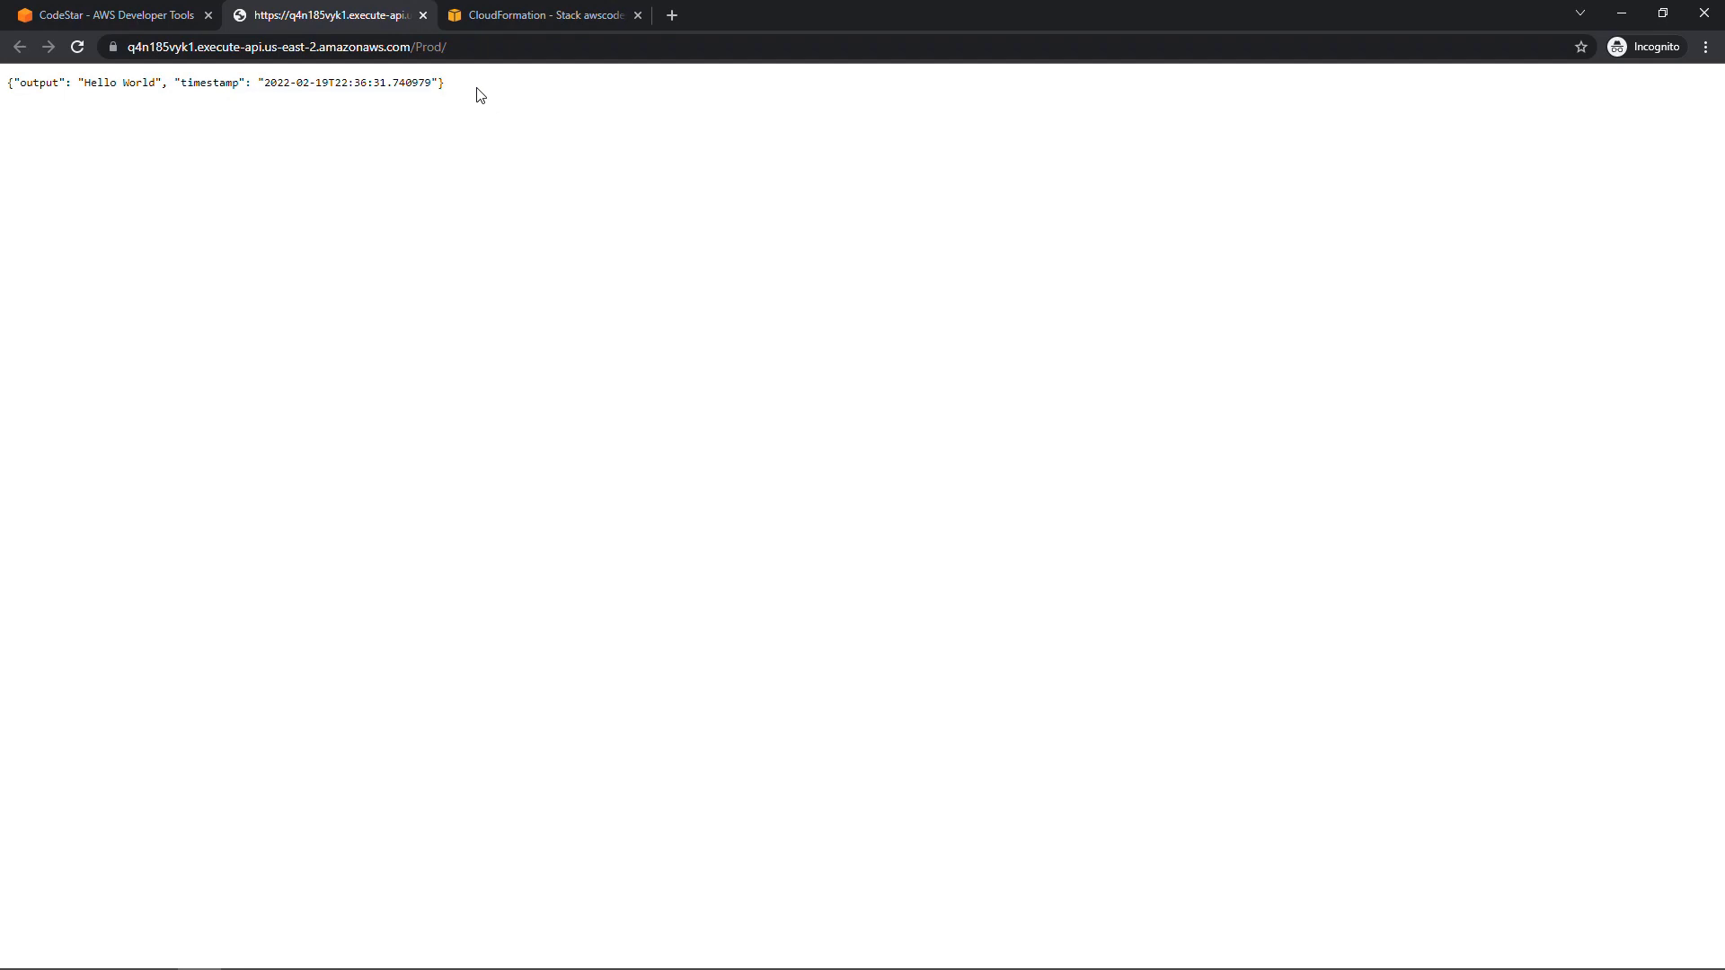
click(109, 15)
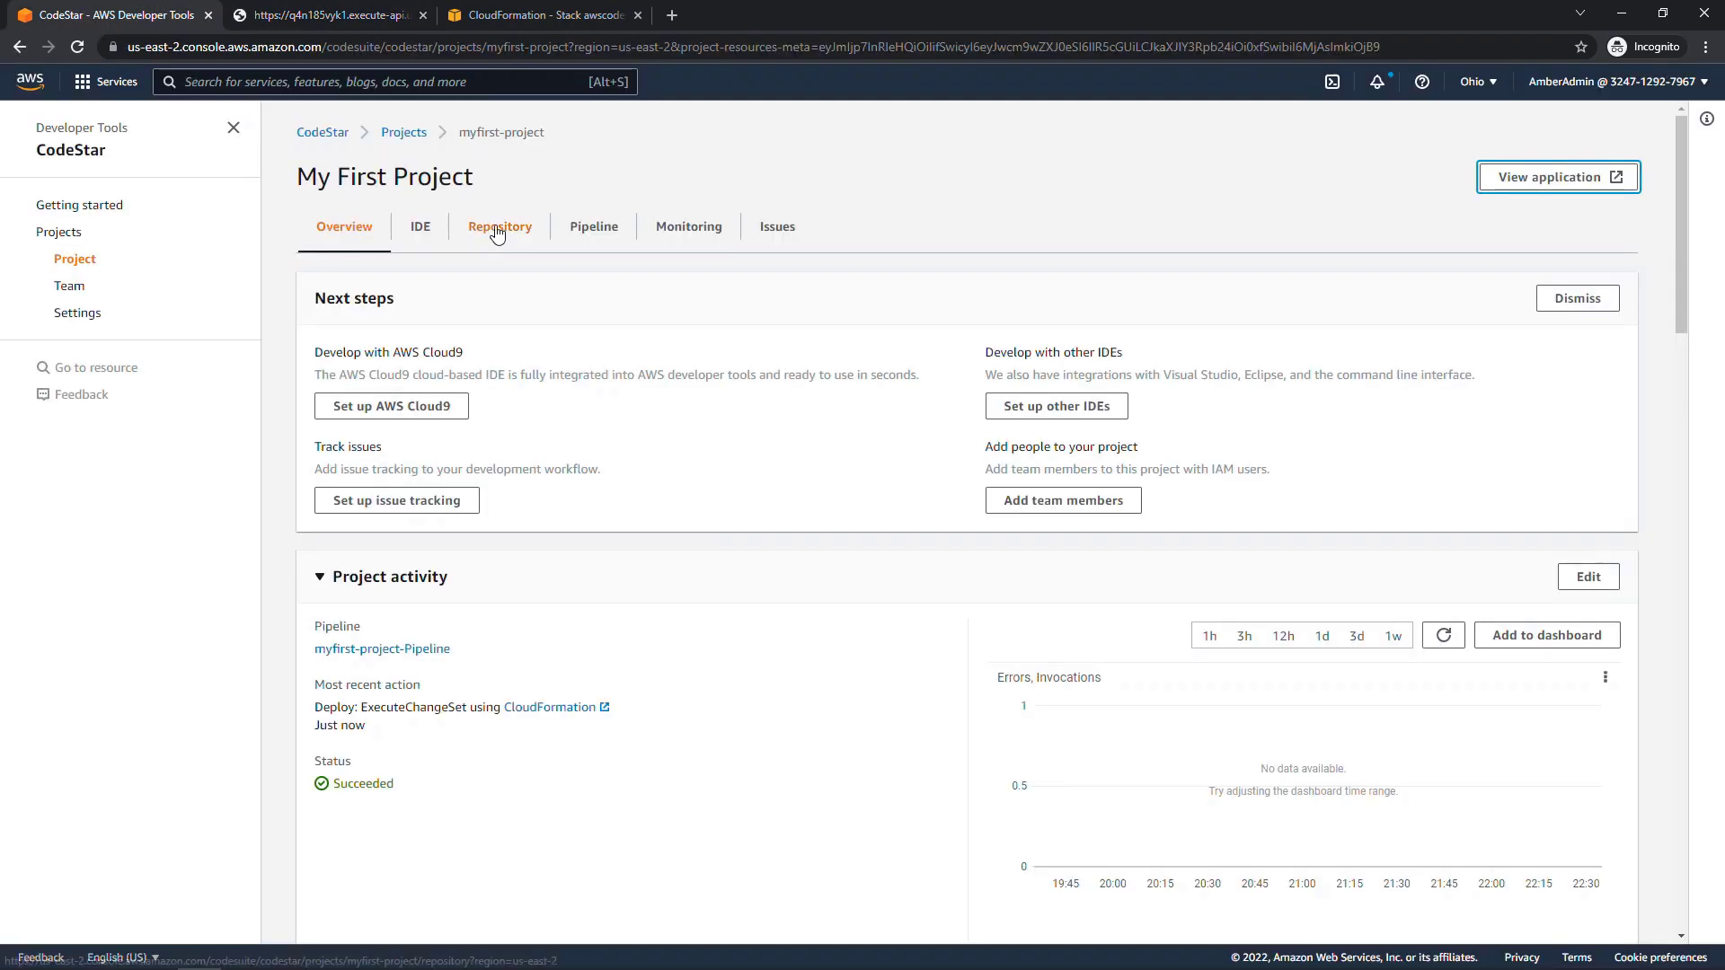
Step: View the My-First-Project CodeCommit repository and its commit history
click(500, 226)
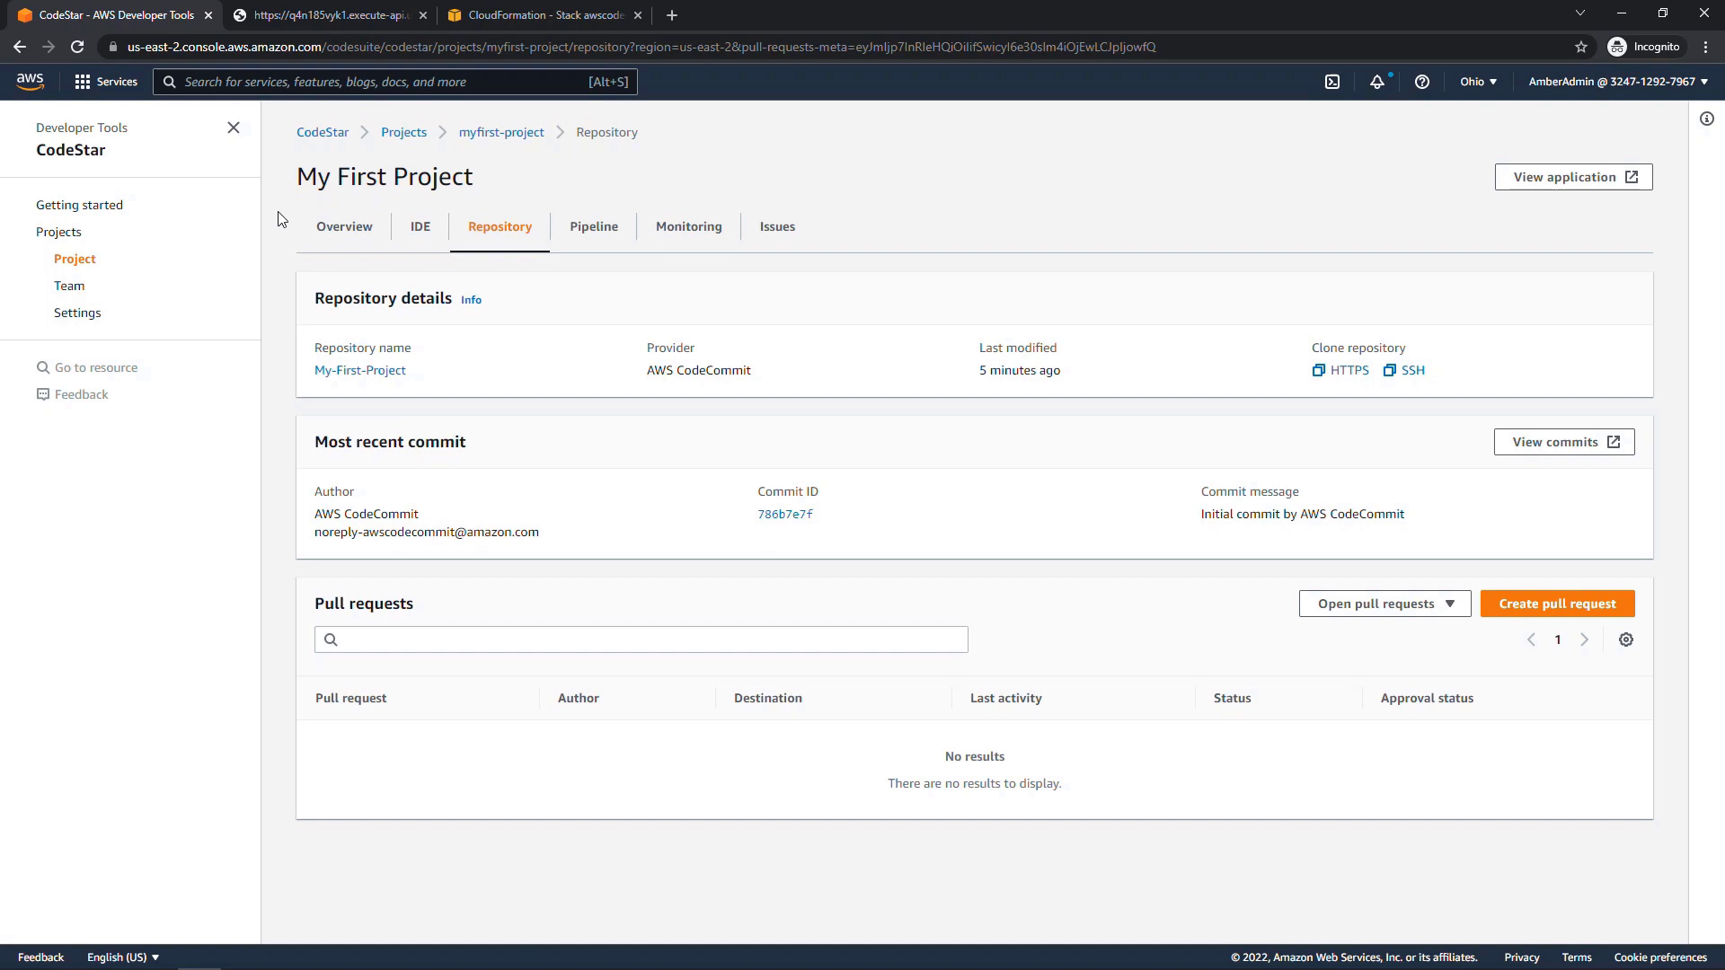
mouse_move(1562, 442)
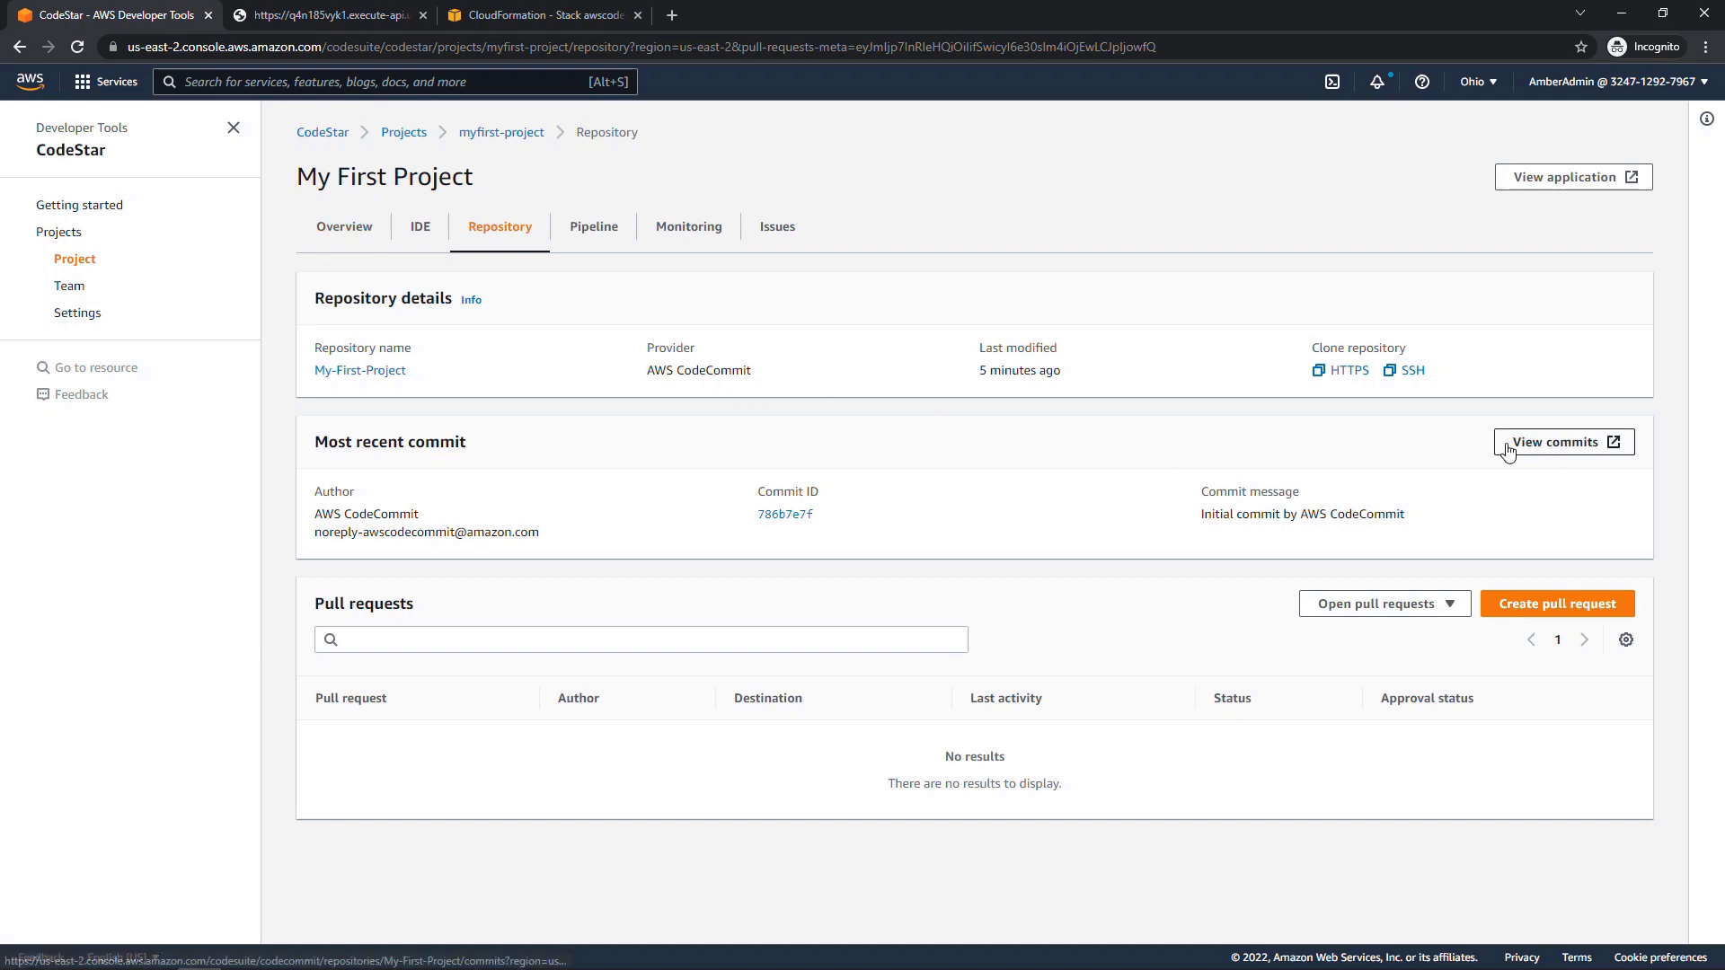
click(1560, 442)
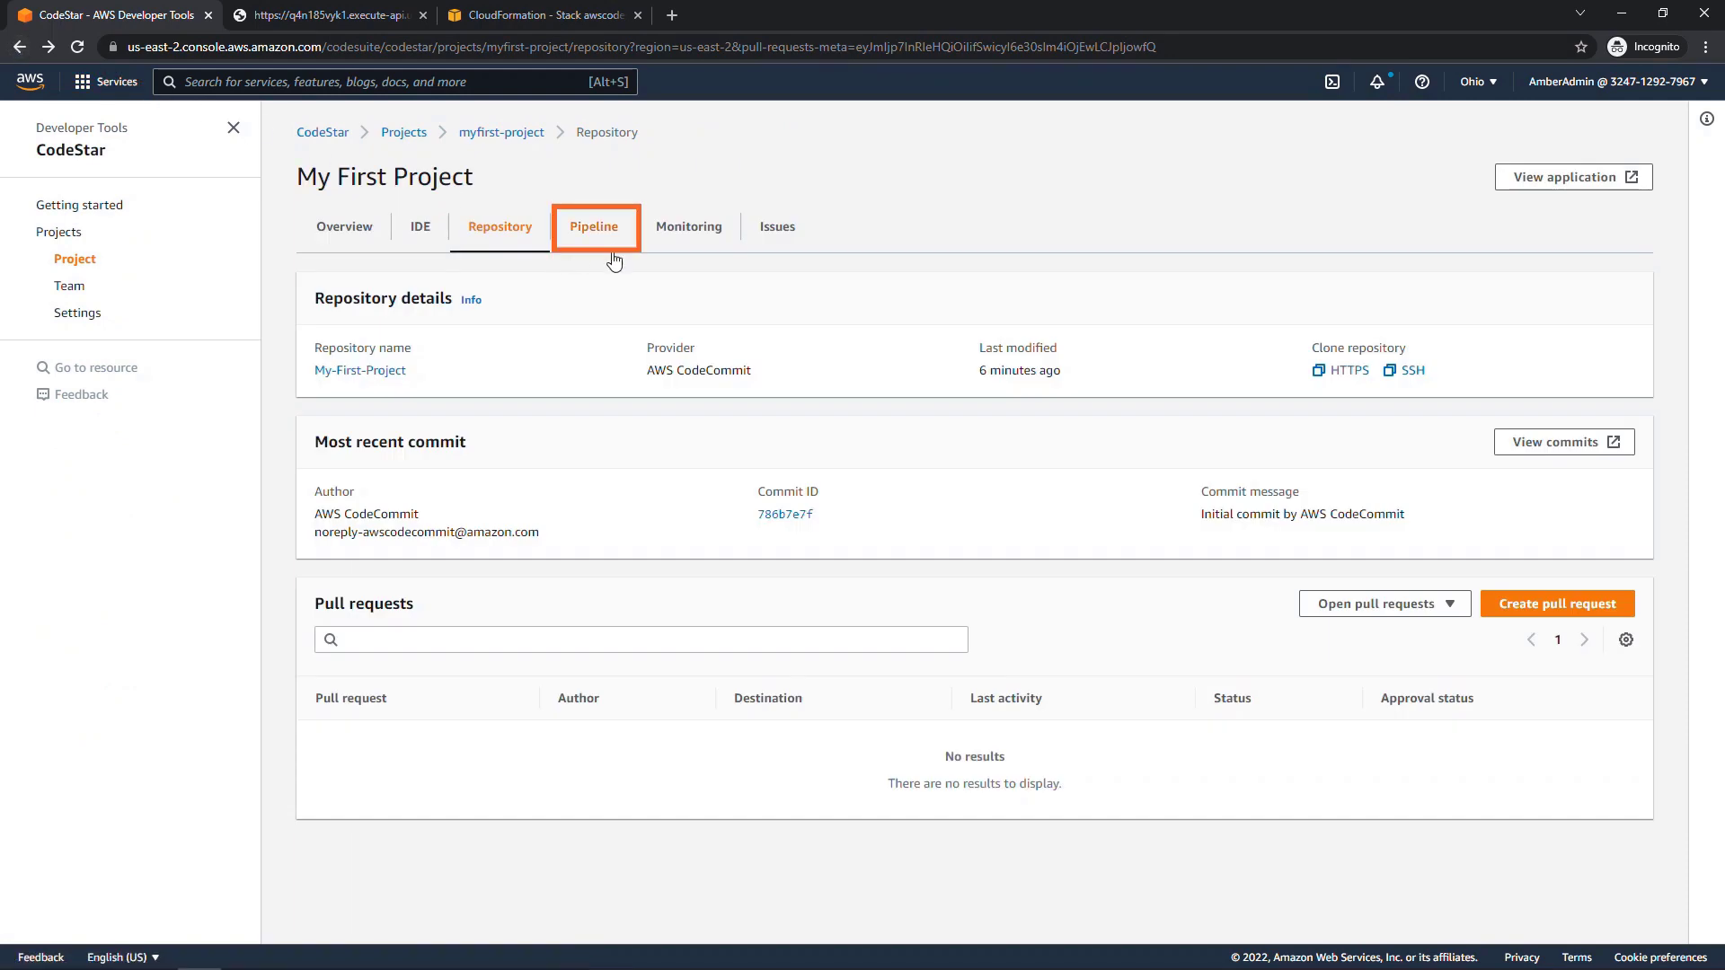
Step: Review the succeeded Source, Build and Deploy stages, then view Lambda monitoring metrics
click(595, 226)
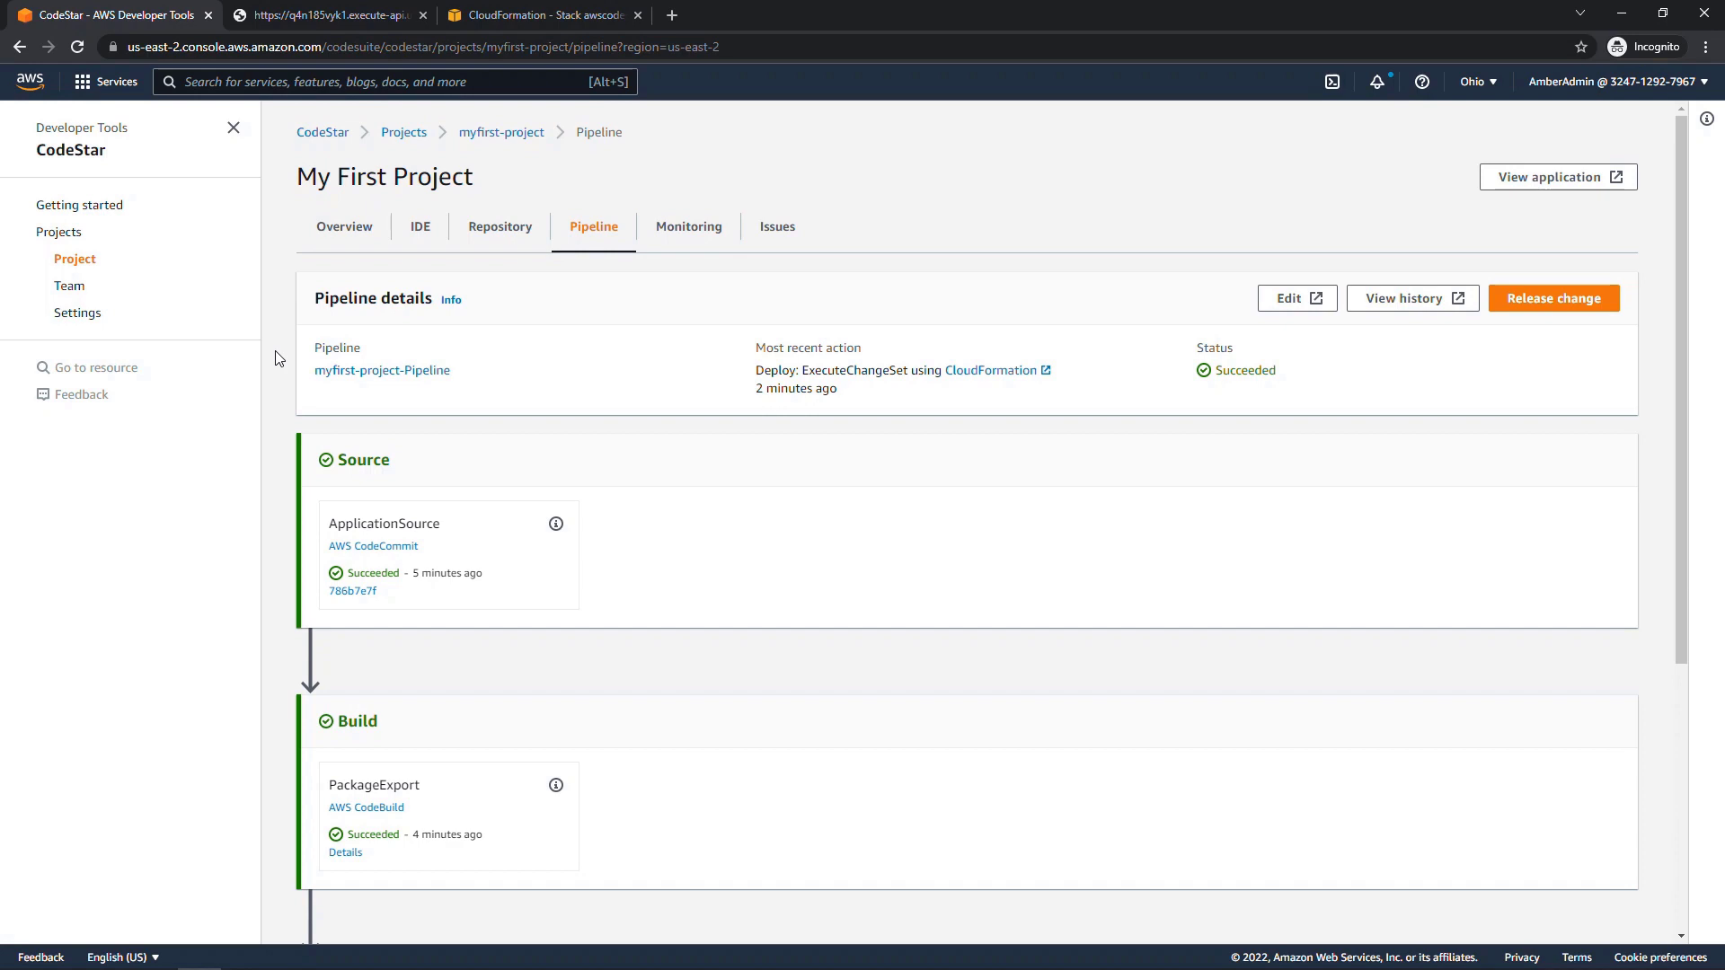
scroll(down, 3)
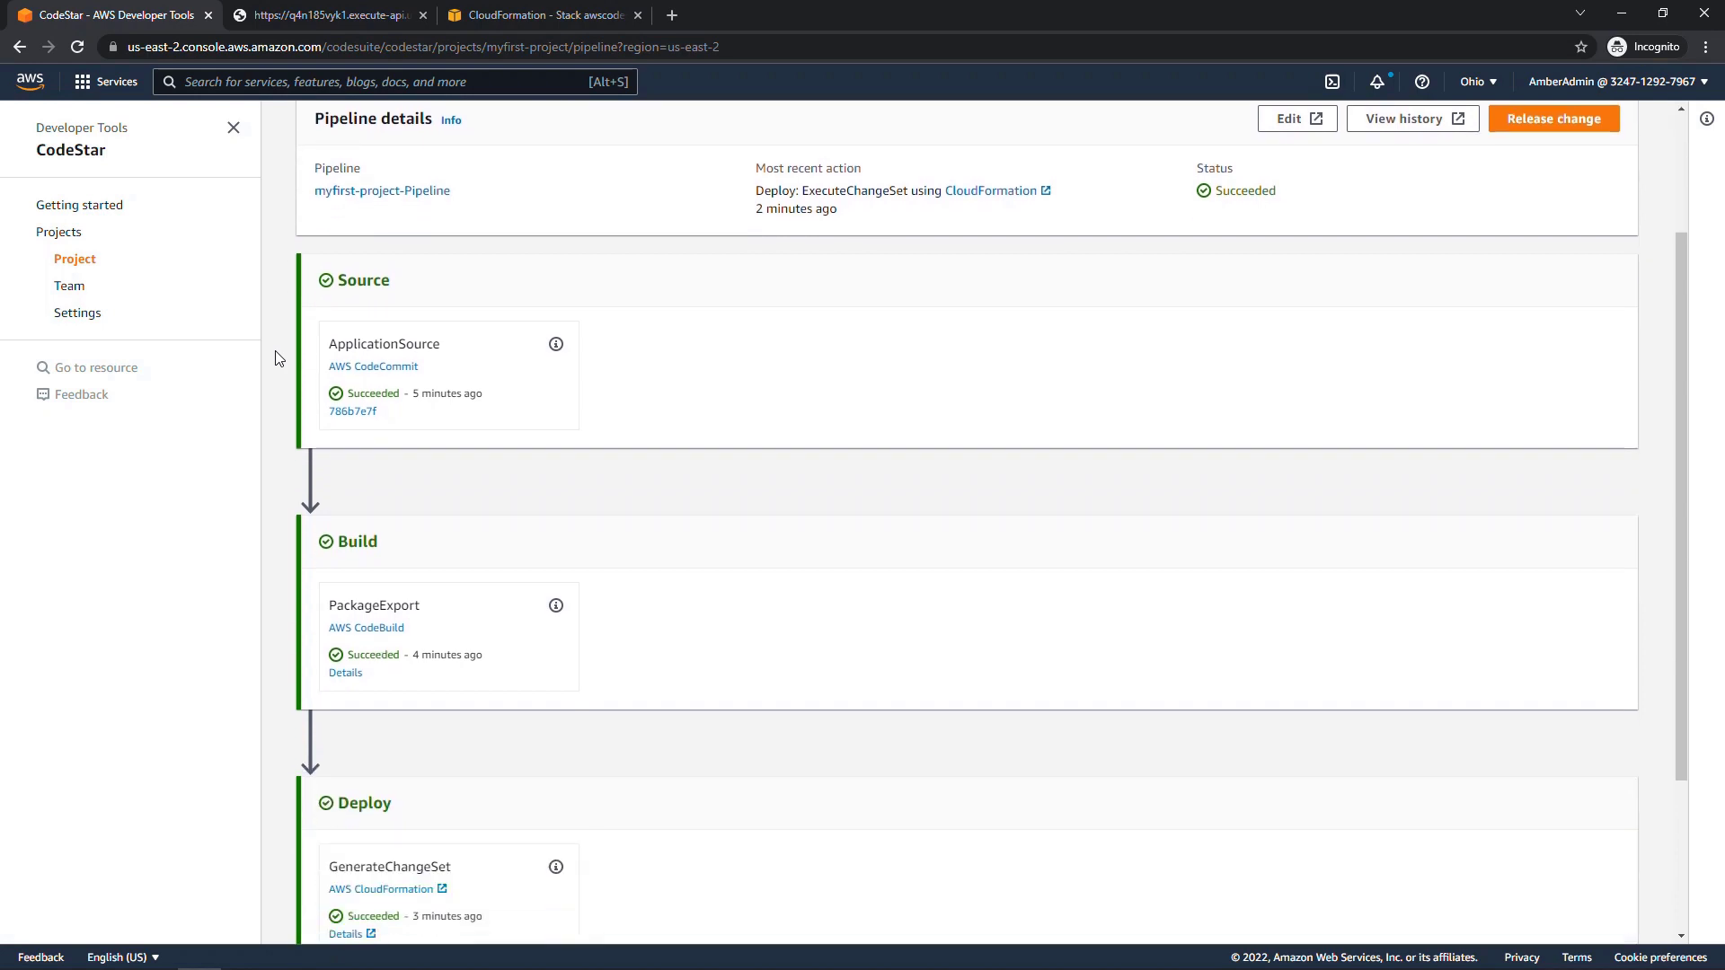
scroll(down, 3)
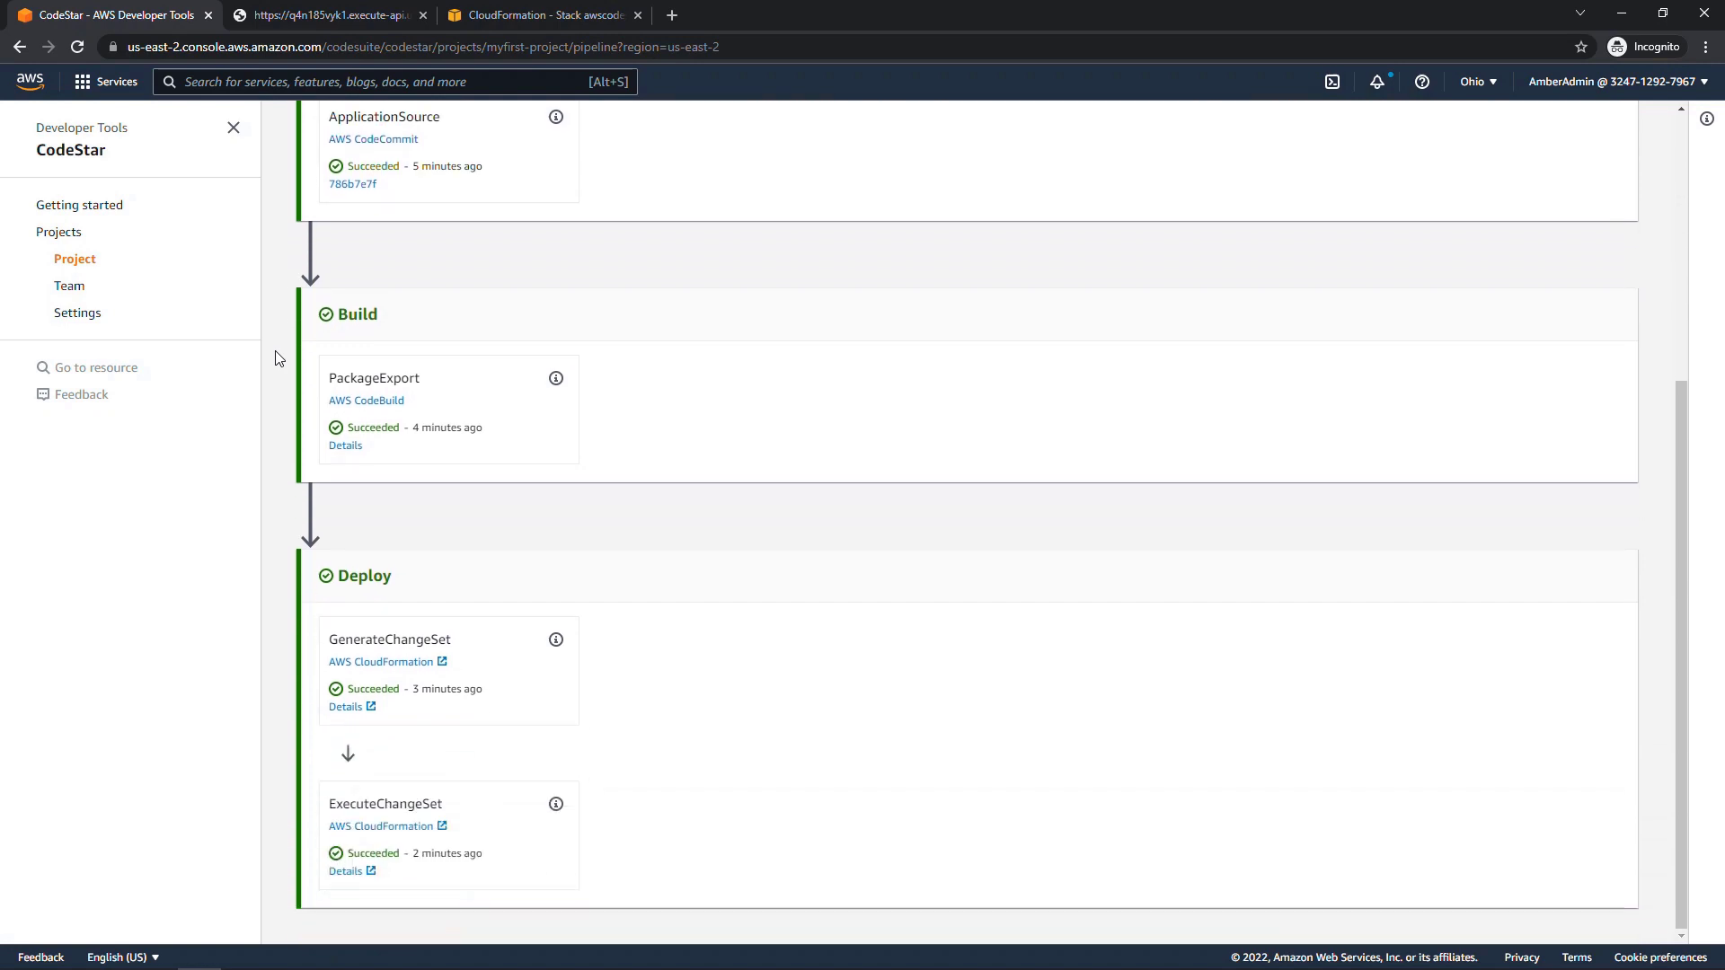
mouse_move(305, 664)
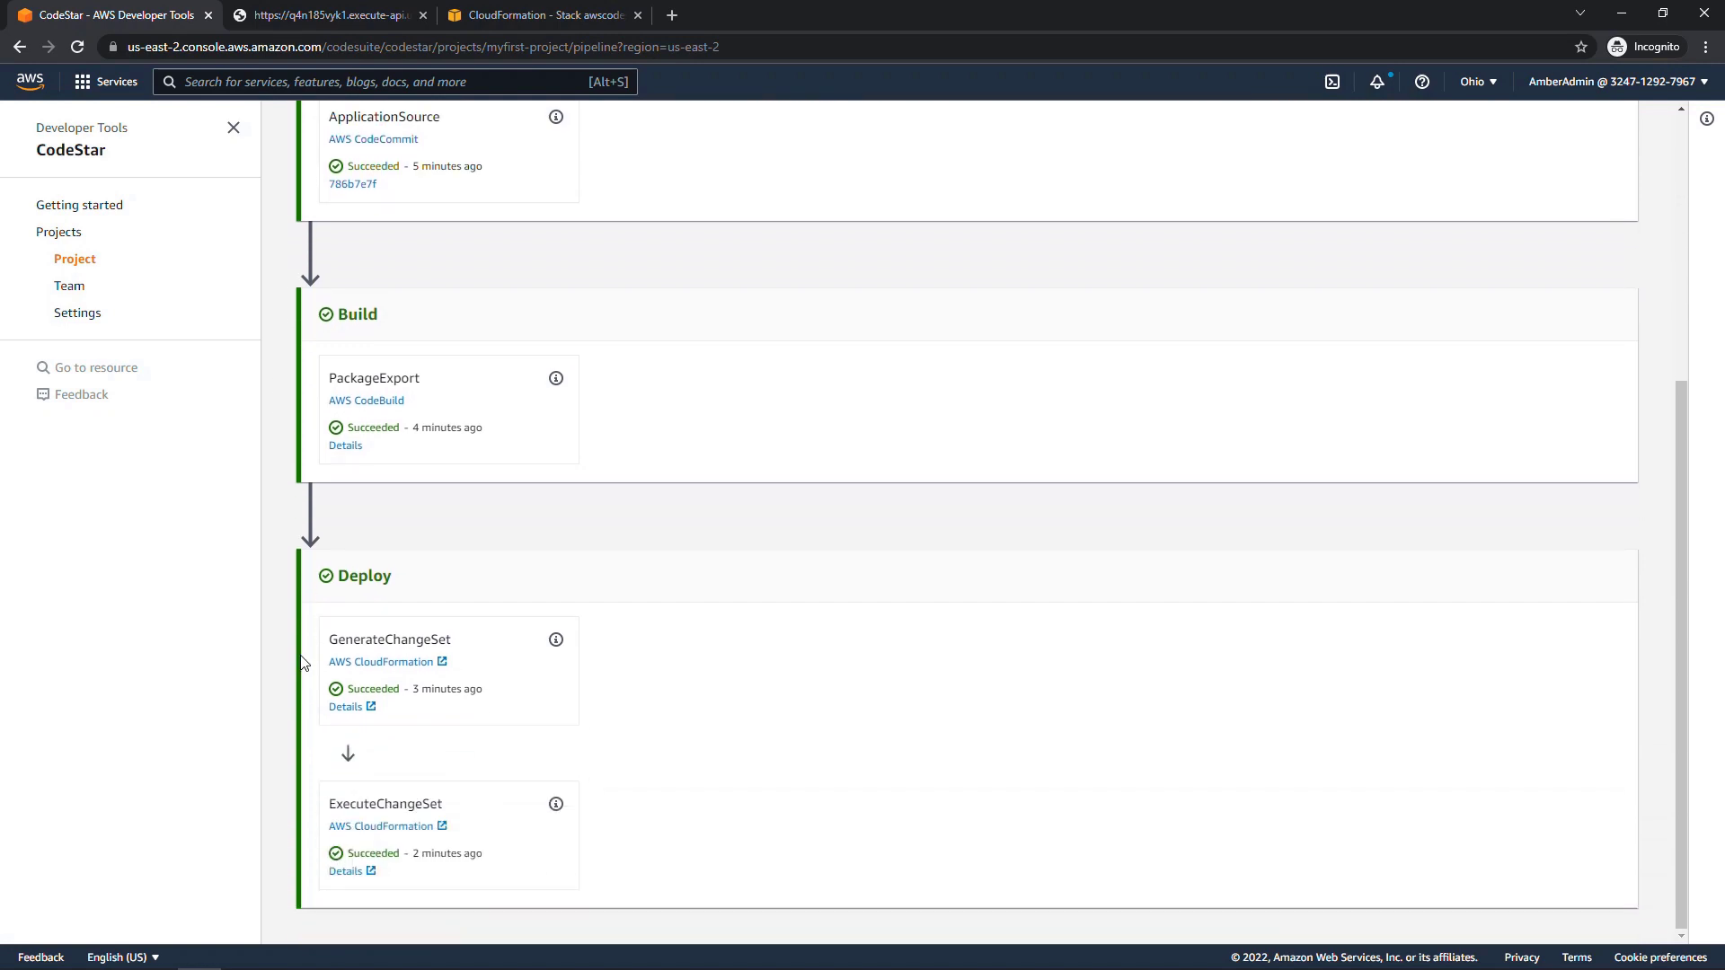
mouse_move(291, 665)
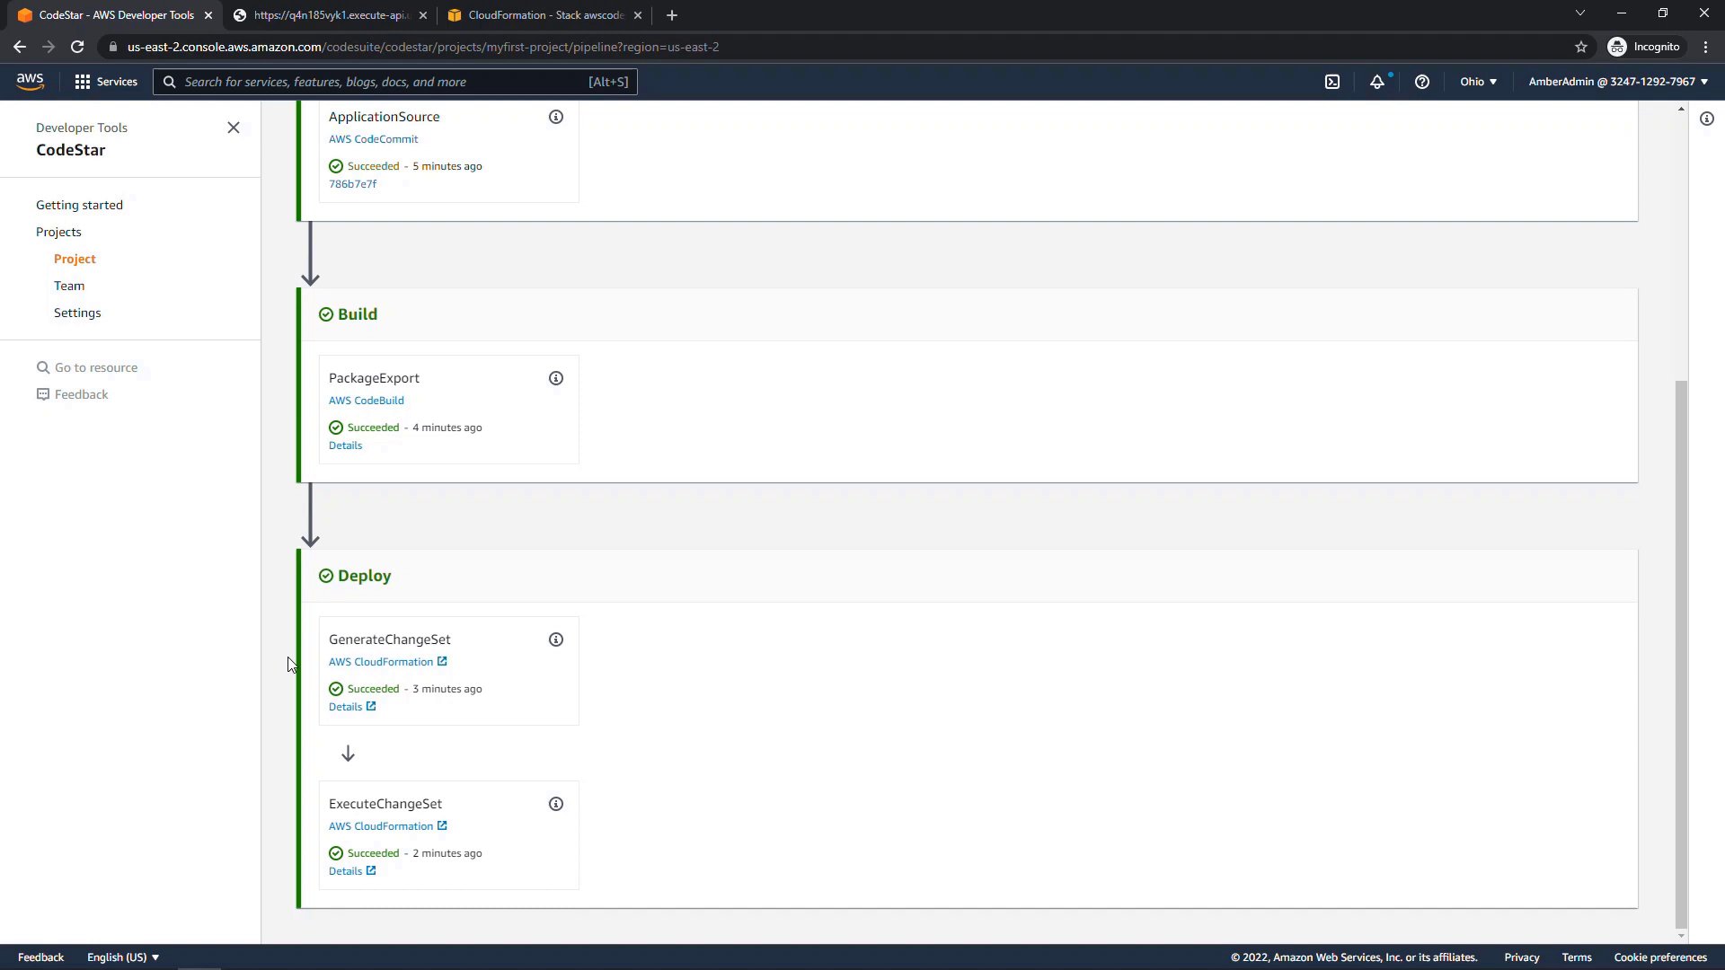
click(688, 226)
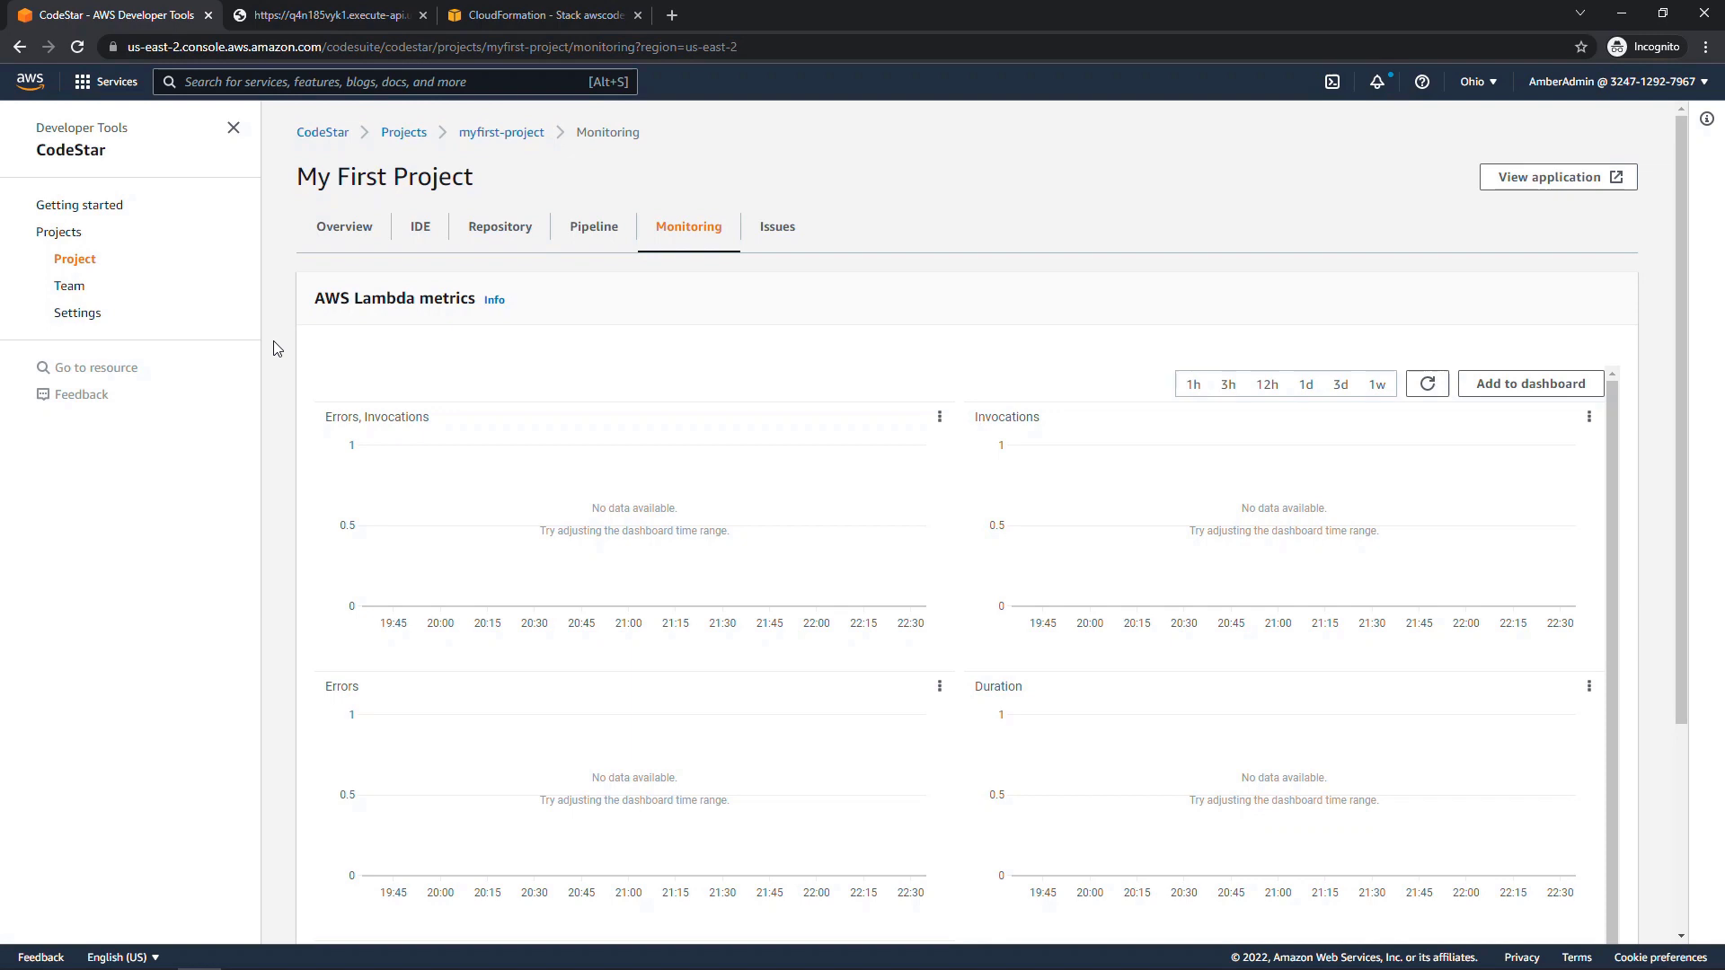
click(777, 227)
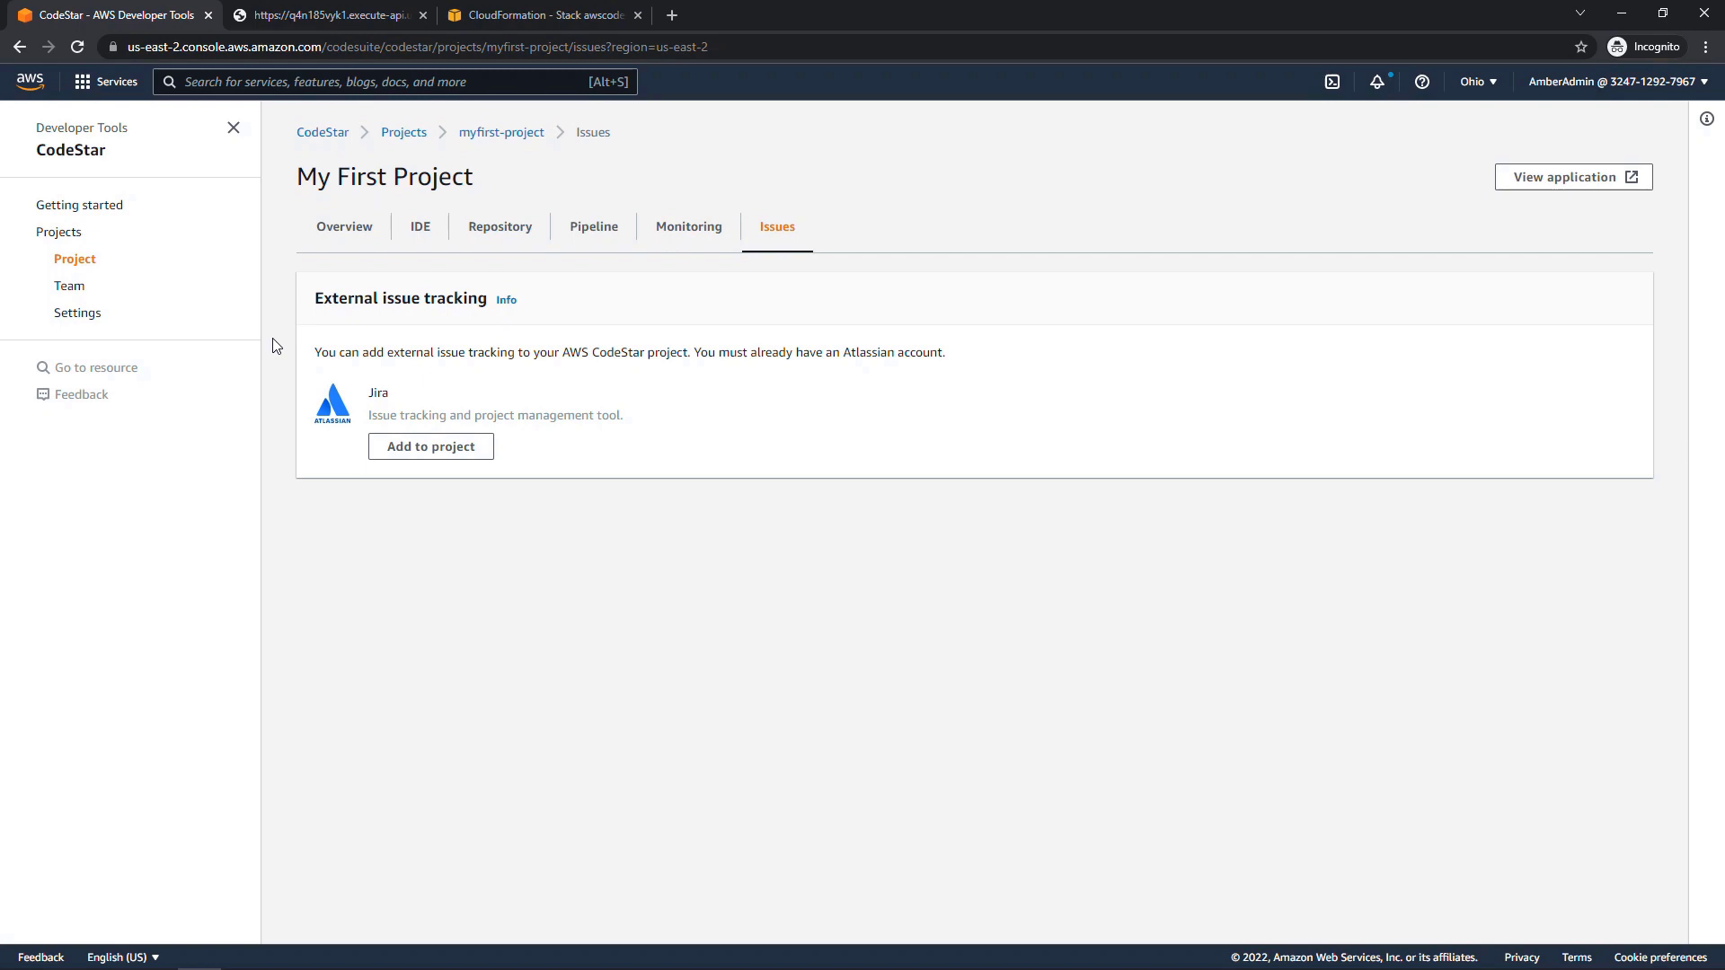
mouse_move(420, 228)
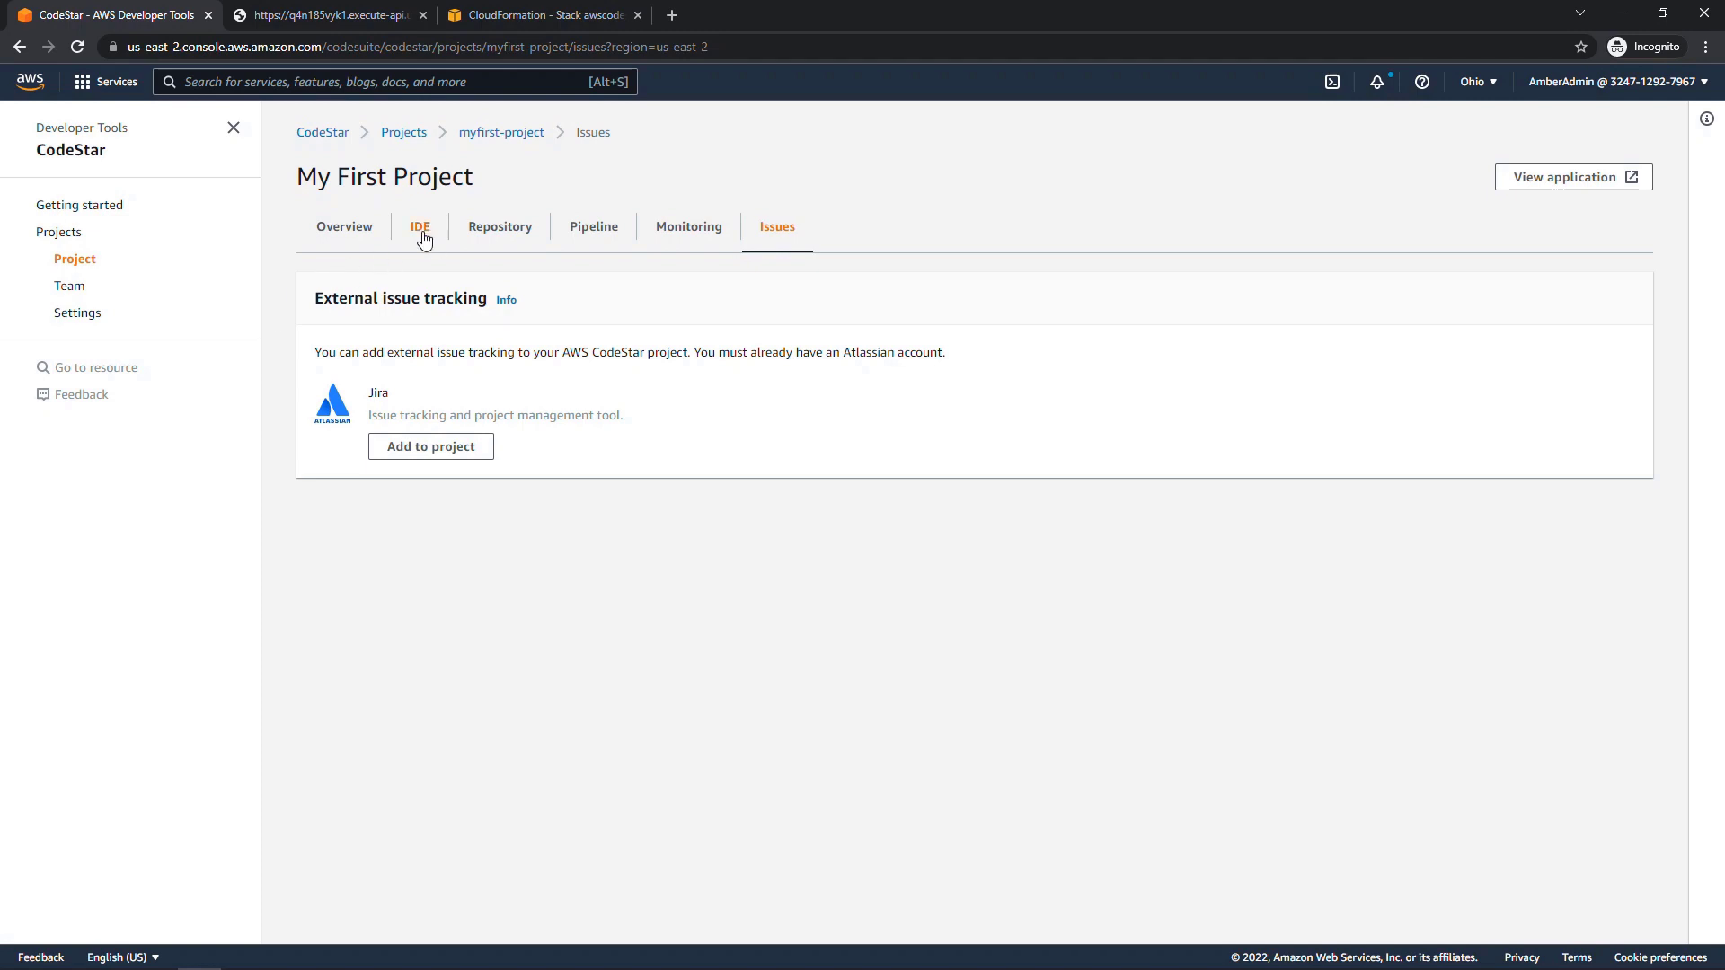
Step: Show the project's IDE page listing the my-first-environment Cloud9 environment
click(418, 226)
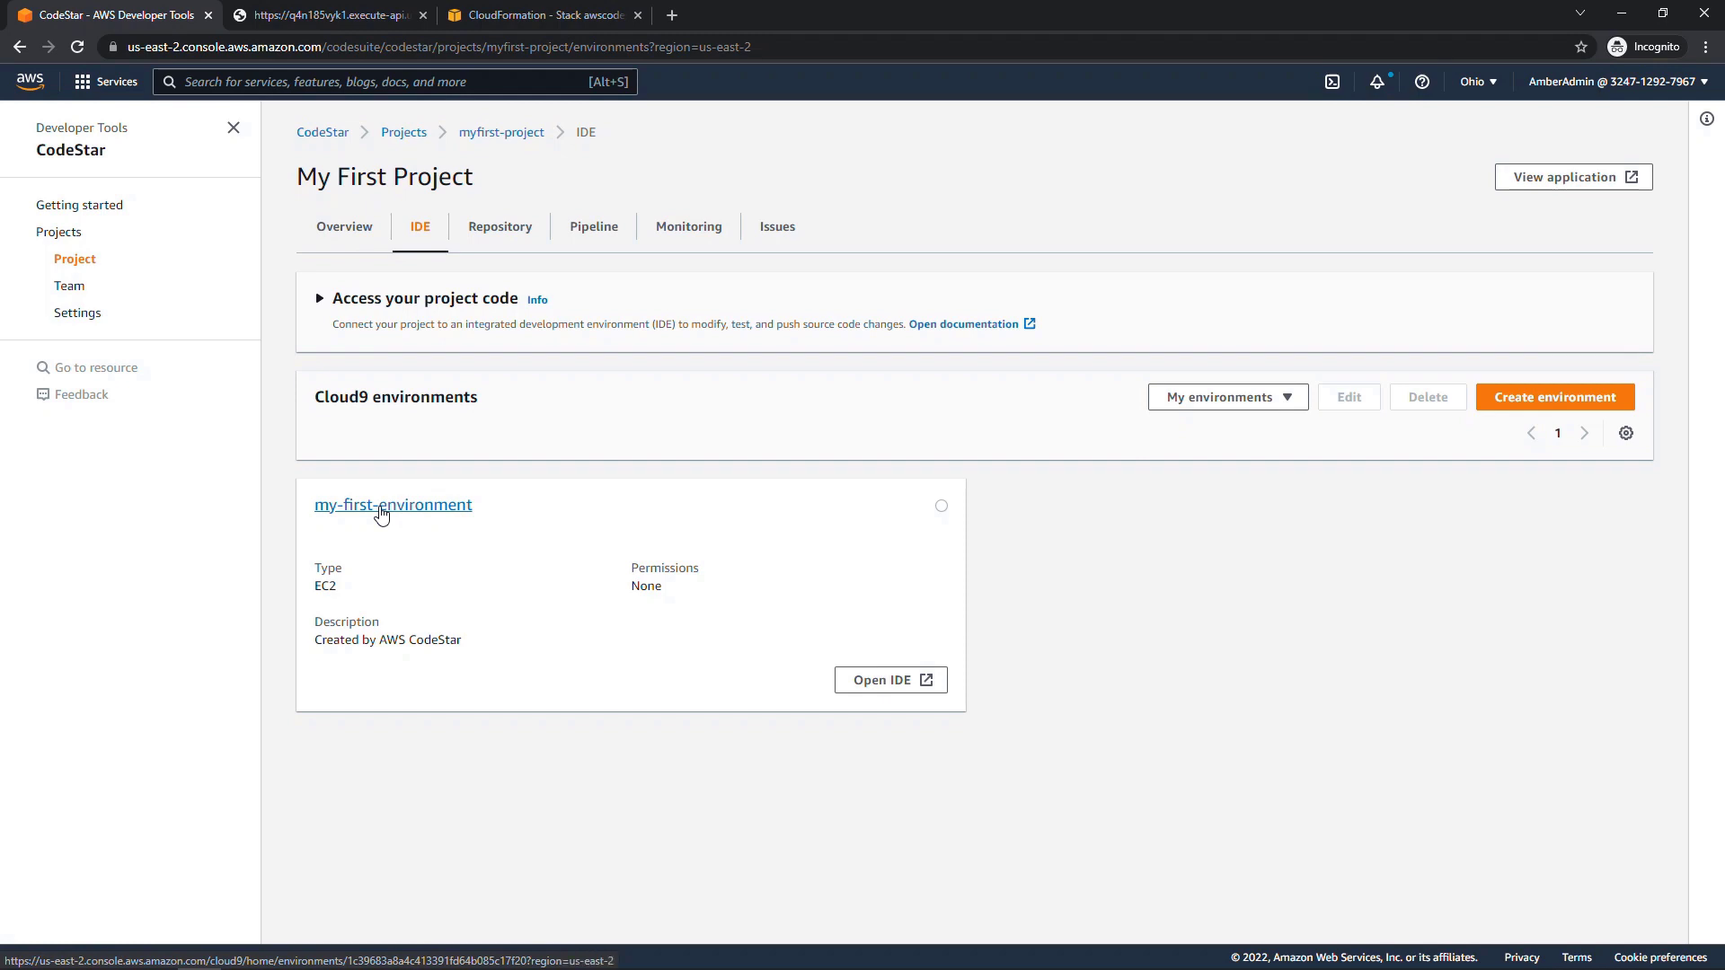
click(890, 680)
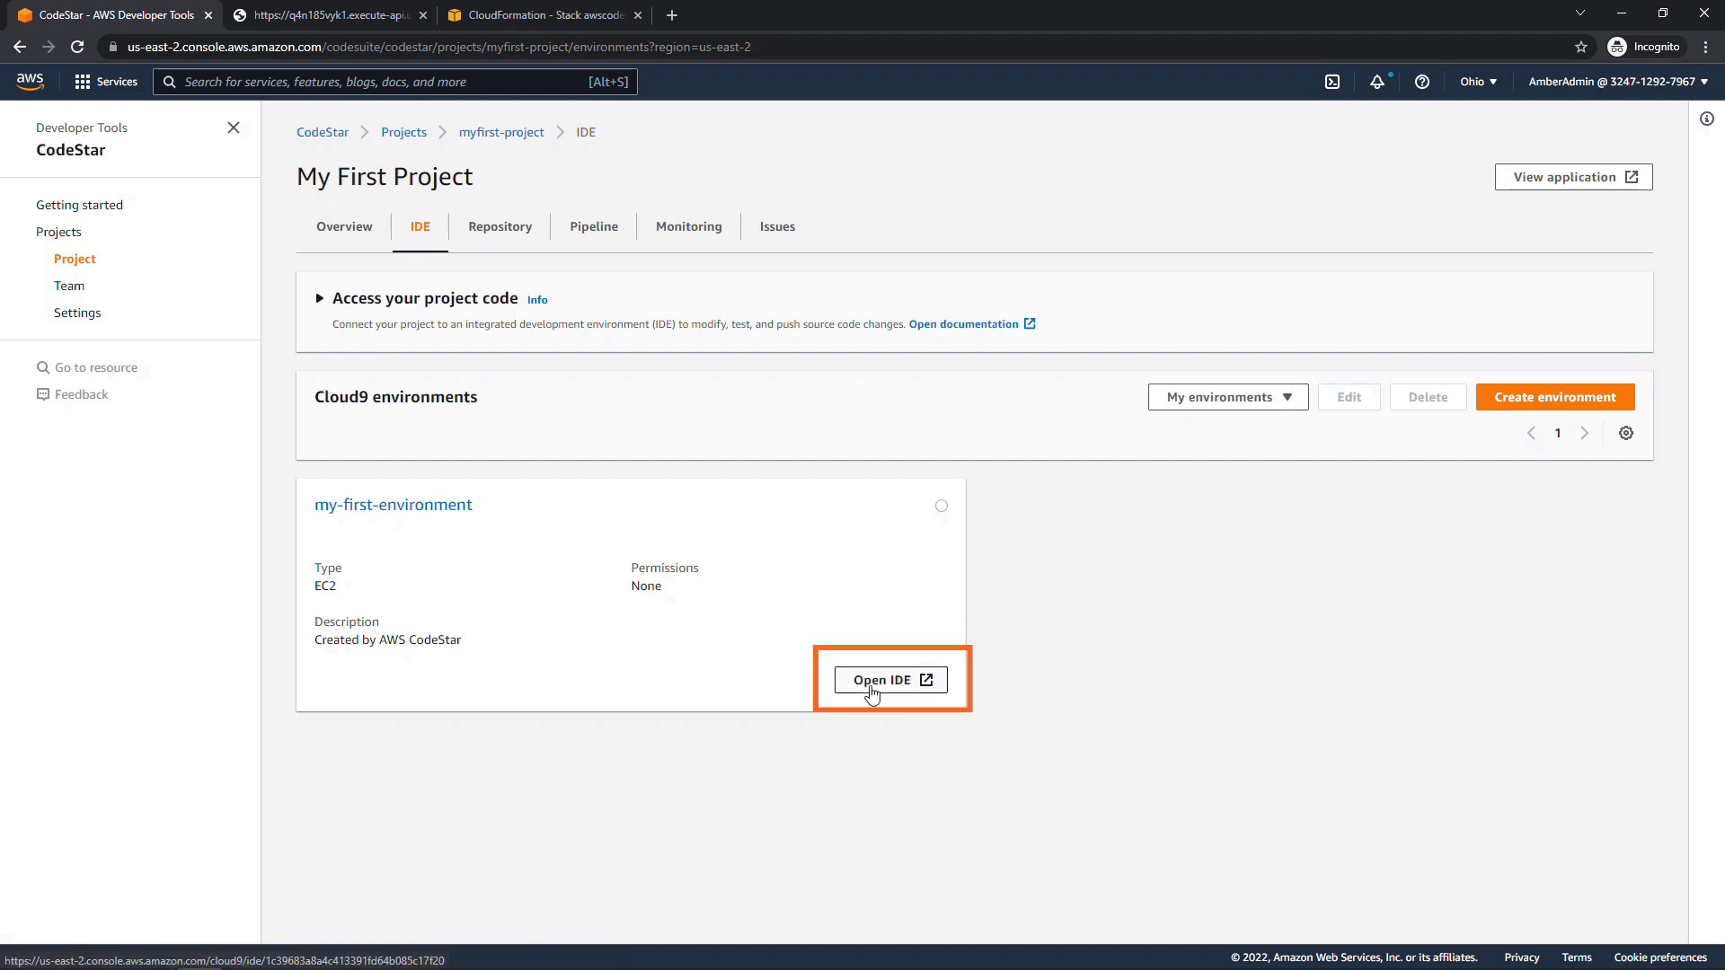
Step: Open index.py in Cloud9 and change the message to 'Hello World from Amber'
click(889, 679)
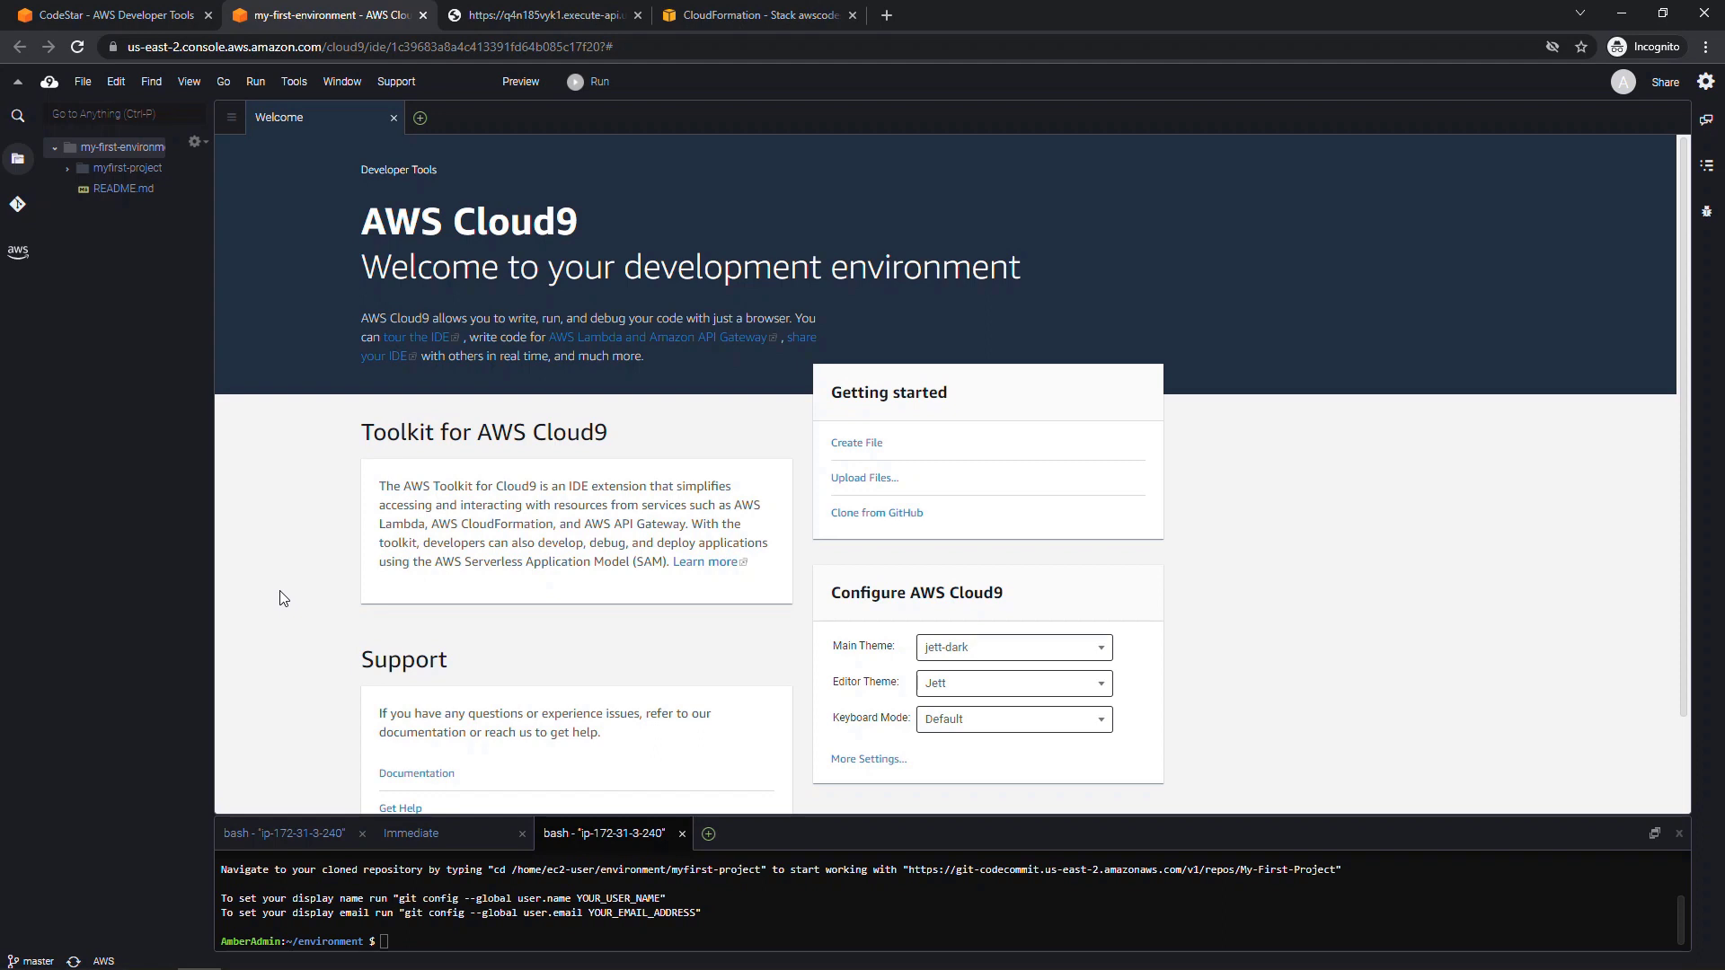
click(124, 168)
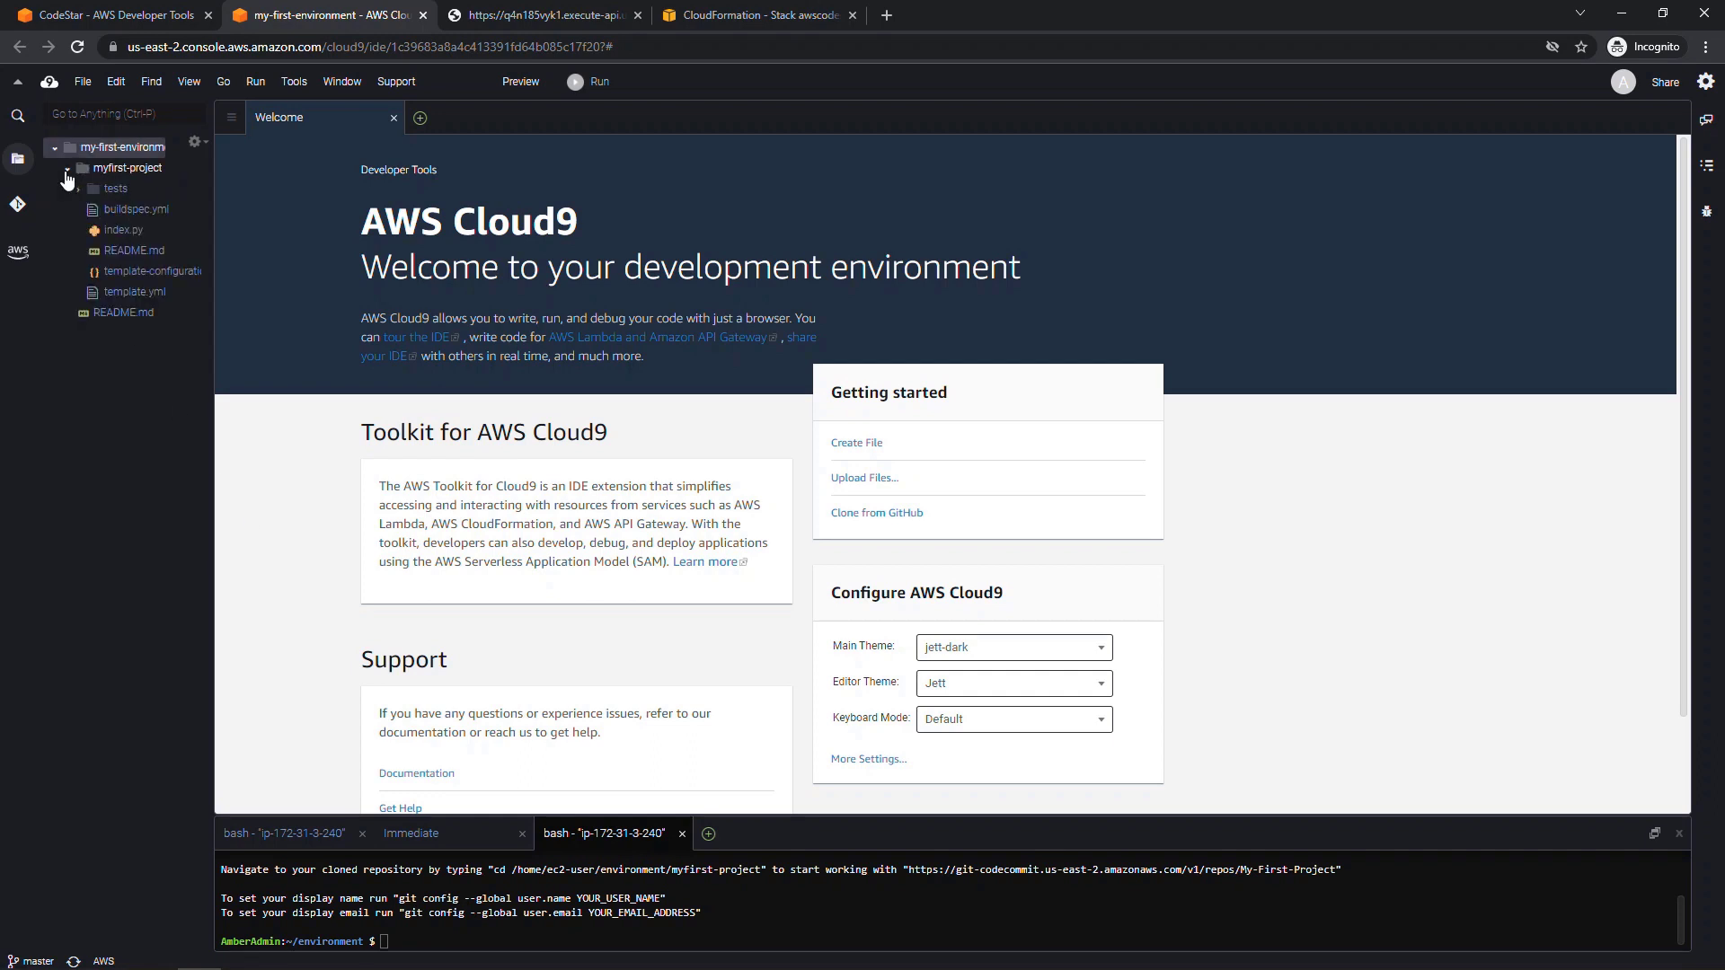
click(77, 168)
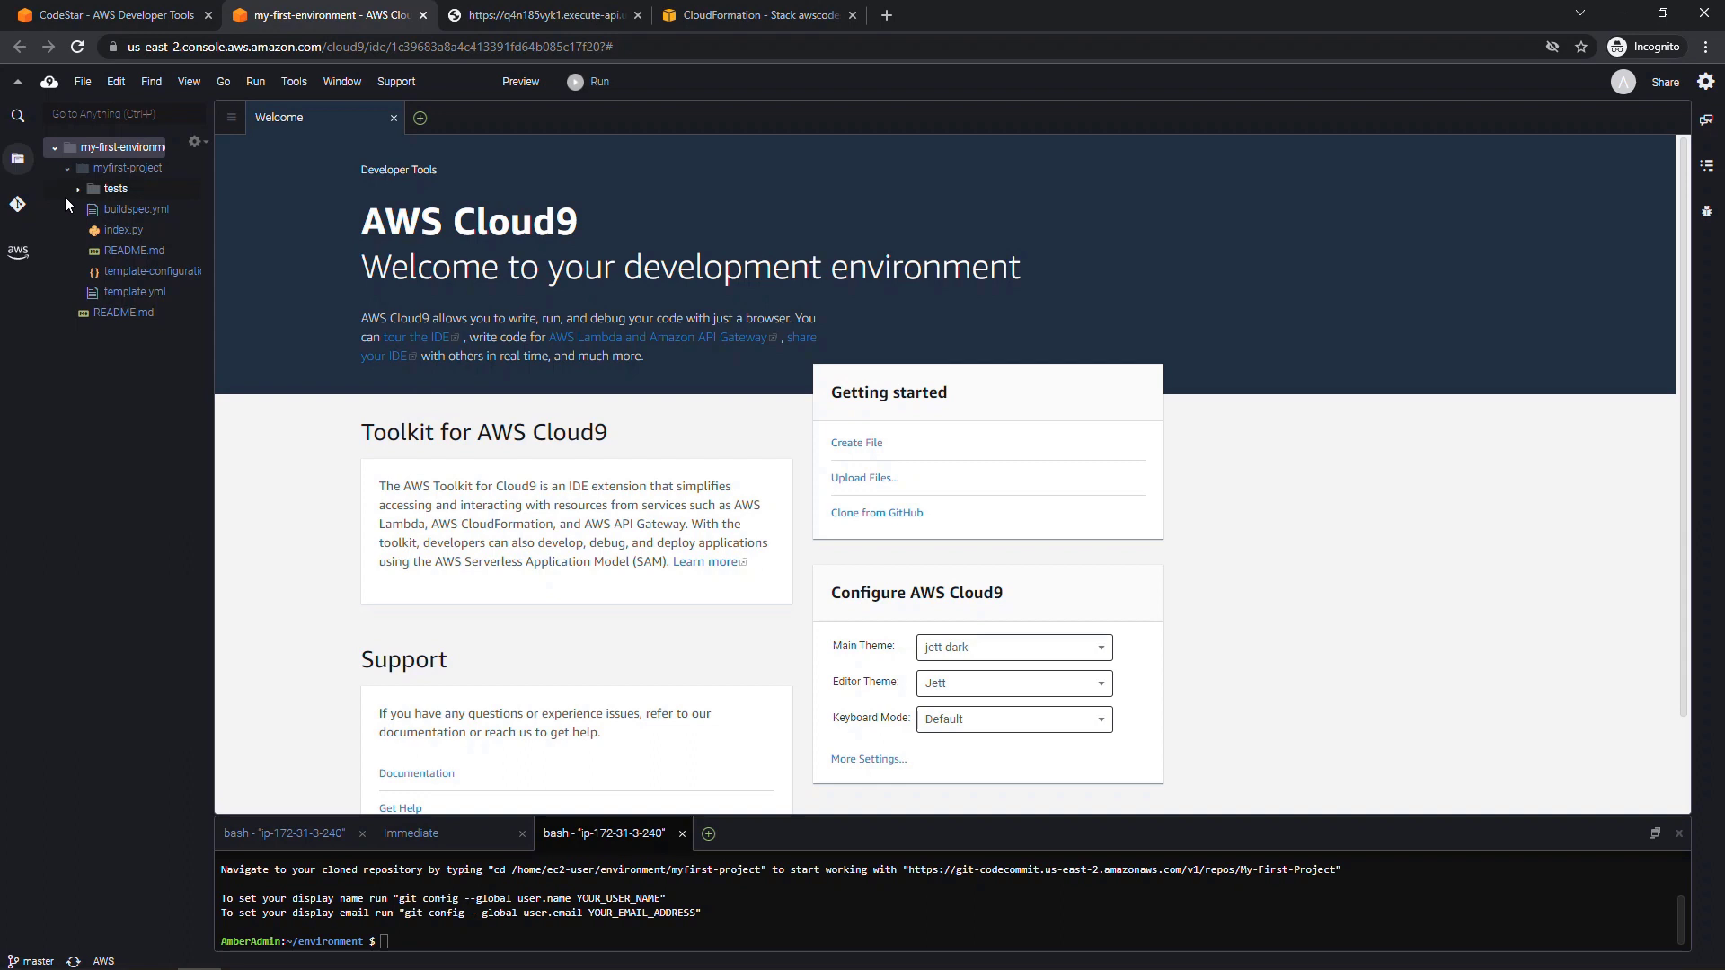
click(124, 230)
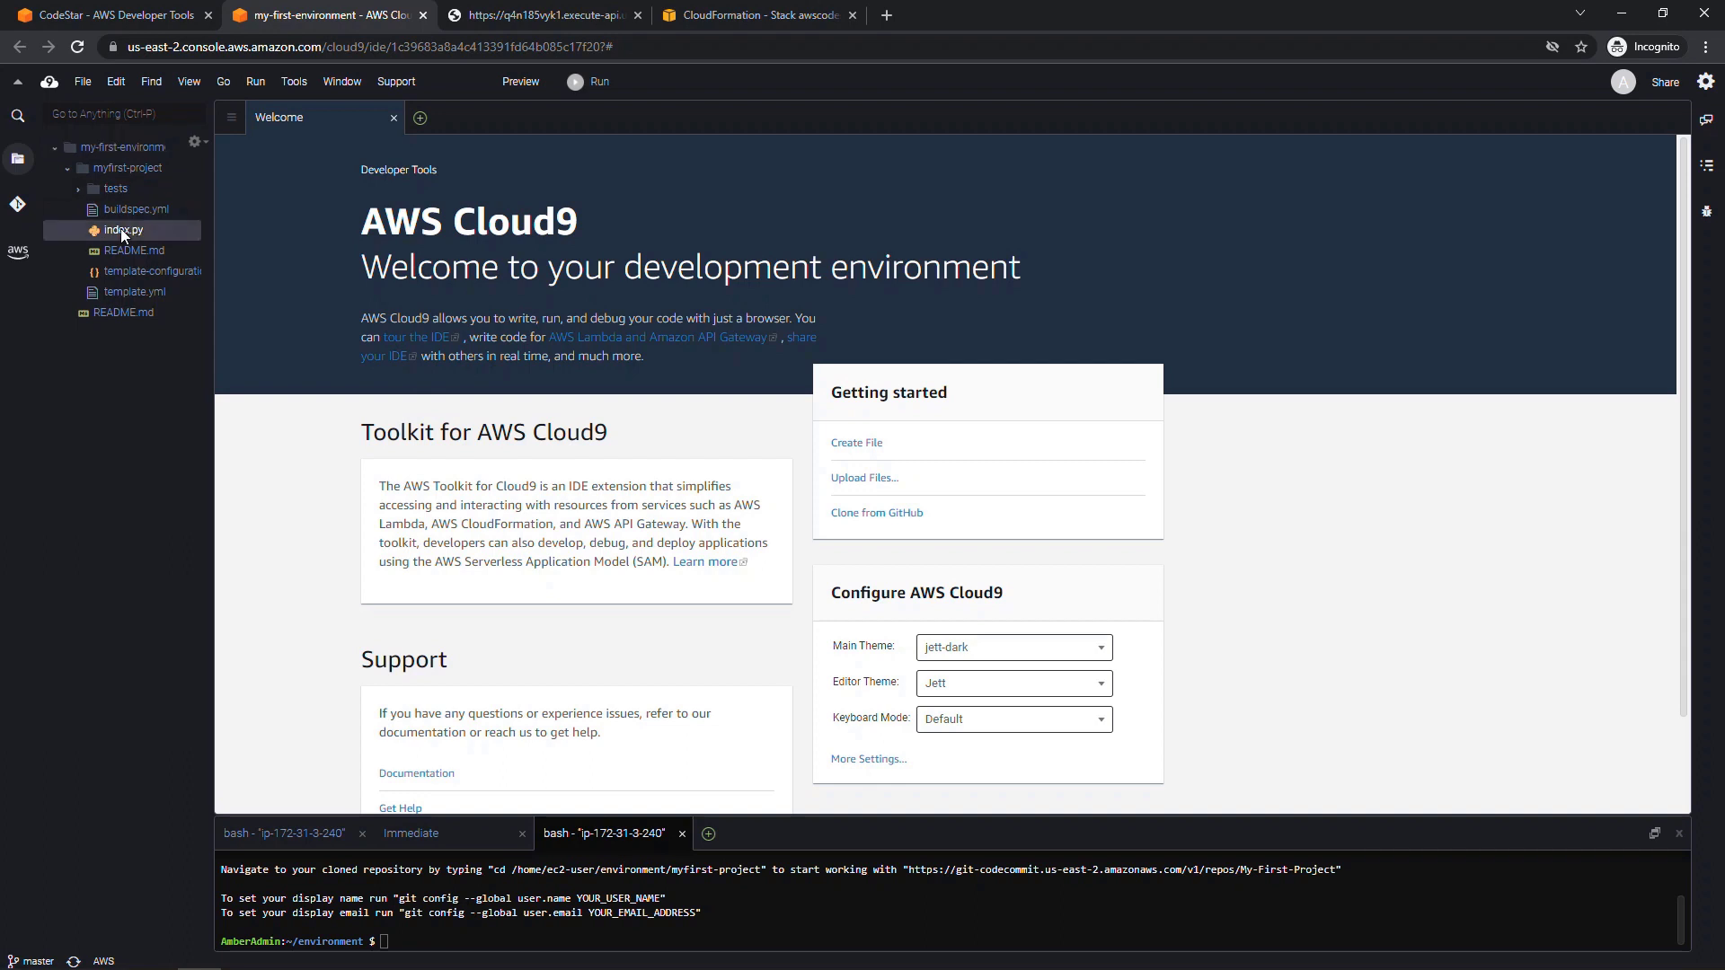
double_click(124, 230)
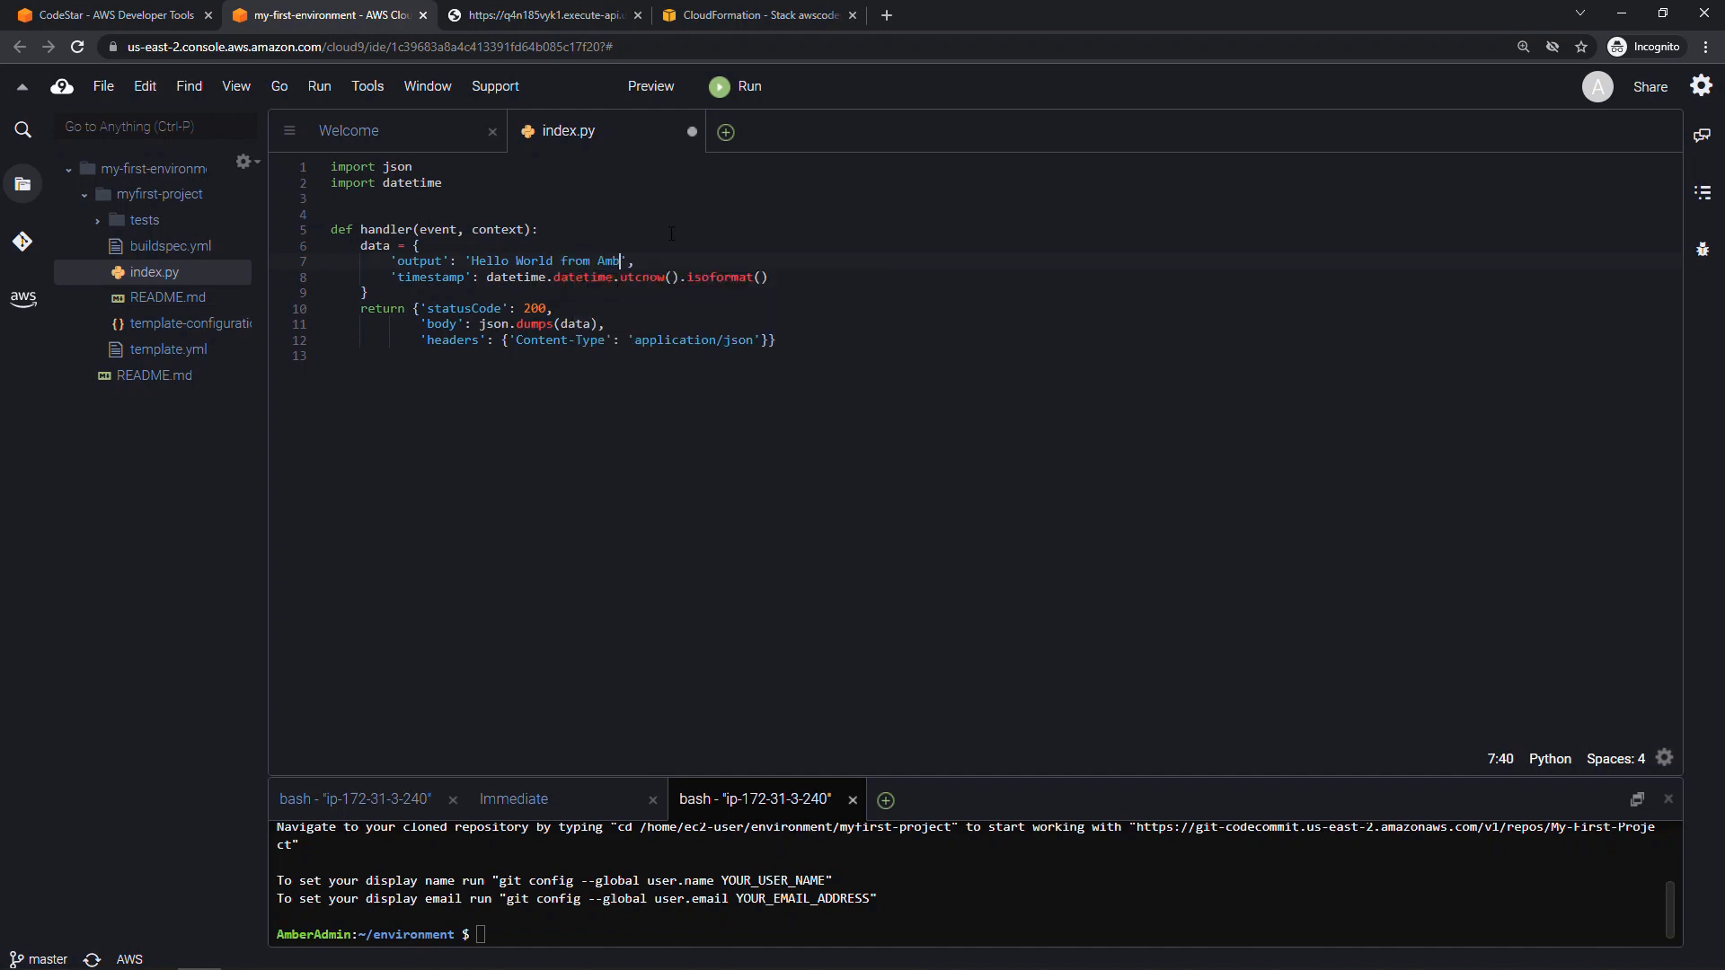
text(er)
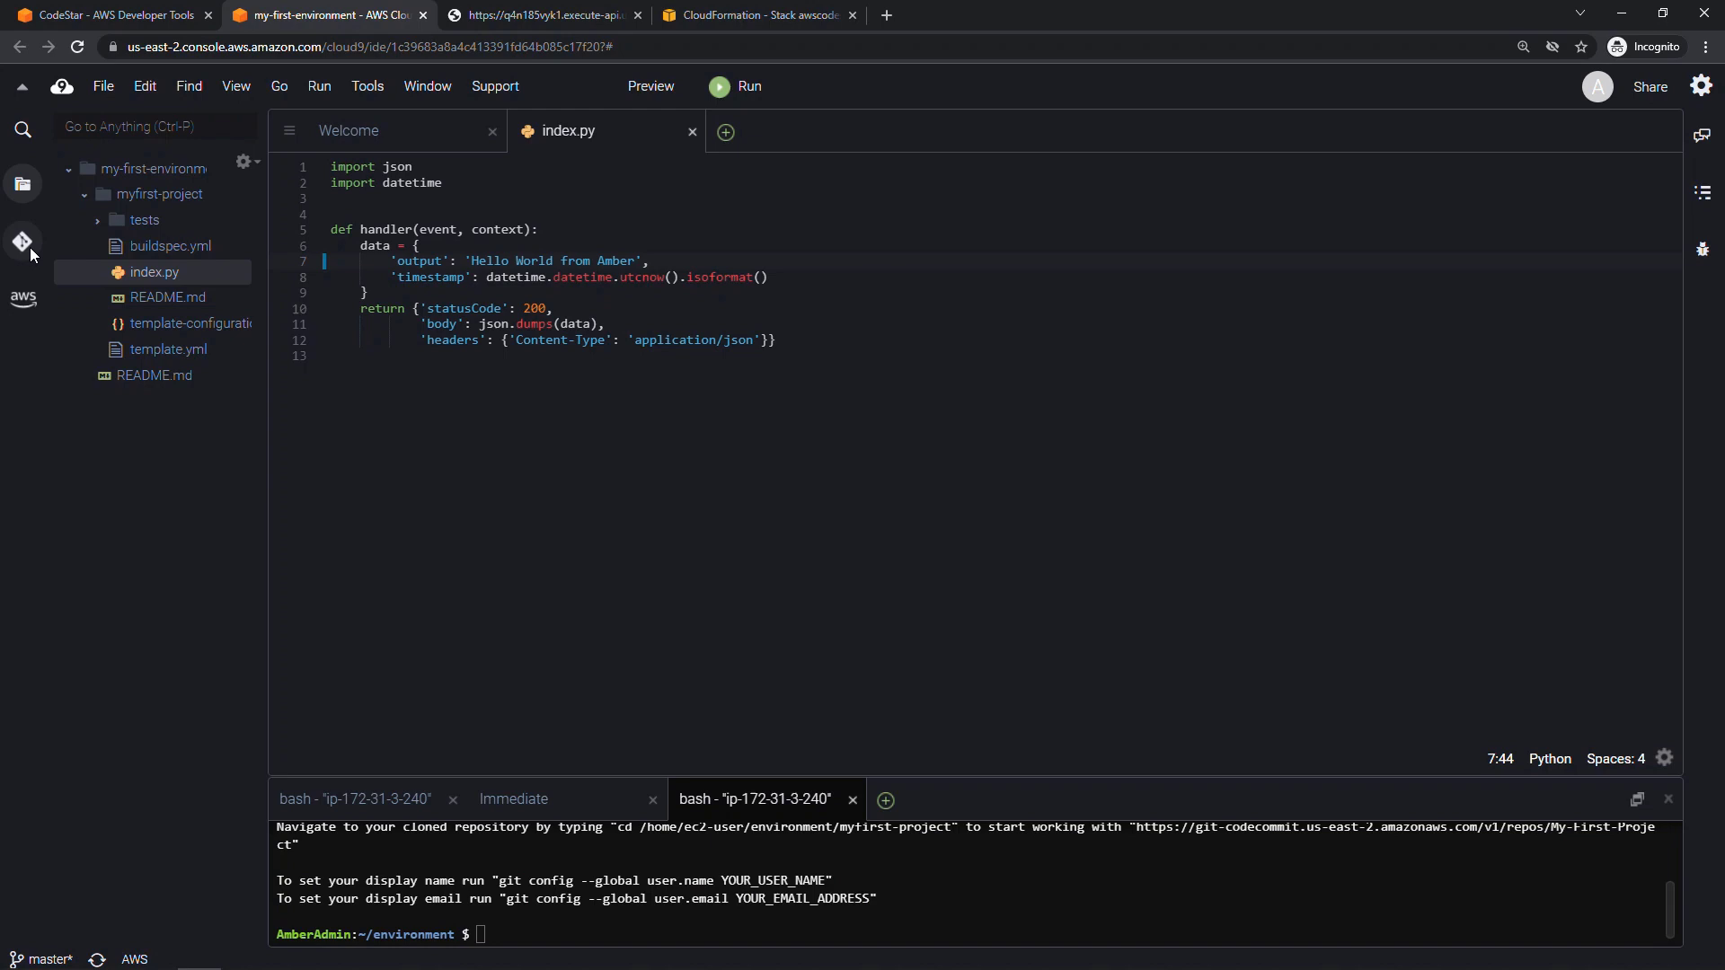
Step: Stage the index.py change in source control and commit it with the message 'Updated hello'
click(21, 241)
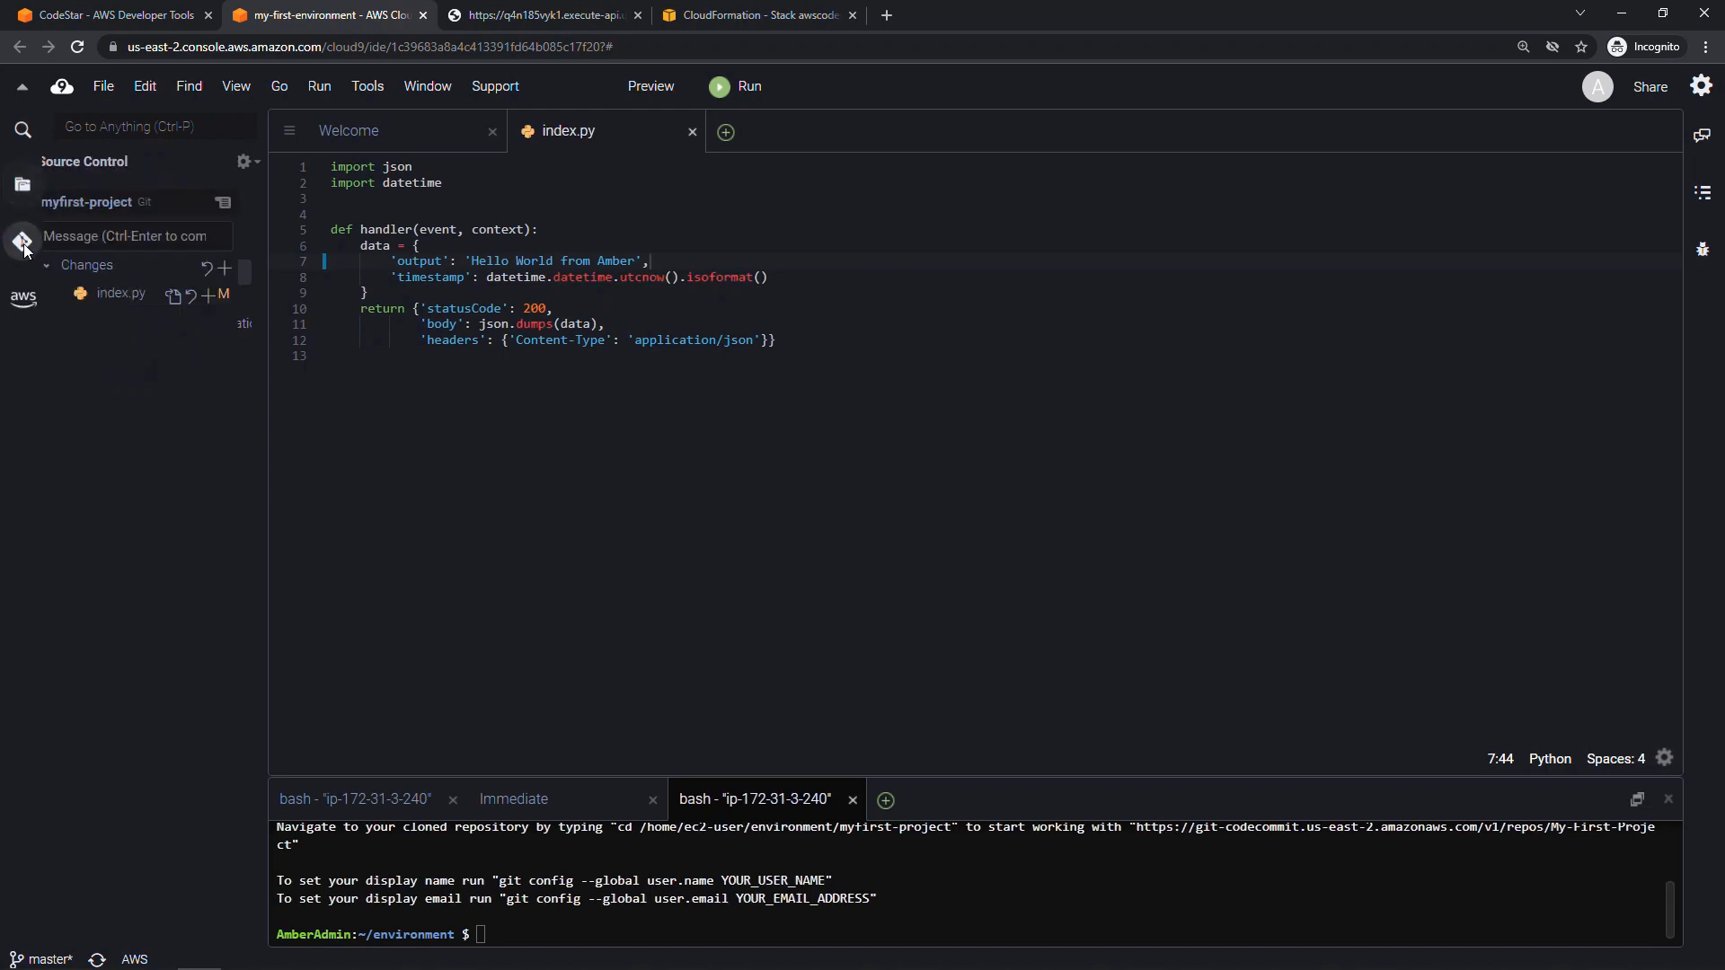
right_click(120, 293)
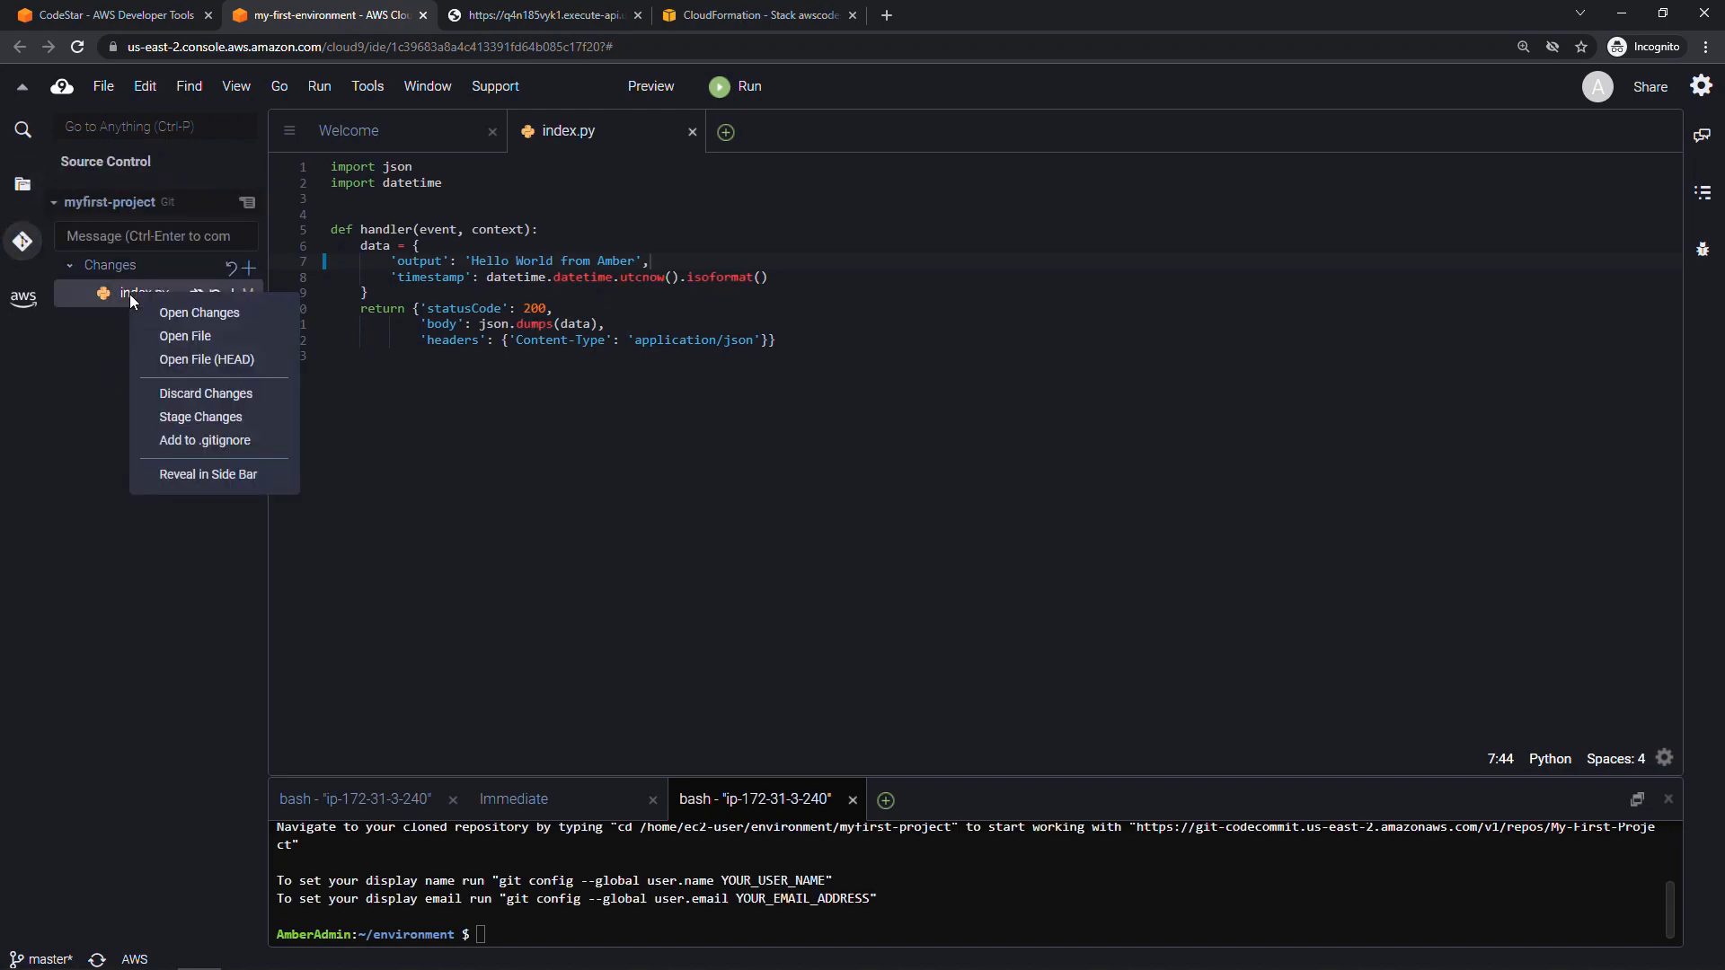
mouse_move(201, 424)
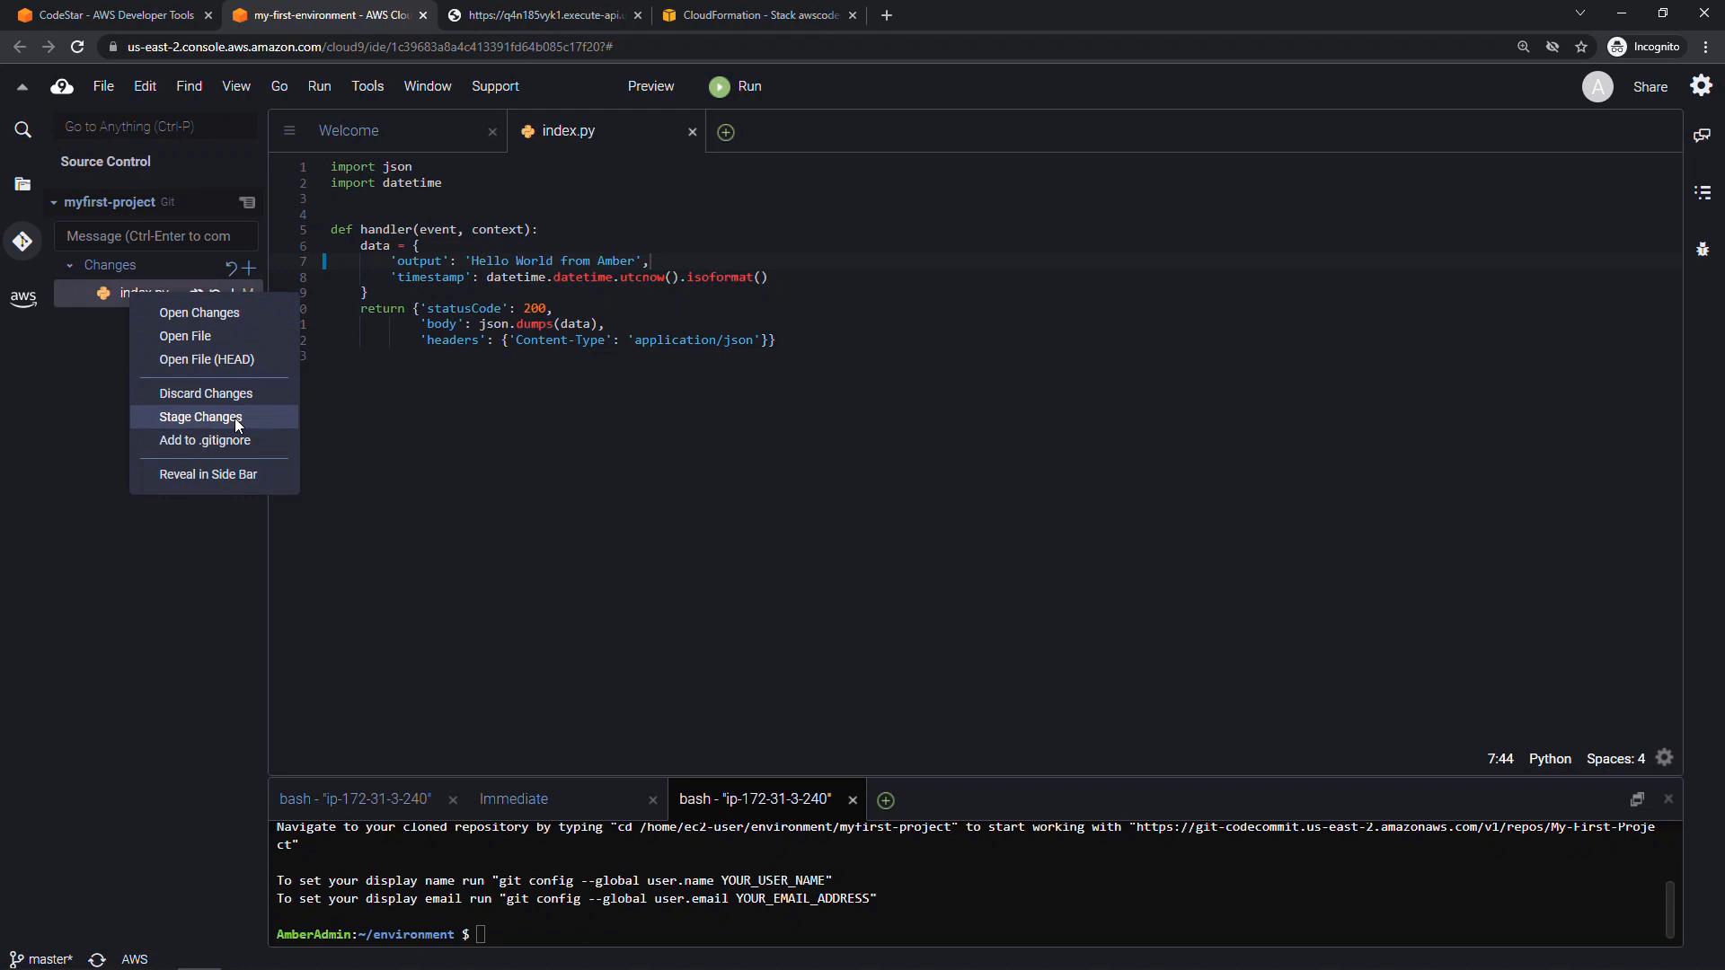
click(201, 415)
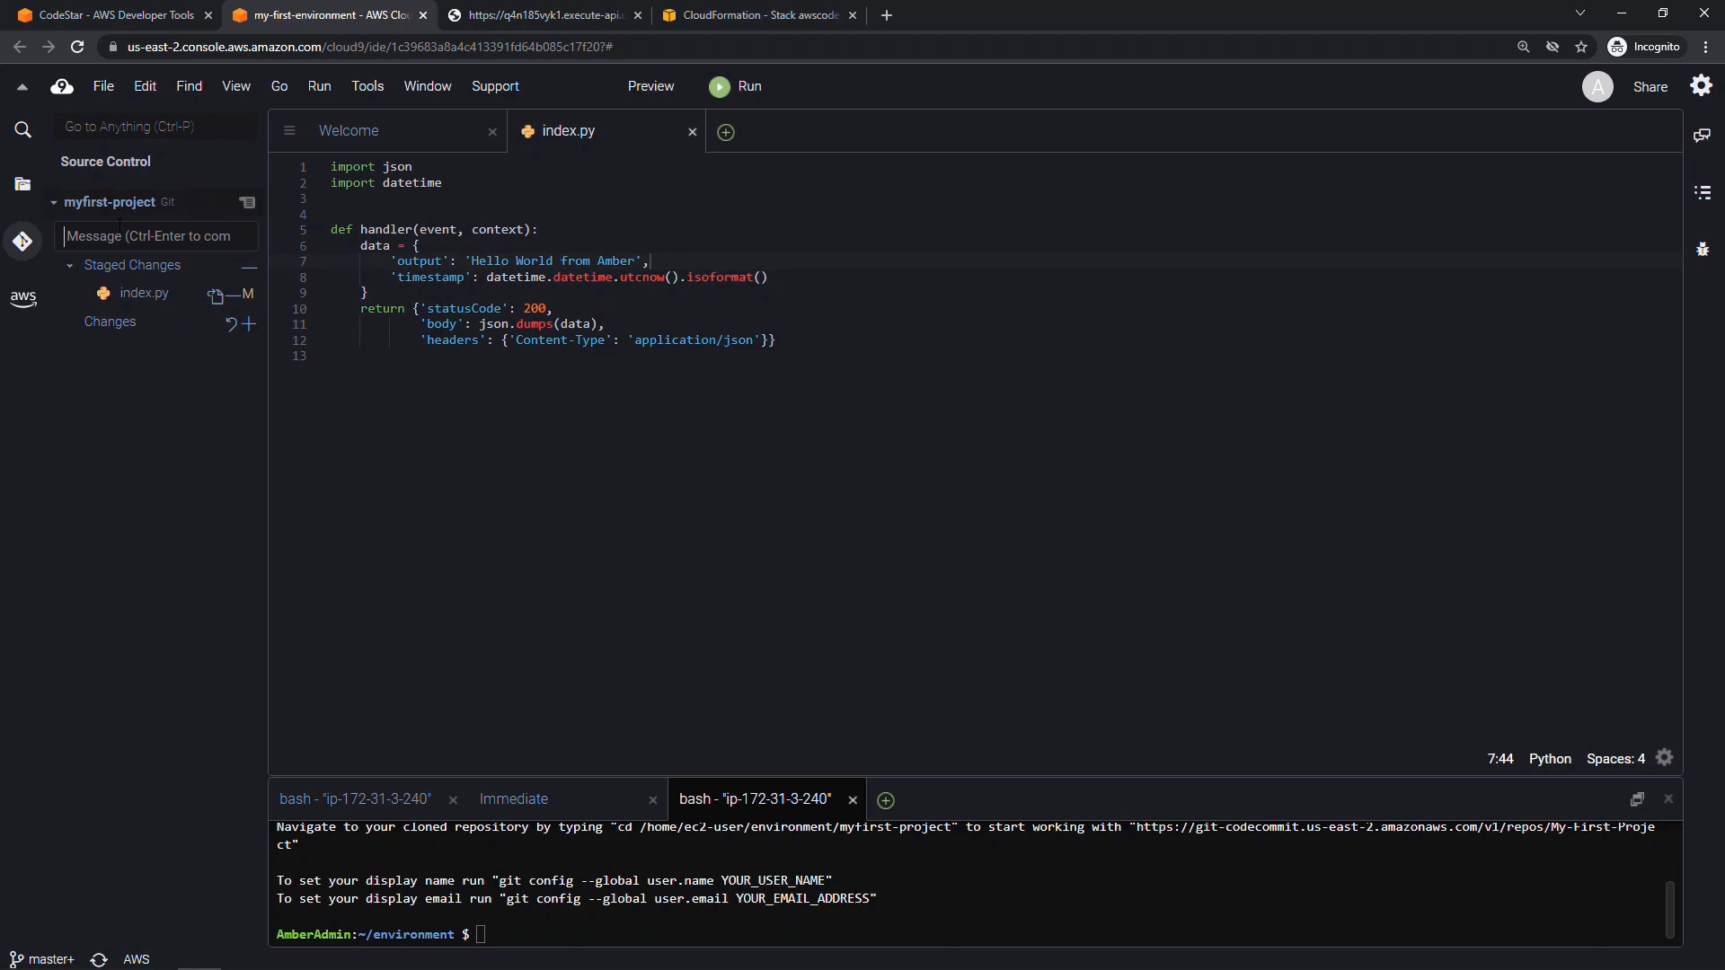
text(t)
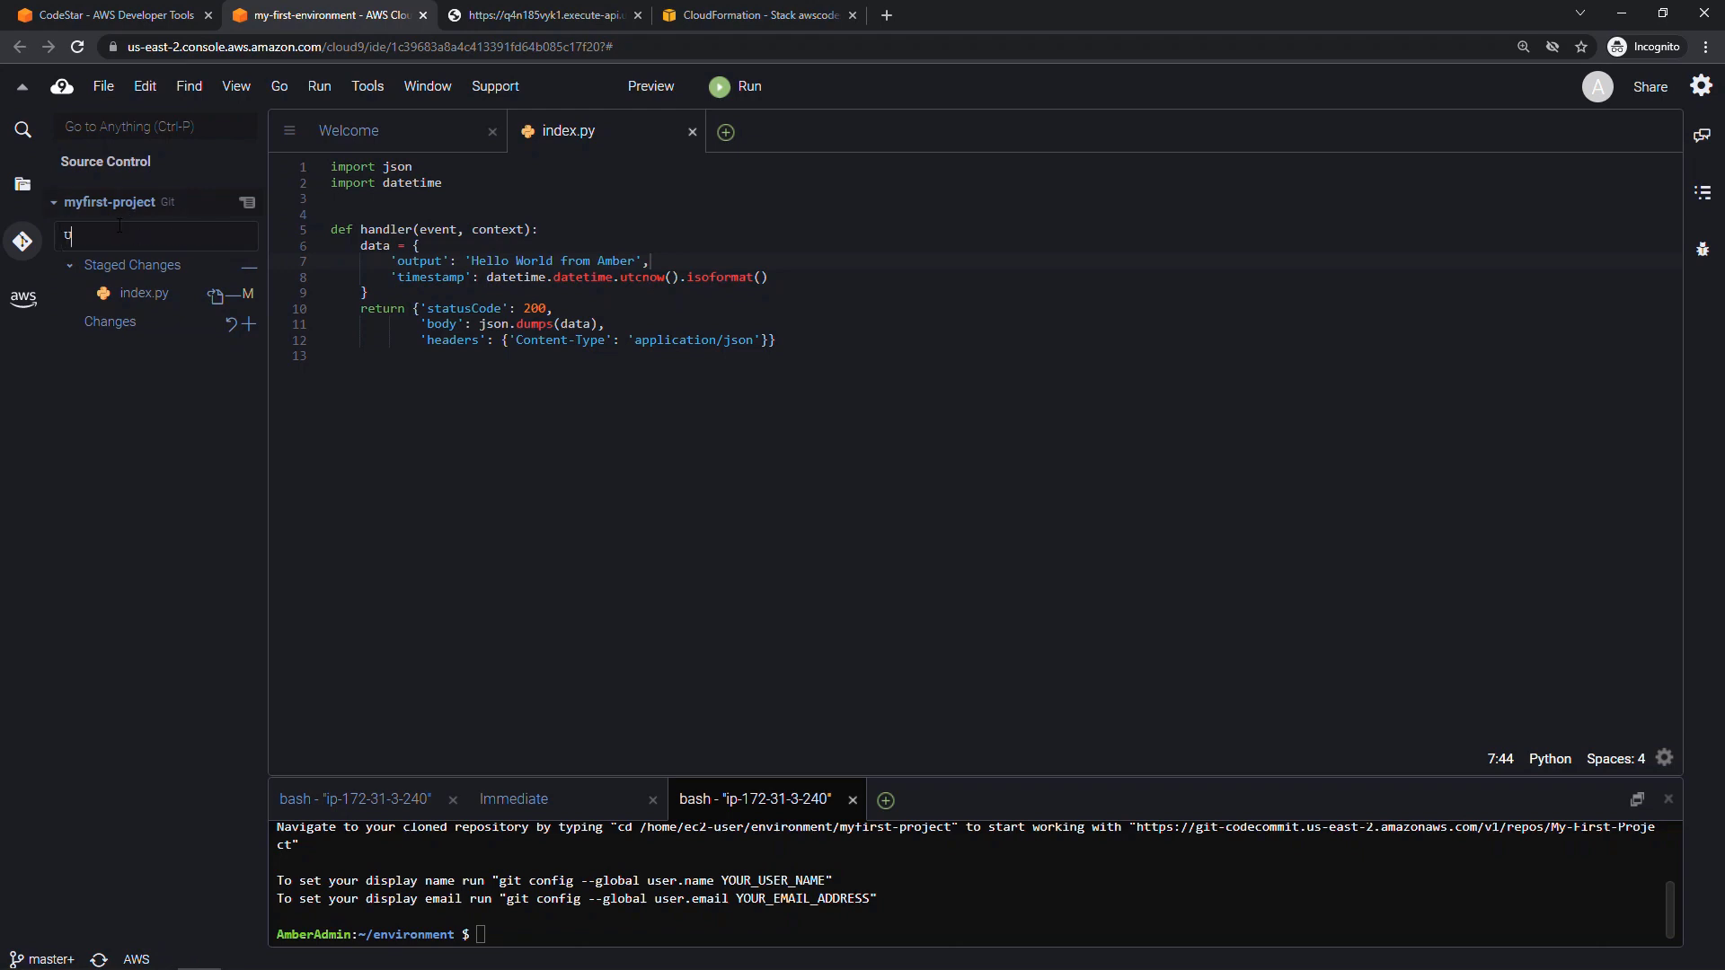
text(Updated hello)
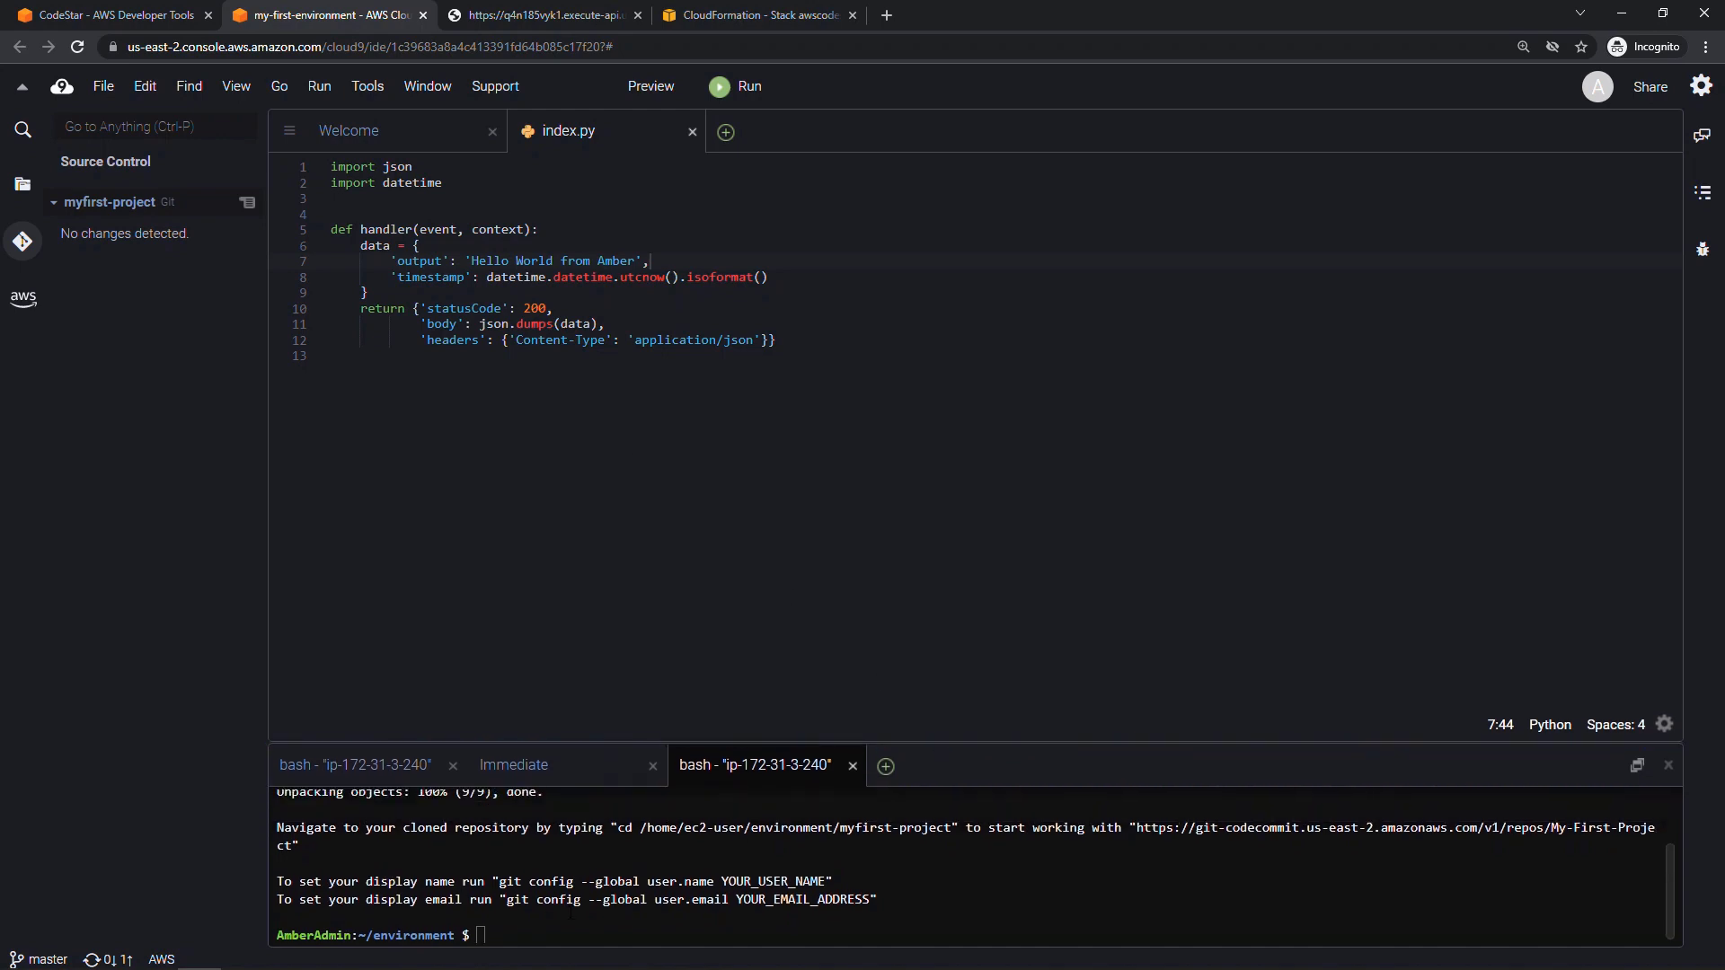
Step: Run cd myfirst-project and git push in the terminal, then return to the CodeStar page
text(cd)
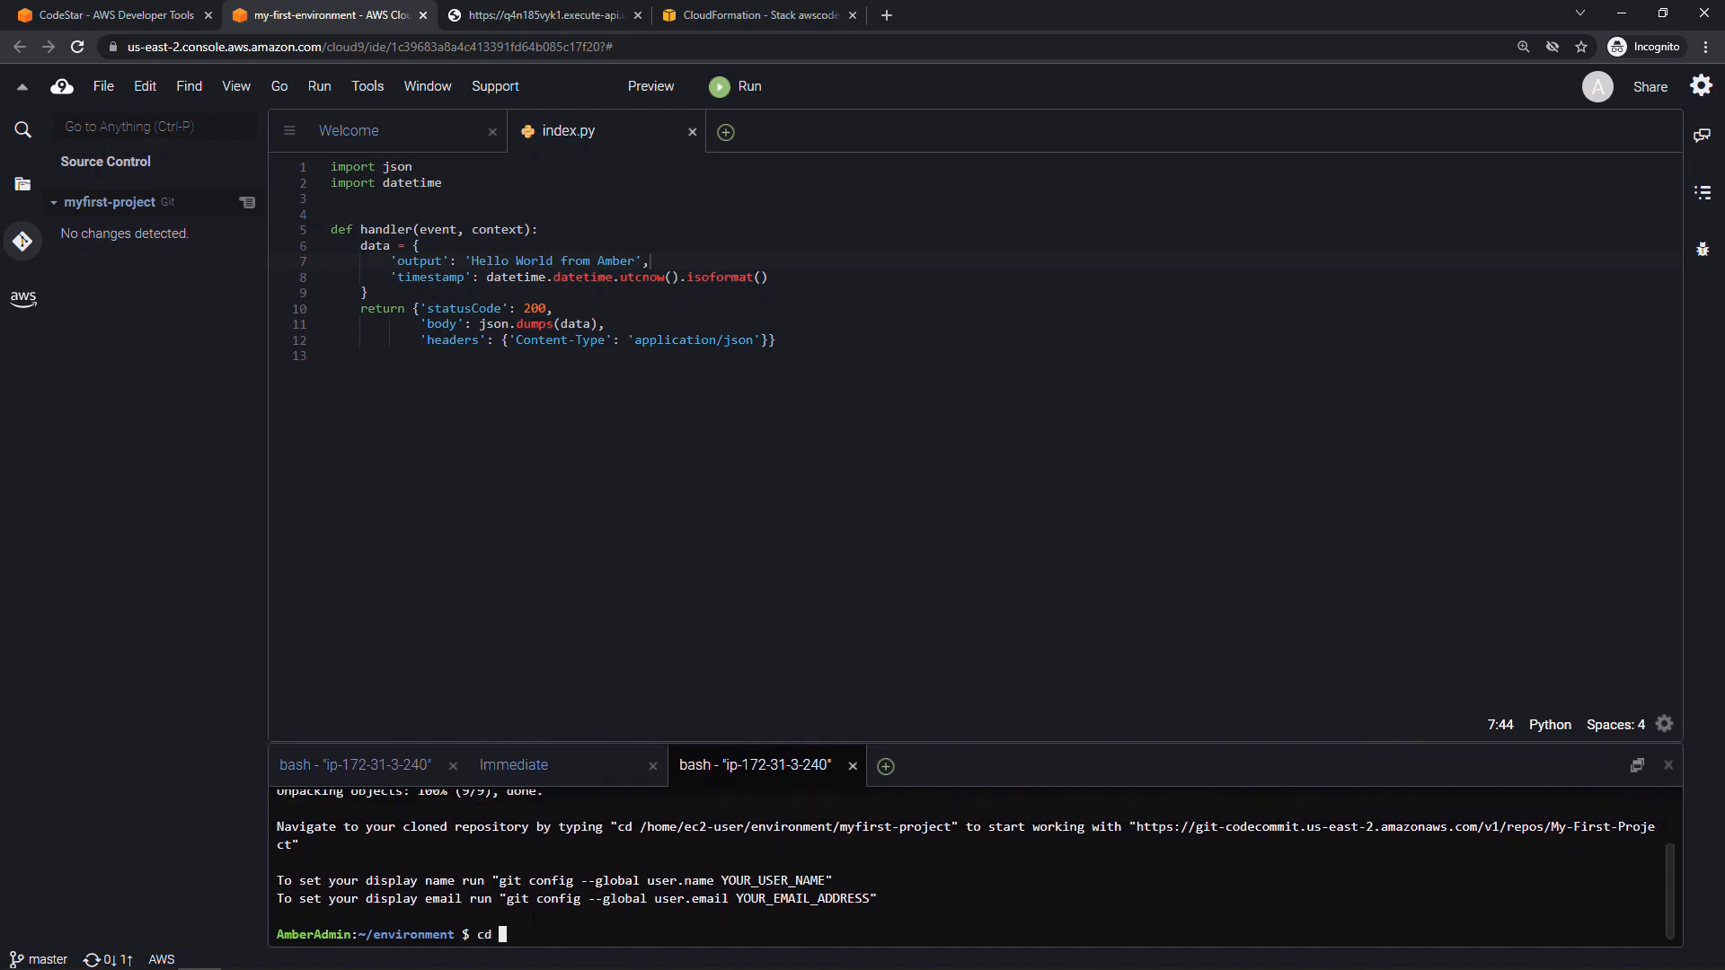
text(myfirst-project)
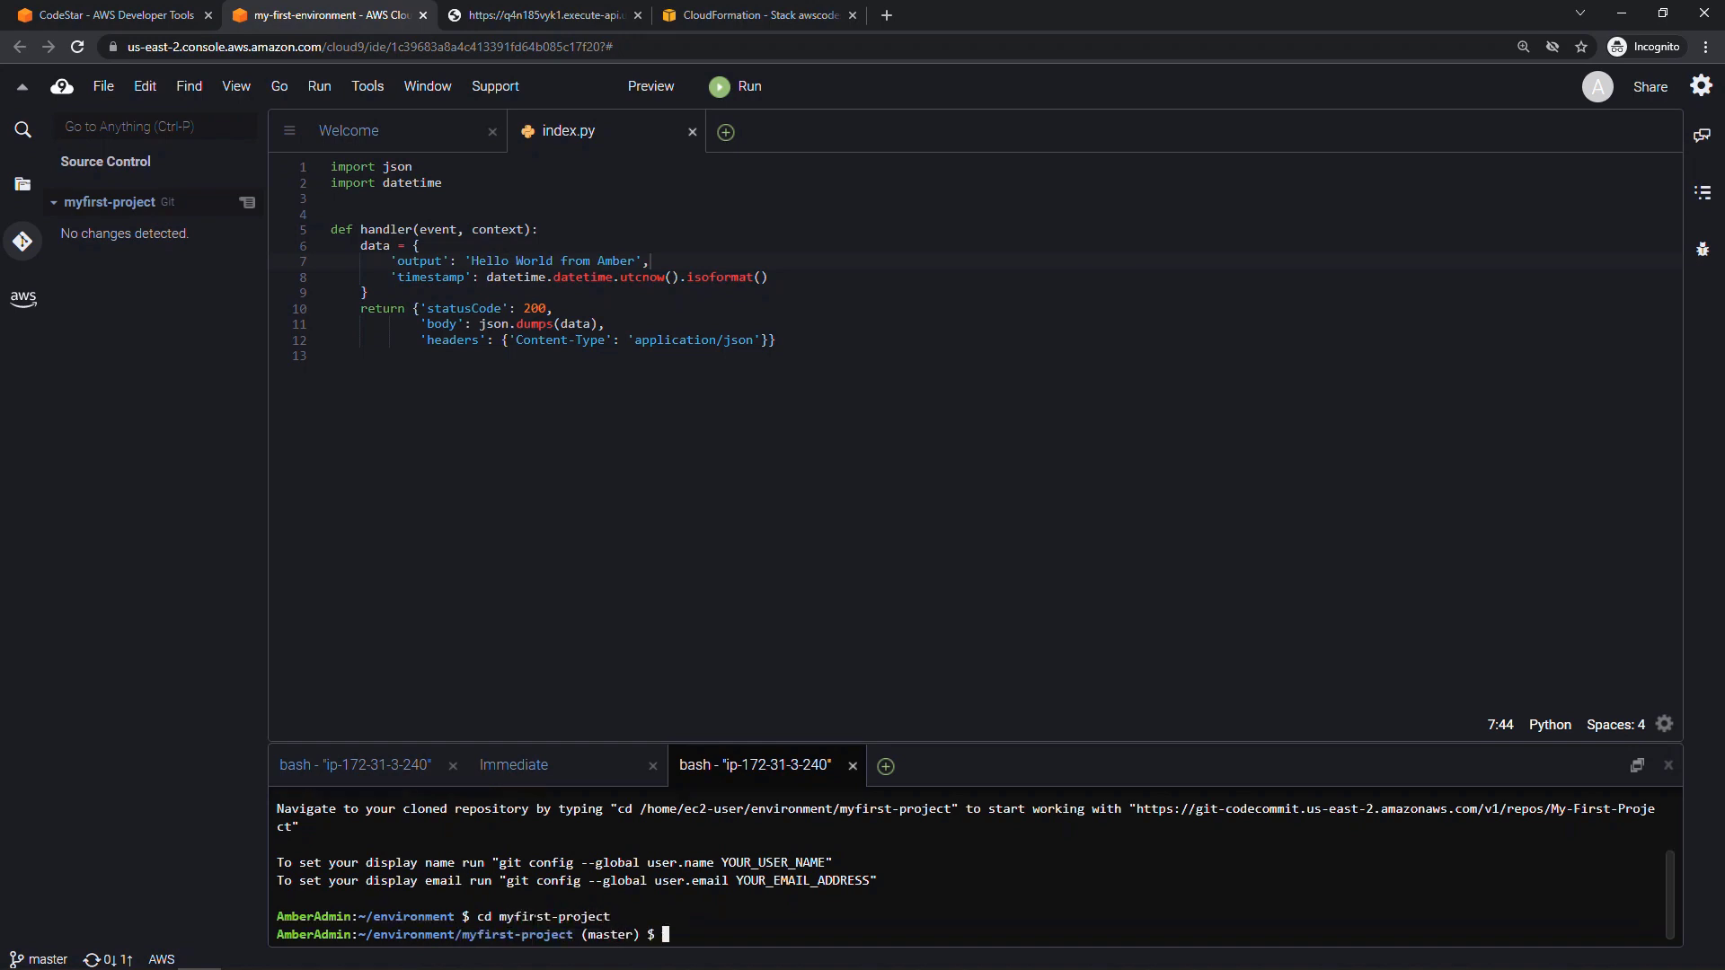
text(git)
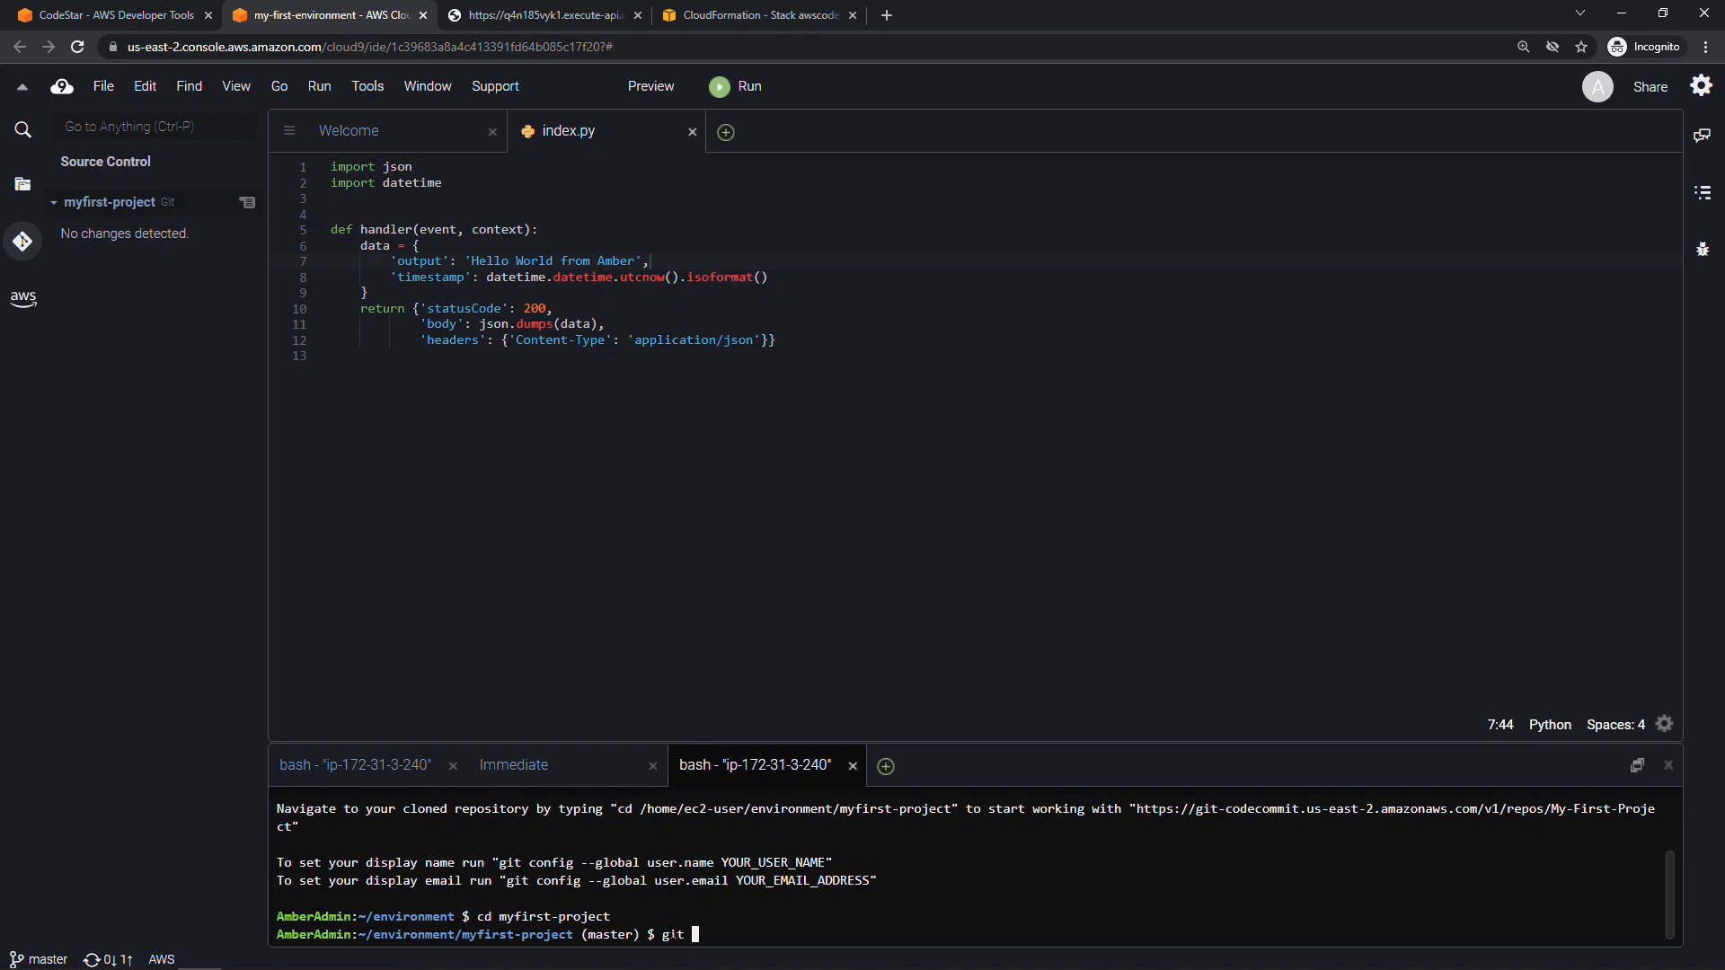
text(push)
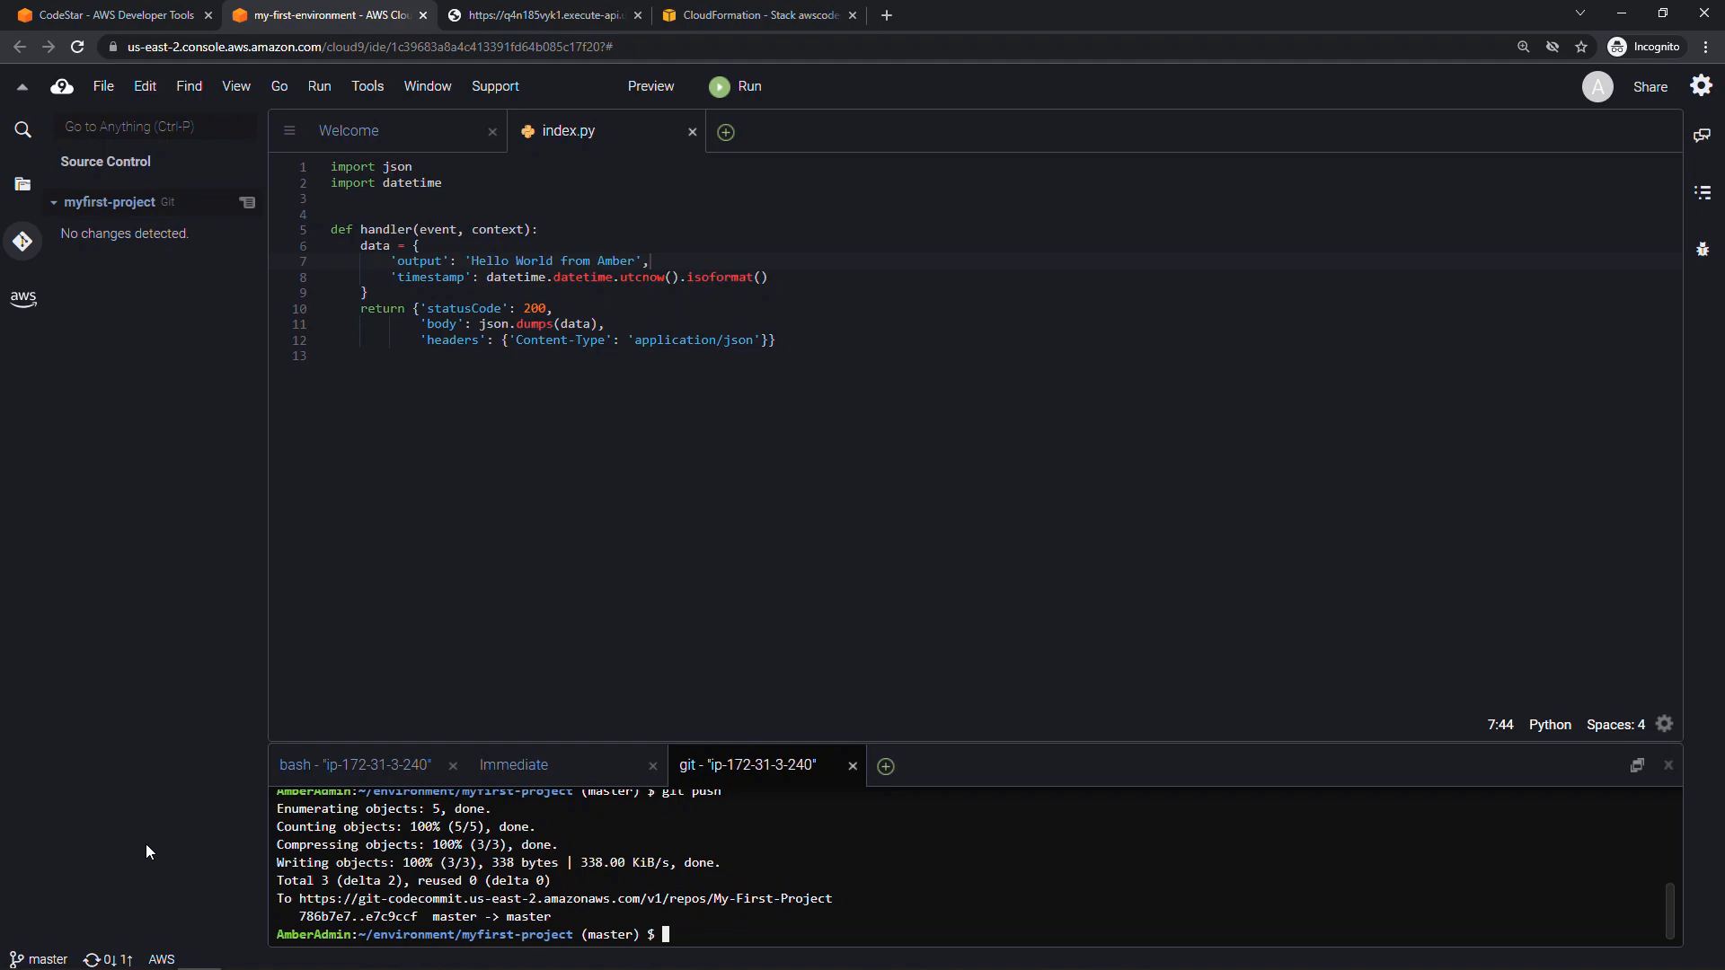
click(110, 15)
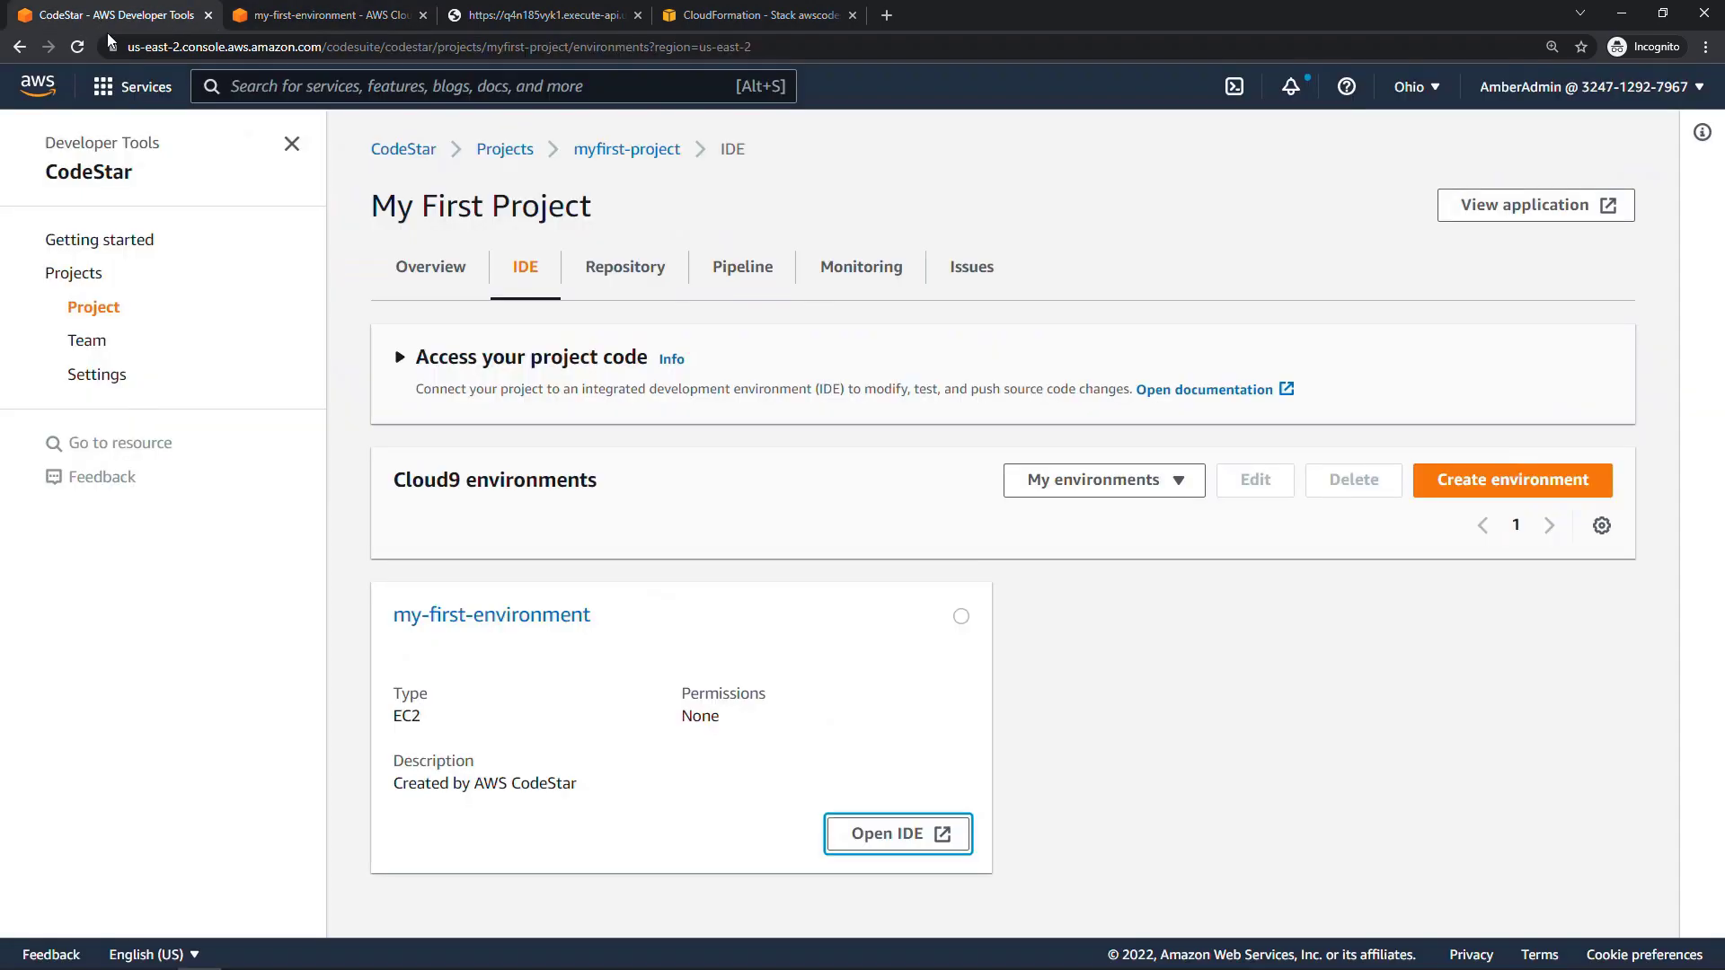
Step: Follow the pipeline run through Source, Build and Deploy, then check the infrastructure stack status
click(742, 266)
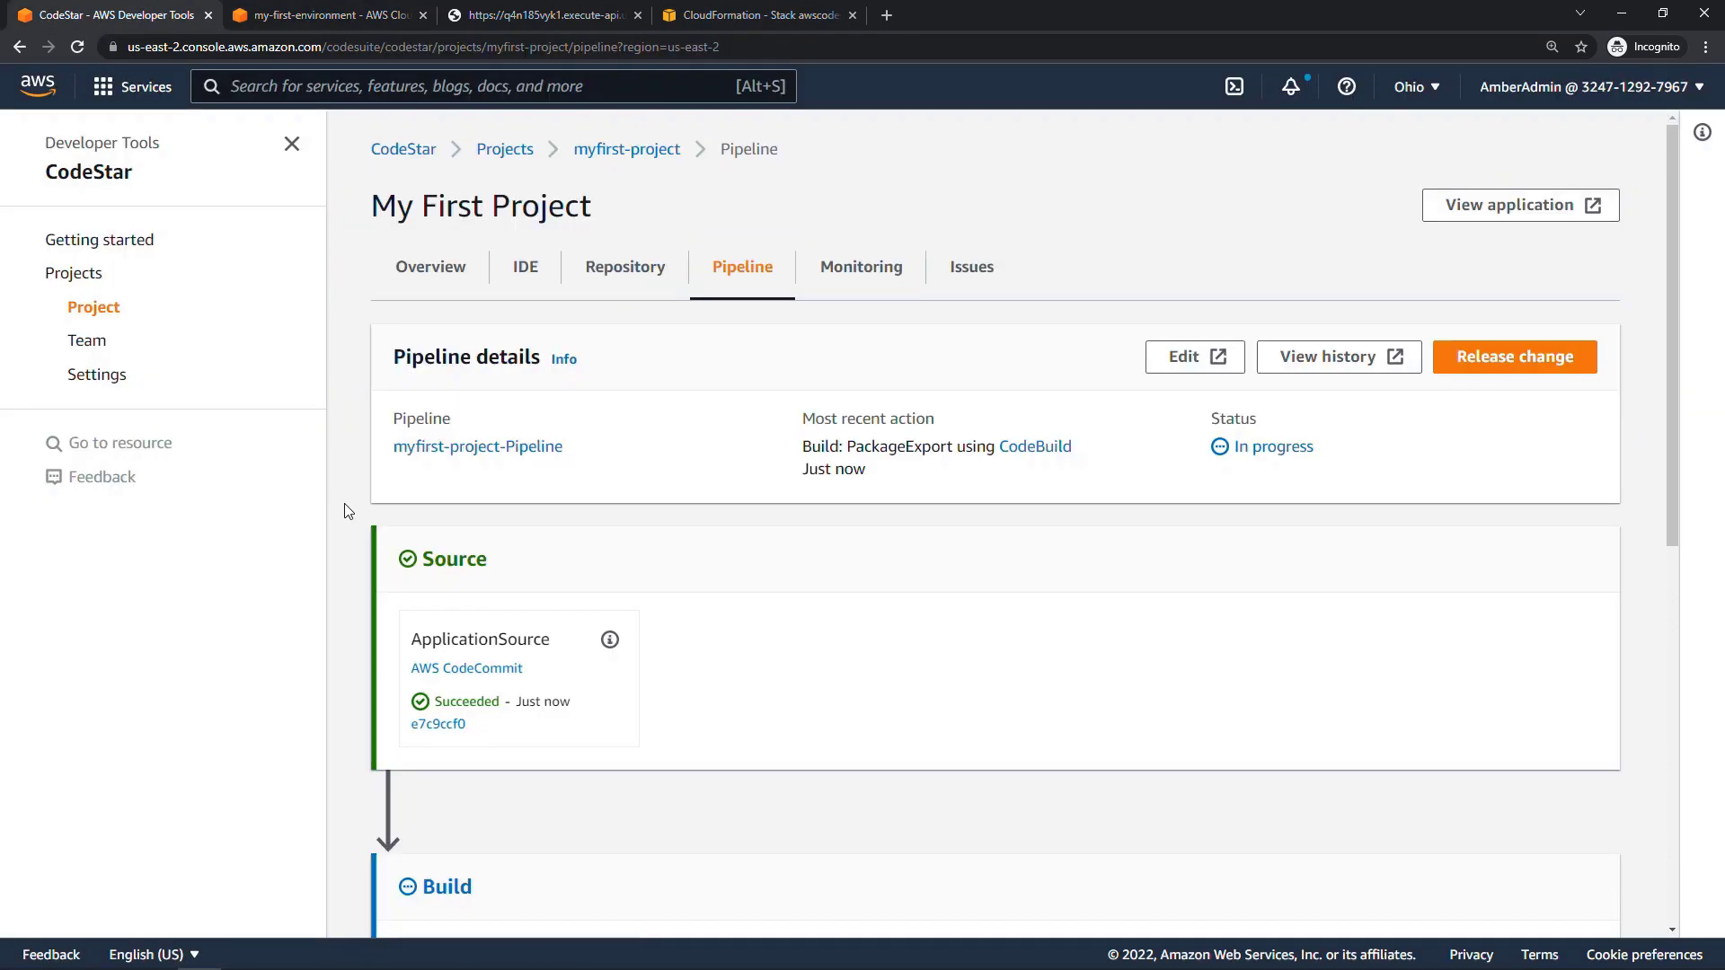
scroll(down, 3)
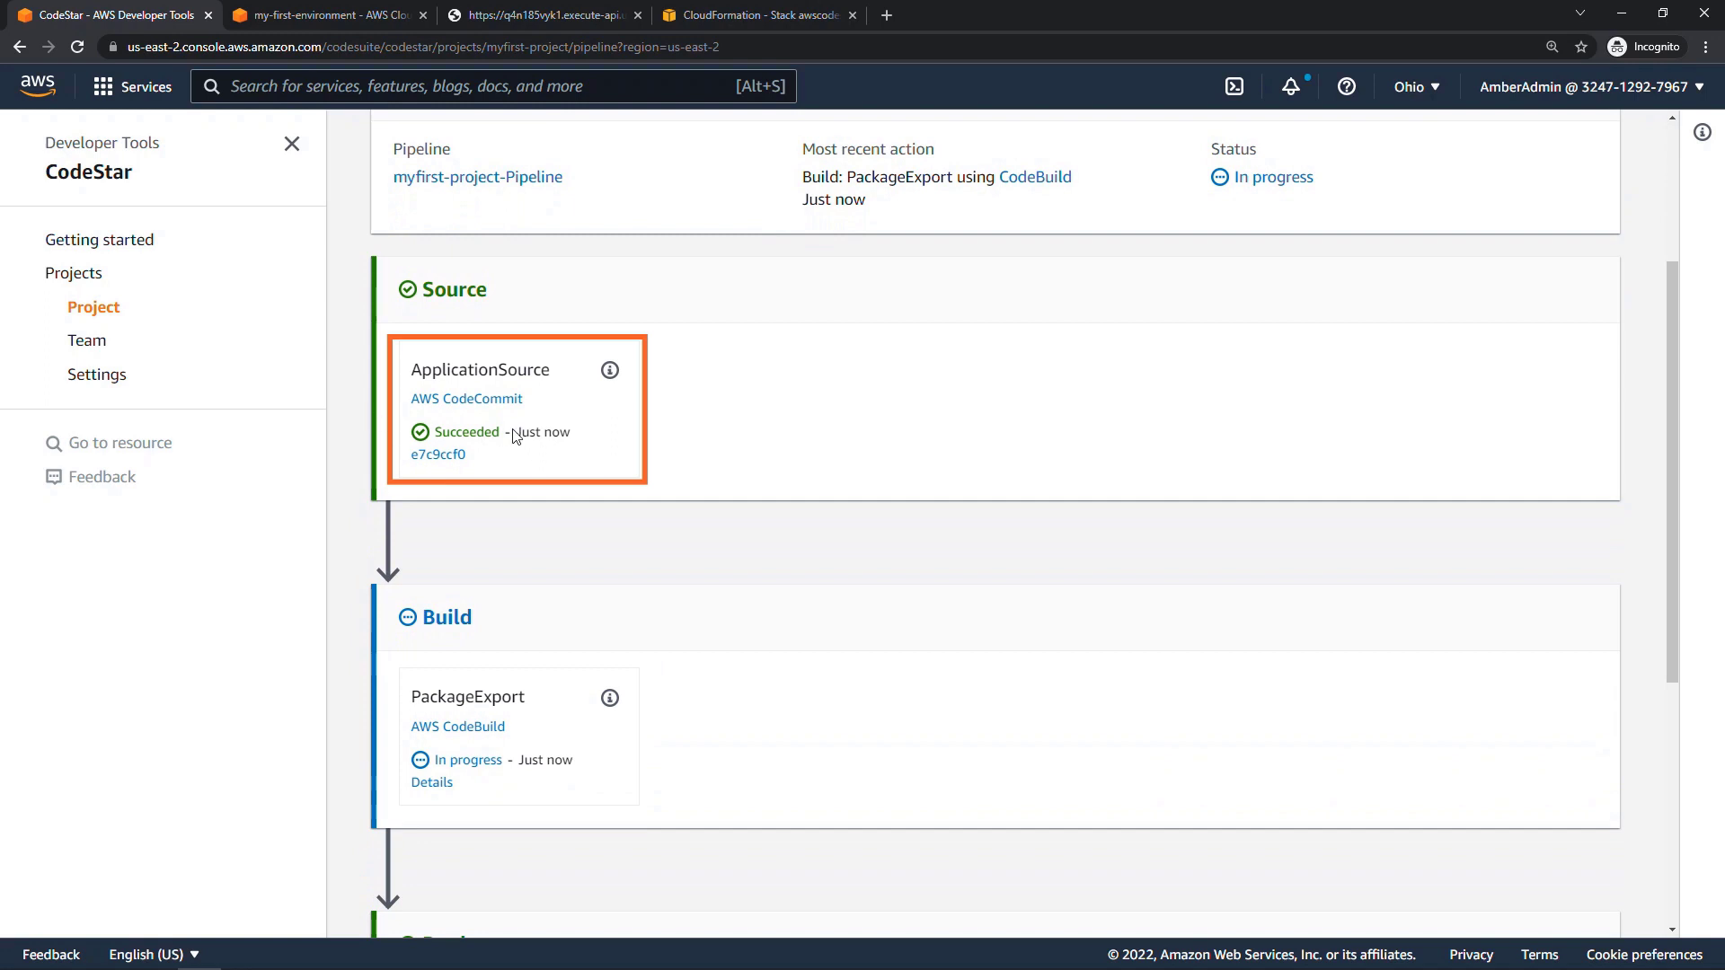
scroll(down, 3)
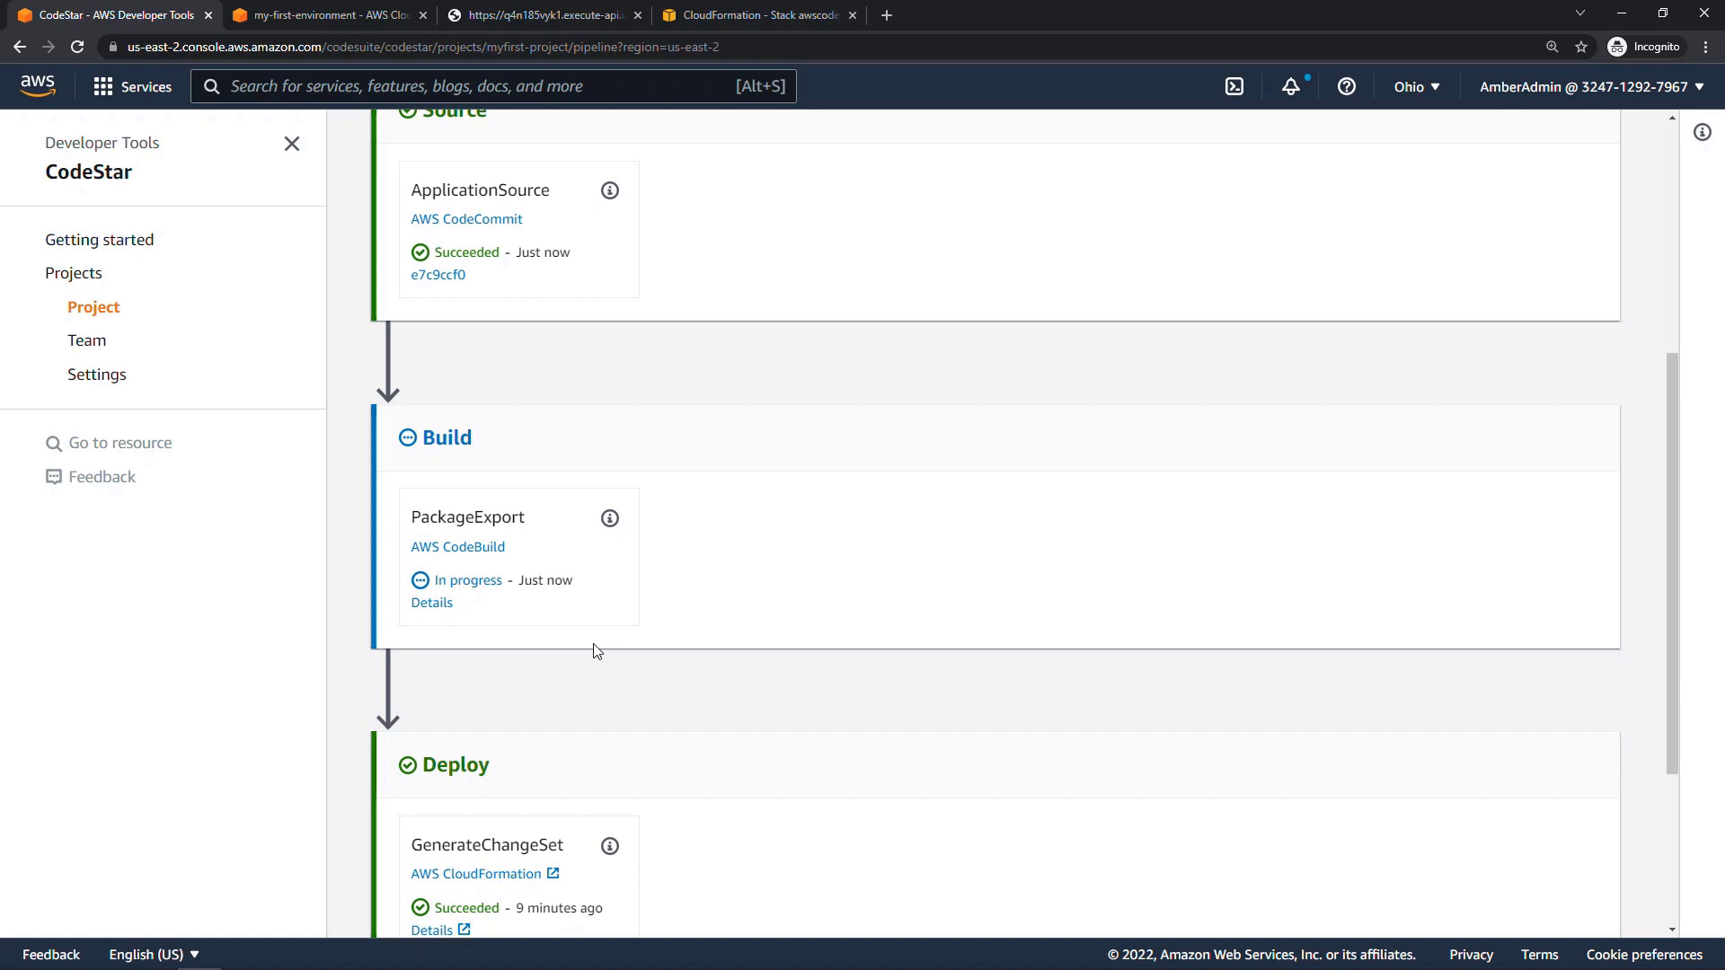
scroll(down, 3)
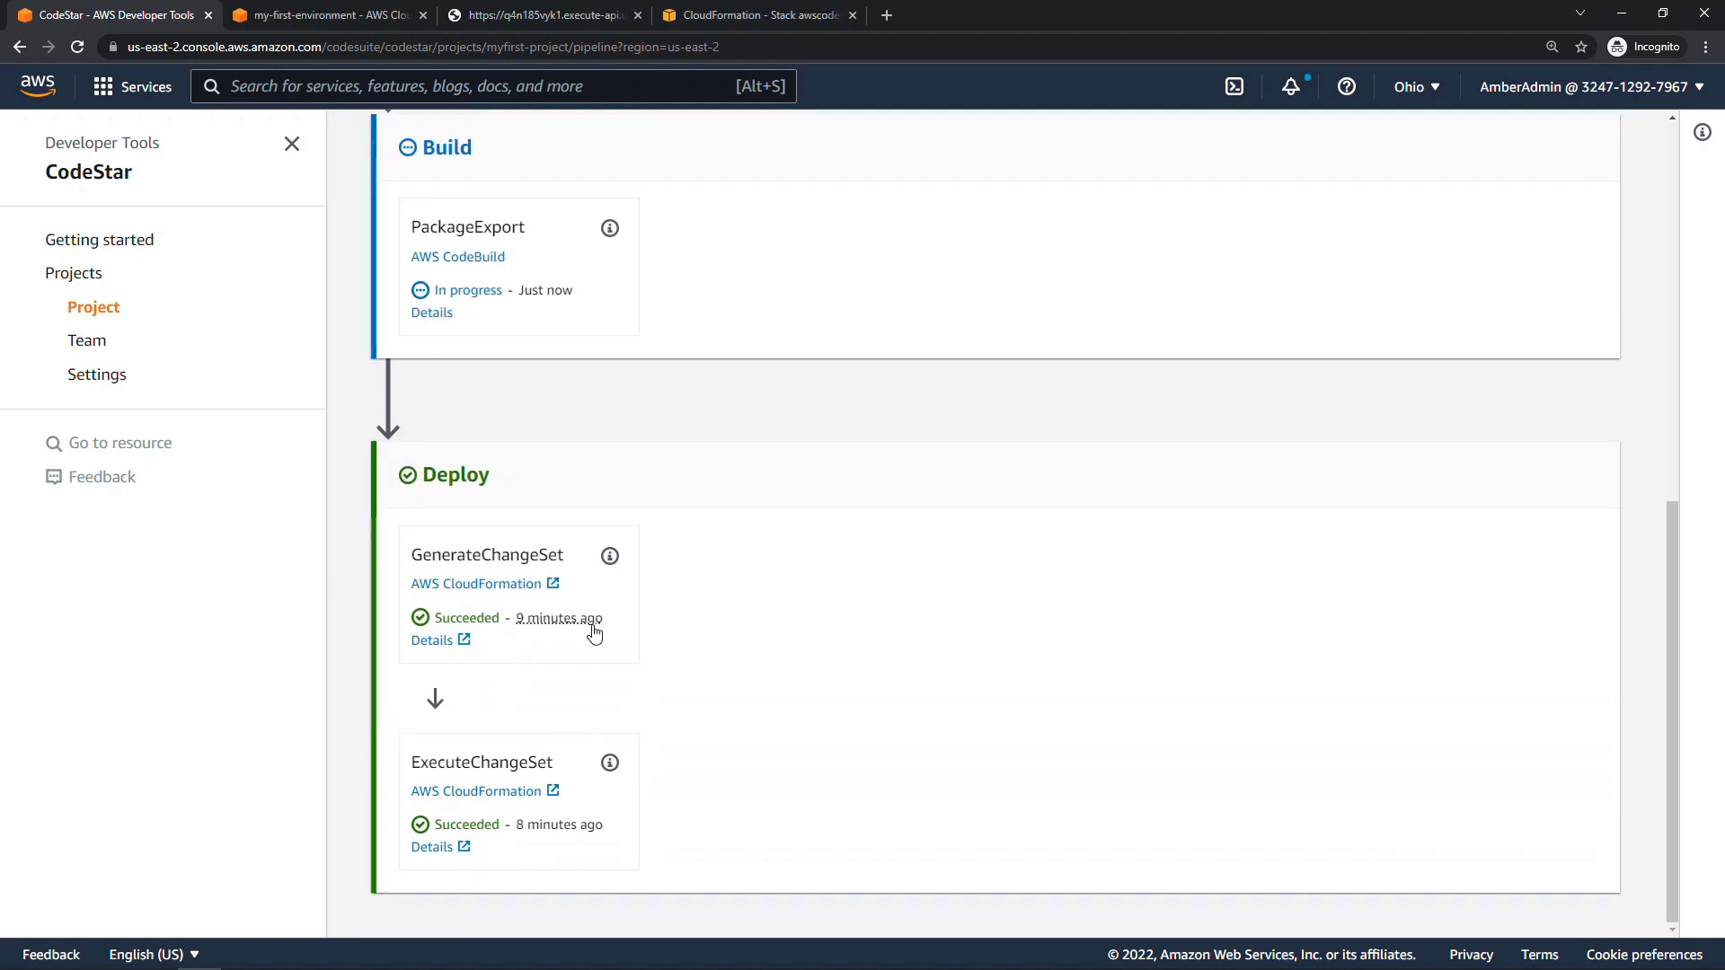
mouse_move(683, 580)
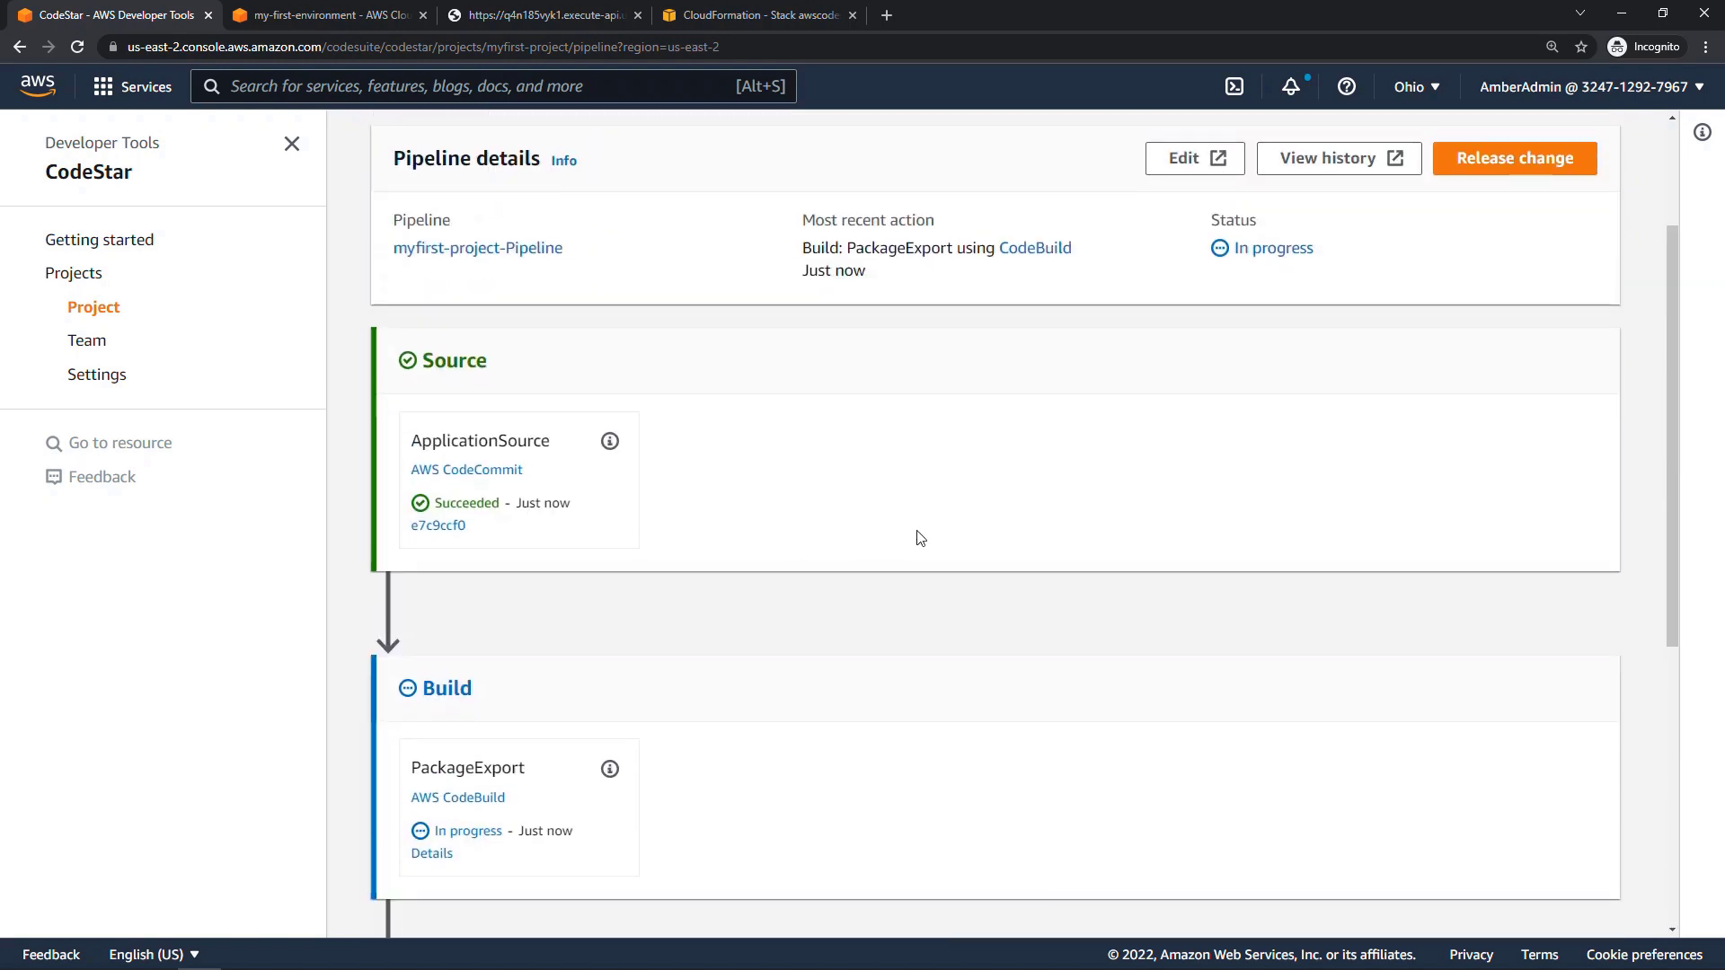
scroll(down, 3)
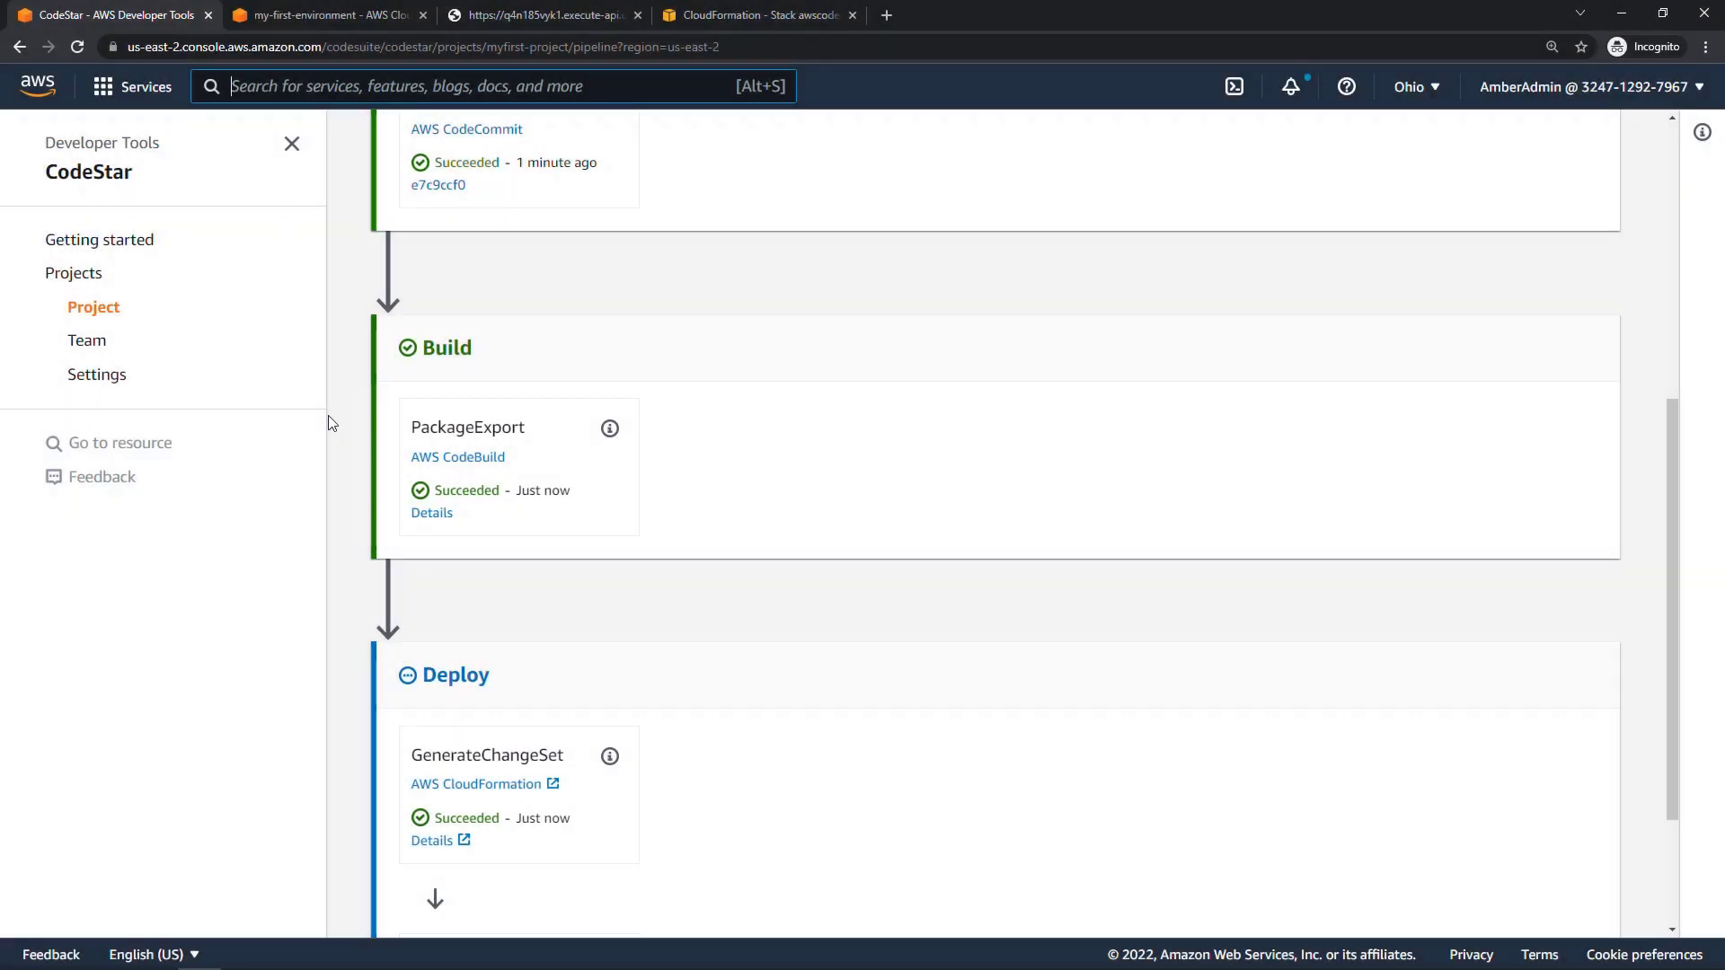
scroll(down, 3)
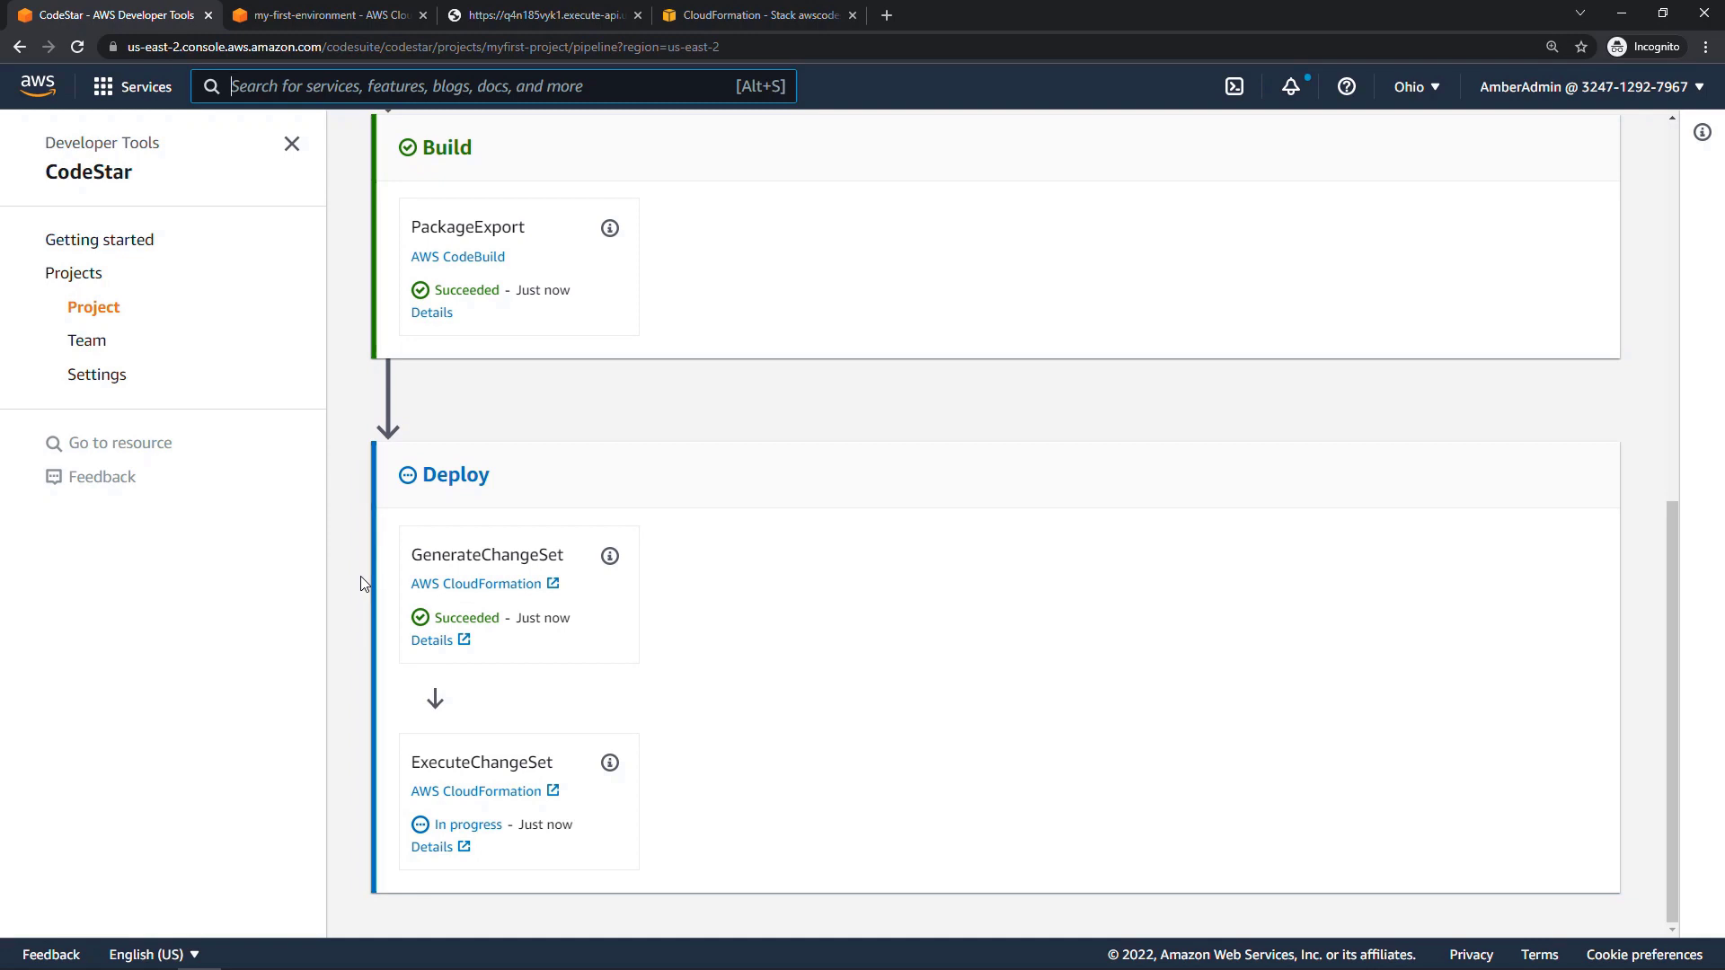
mouse_move(404, 560)
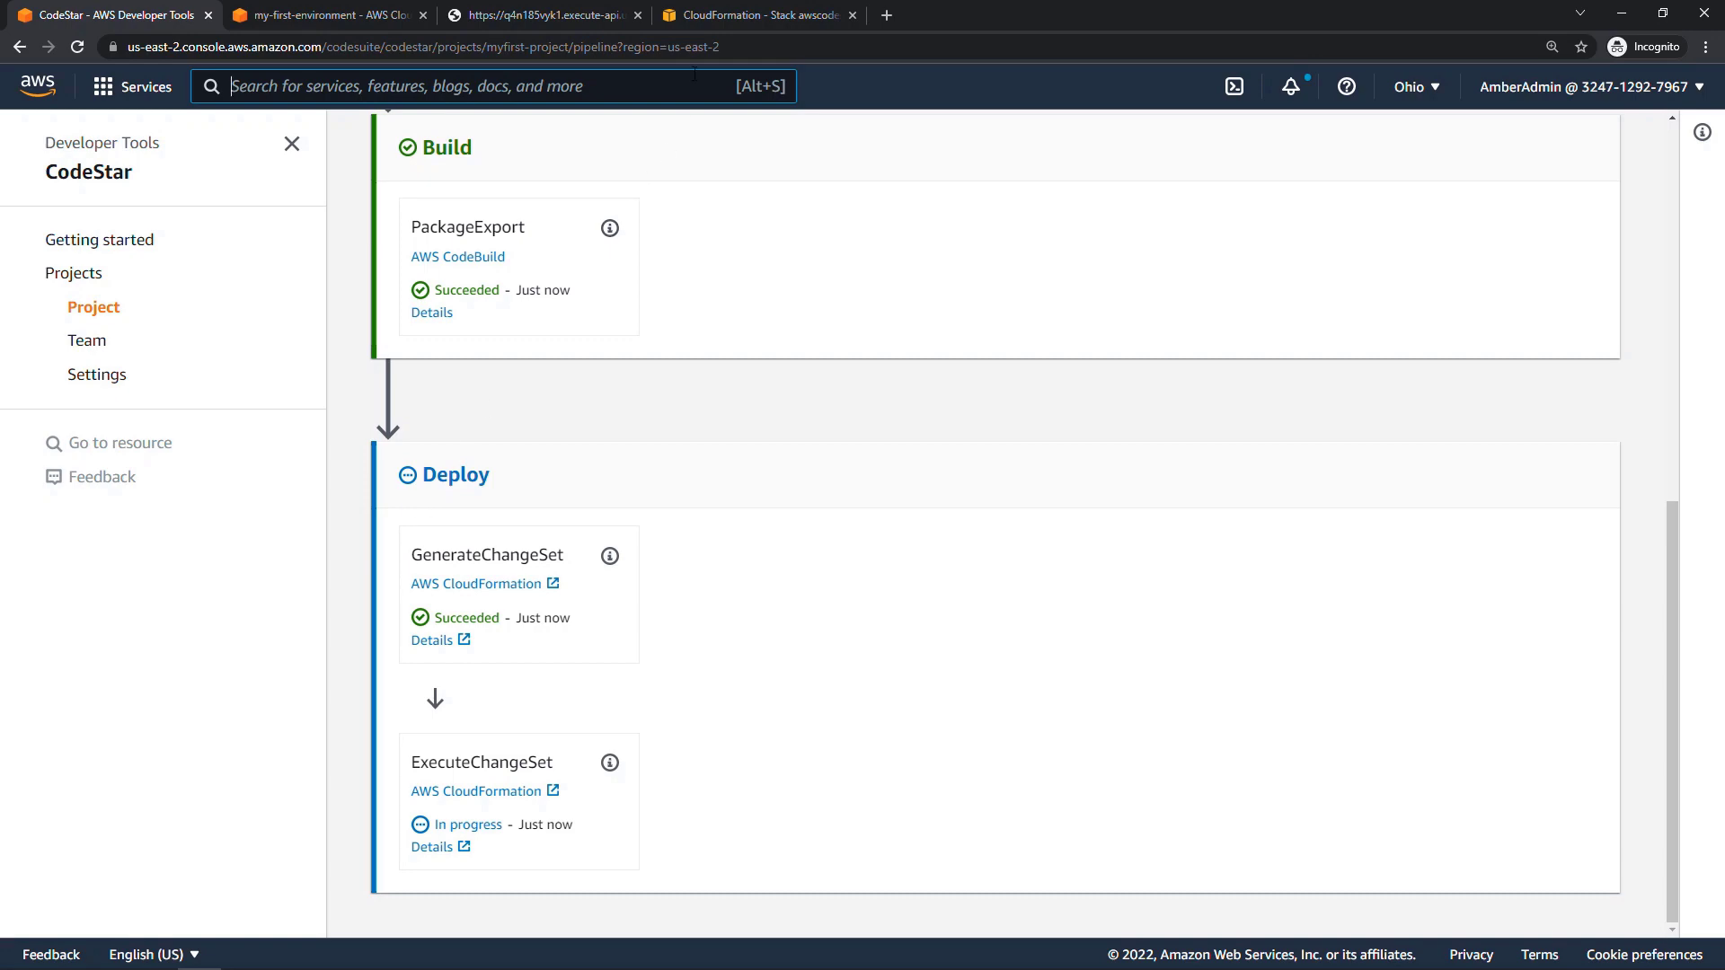
click(752, 15)
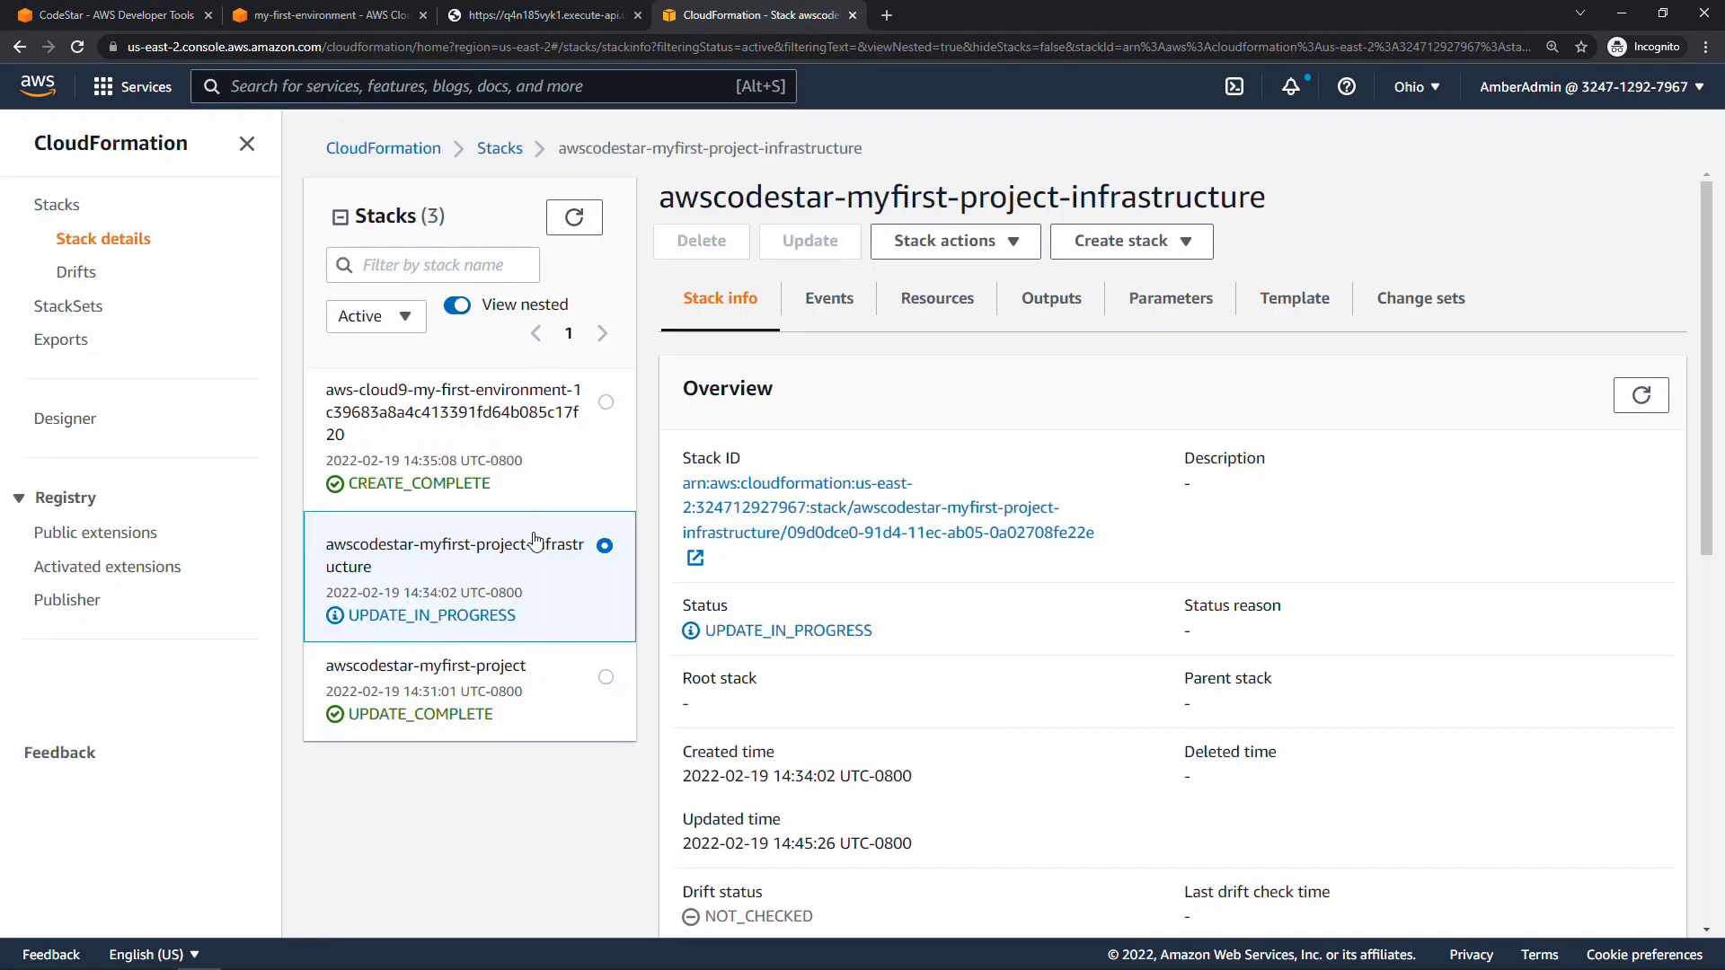
mouse_move(401, 360)
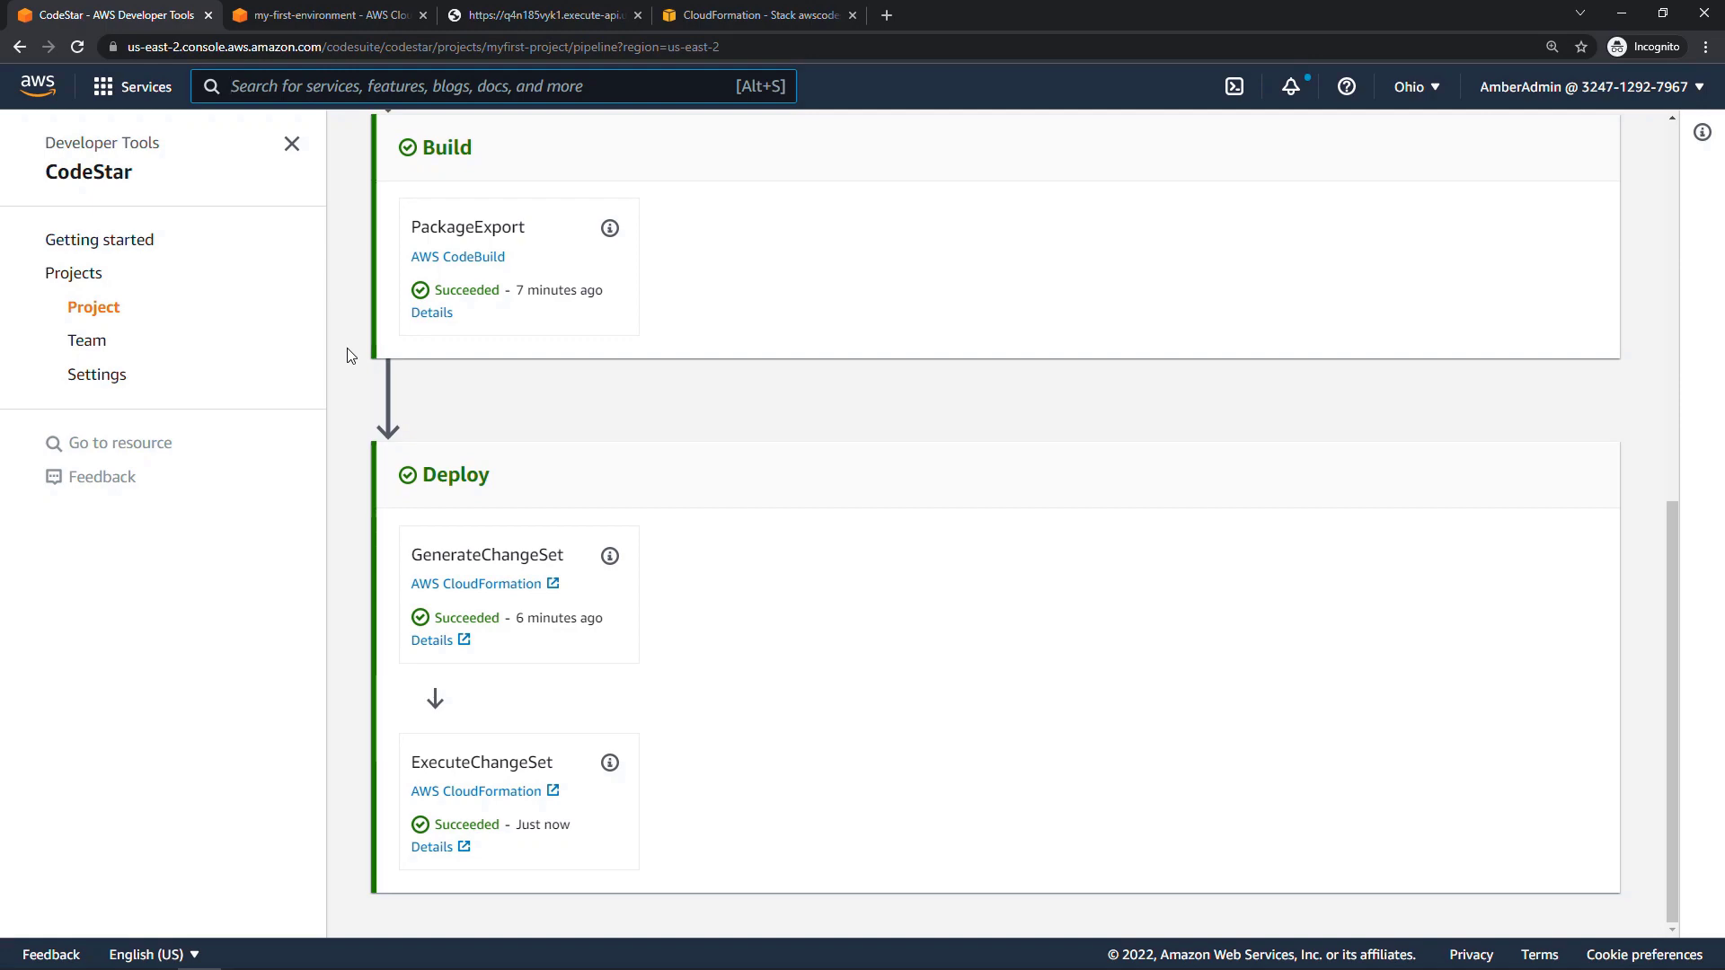
Step: Review the stack's update events, verify the live endpoint returns 'Hello World from Amber', and return to Cloud9
click(757, 15)
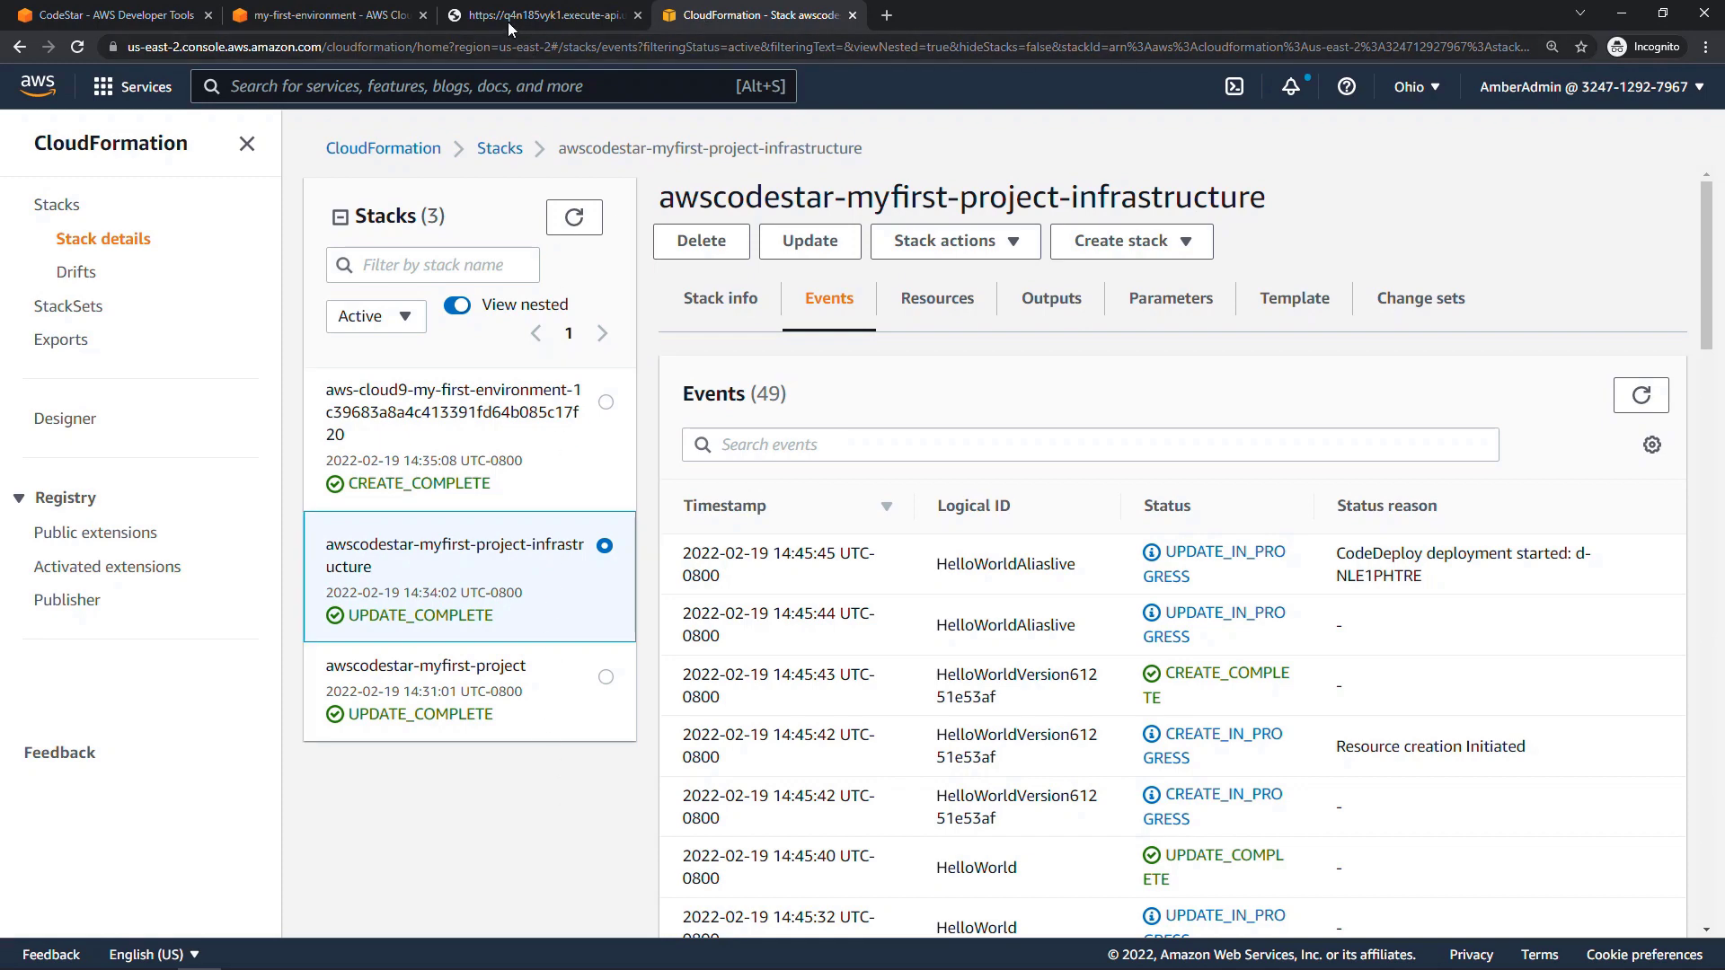
click(539, 14)
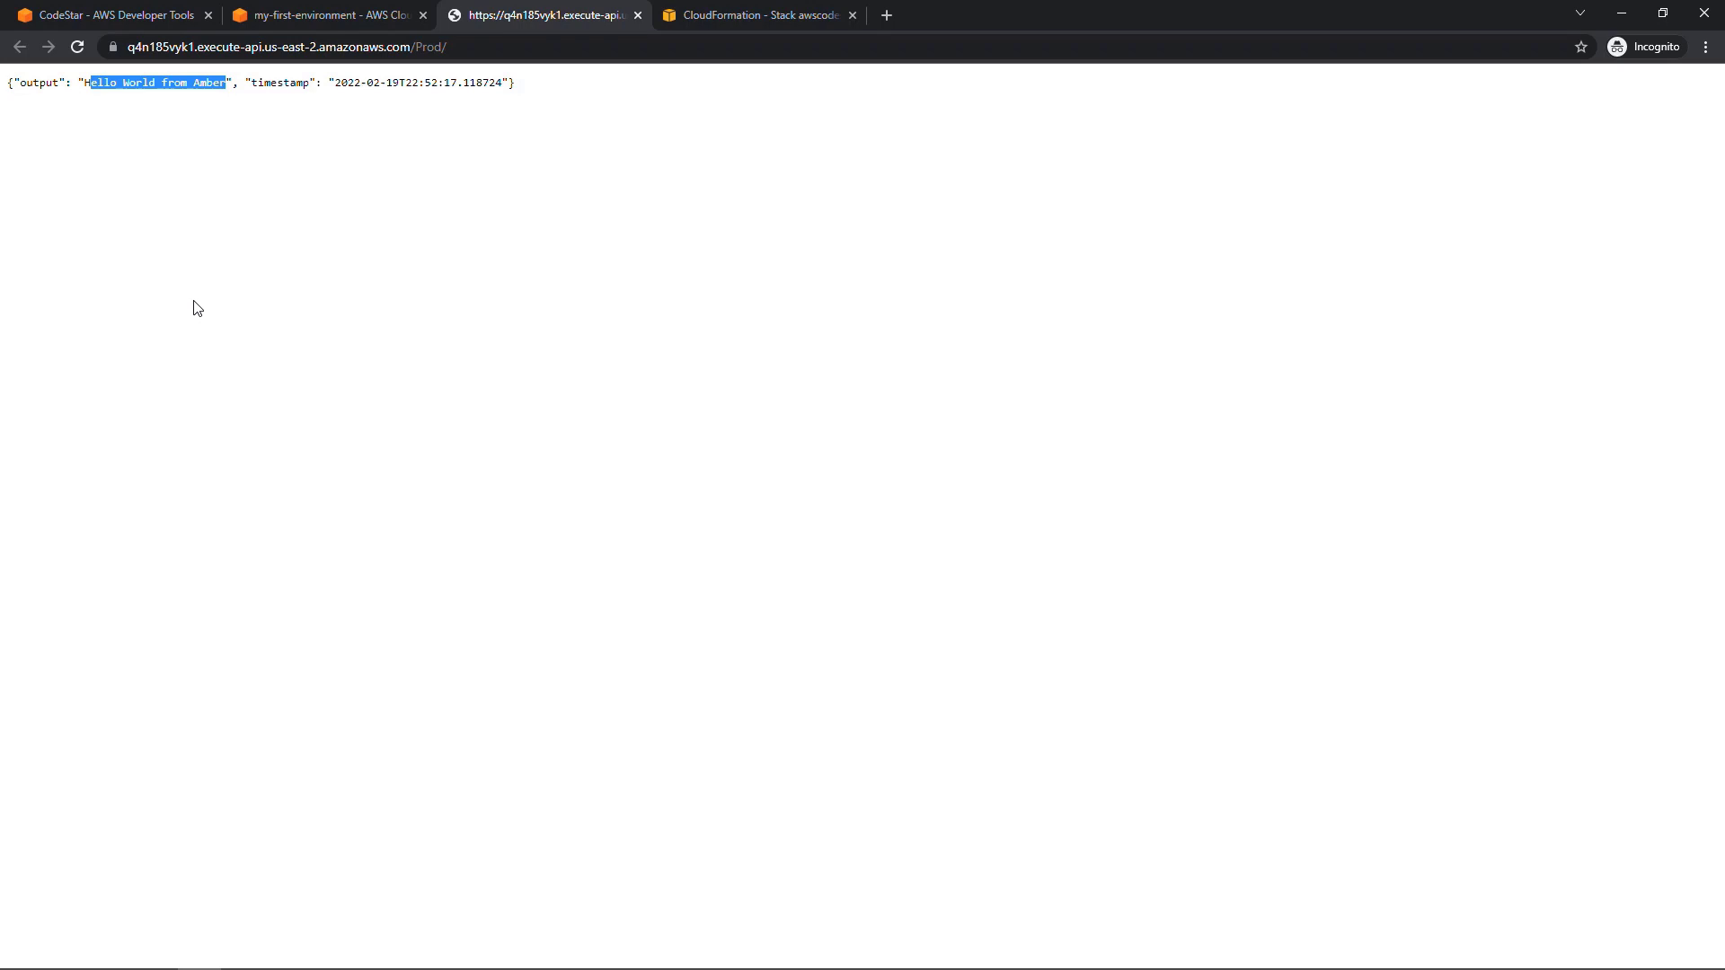
click(327, 14)
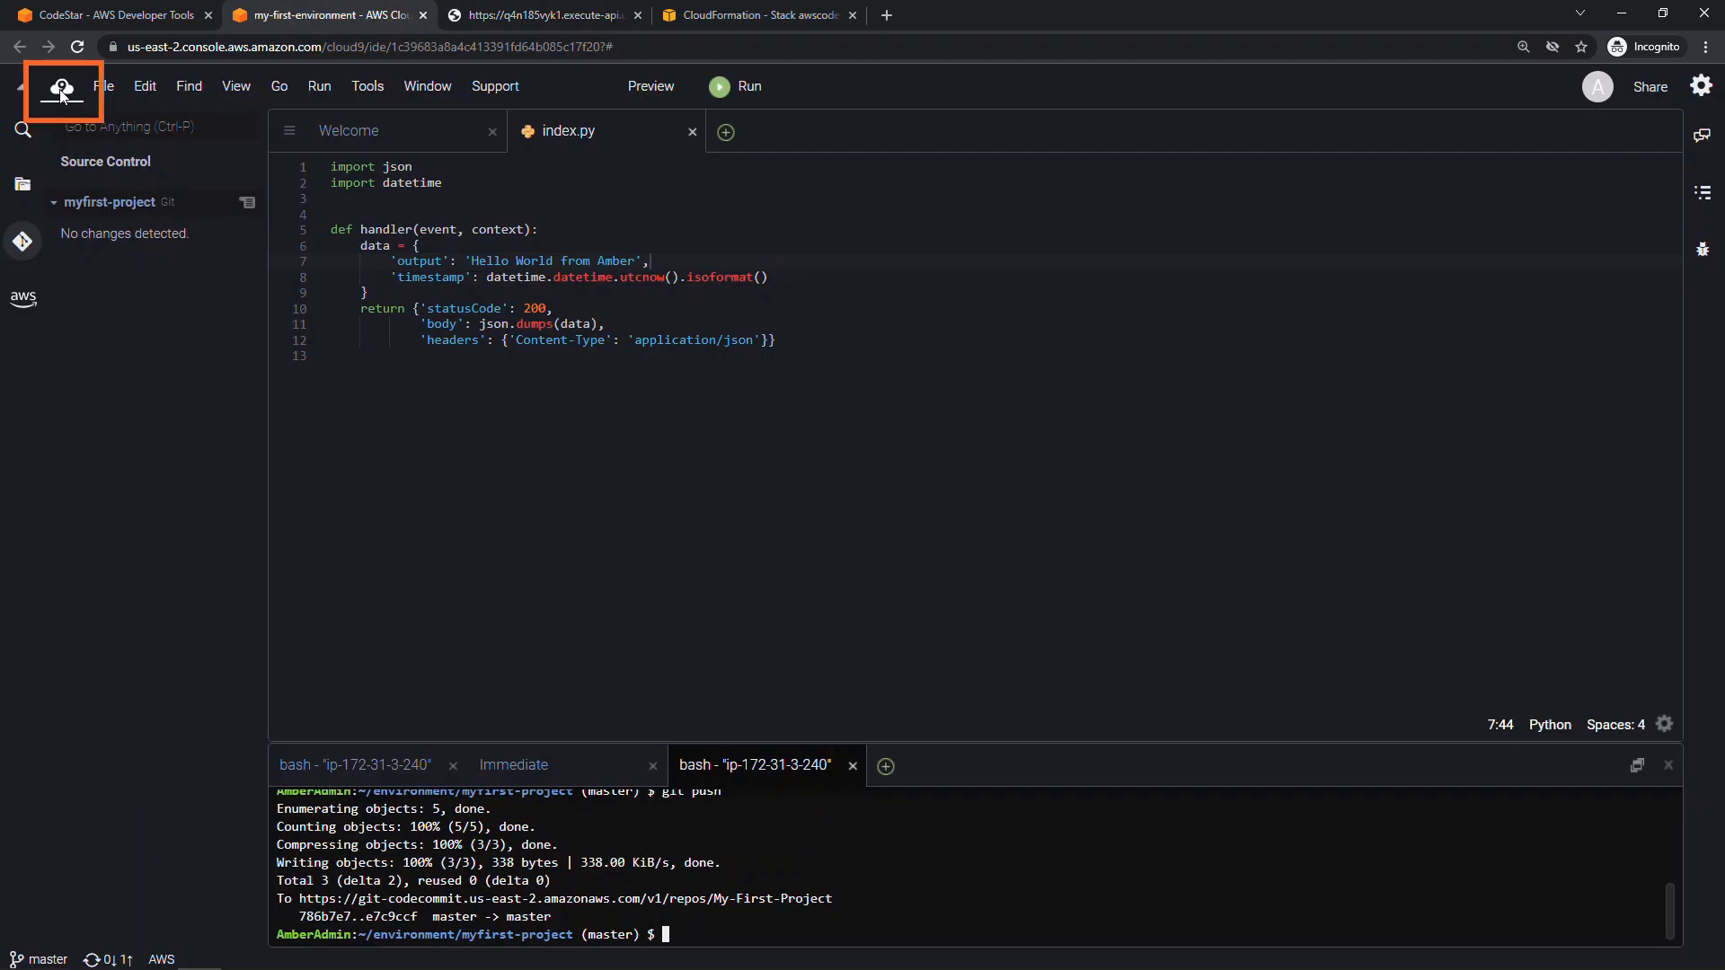
Step: From the Cloud9 dashboard delete my-first-environment and confirm, then switch back to CodeStar
click(61, 90)
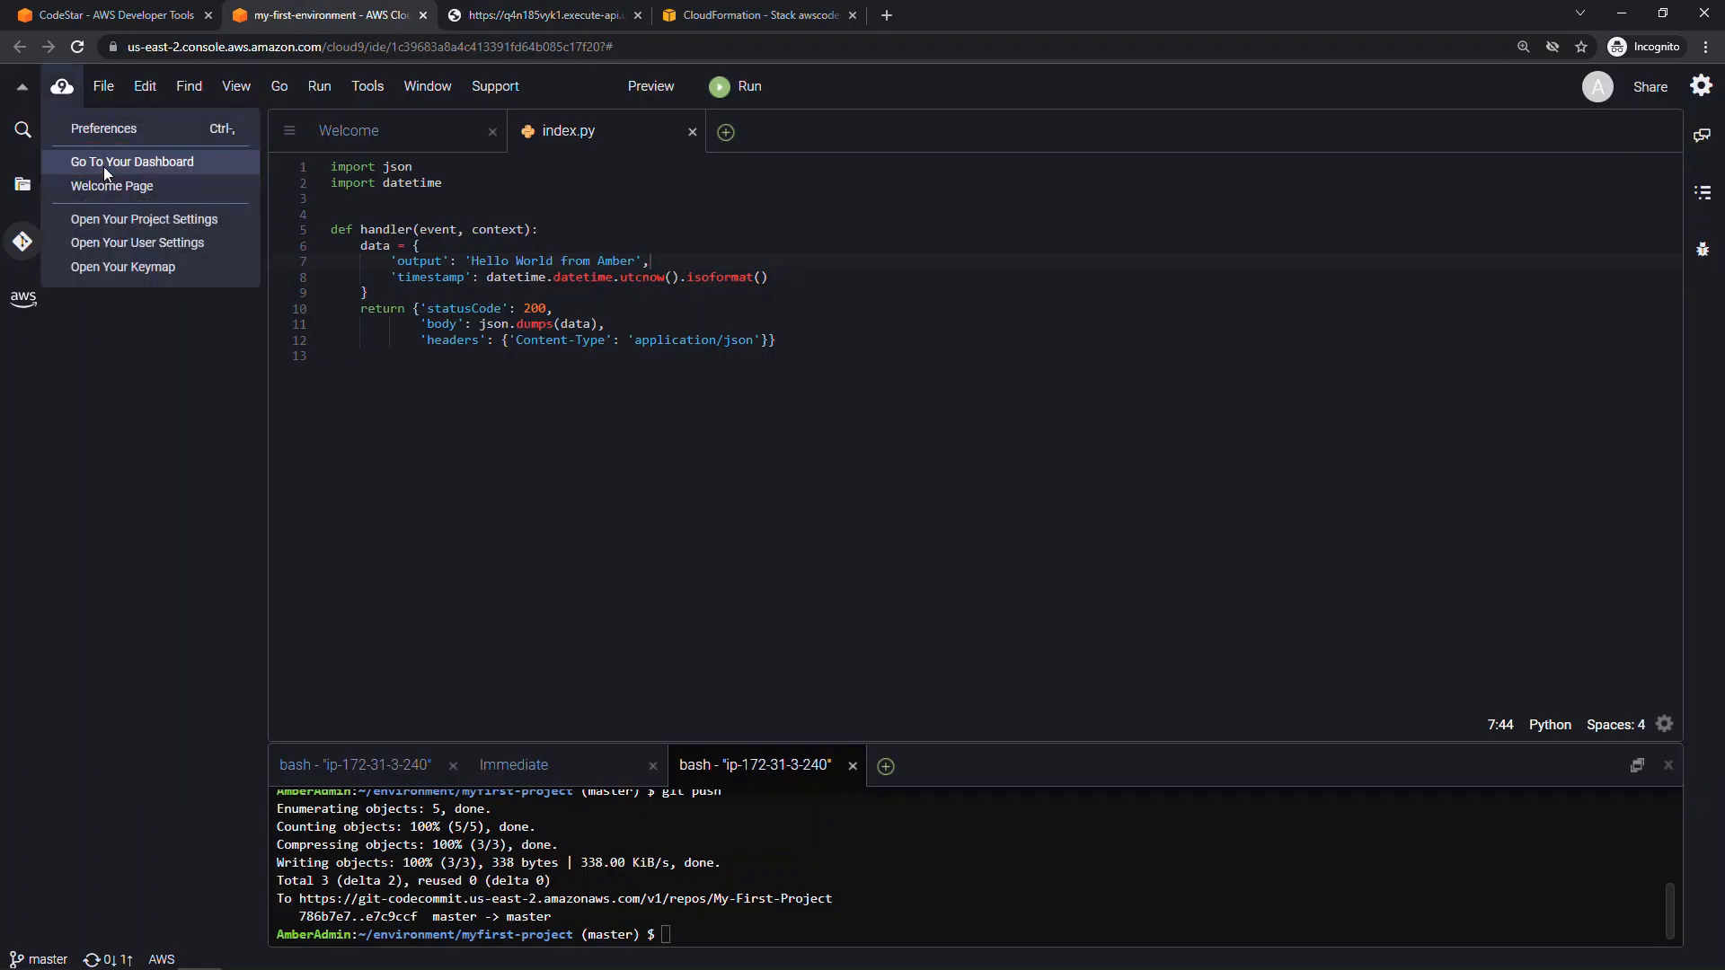
click(131, 161)
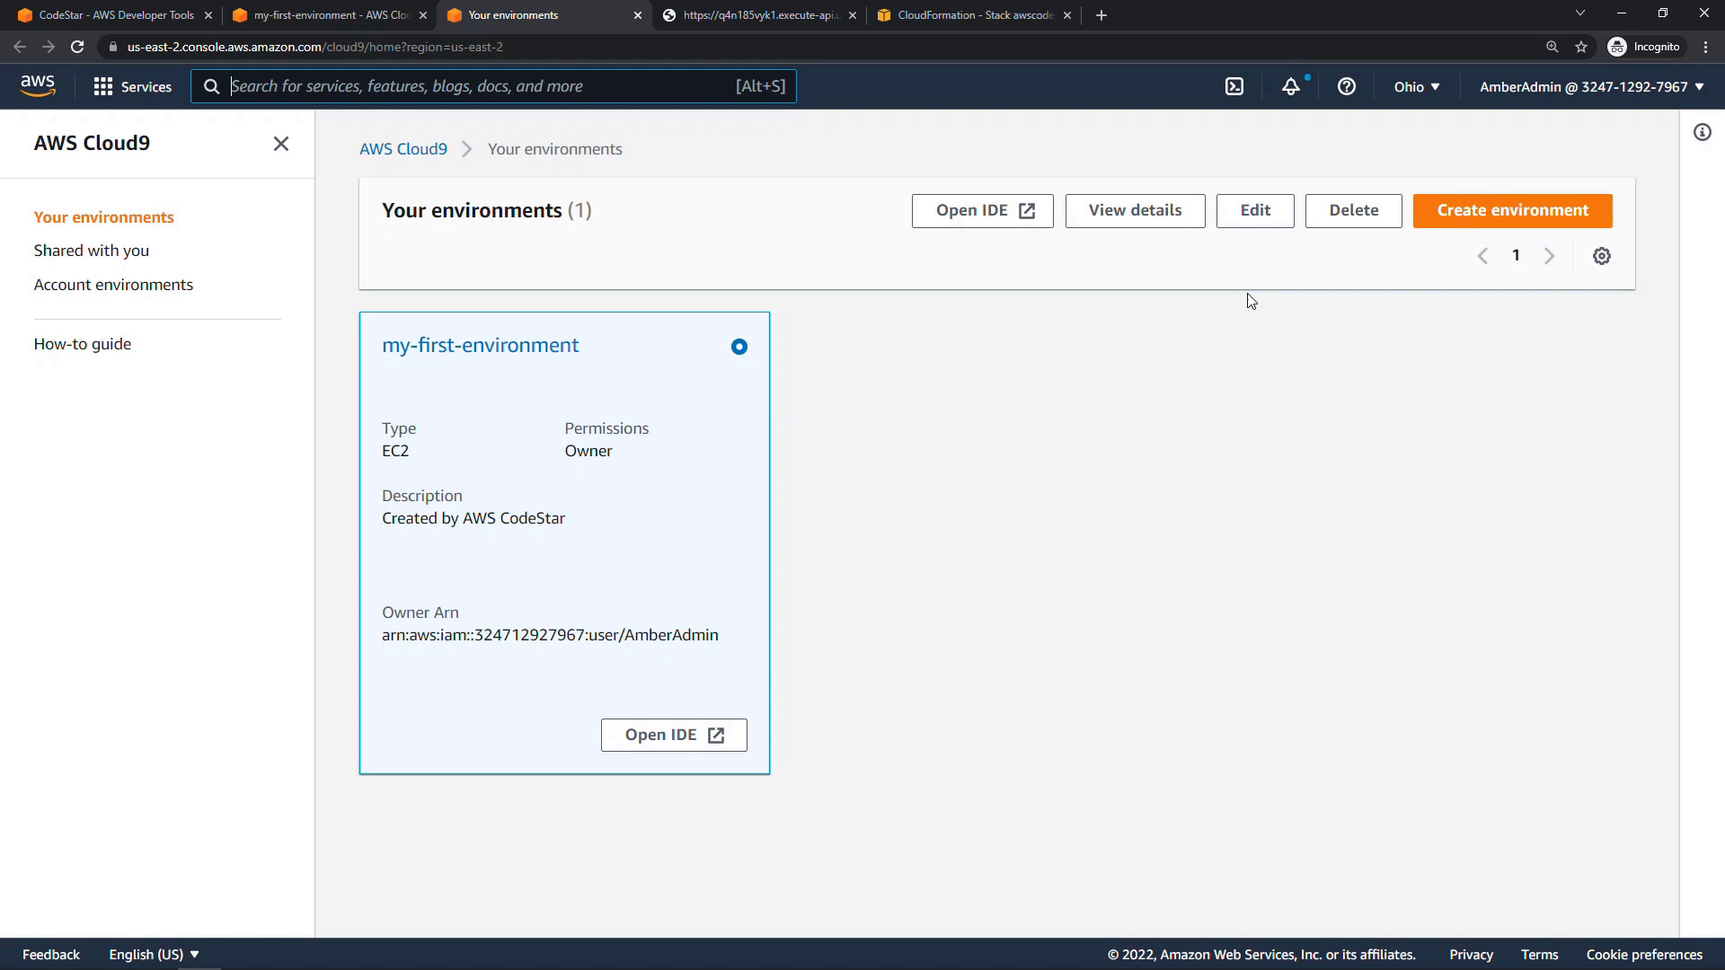
click(1352, 211)
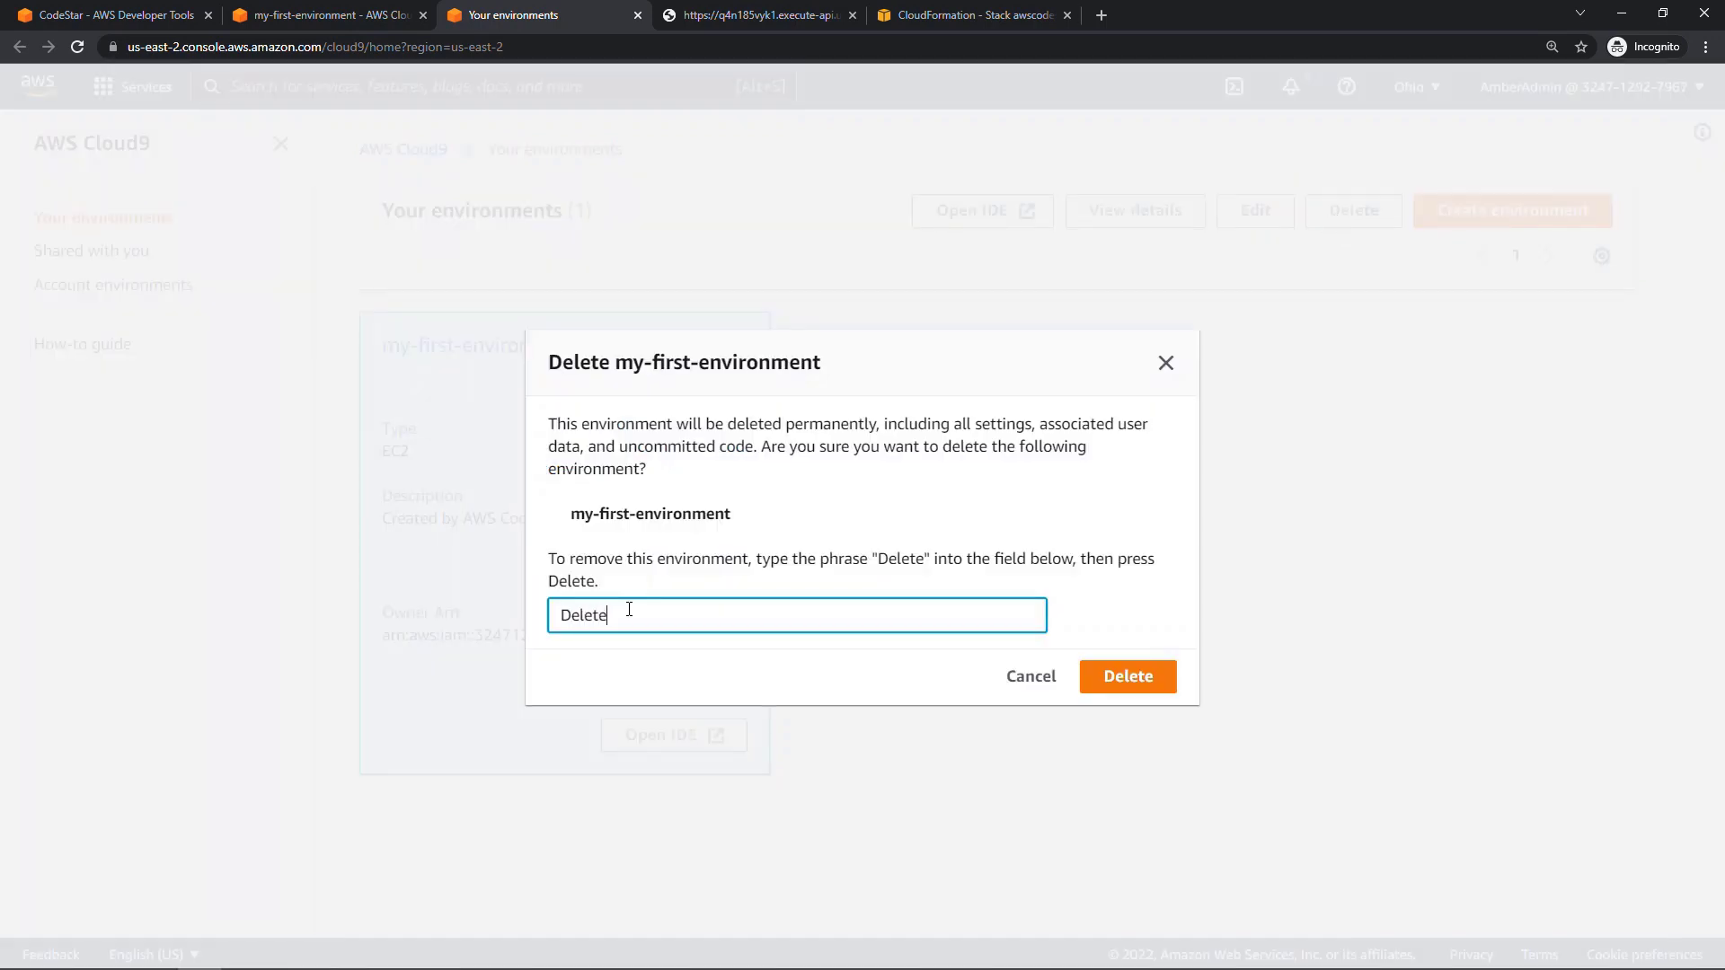
click(1127, 676)
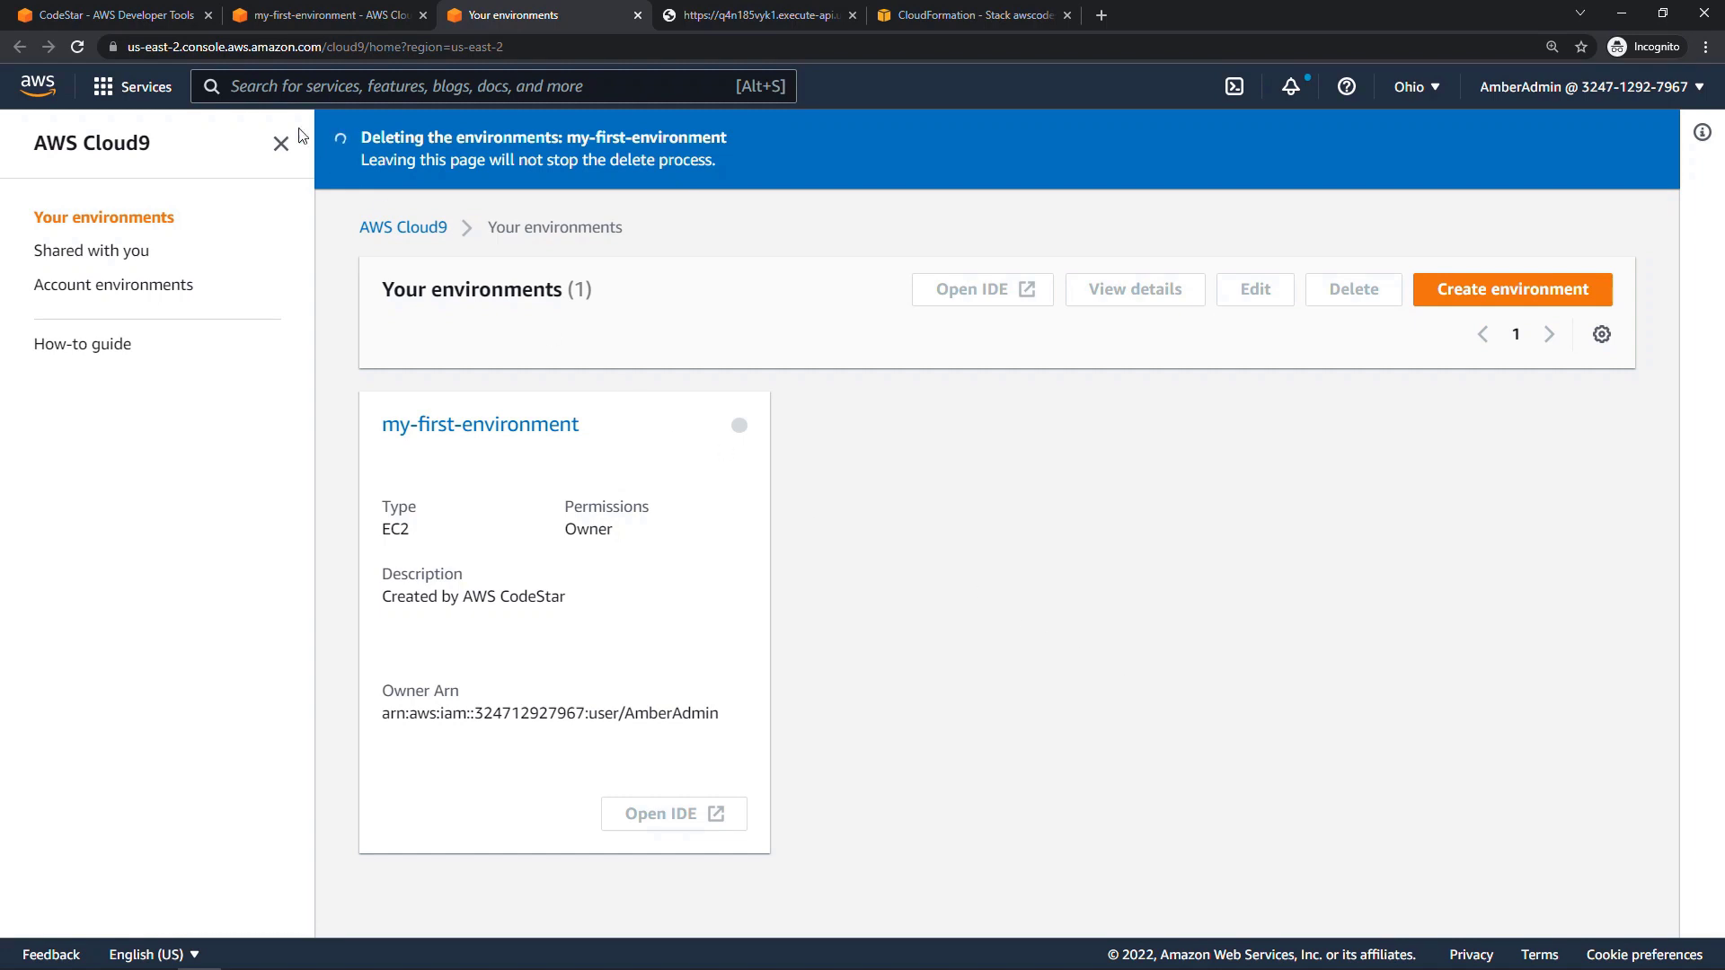
click(109, 14)
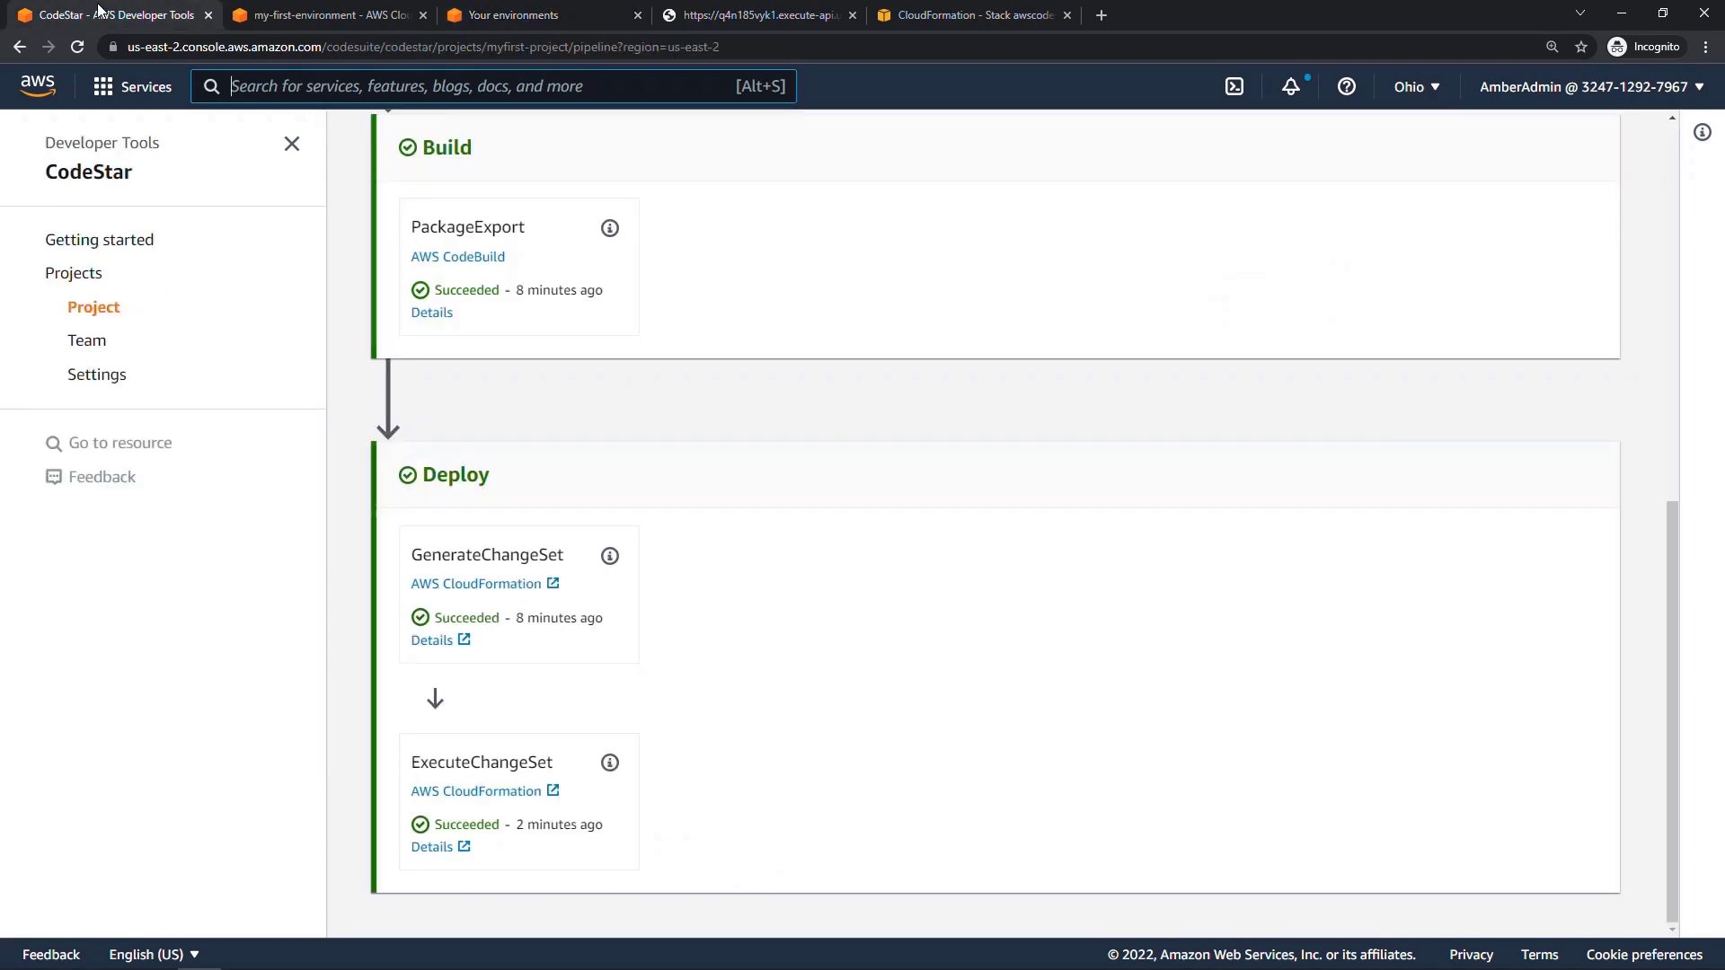
mouse_move(341, 388)
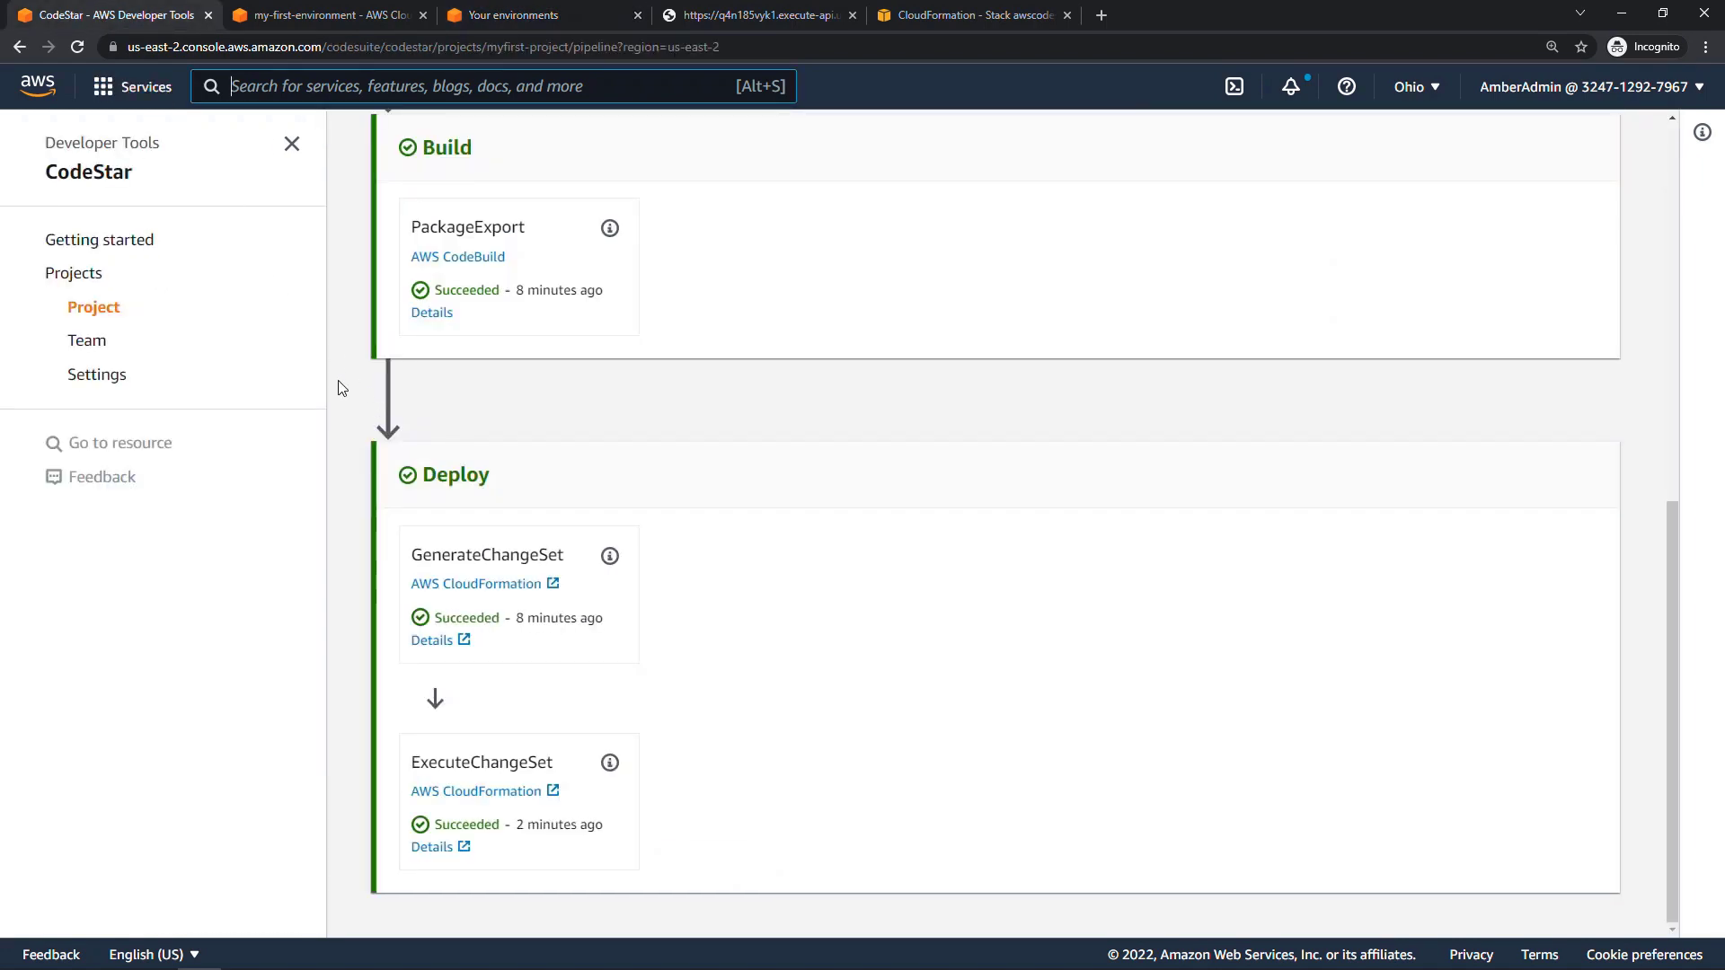
Step: Delete My First Project from the Projects list, confirming with 'delete' and Delete resources checked
click(74, 273)
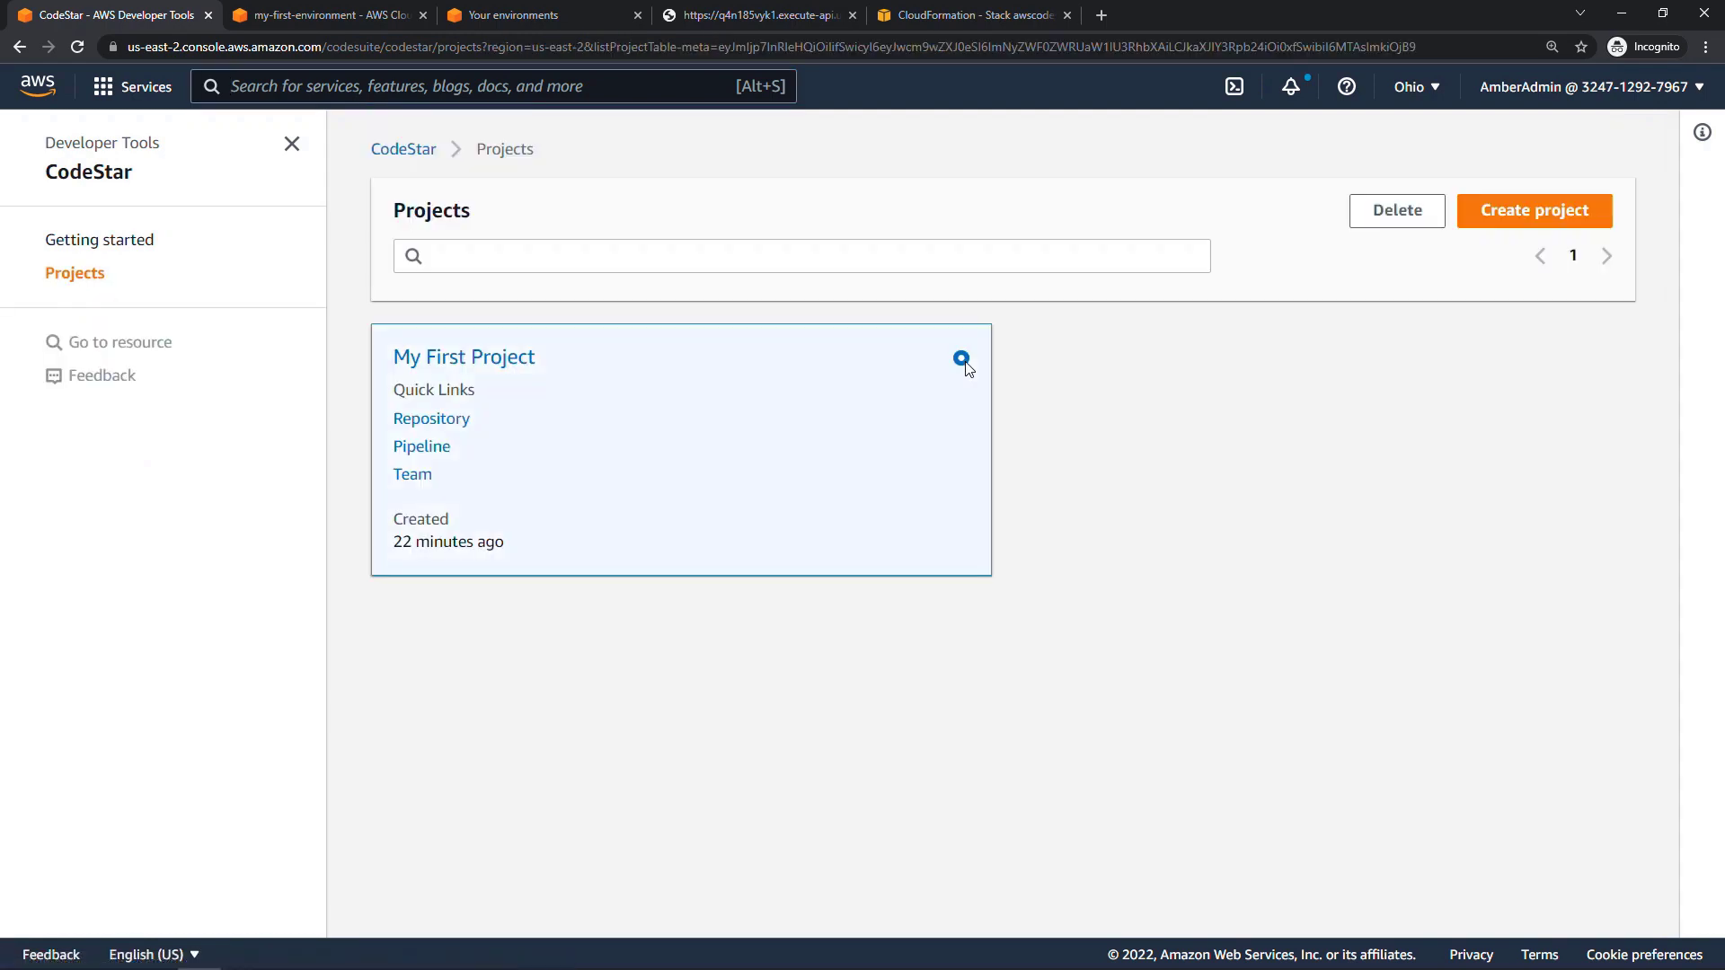
click(1396, 210)
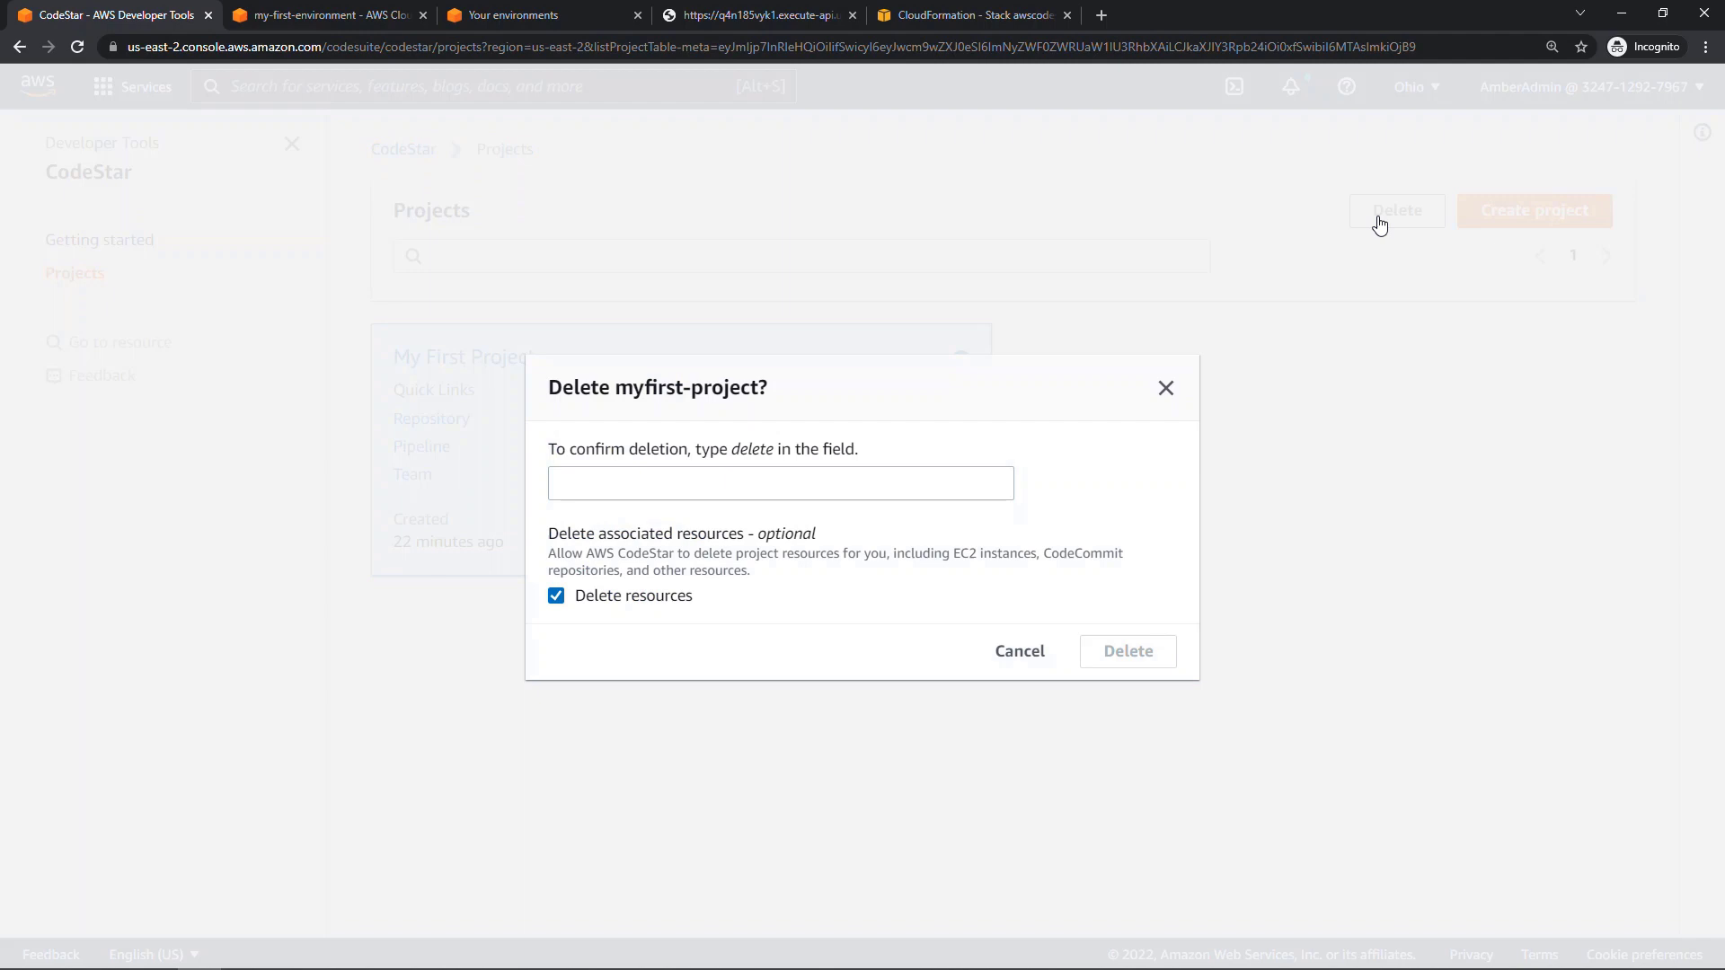
text(delete)
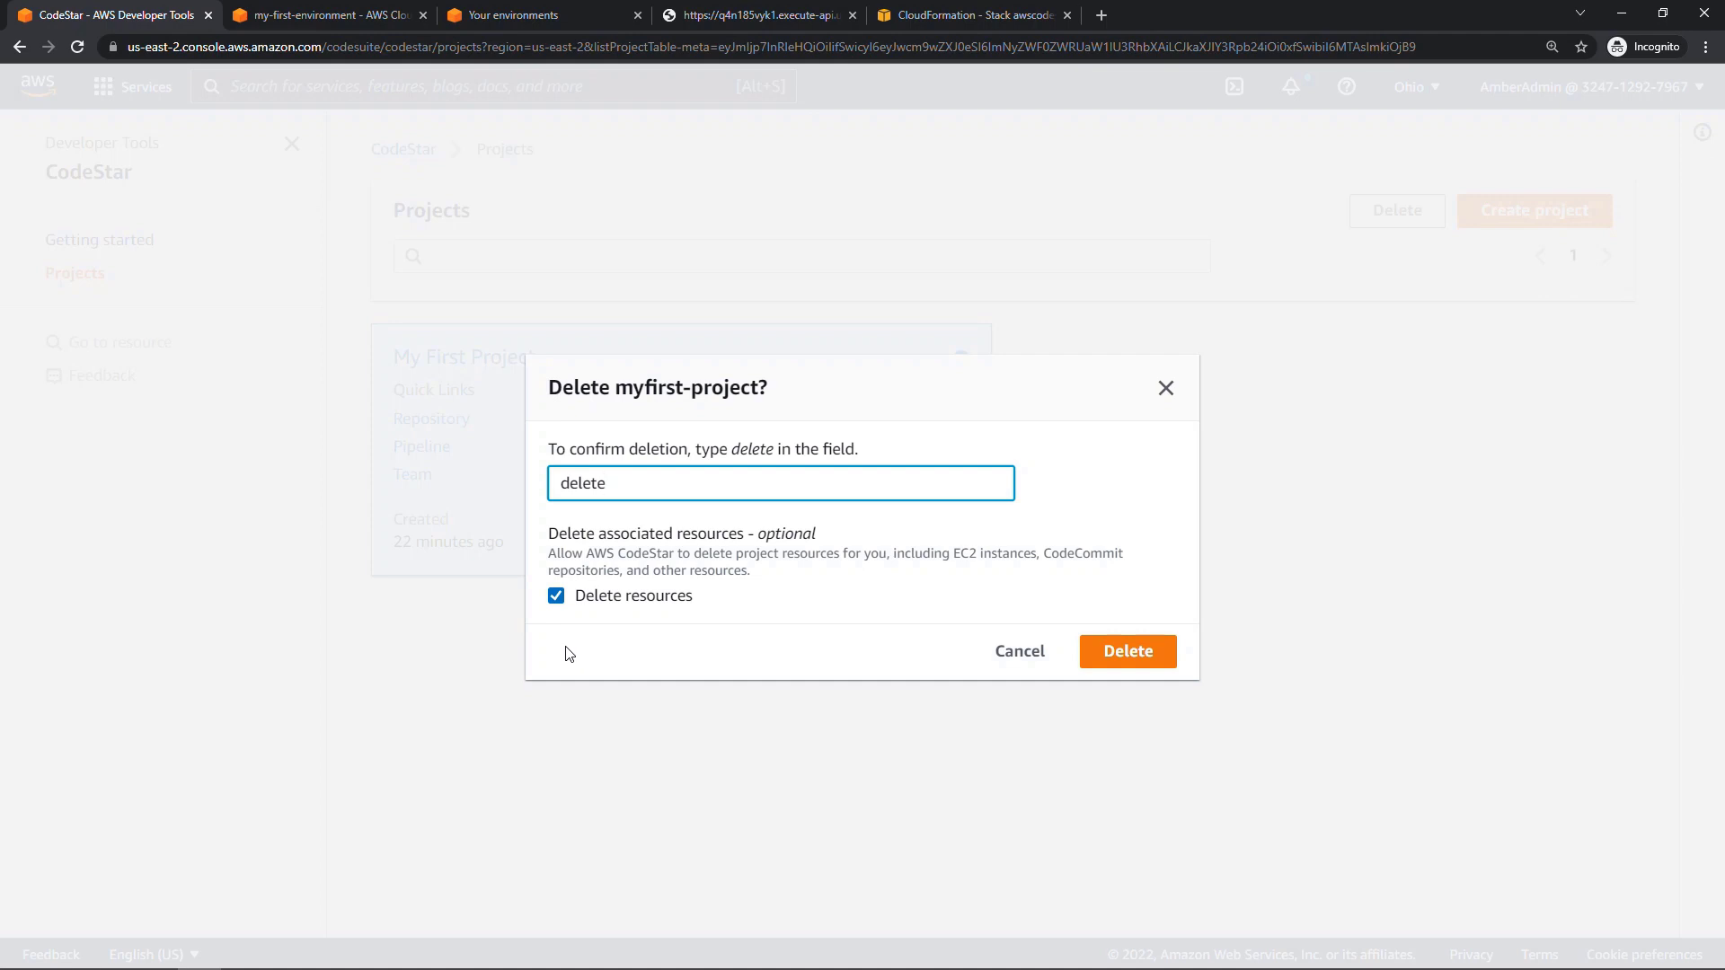
mouse_move(850, 657)
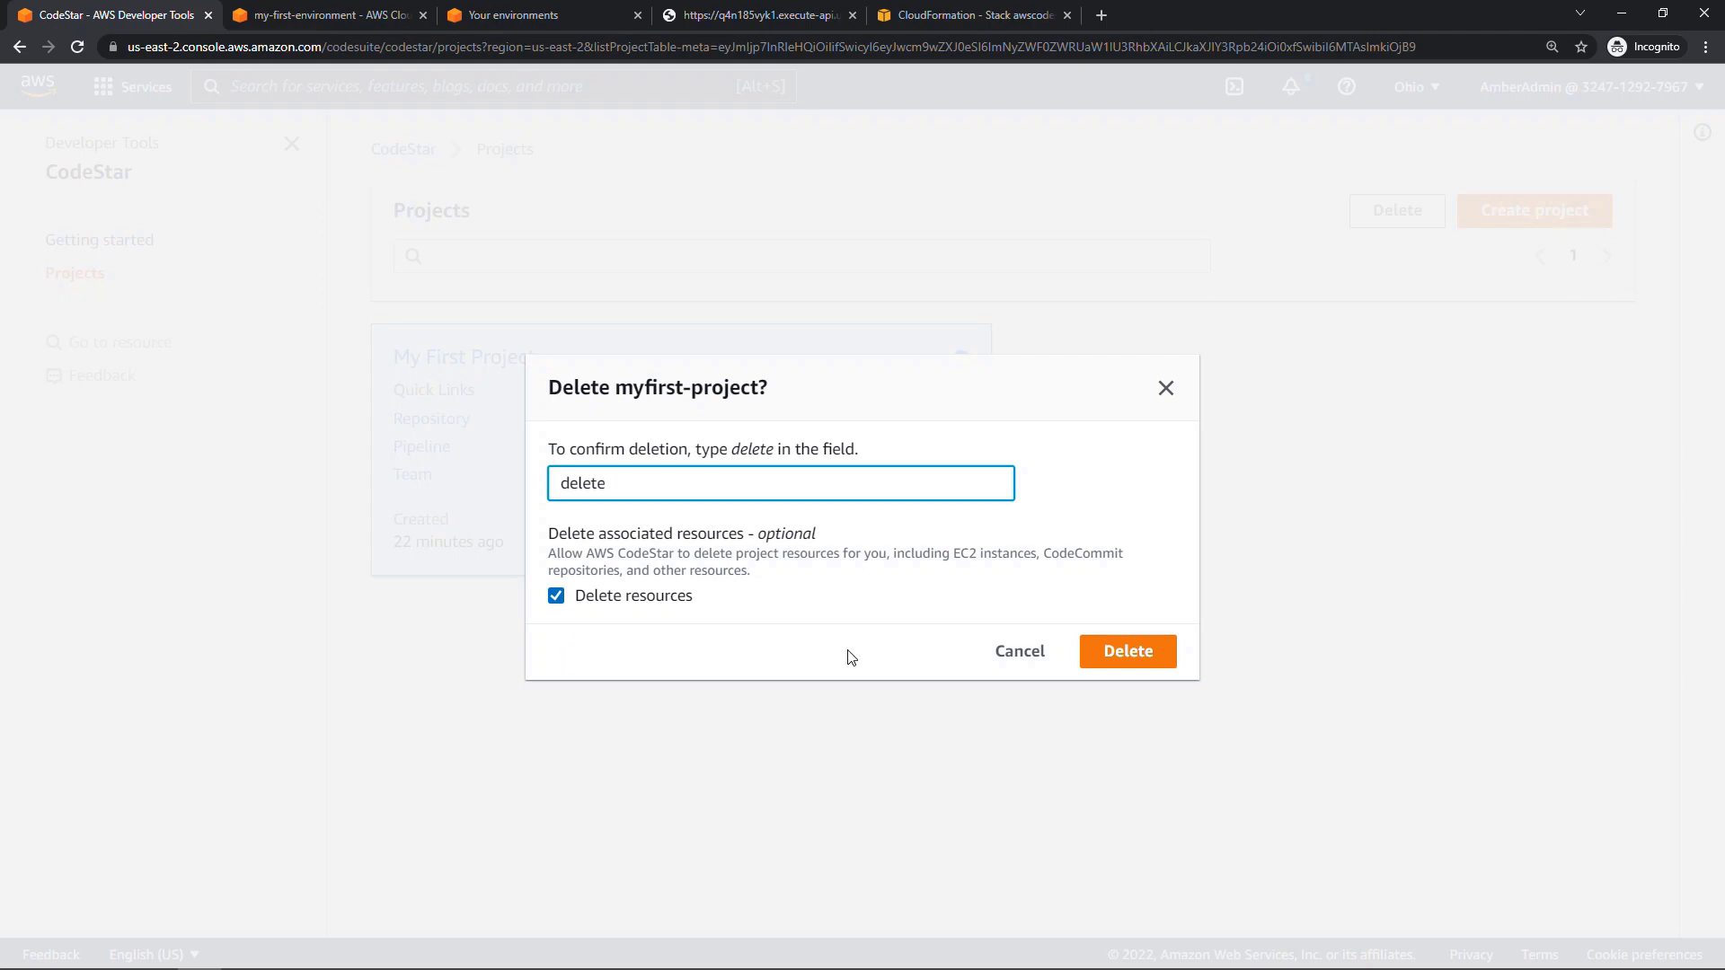
click(1127, 650)
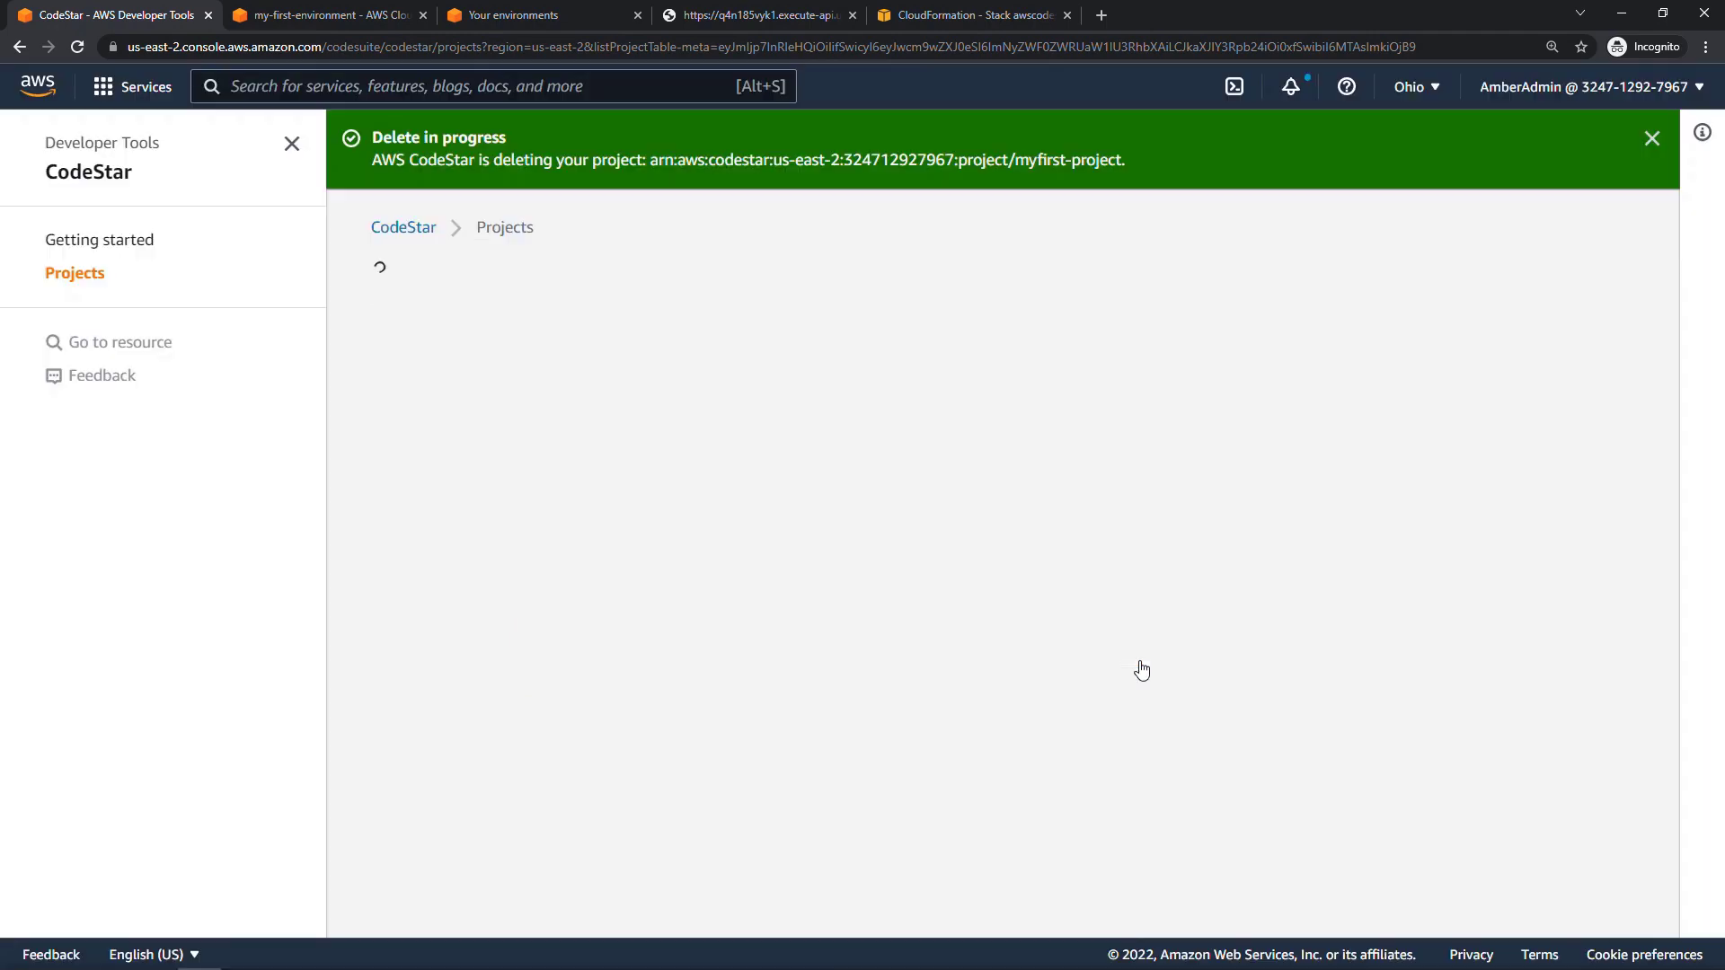